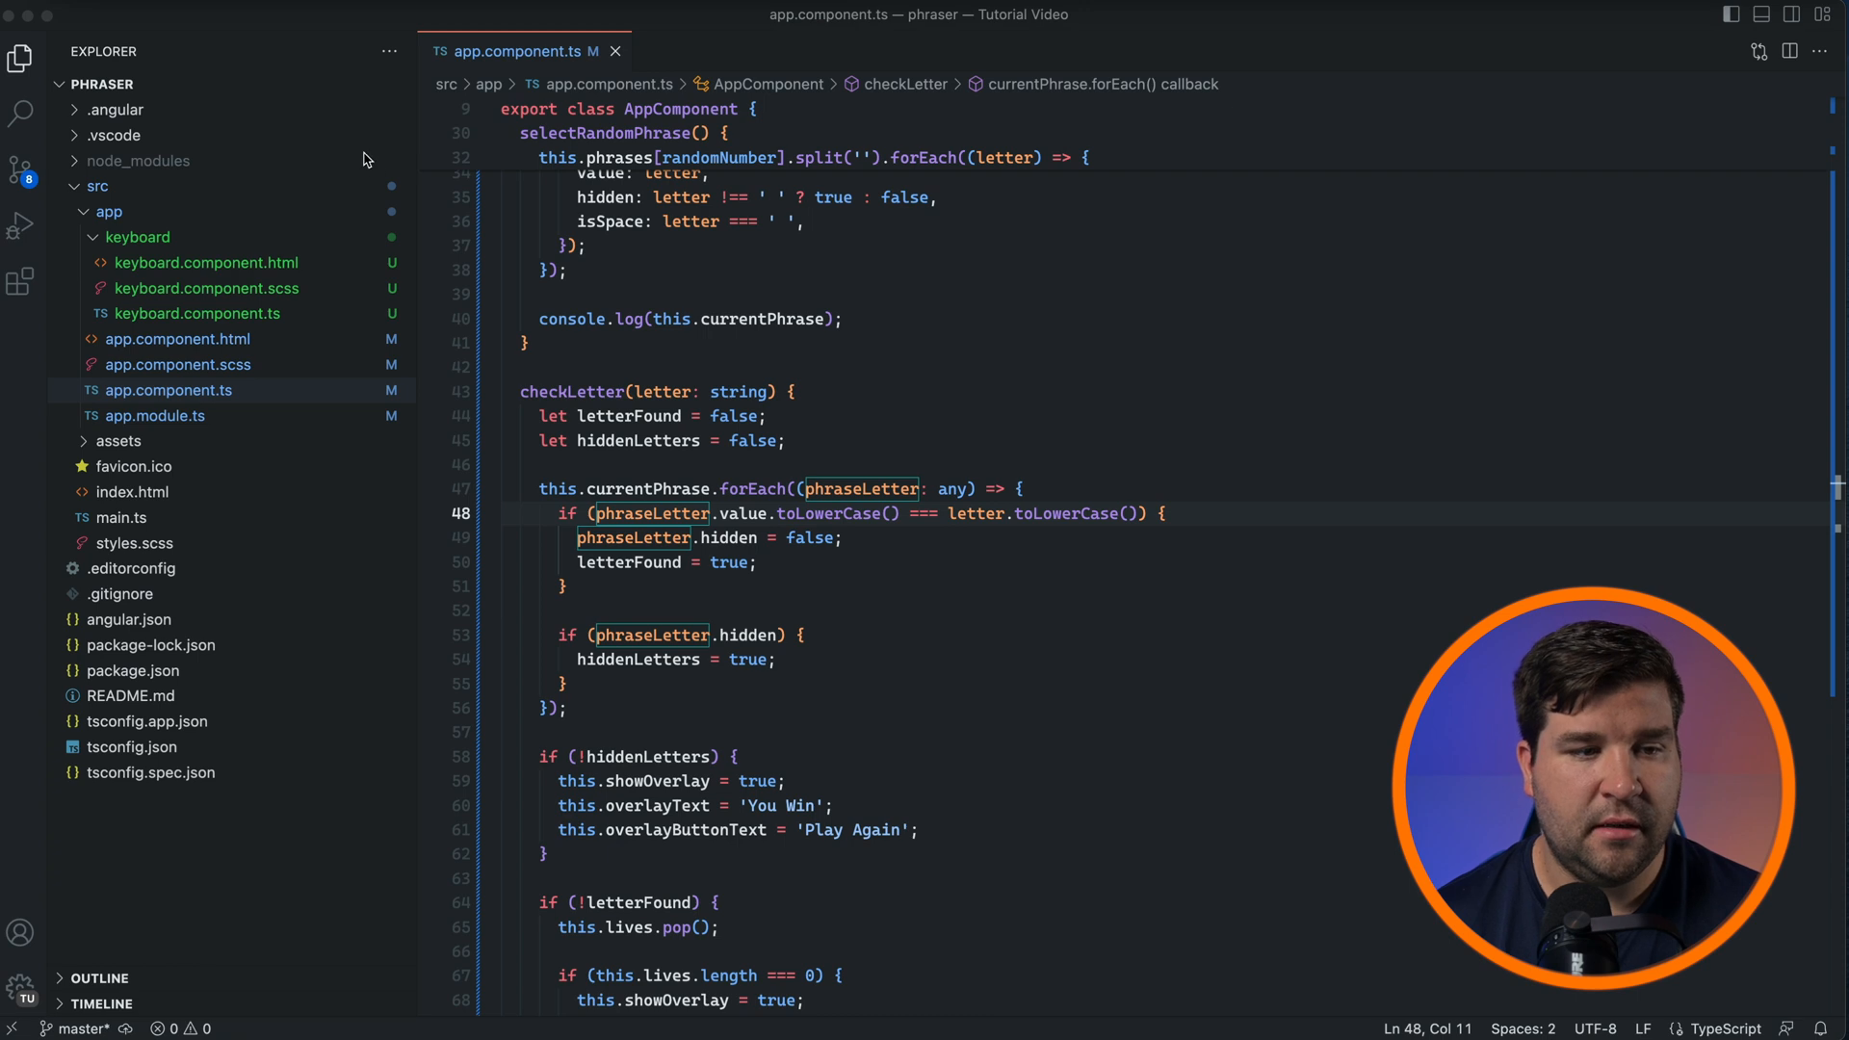
# - Install the Prettier - Code formatter extension and choose Prettier as Editor: Default Formatter
pyautogui.click(20, 283)
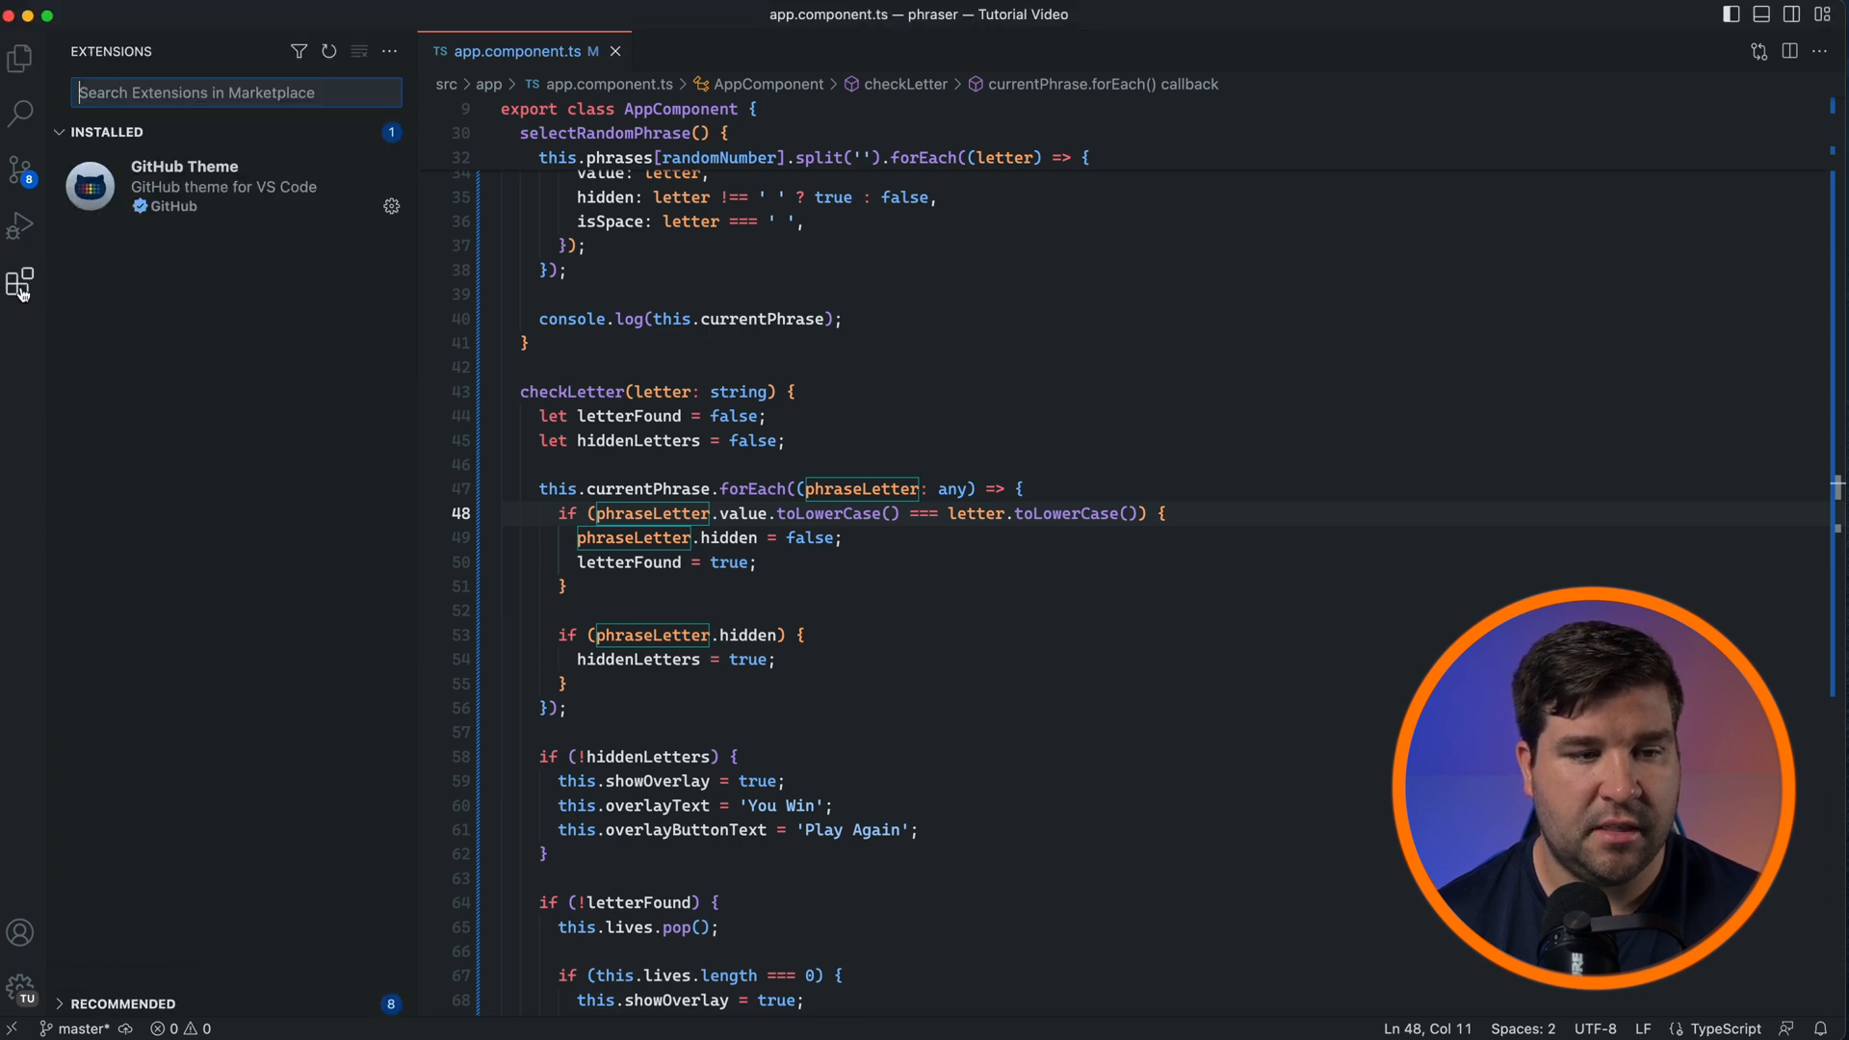
pyautogui.write('p')
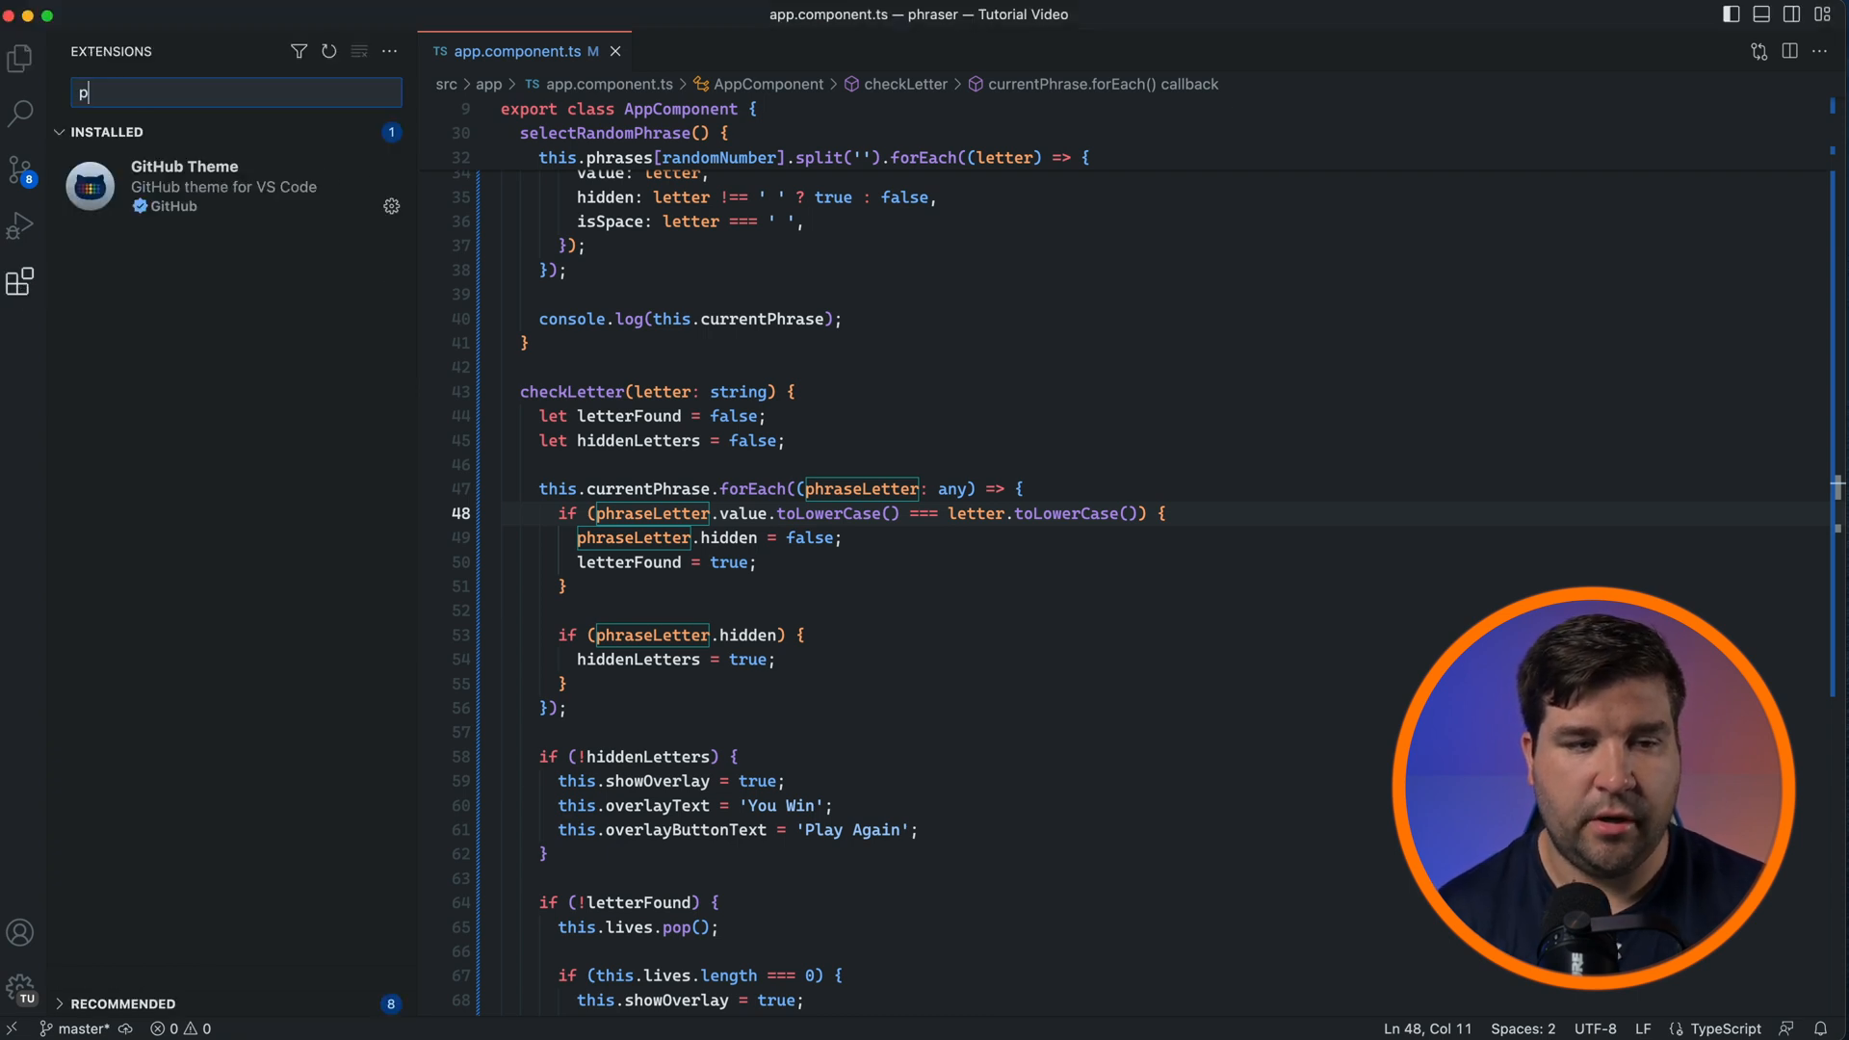
pyautogui.click(224, 162)
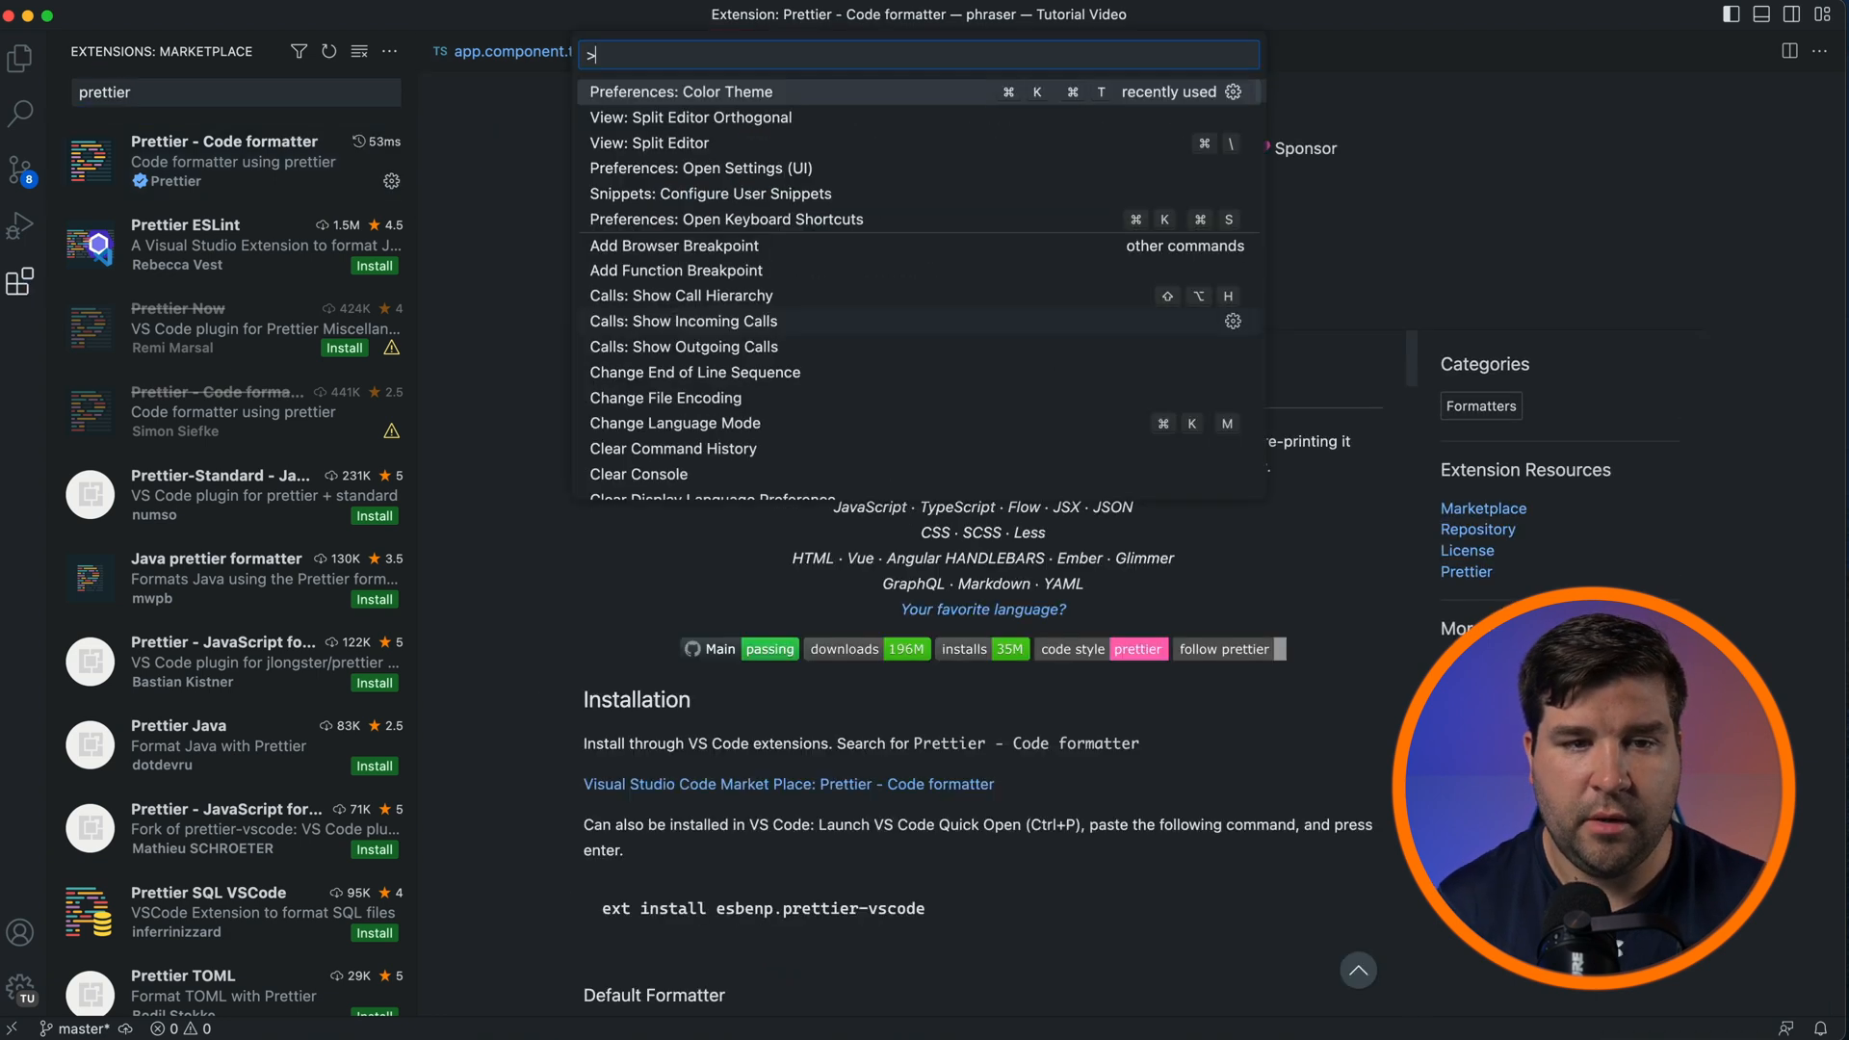
pyautogui.click(700, 168)
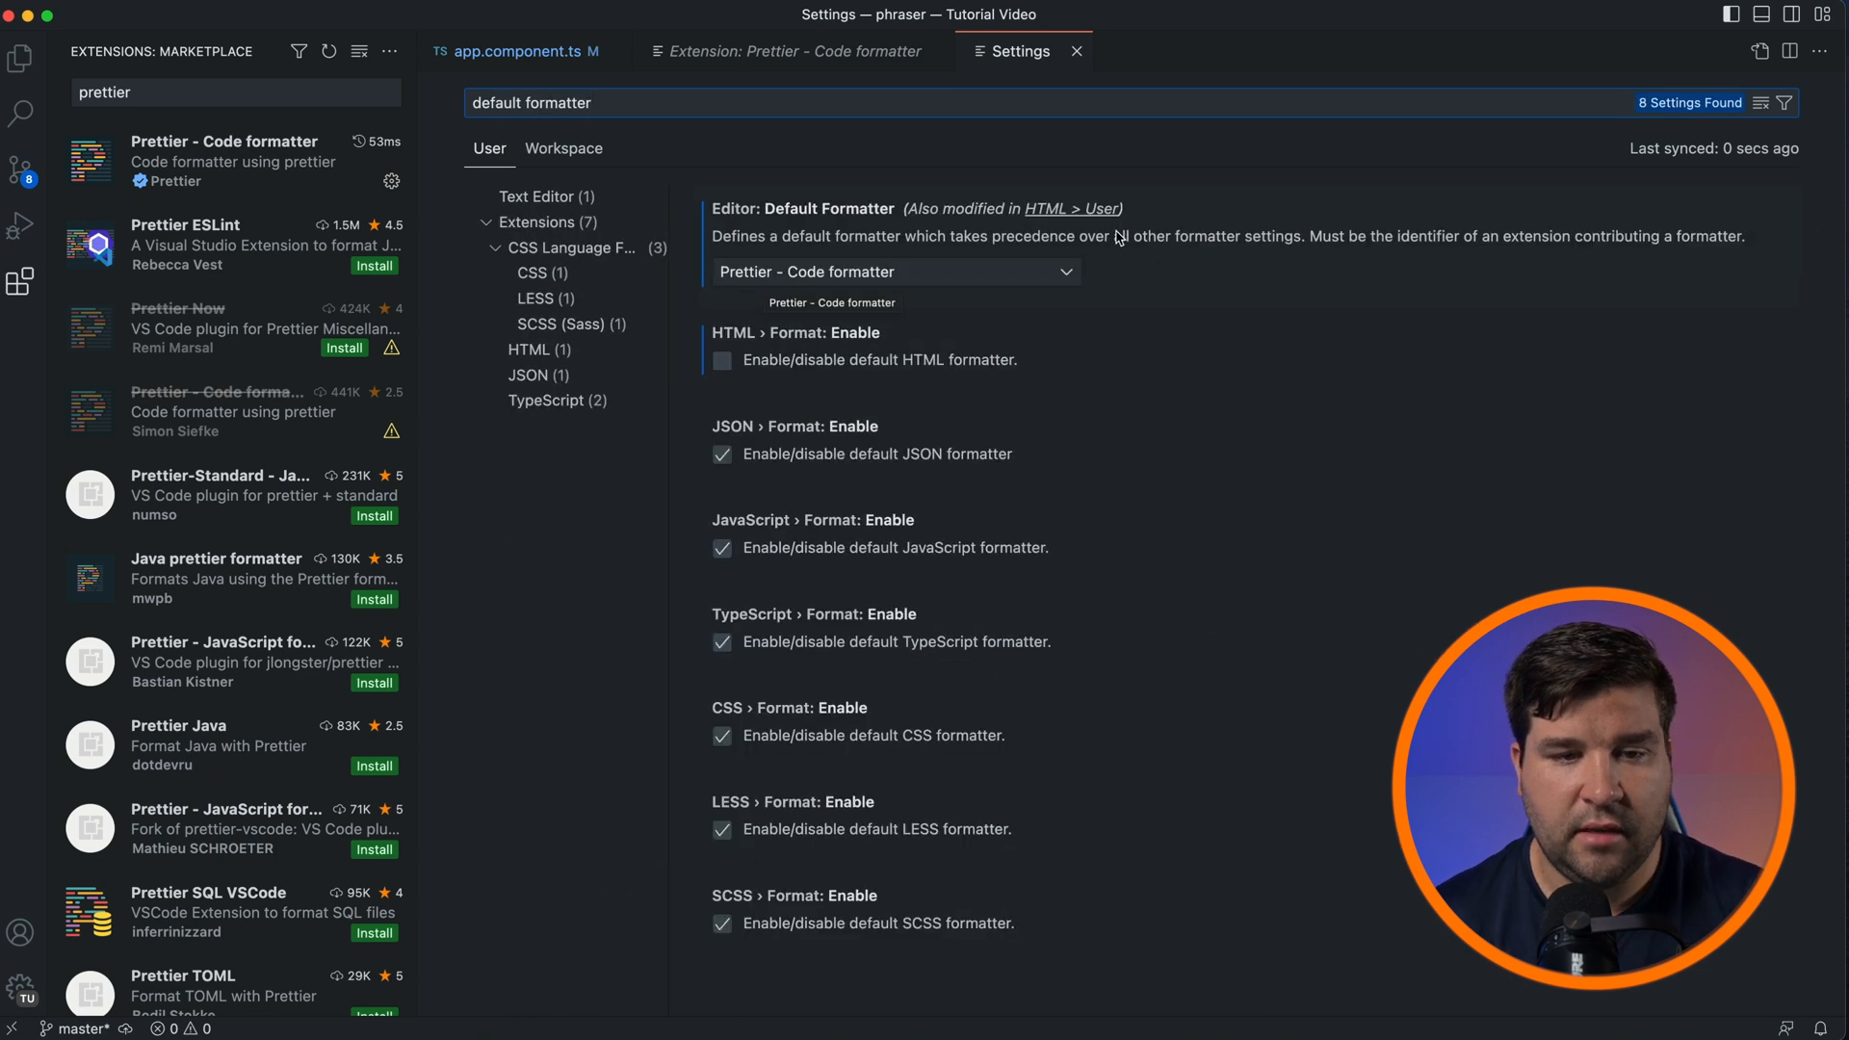
pyautogui.moveTo(808, 285)
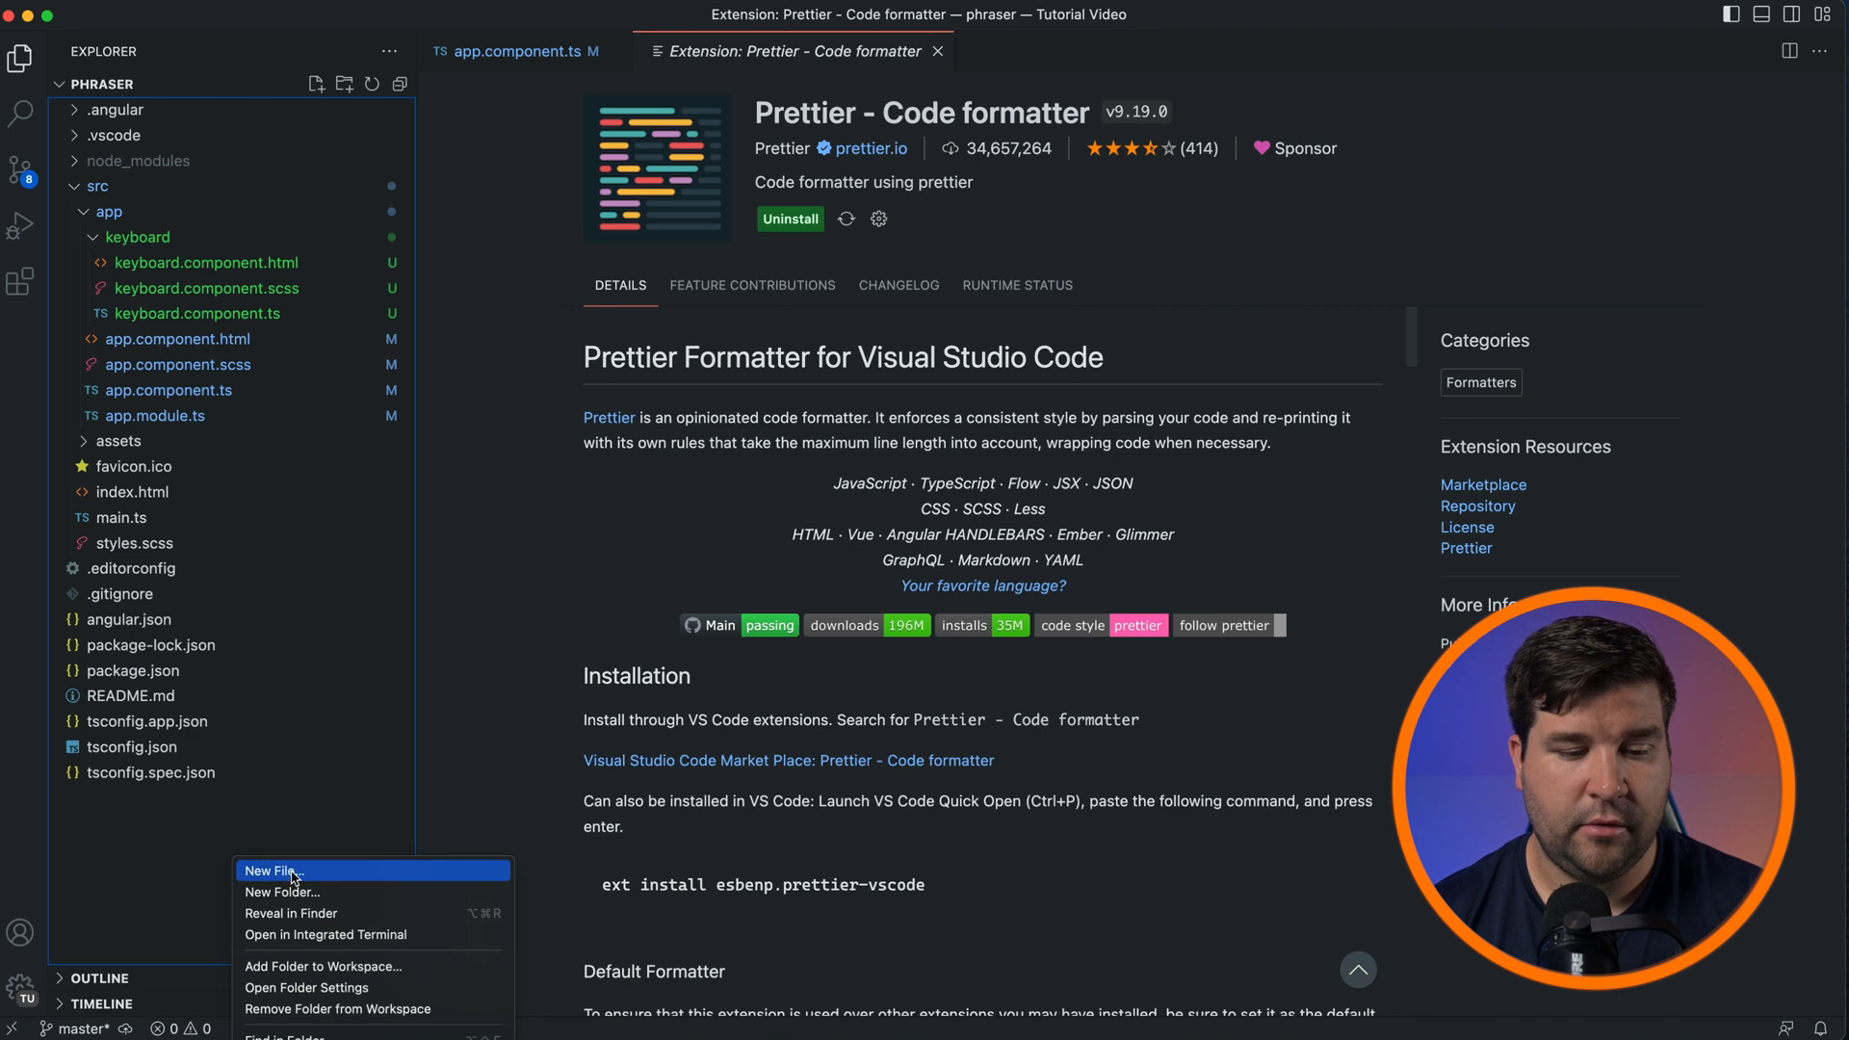
# - Create .prettierrc with semi true and tabWidth 4, then reformat app.component.ts
pyautogui.click(272, 871)
pyautogui.write('.prettierrc')
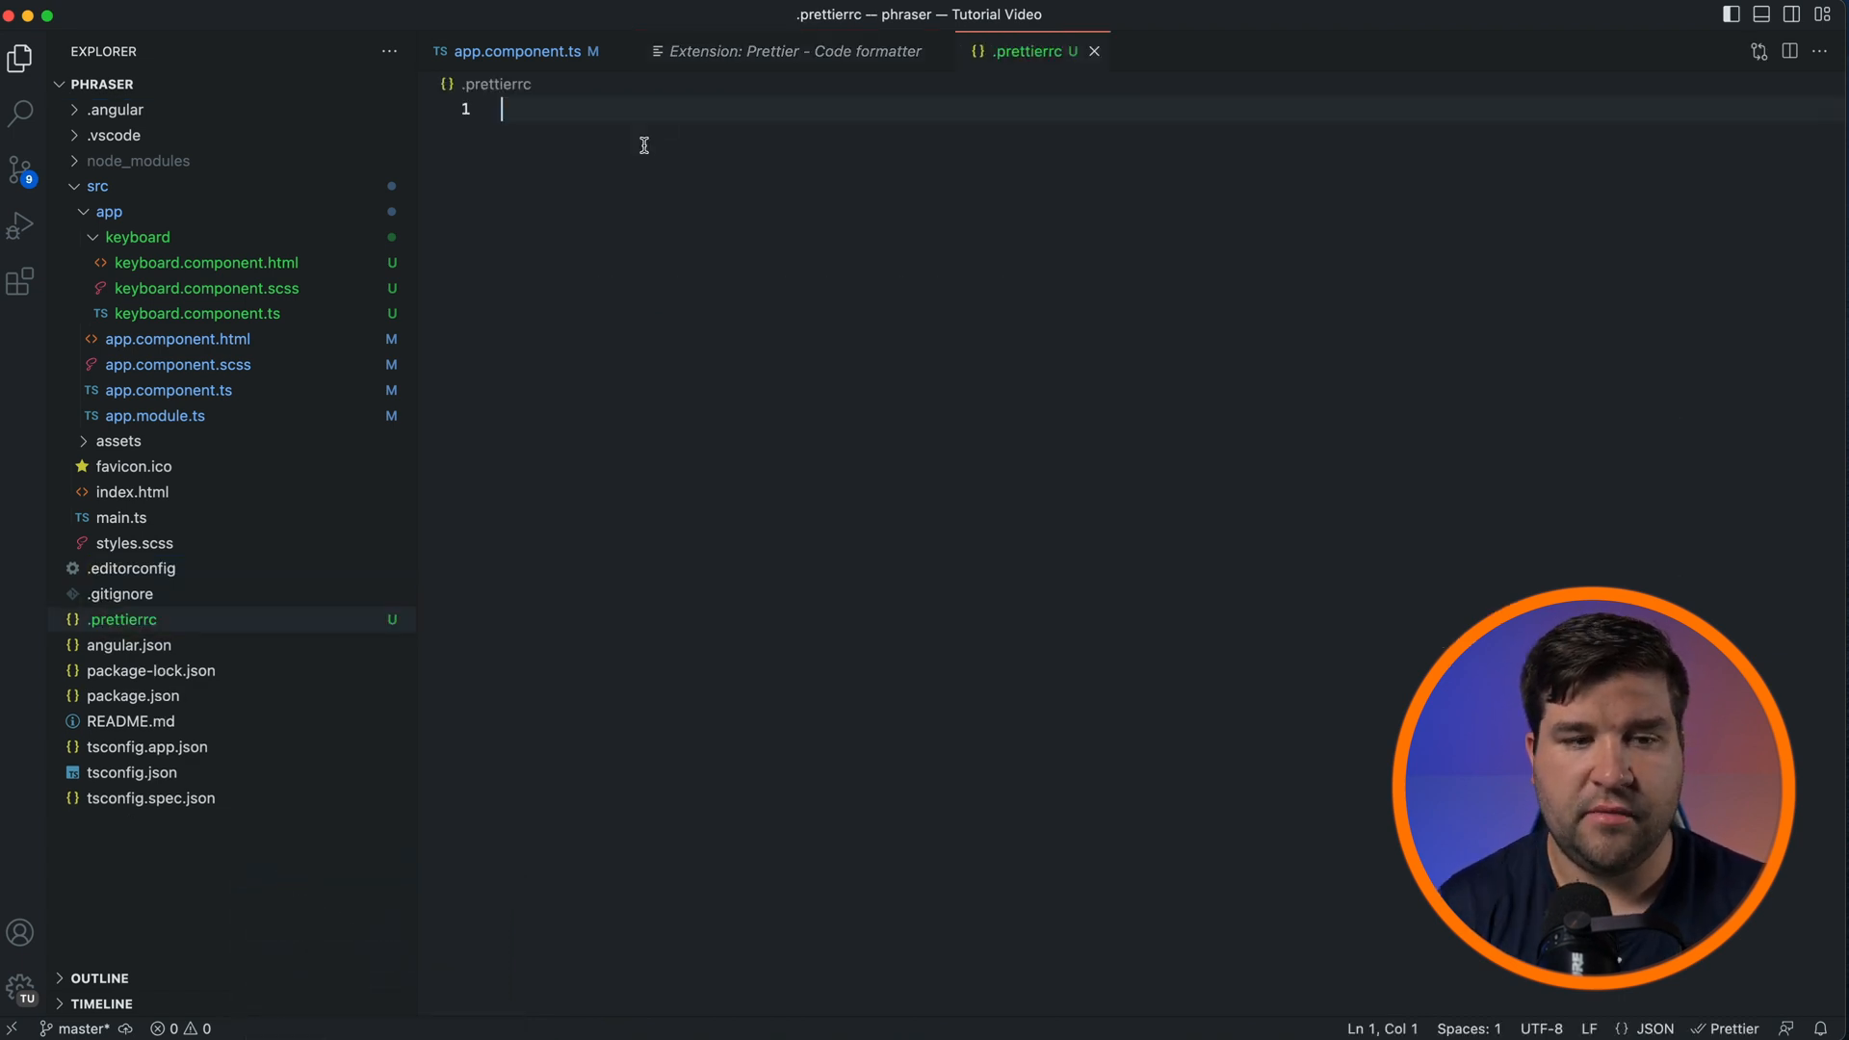
pyautogui.write('{')
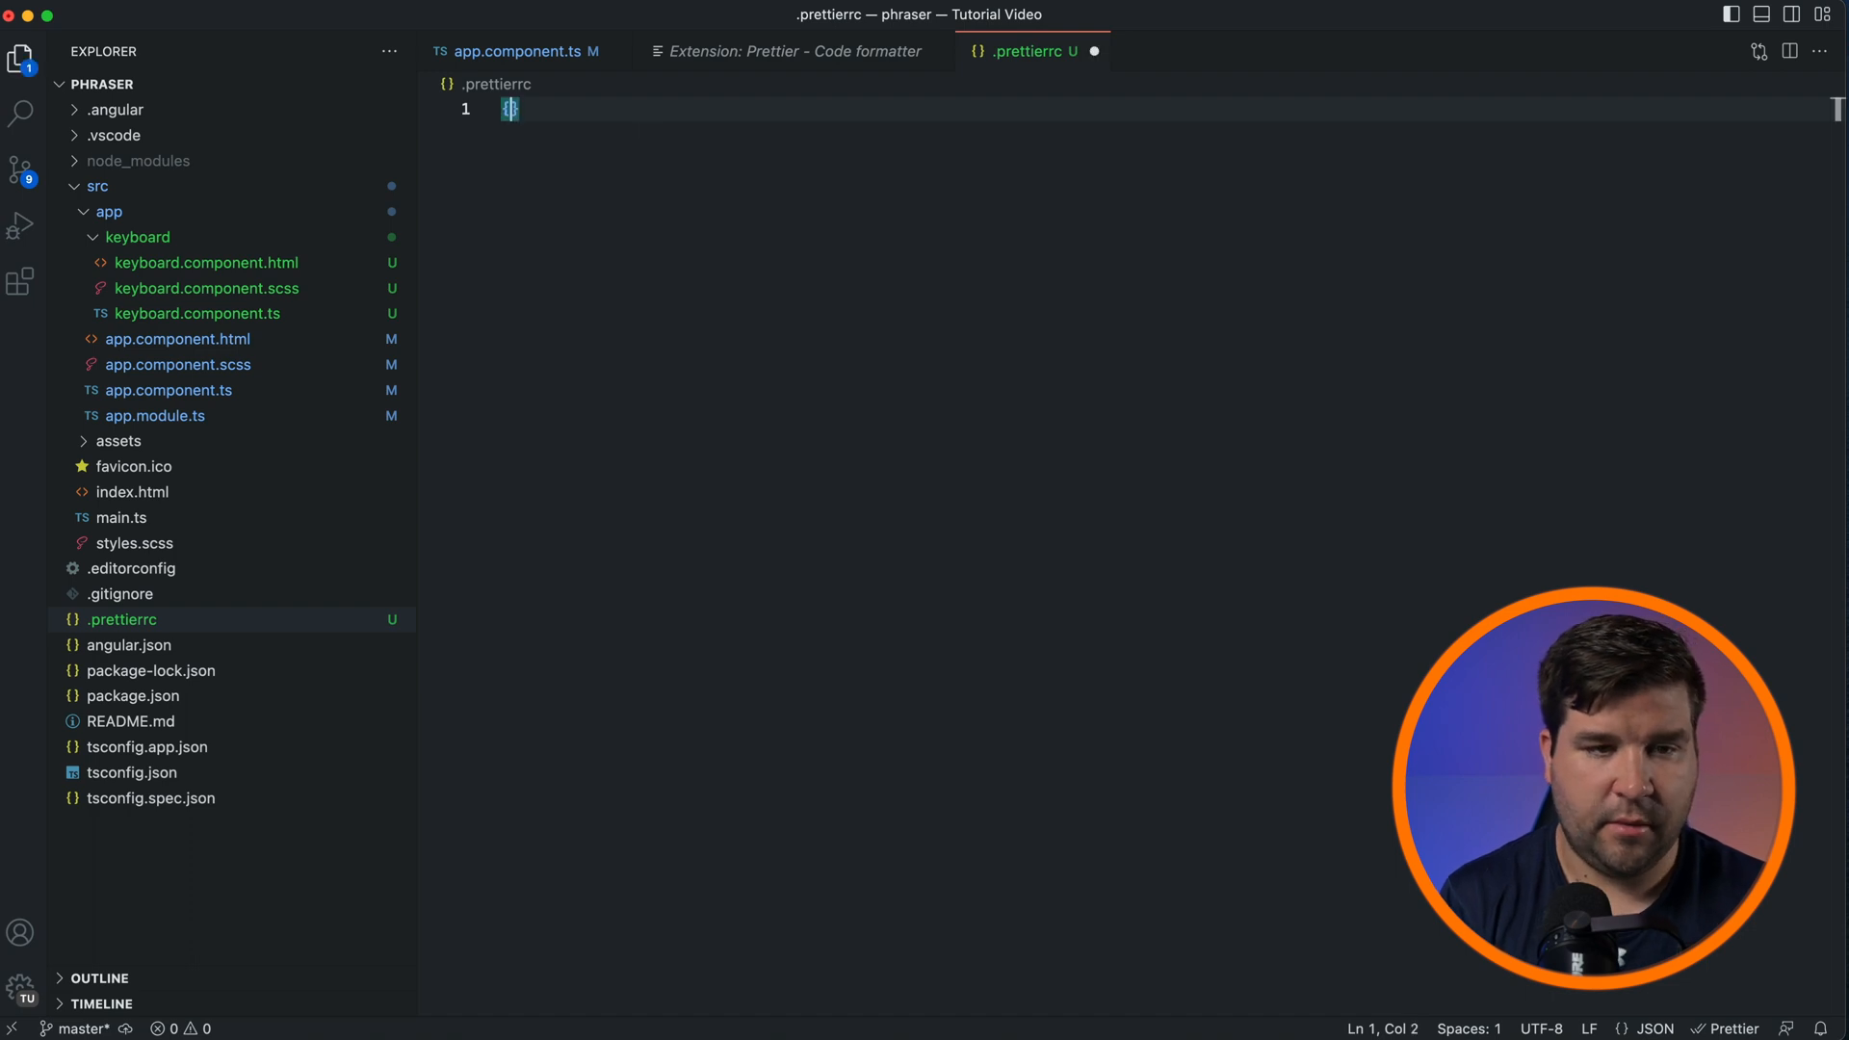
pyautogui.write('semi": true,')
pyautogui.write('"tabWidth": 4')
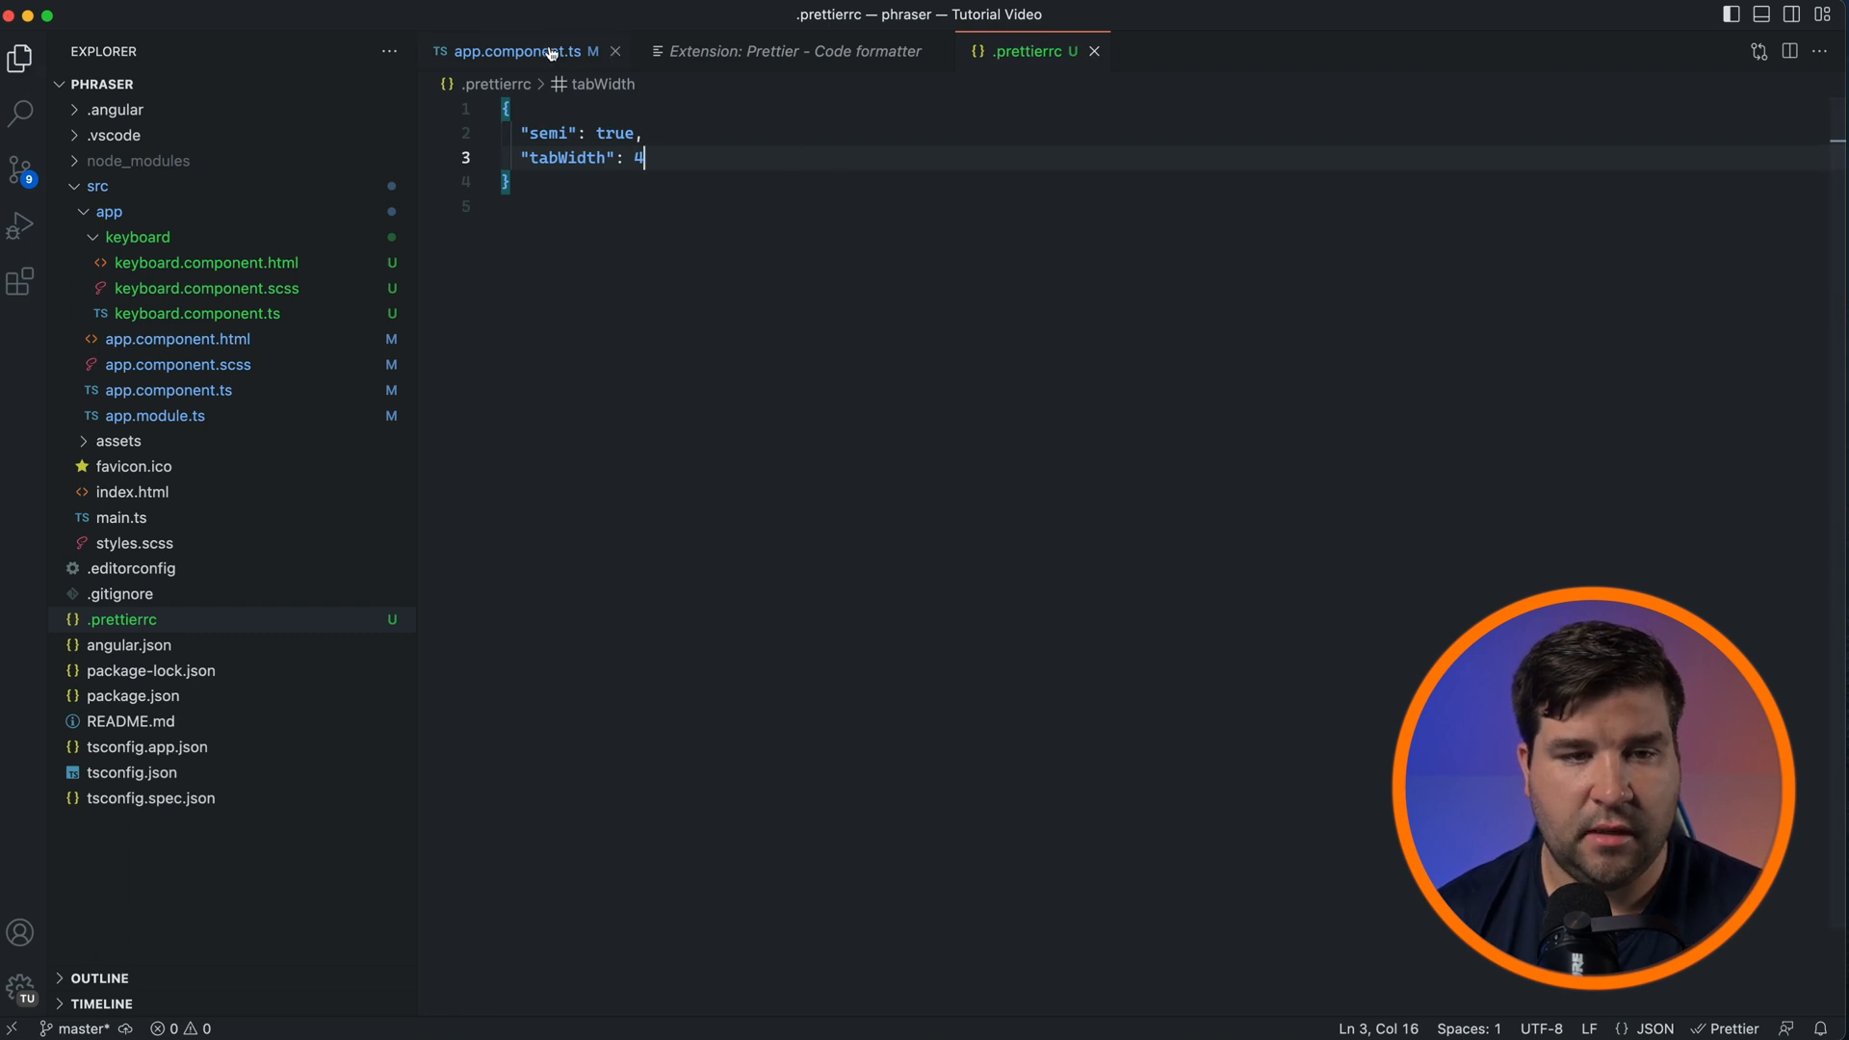
pyautogui.click(519, 51)
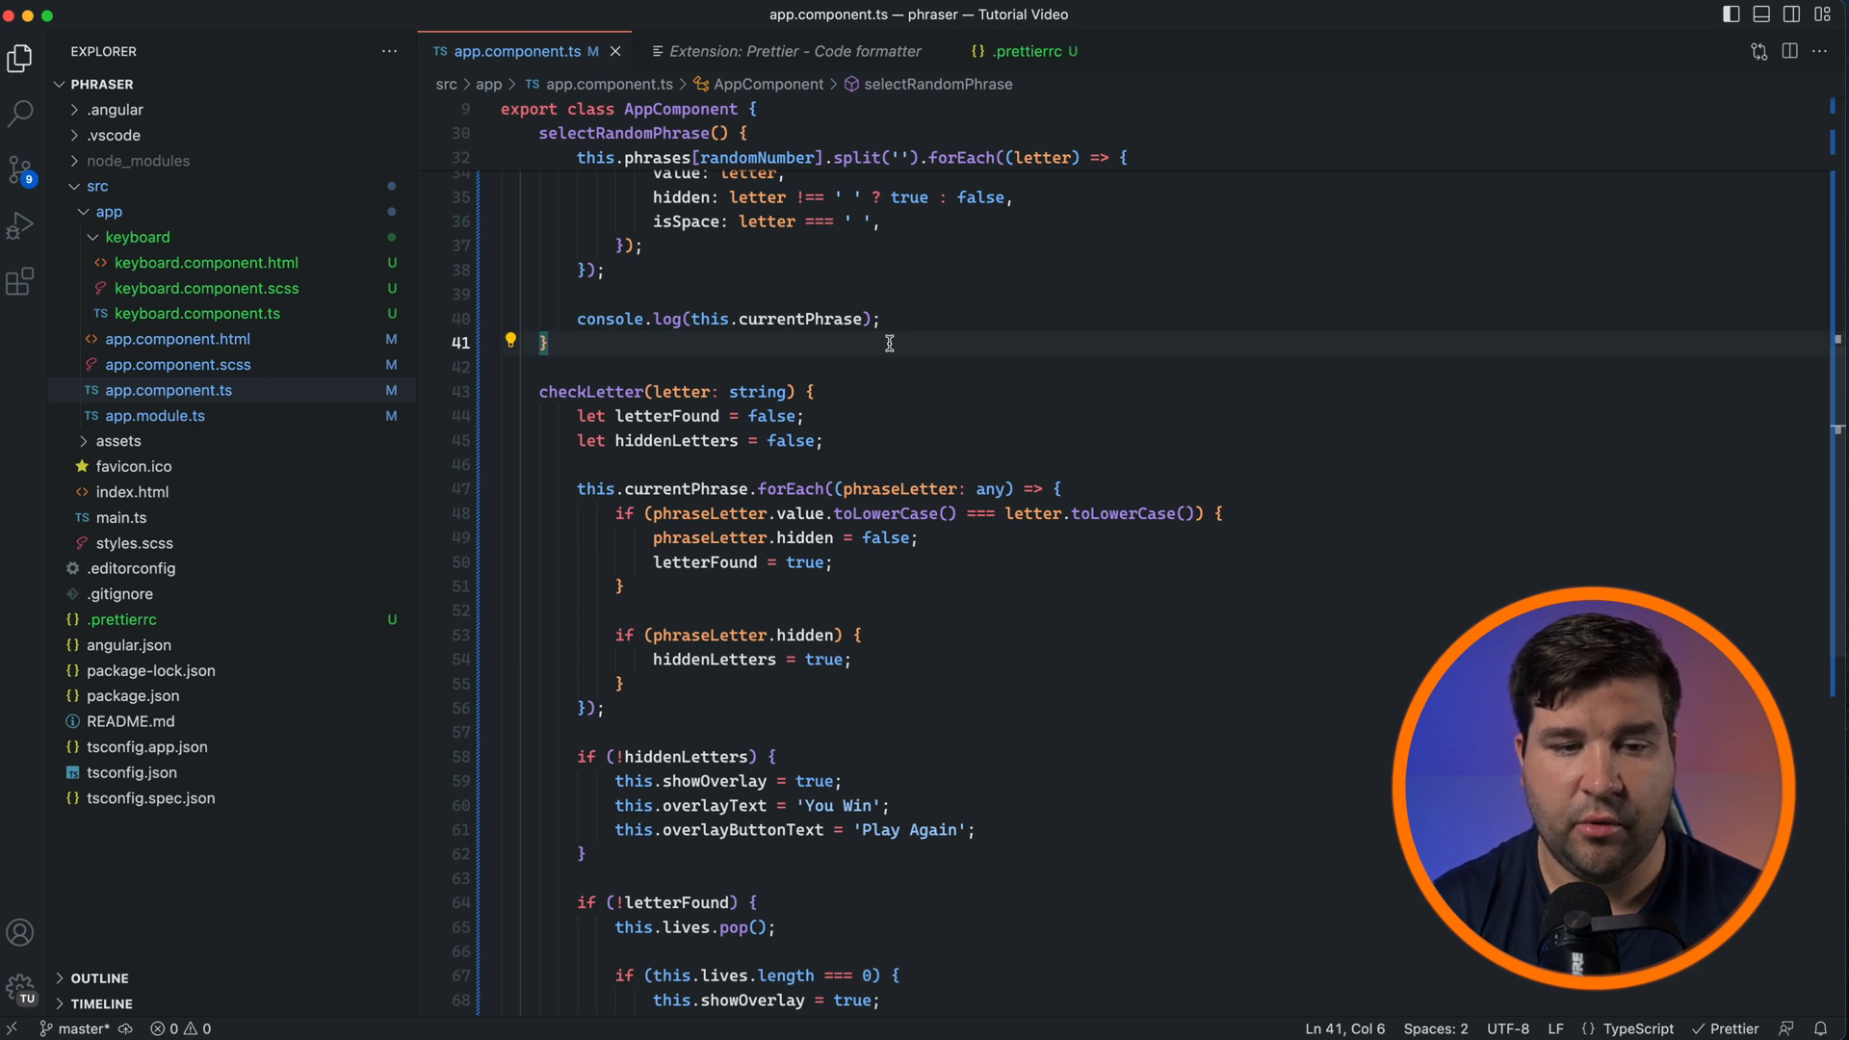
pyautogui.moveTo(1168, 301)
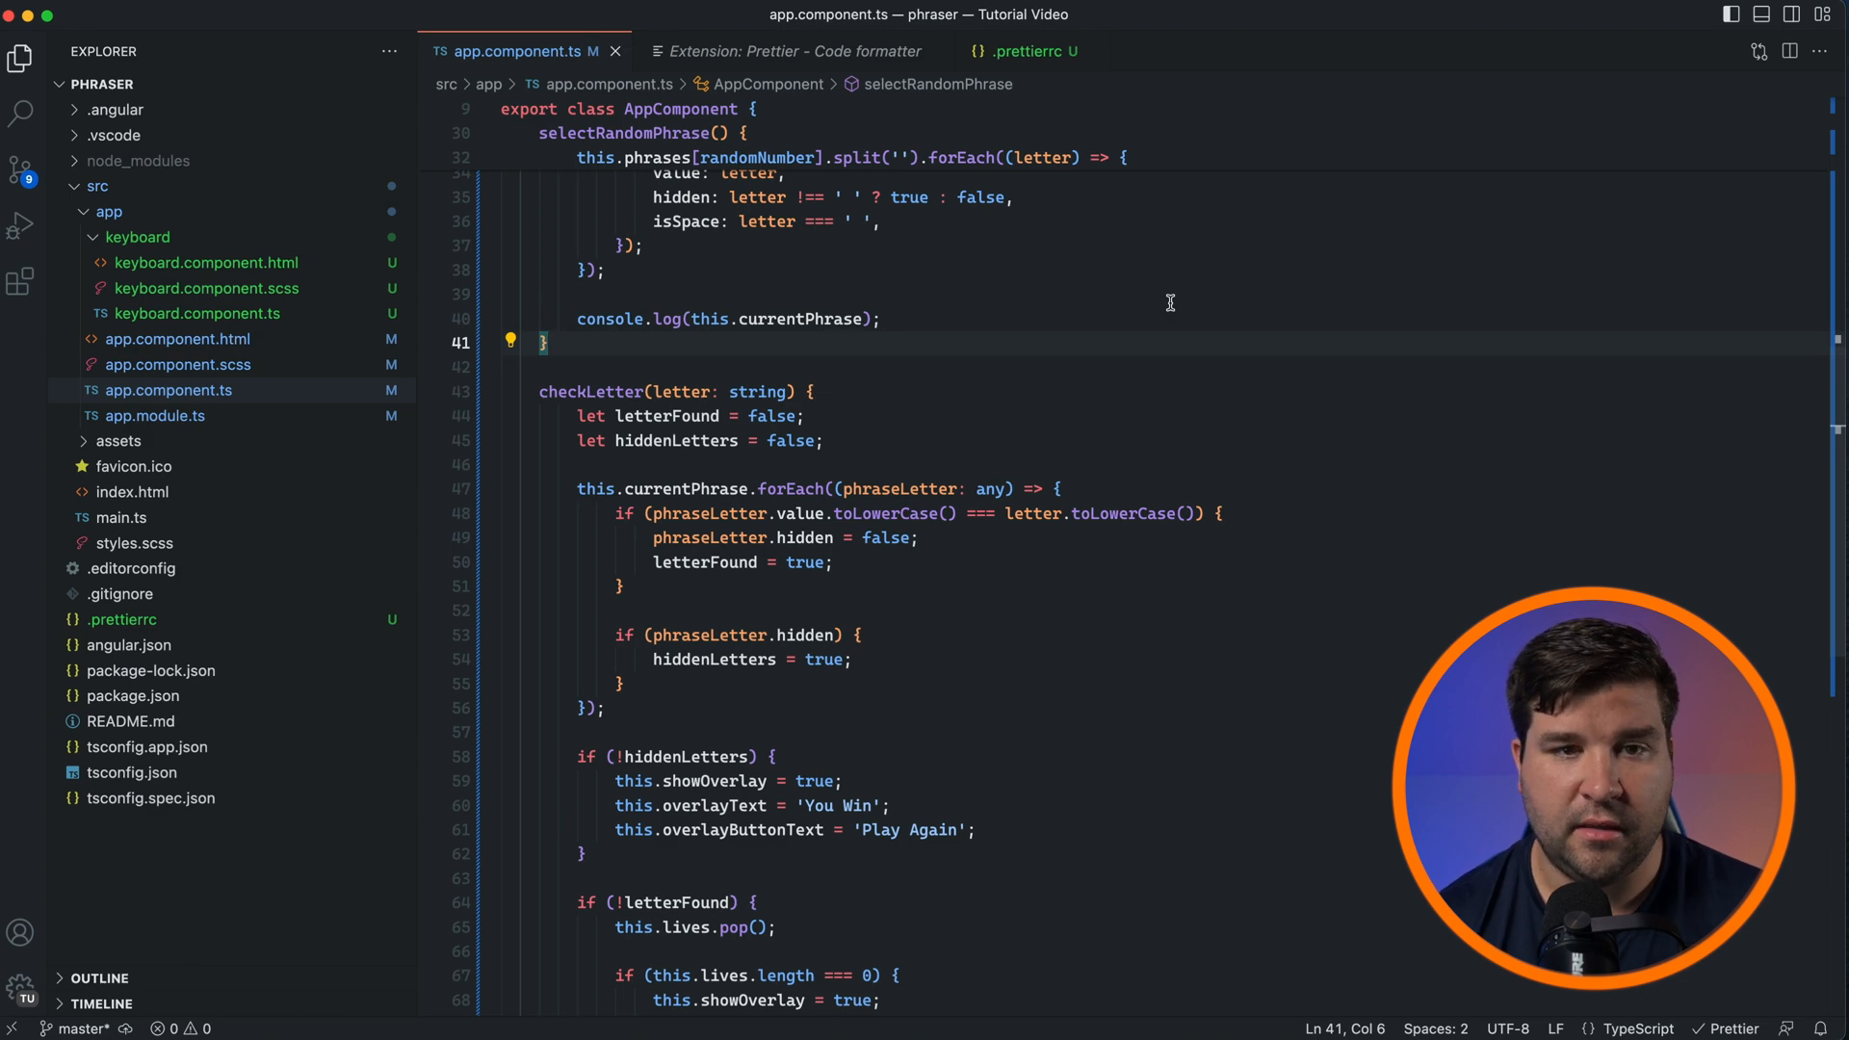
# - Show the installed extensions list in the Extensions view
pyautogui.click(20, 281)
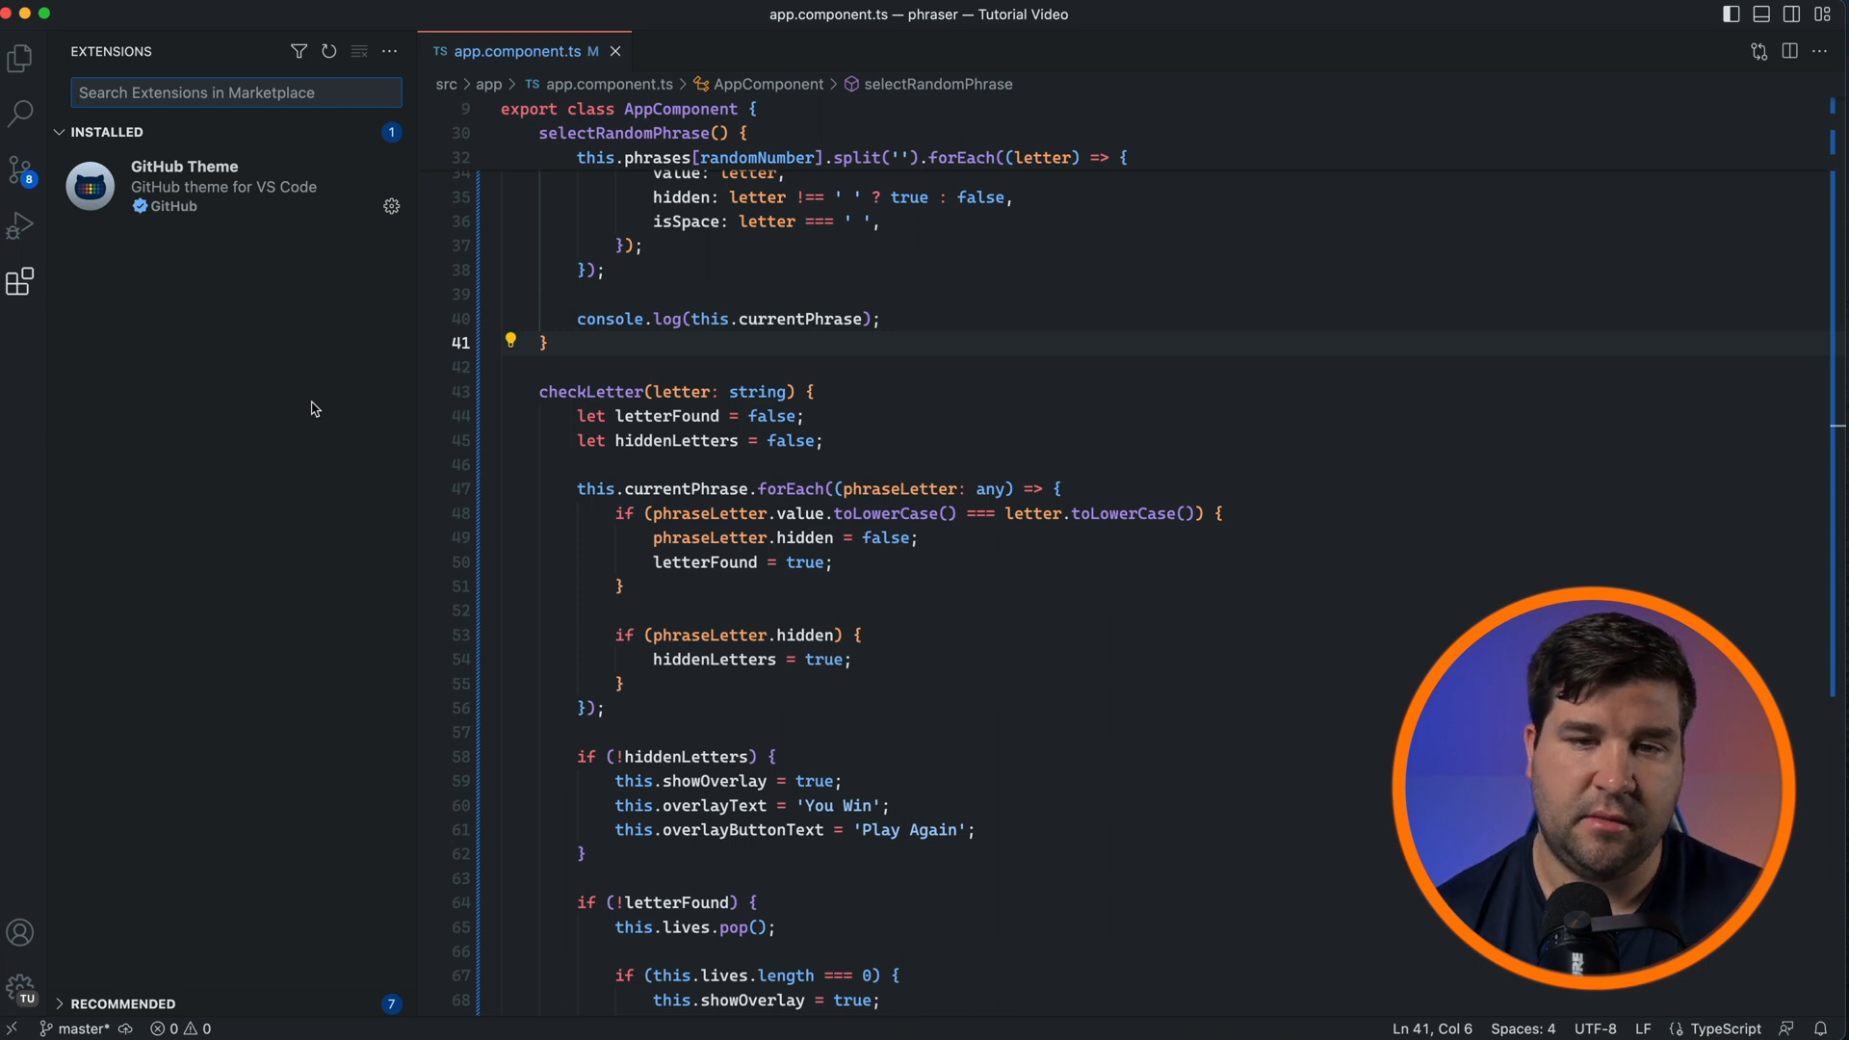
# - Search 'eslint' and install Microsoft's ESLint extension
pyautogui.click(235, 92)
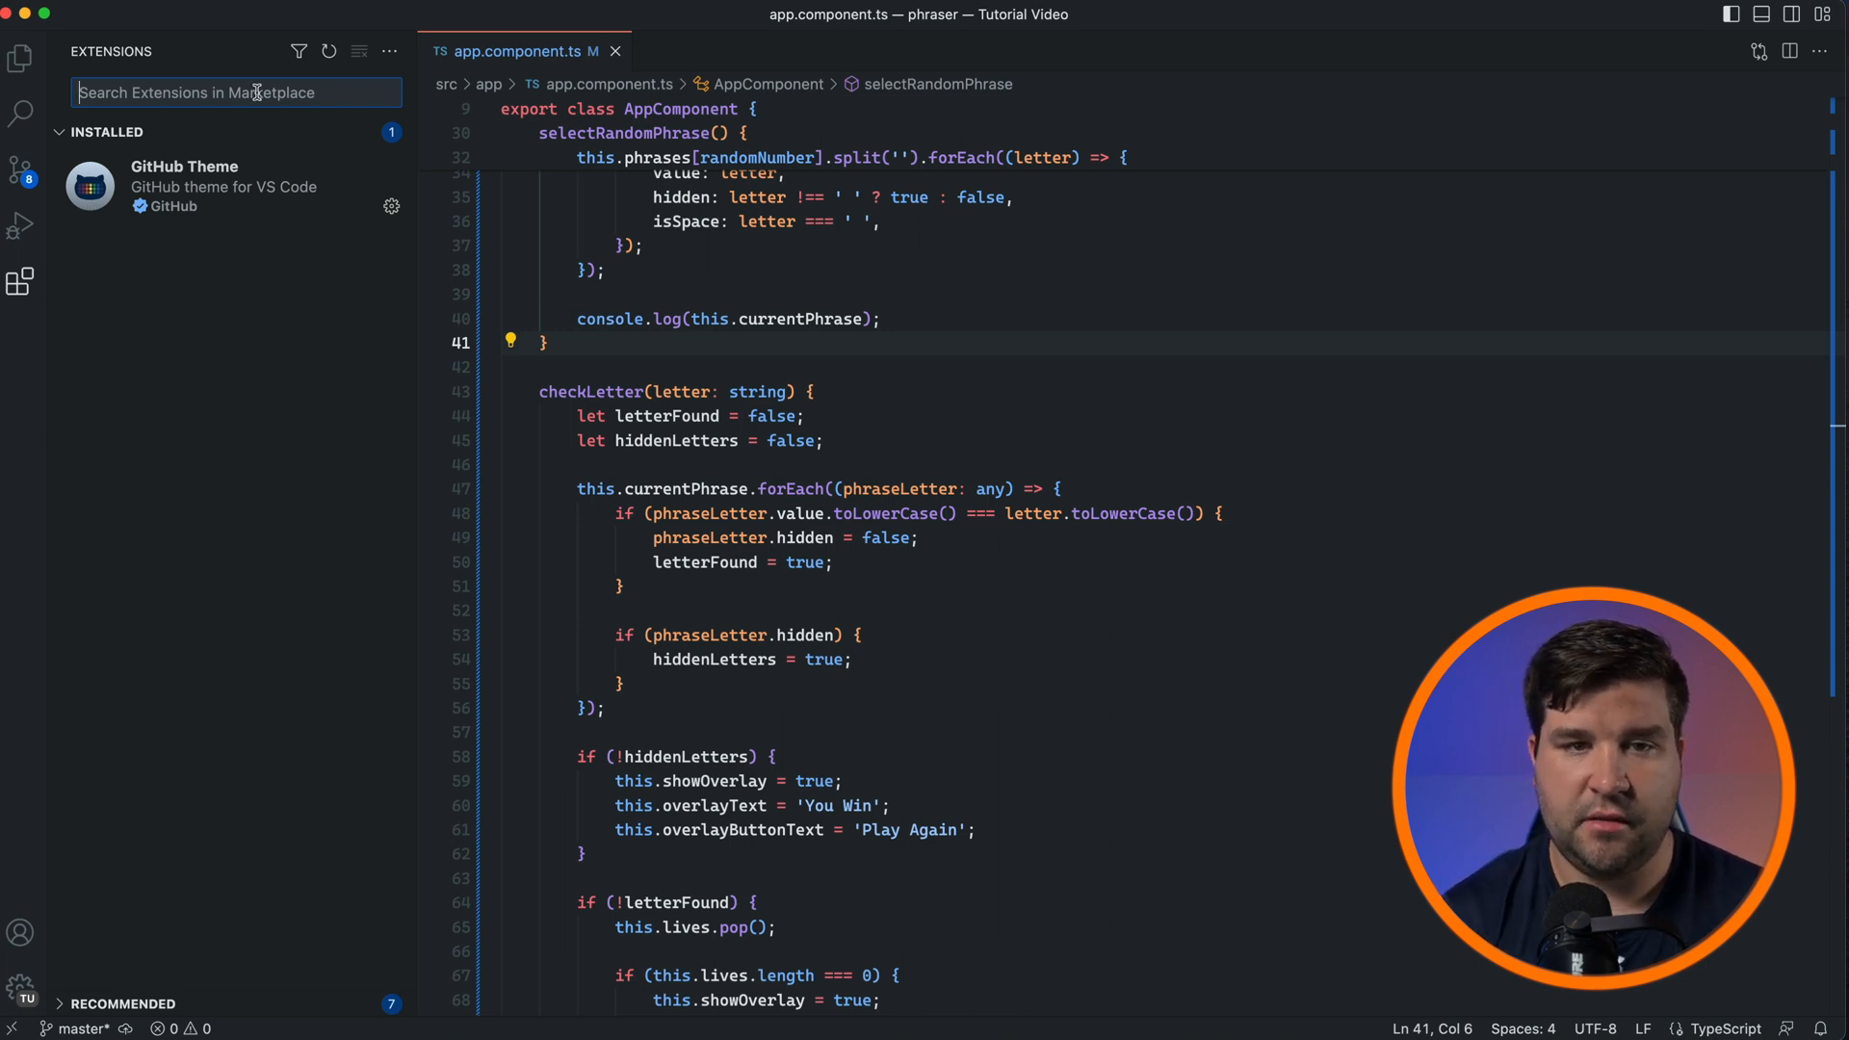
pyautogui.write('esli')
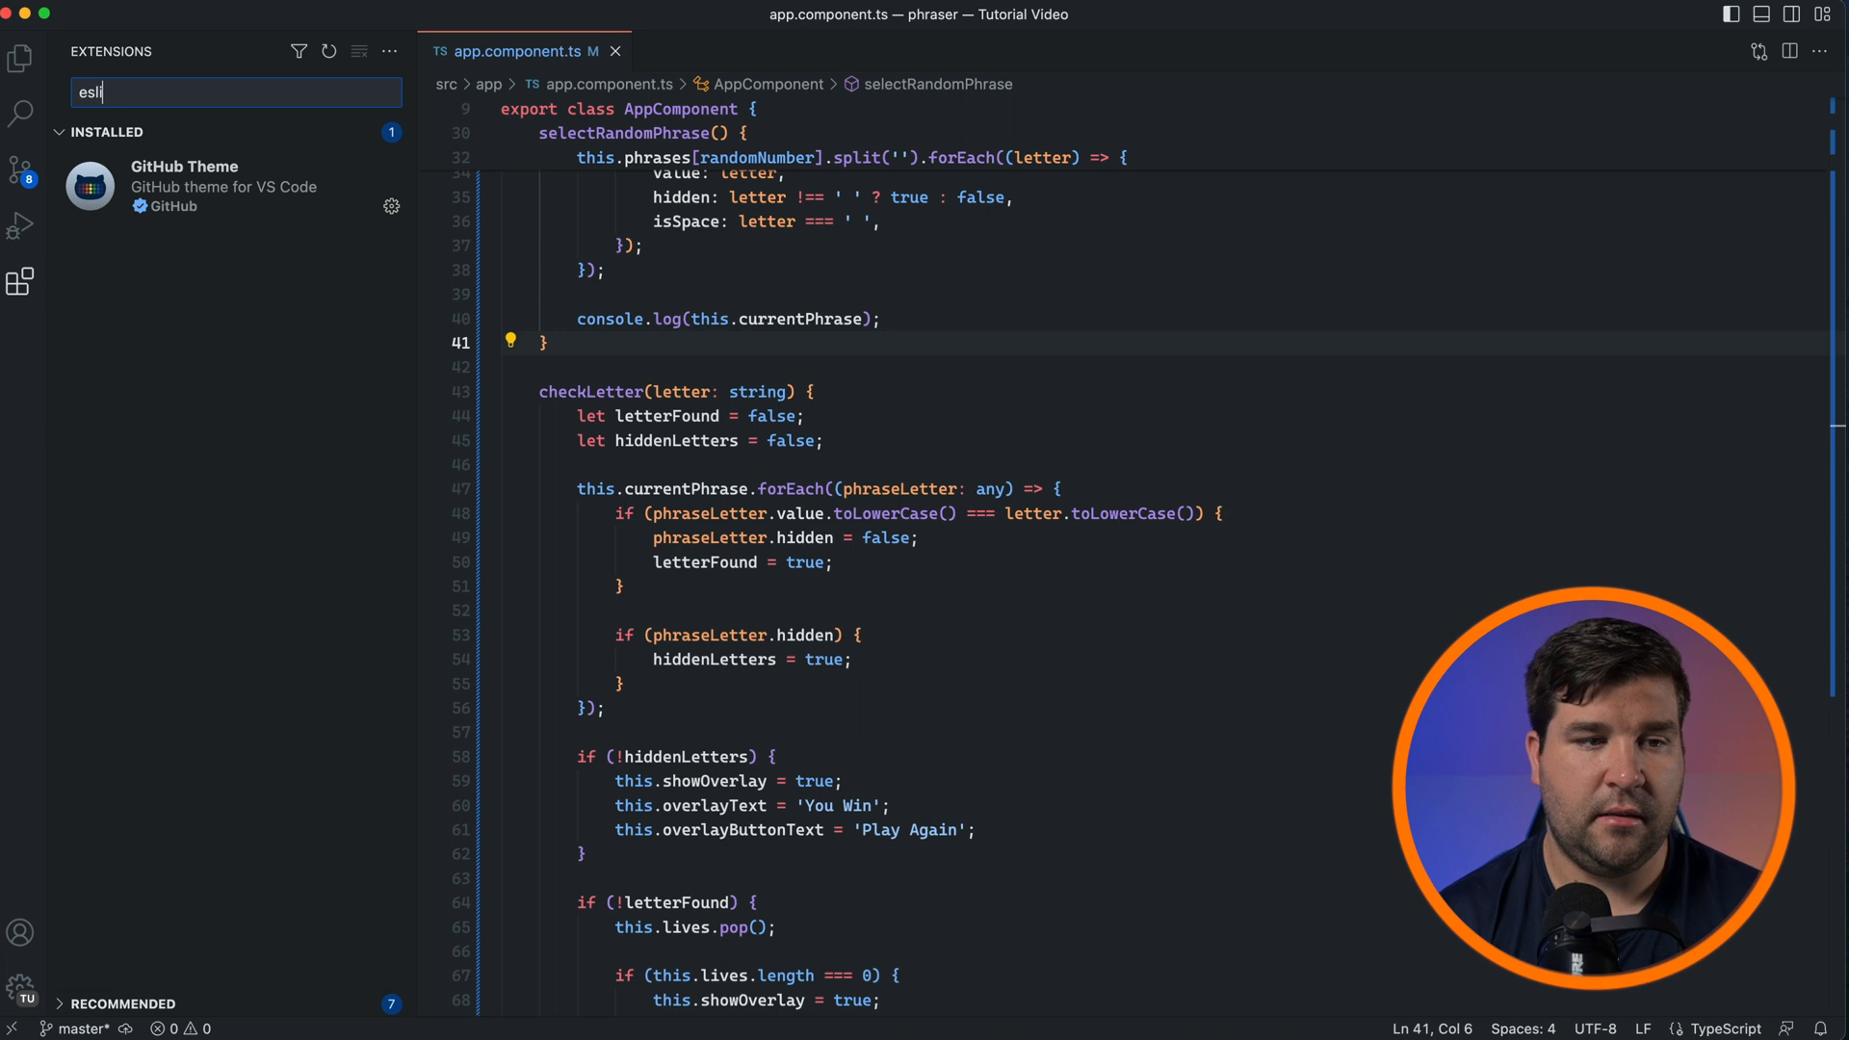
pyautogui.click(153, 162)
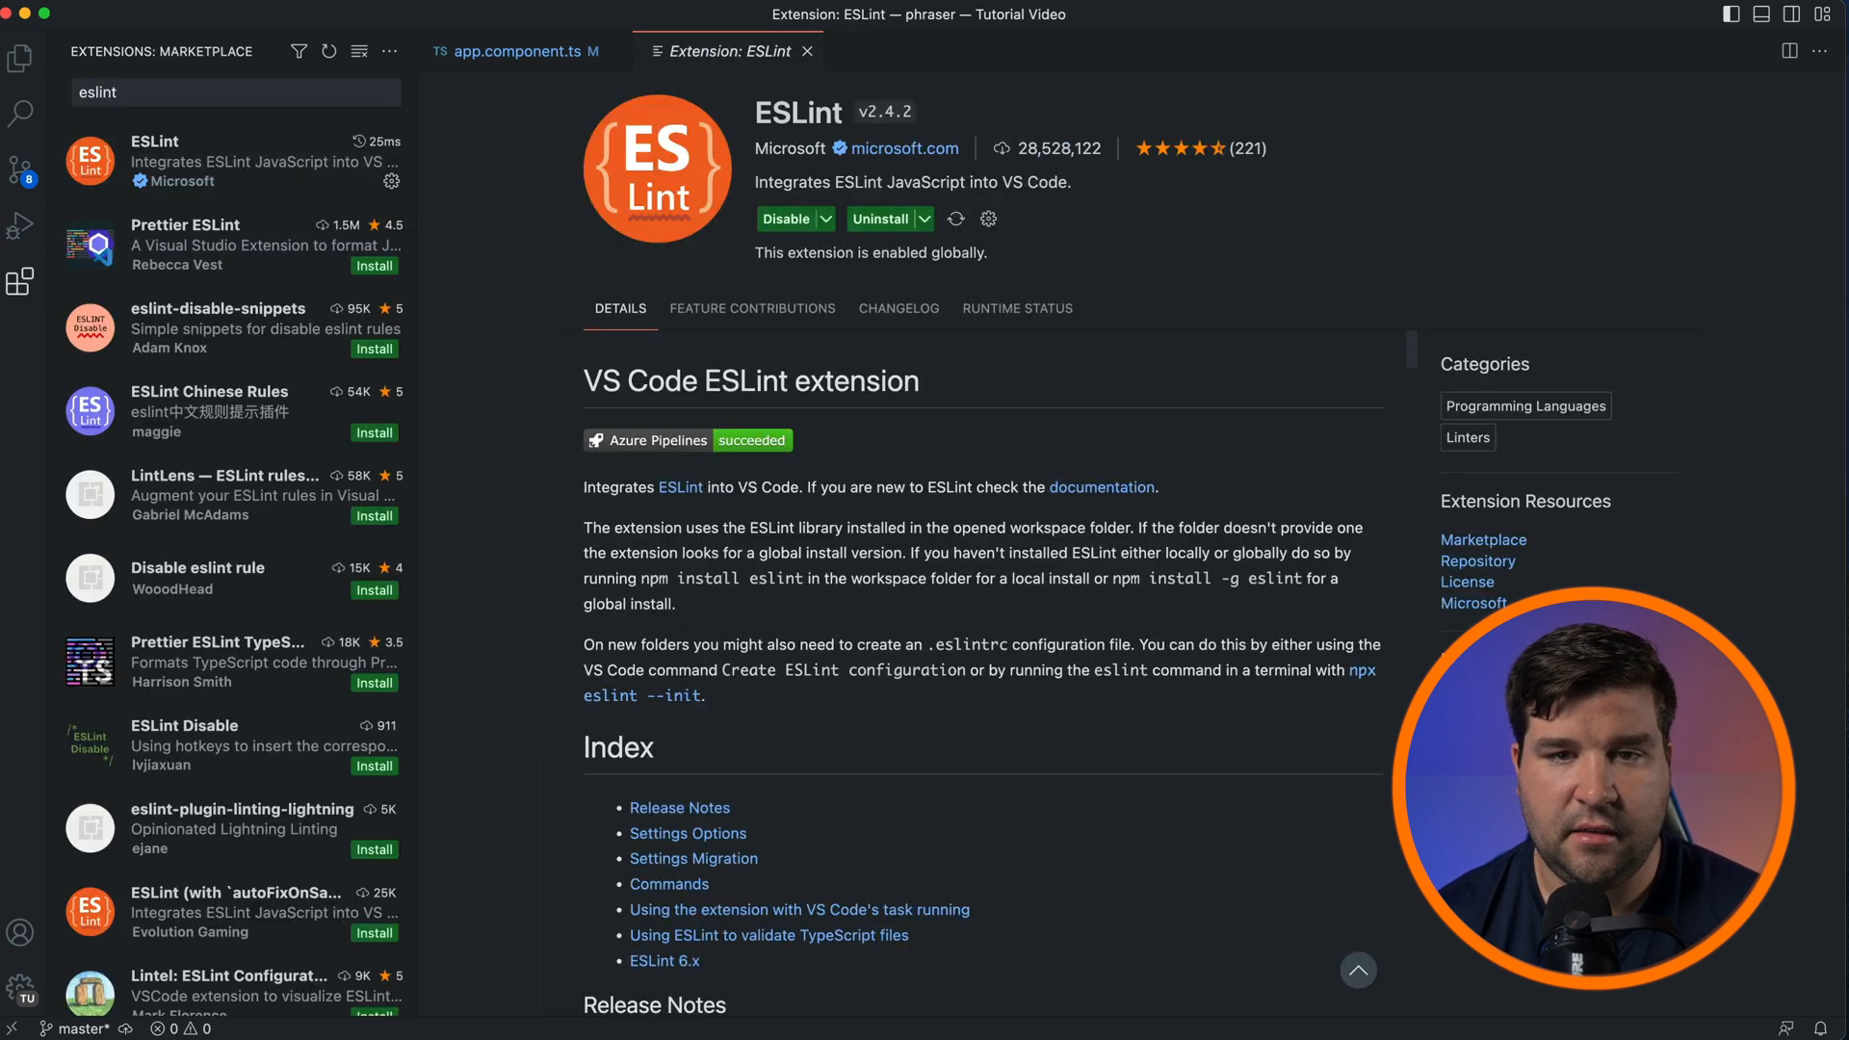
pyautogui.moveTo(22, 59)
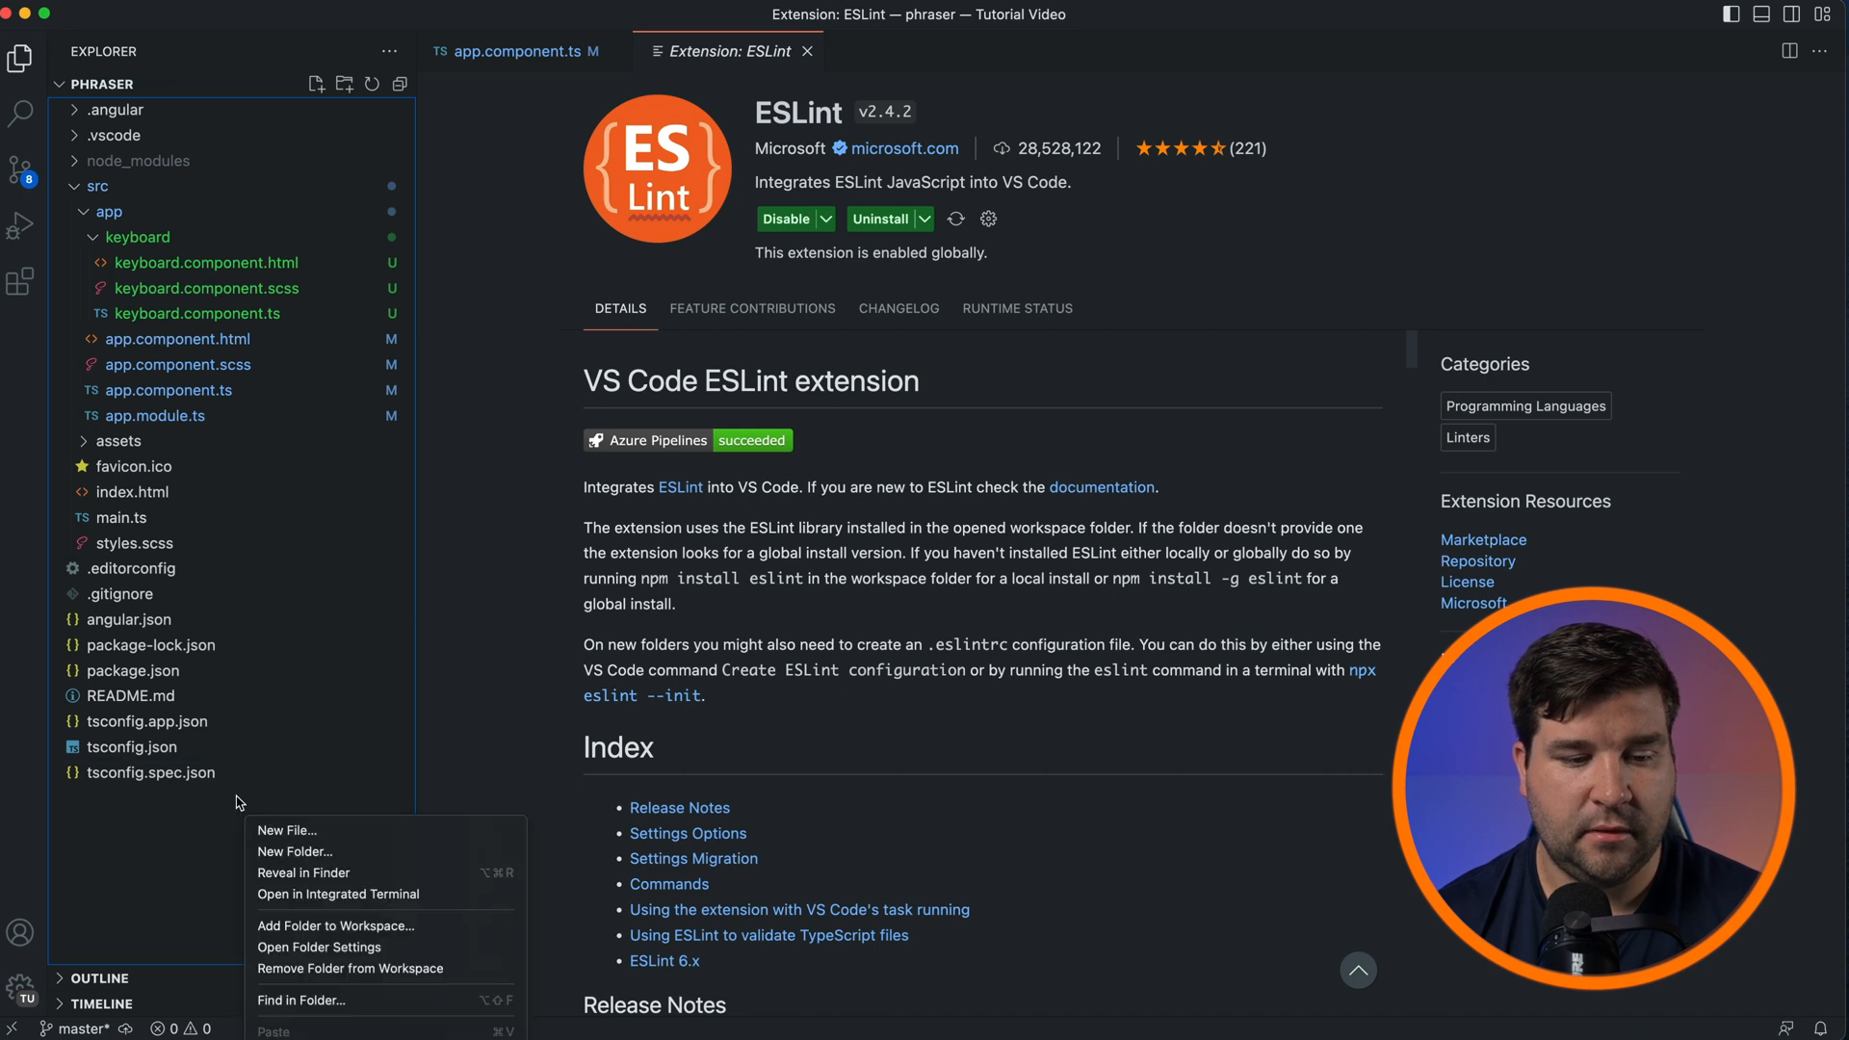
# - Create .eslintrc with single-quote, two-space indent and always-multiline comma-dangle rules
pyautogui.click(285, 830)
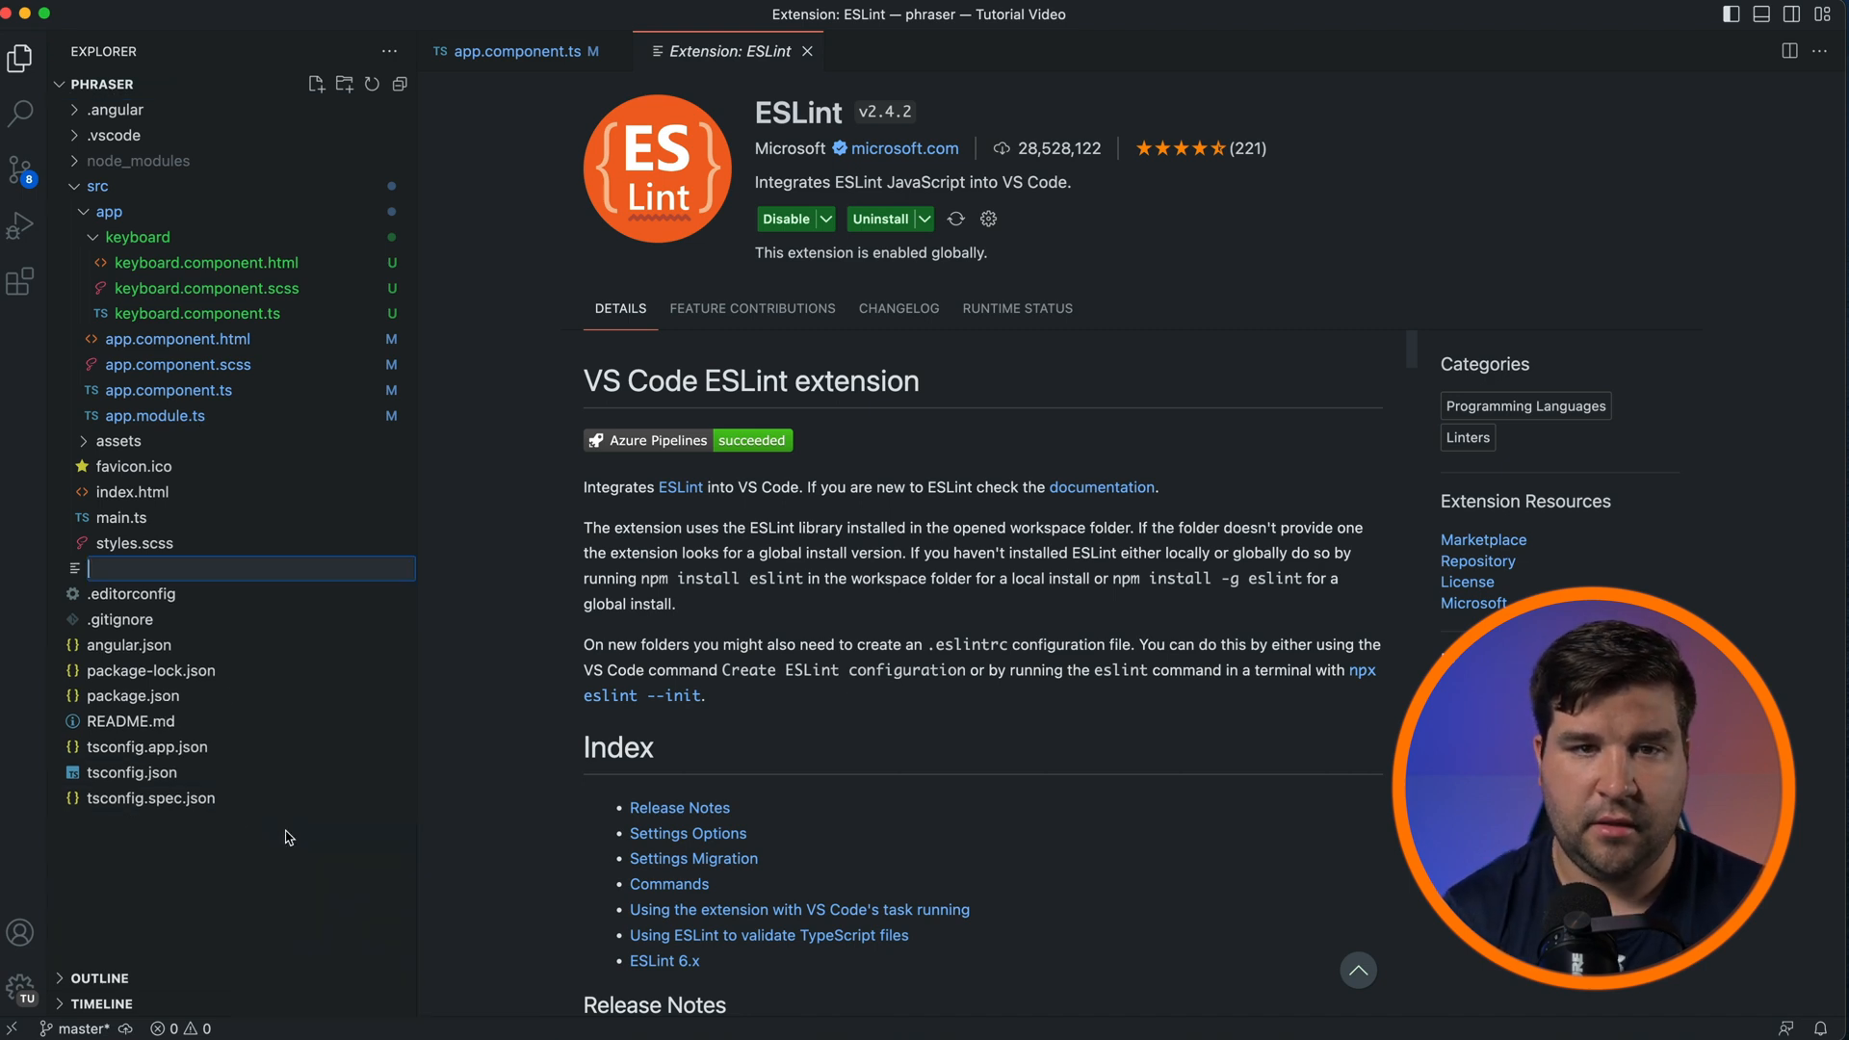
pyautogui.write('.eslintrc')
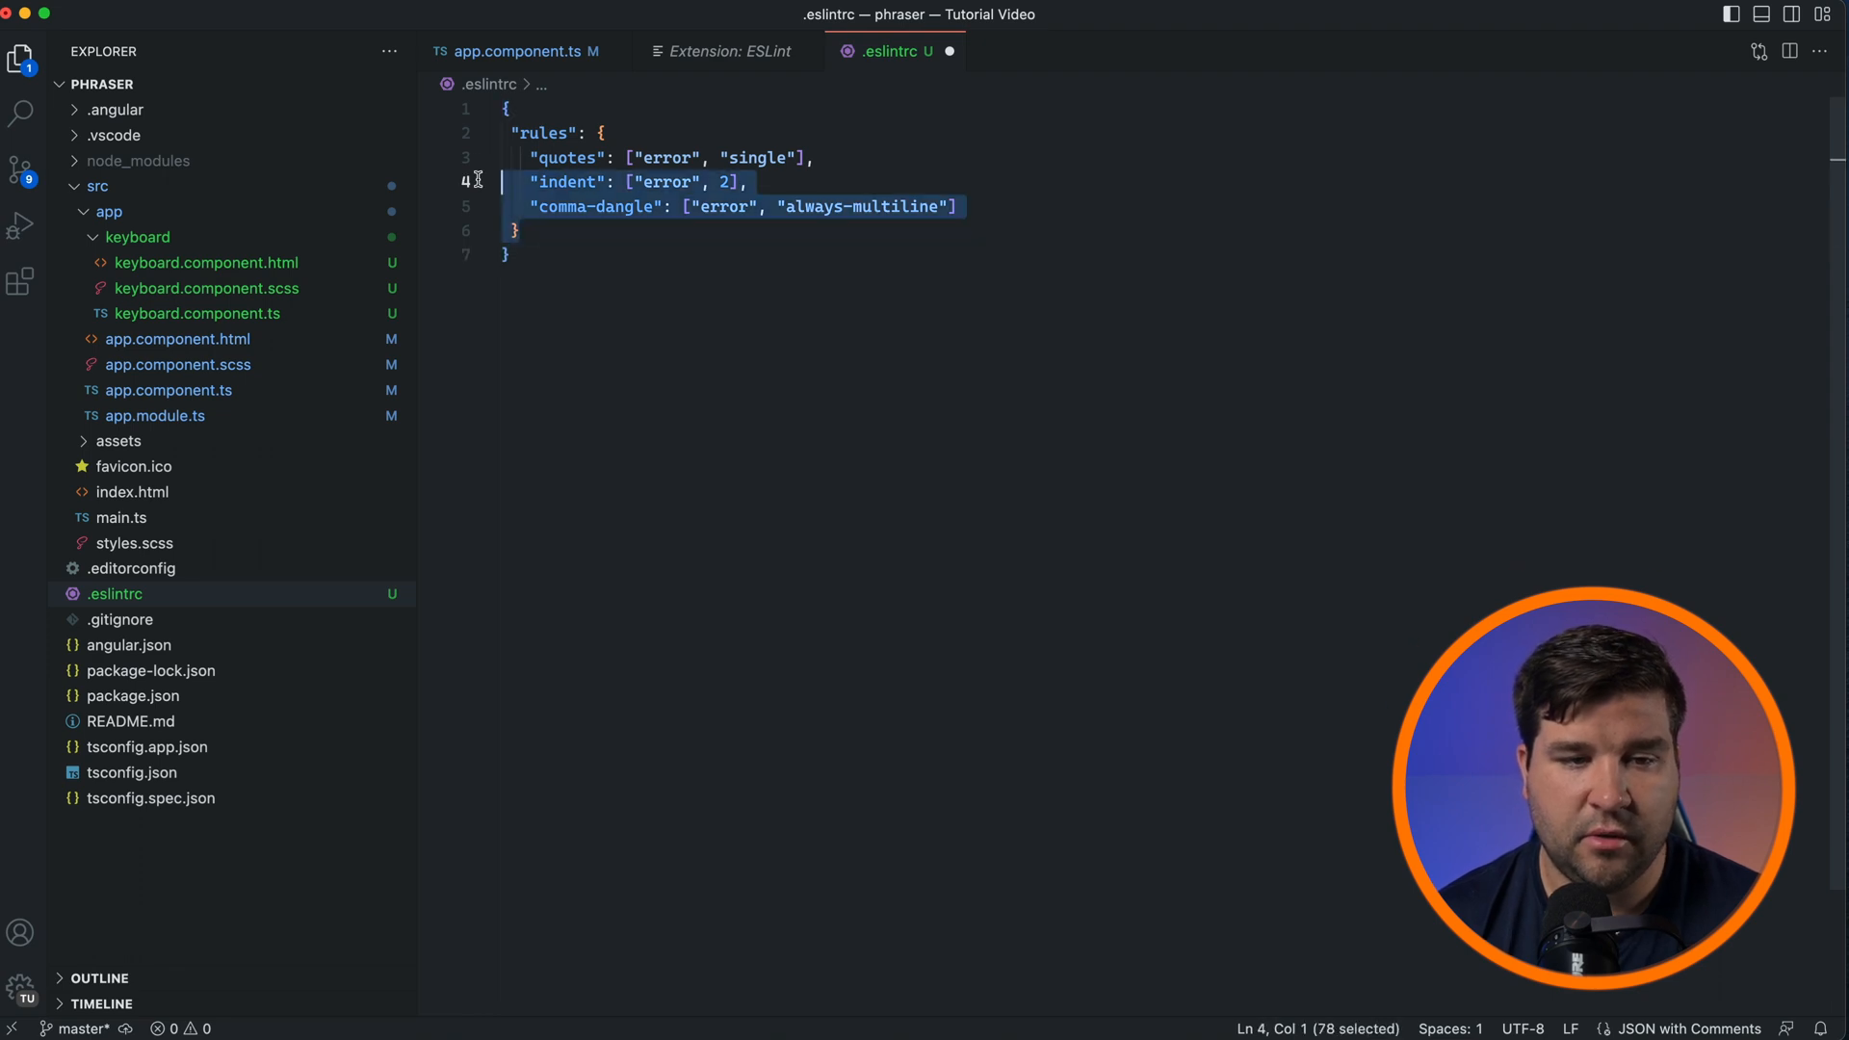
pyautogui.click(745, 182)
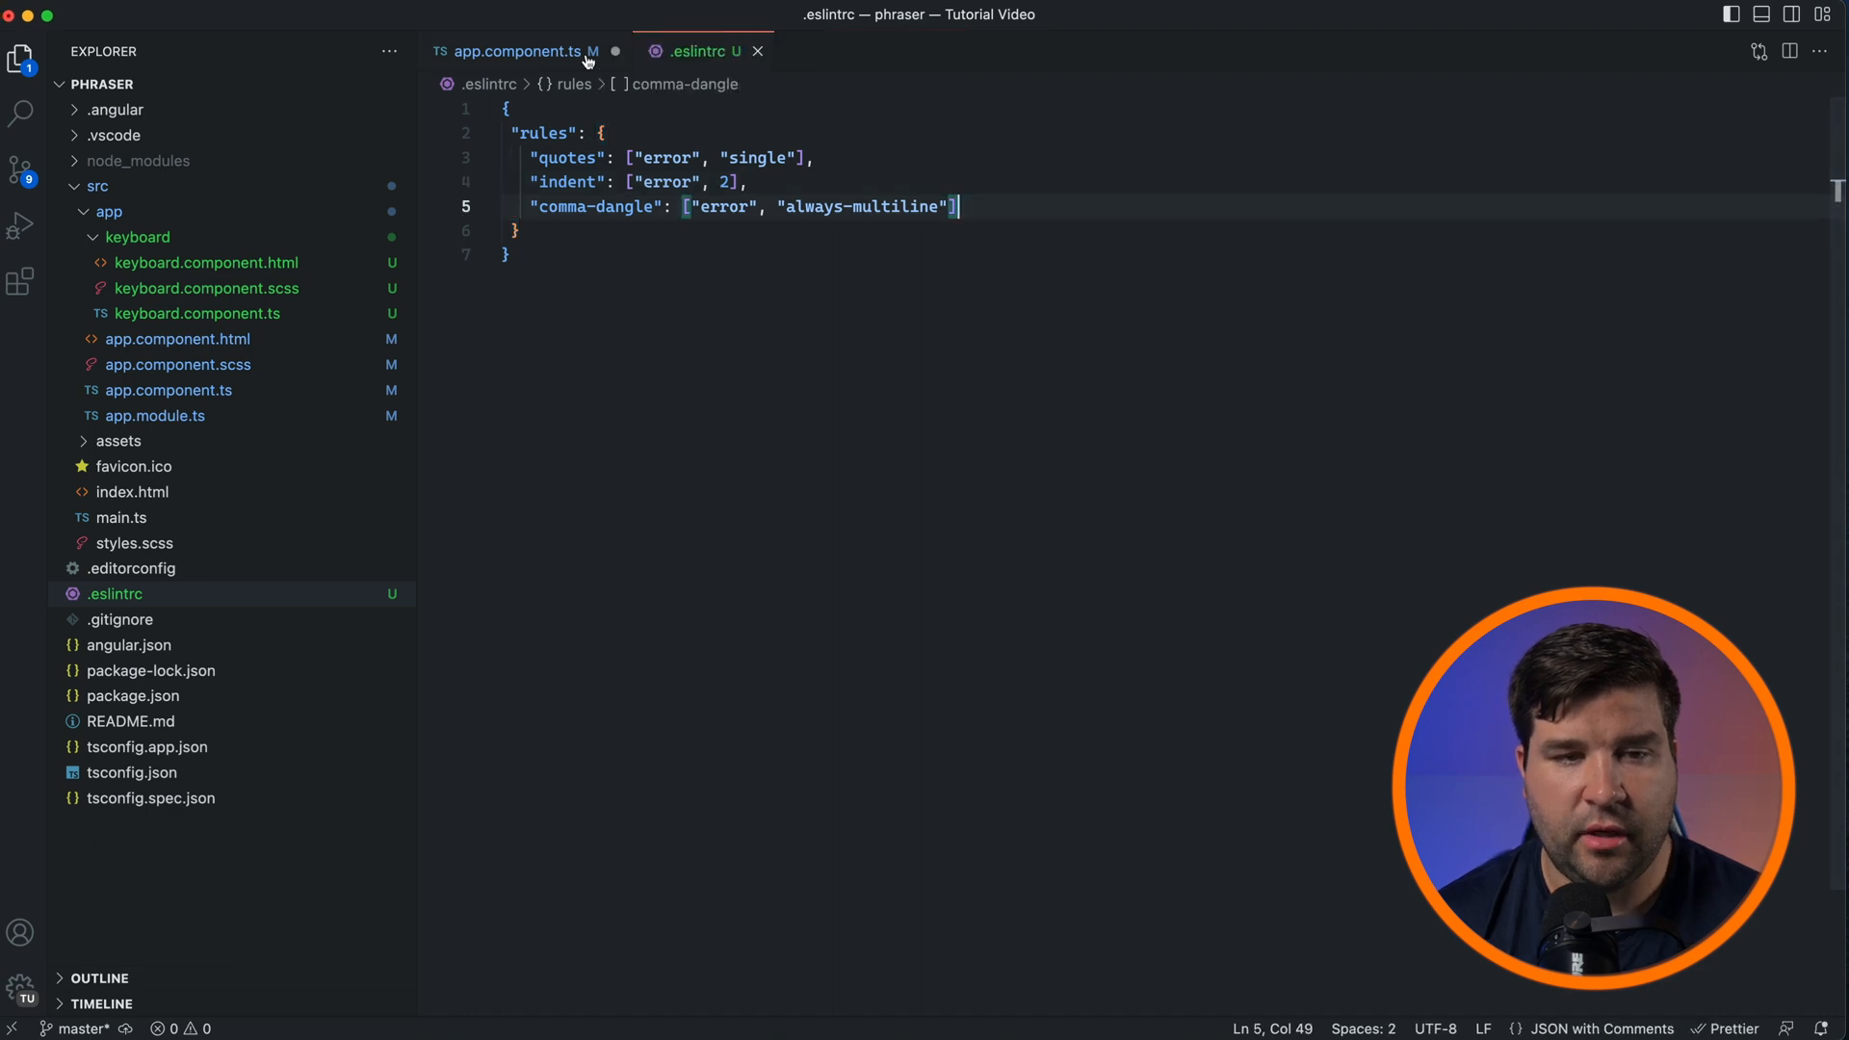
# - Save app.component.ts so it reformats to two-space indents with a trailing comma
pyautogui.click(519, 51)
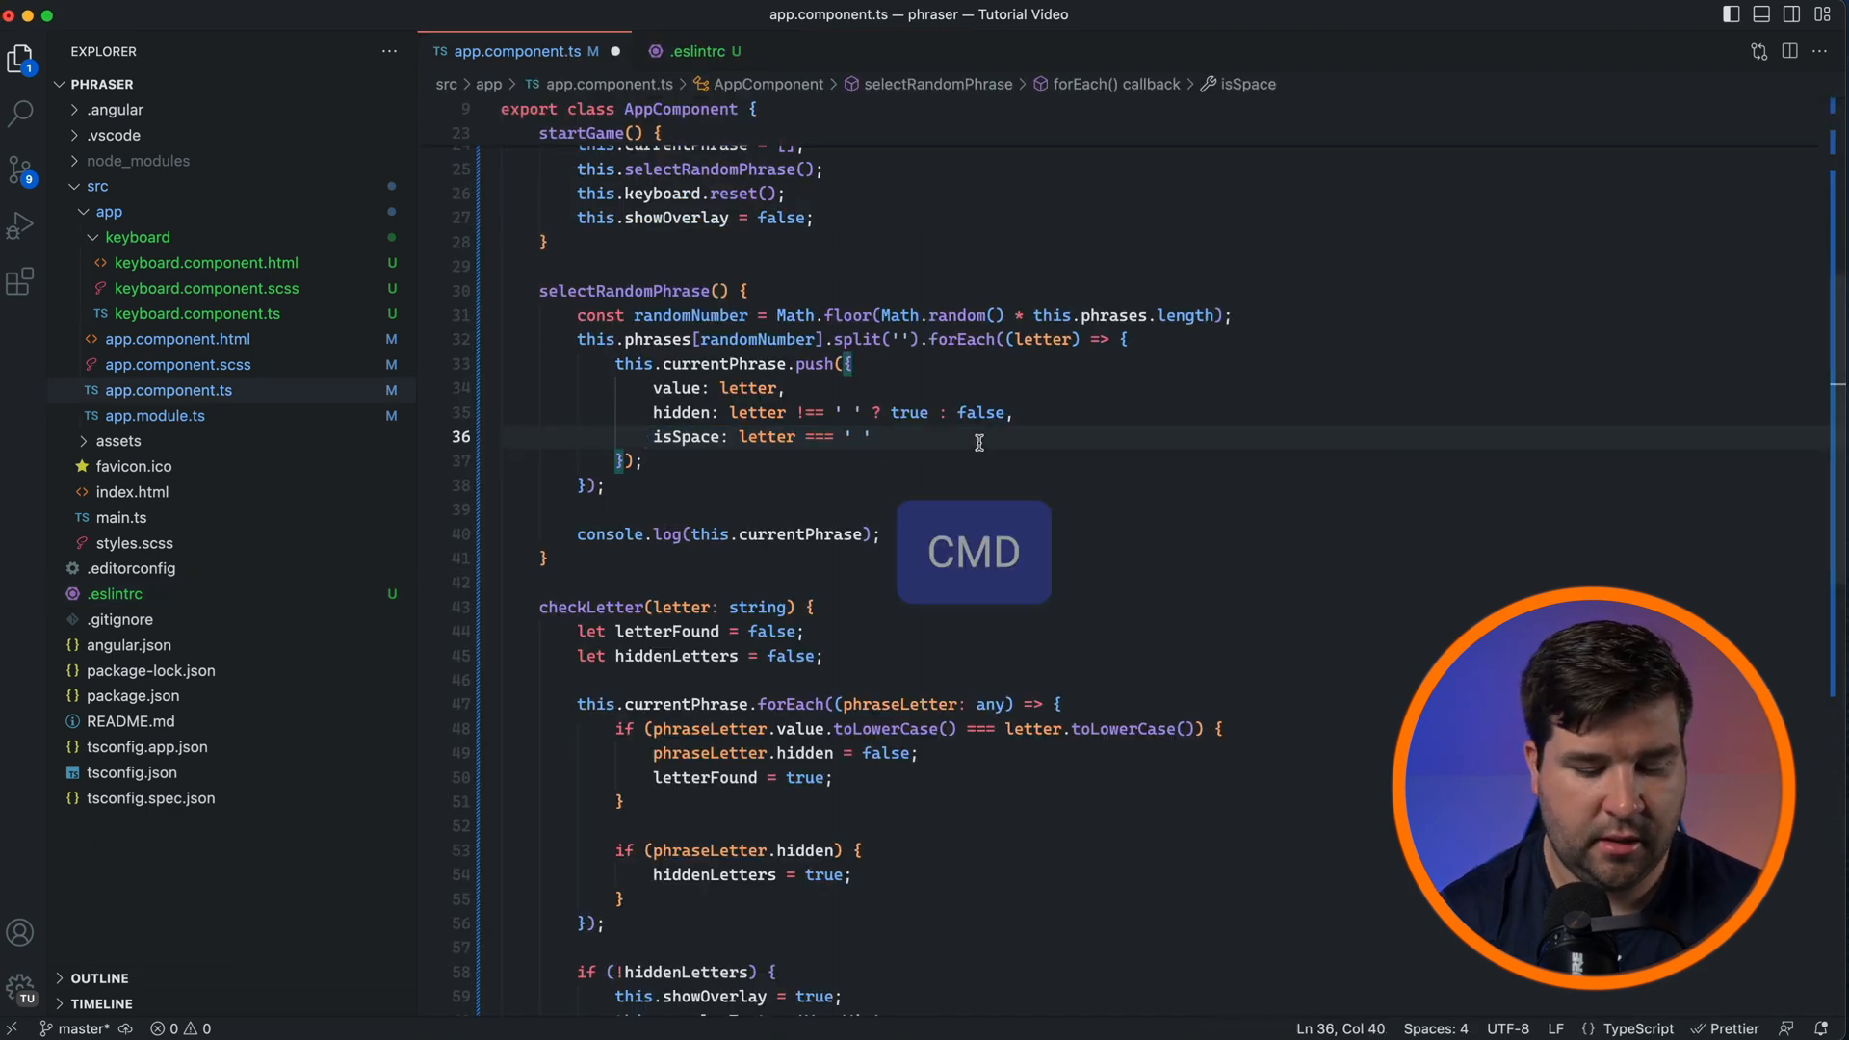
pyautogui.press('cmd+s')
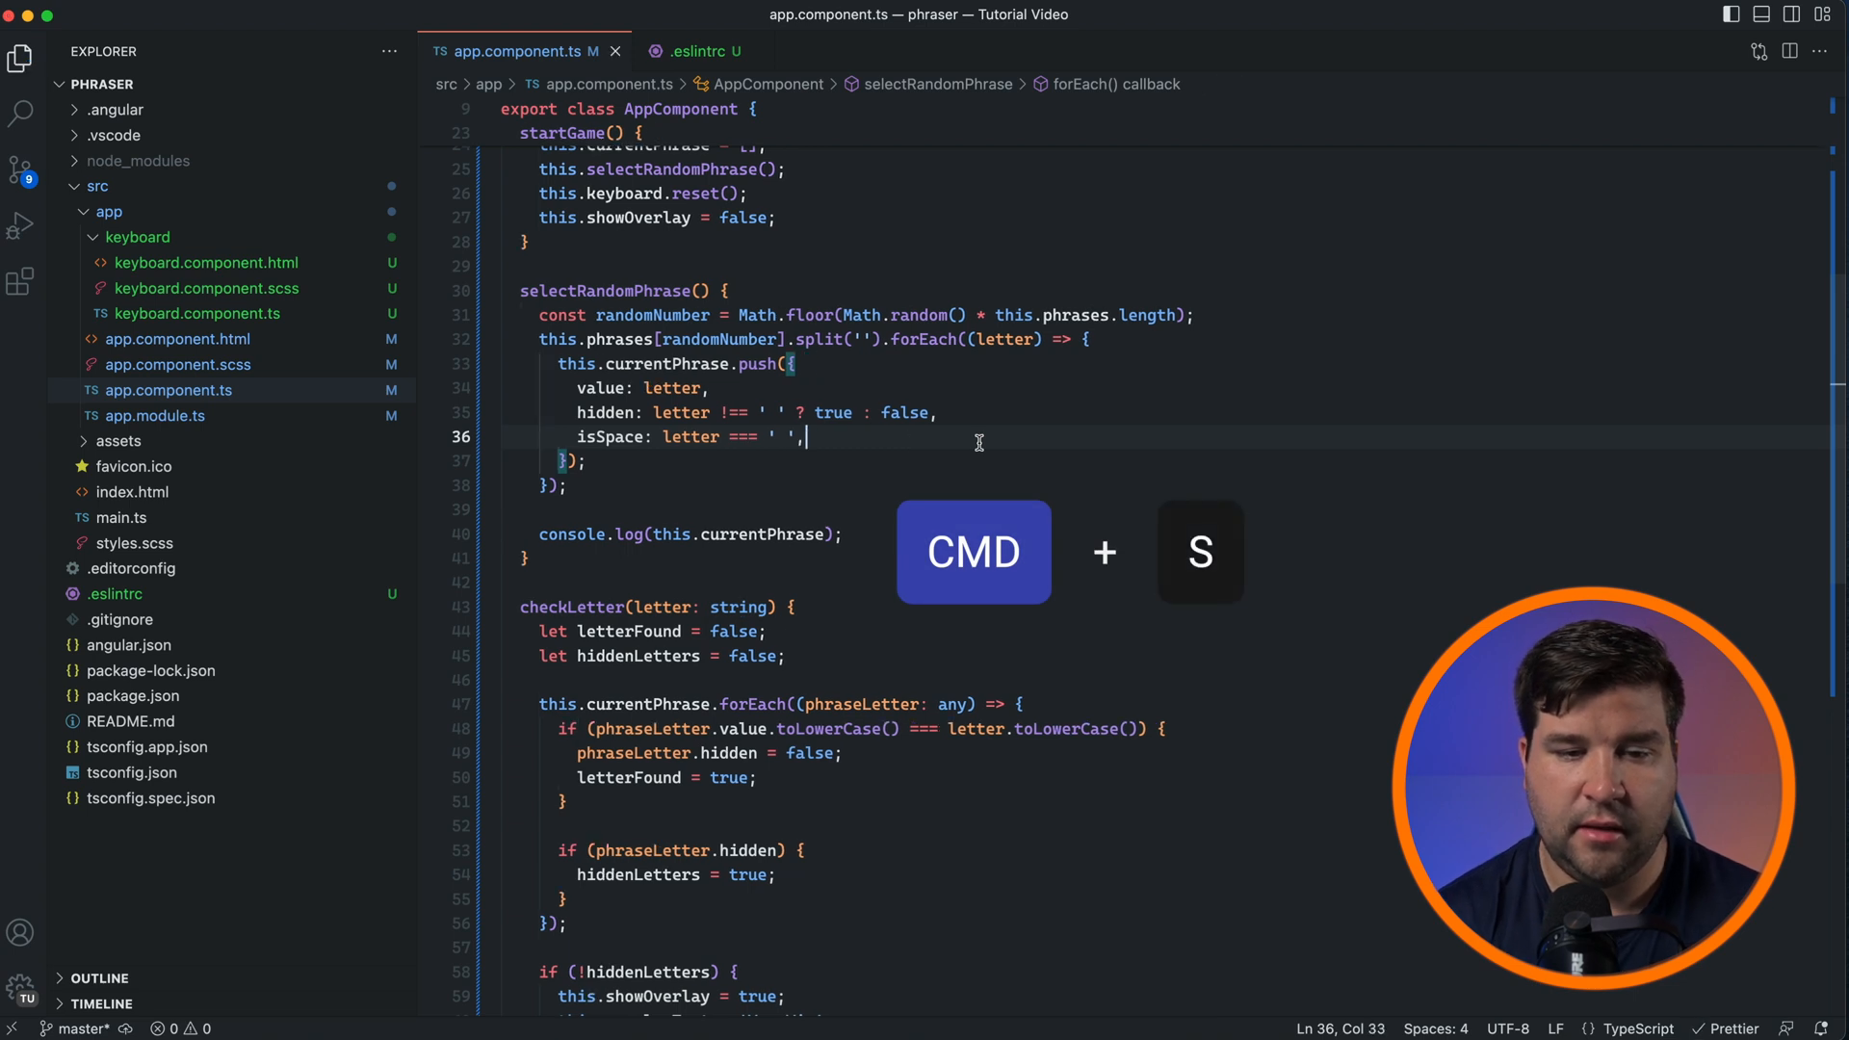
pyautogui.press('cmd+s')
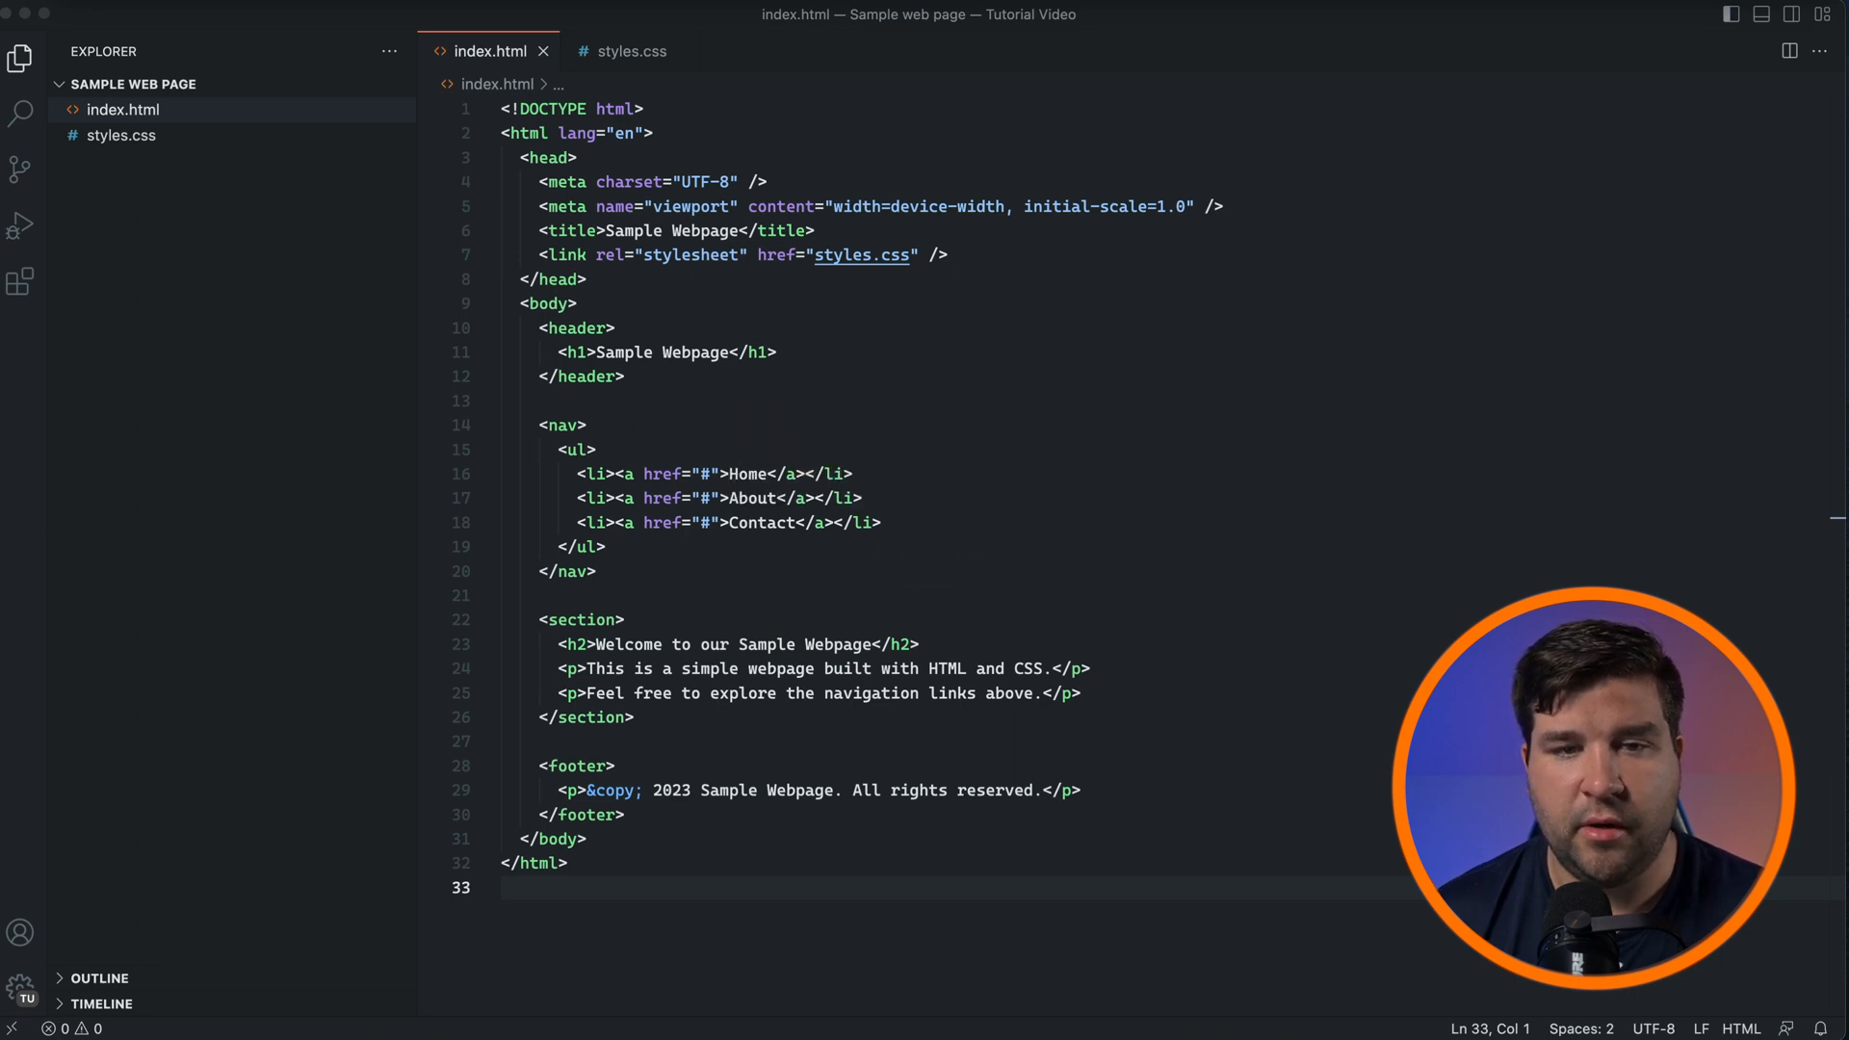
# - Install Live Server by Ritwick Dey and serve index.html on port 5500
pyautogui.click(20, 281)
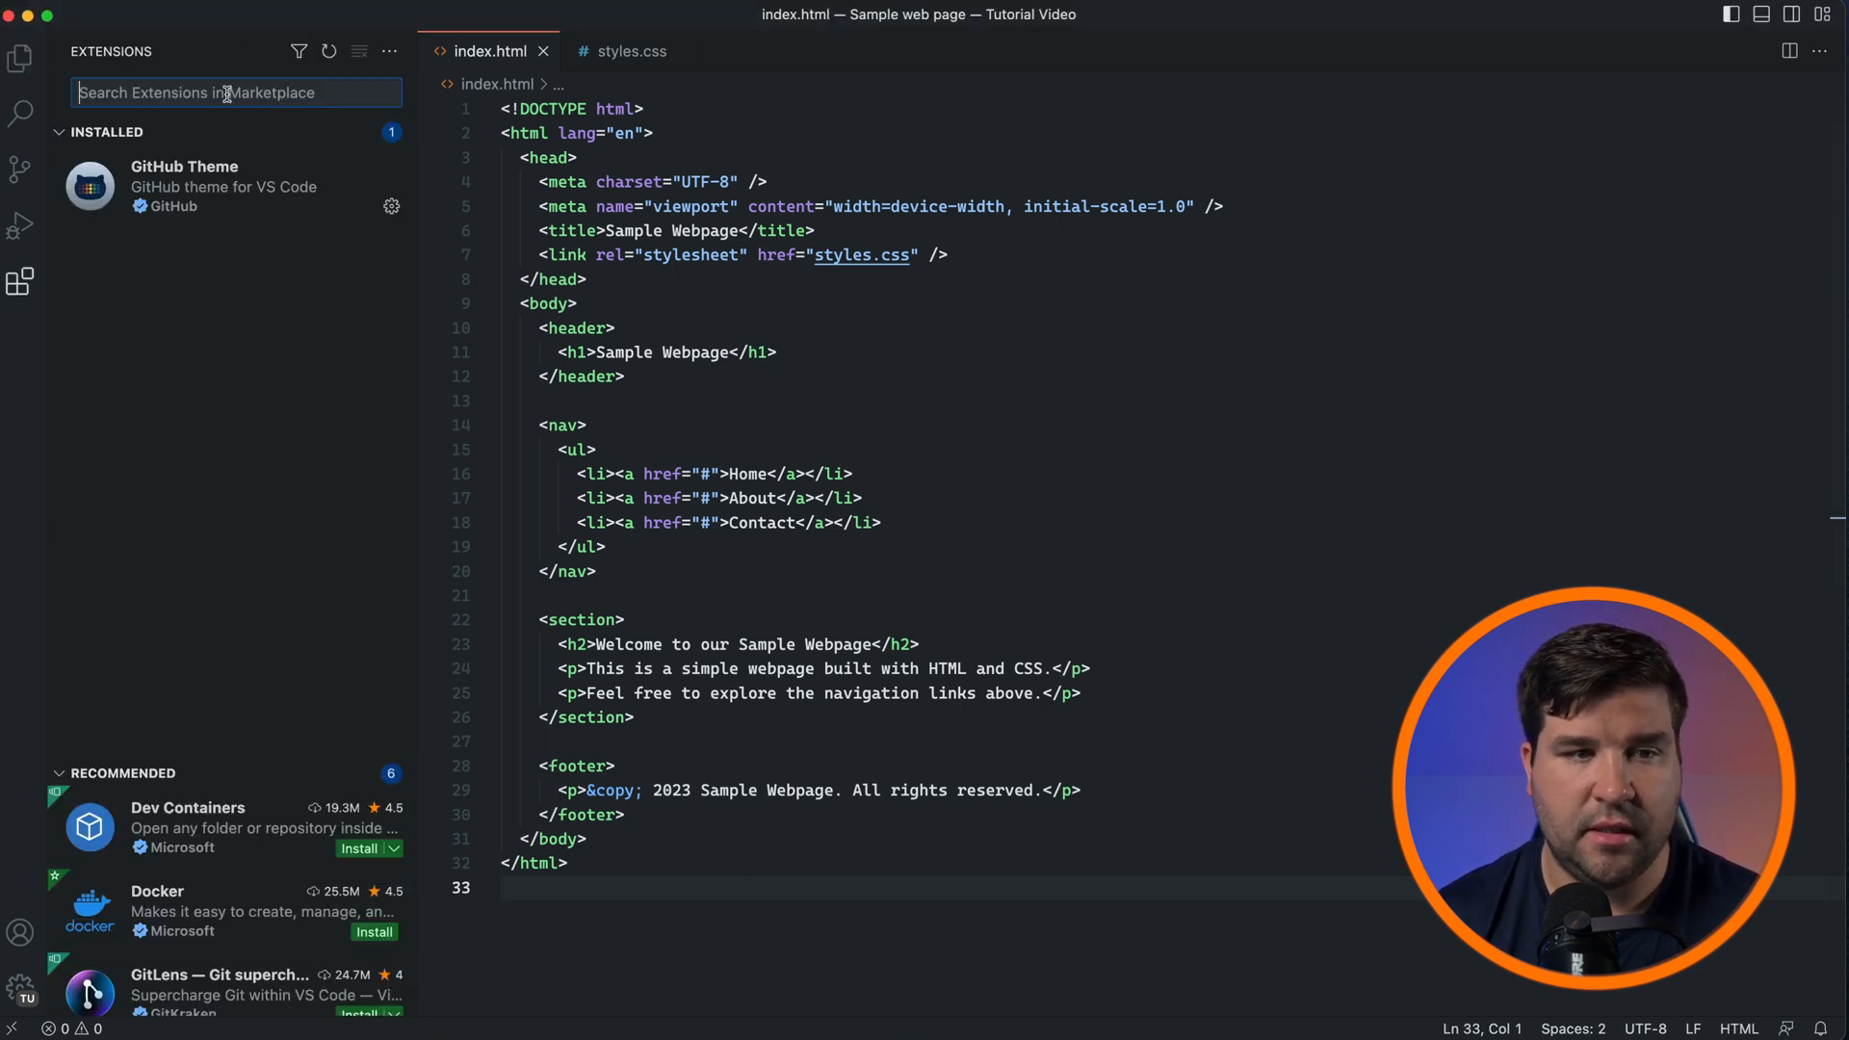
pyautogui.write('li')
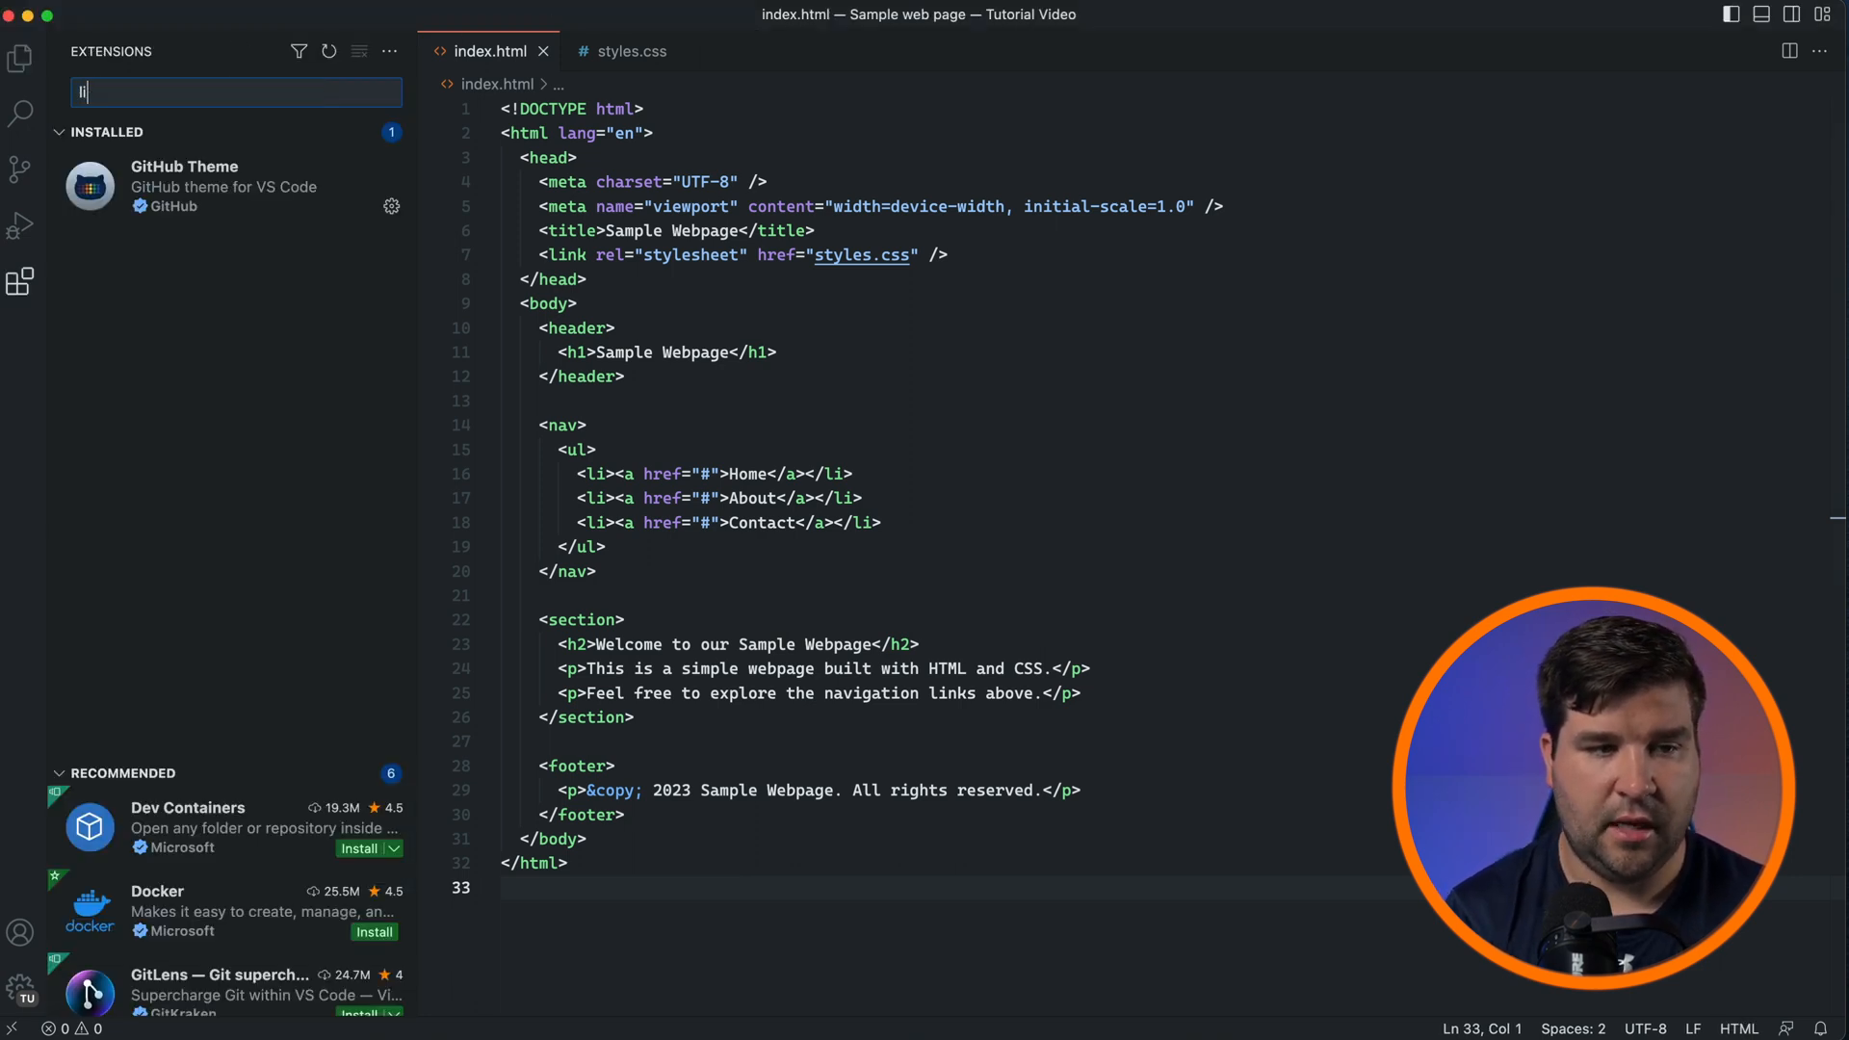
pyautogui.click(366, 180)
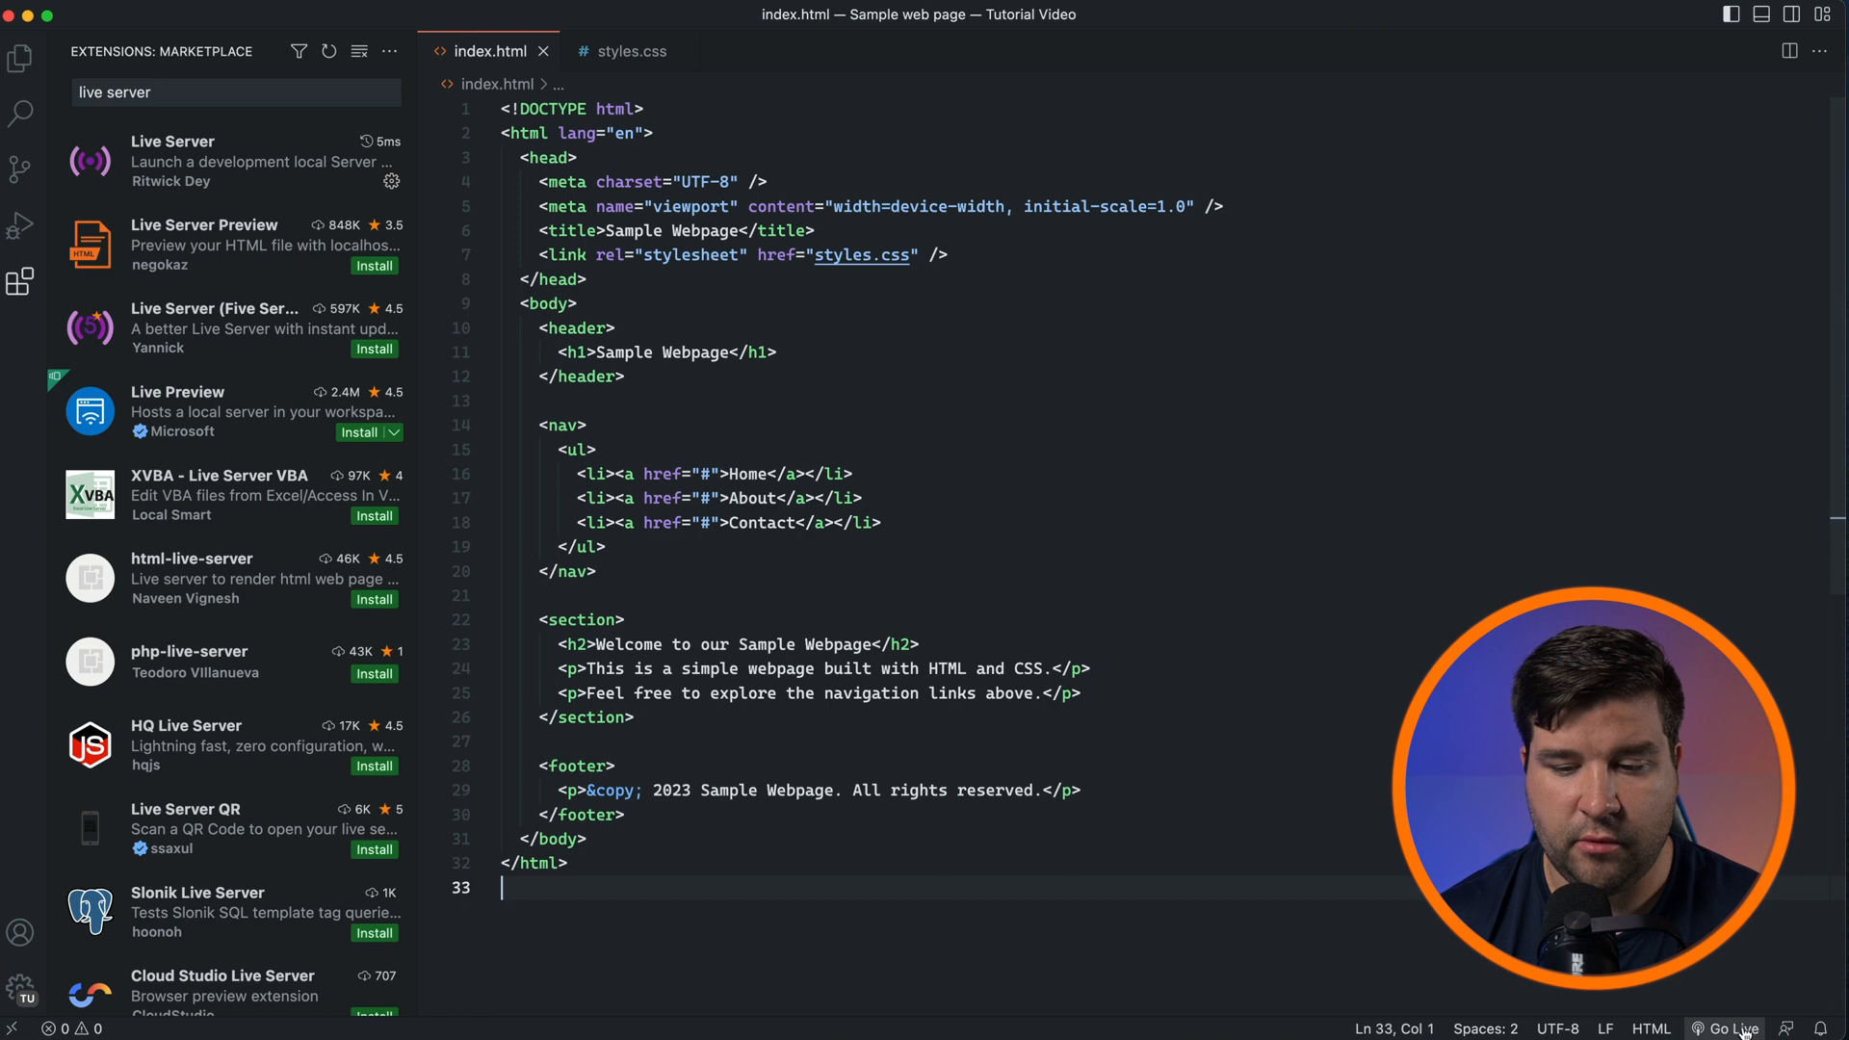
pyautogui.click(1727, 1028)
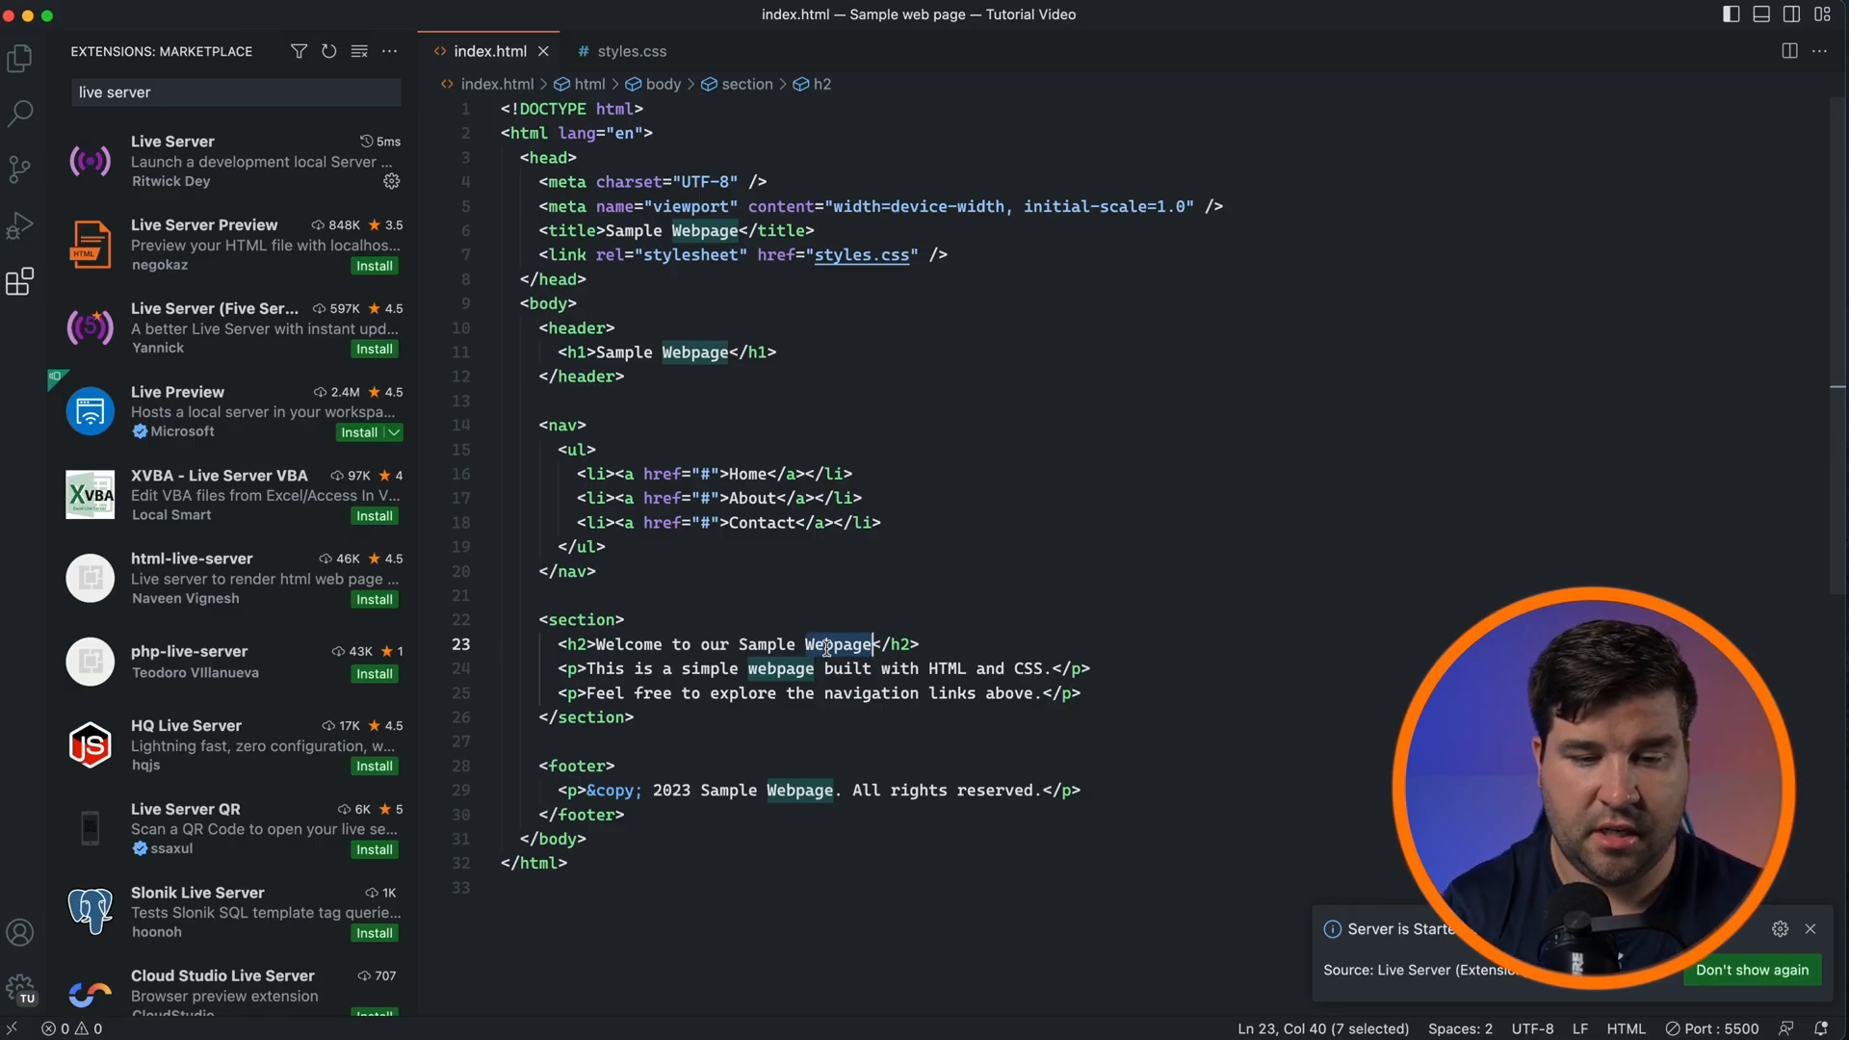
pyautogui.press('Backspace')
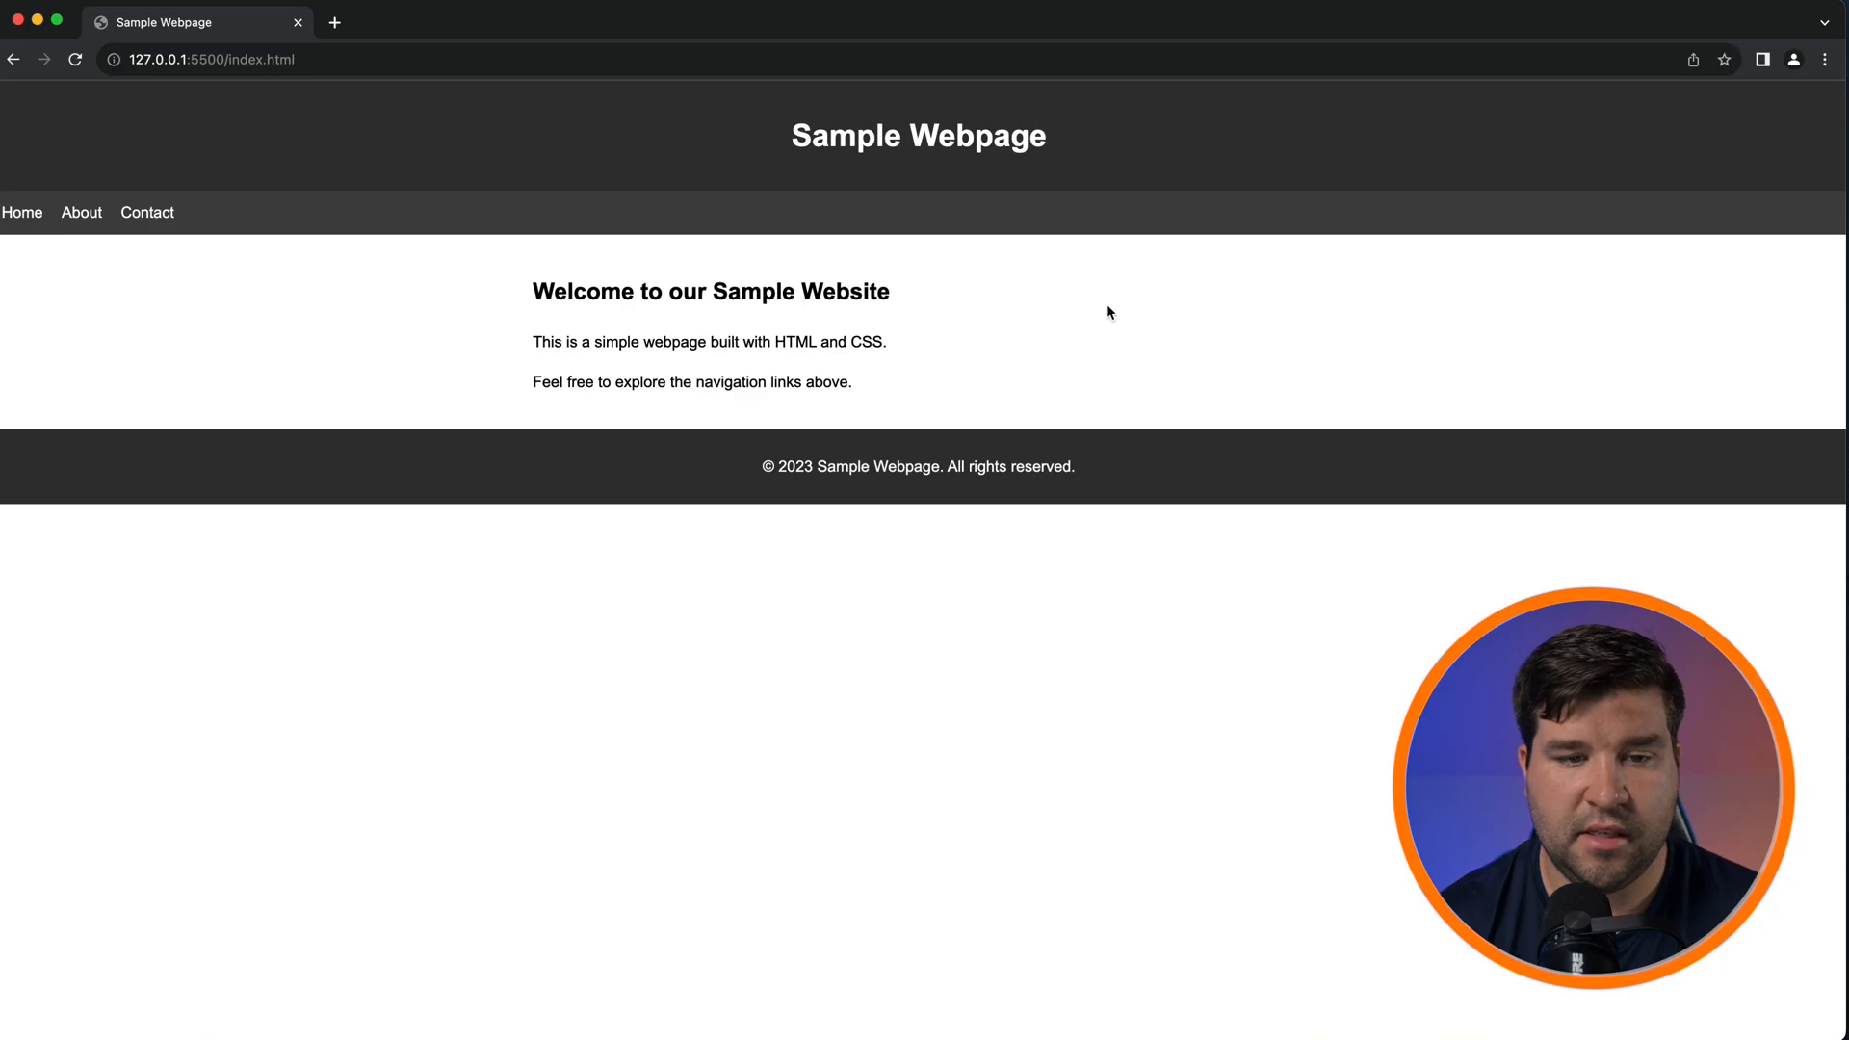
pyautogui.moveTo(840, 301)
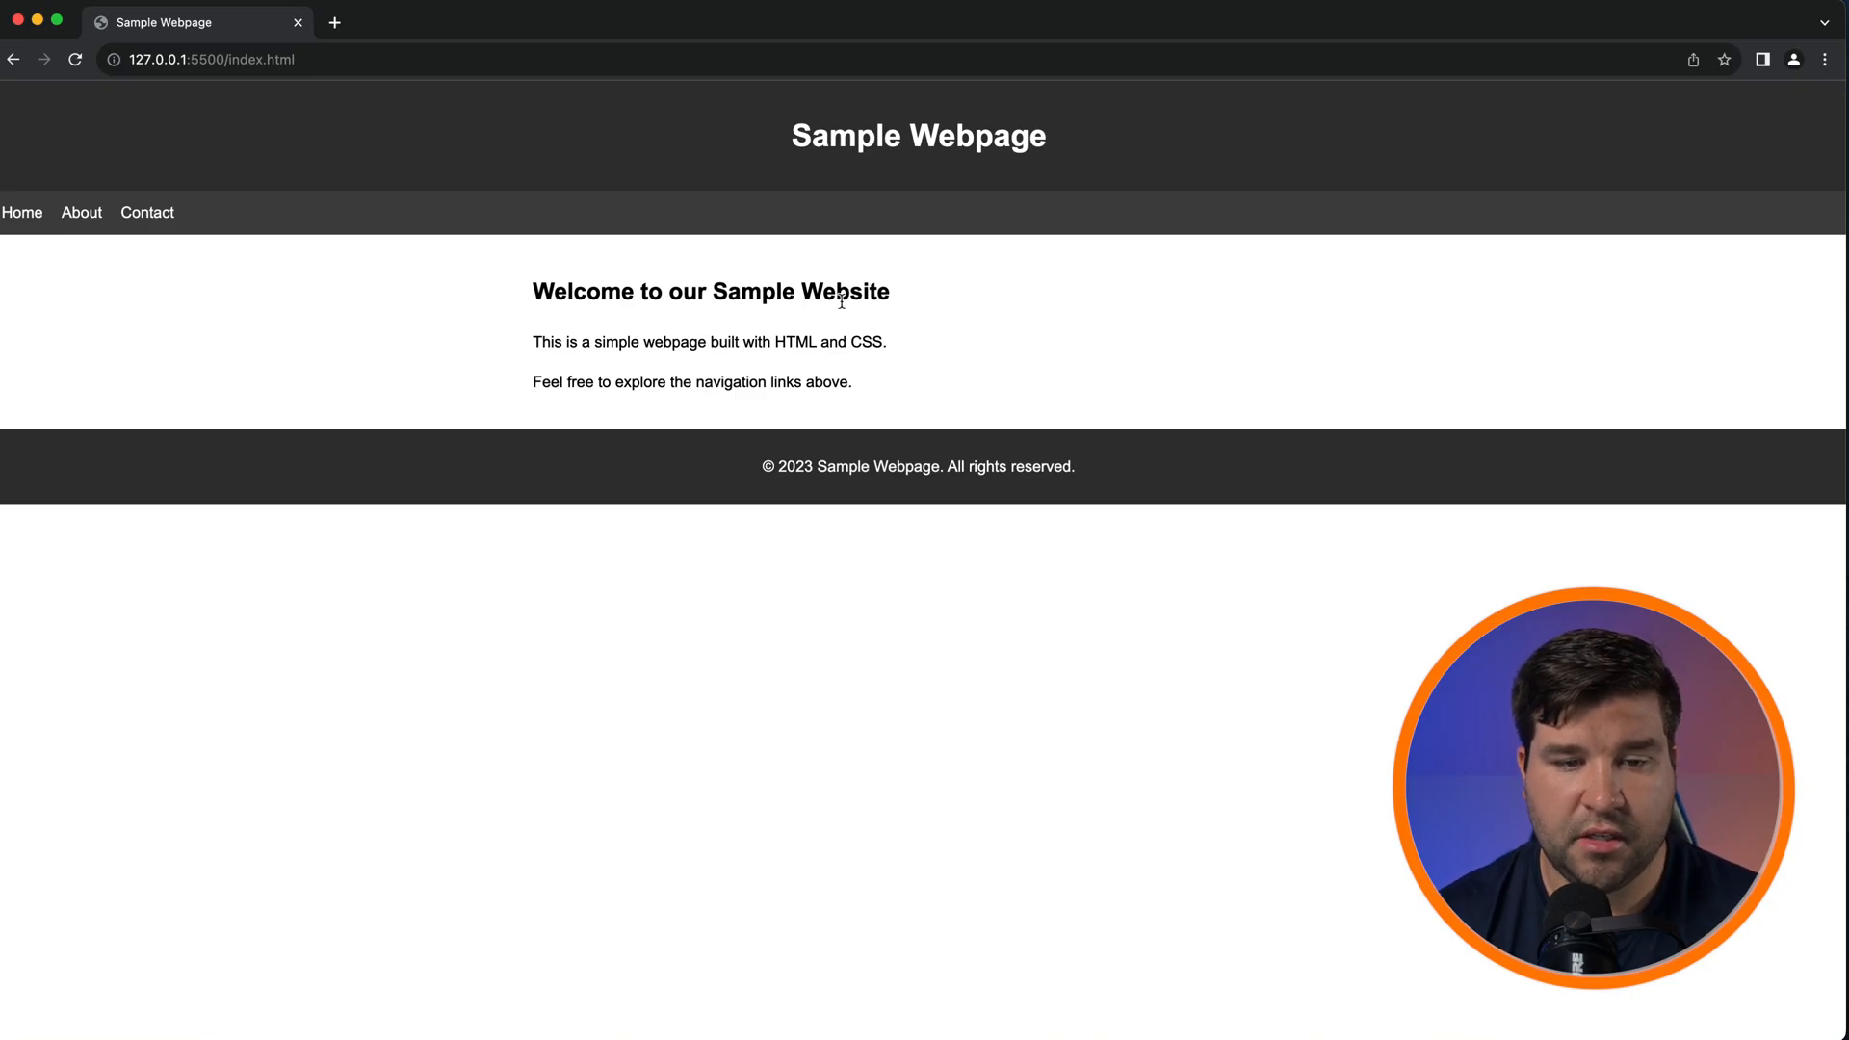
pyautogui.doubleClick(842, 291)
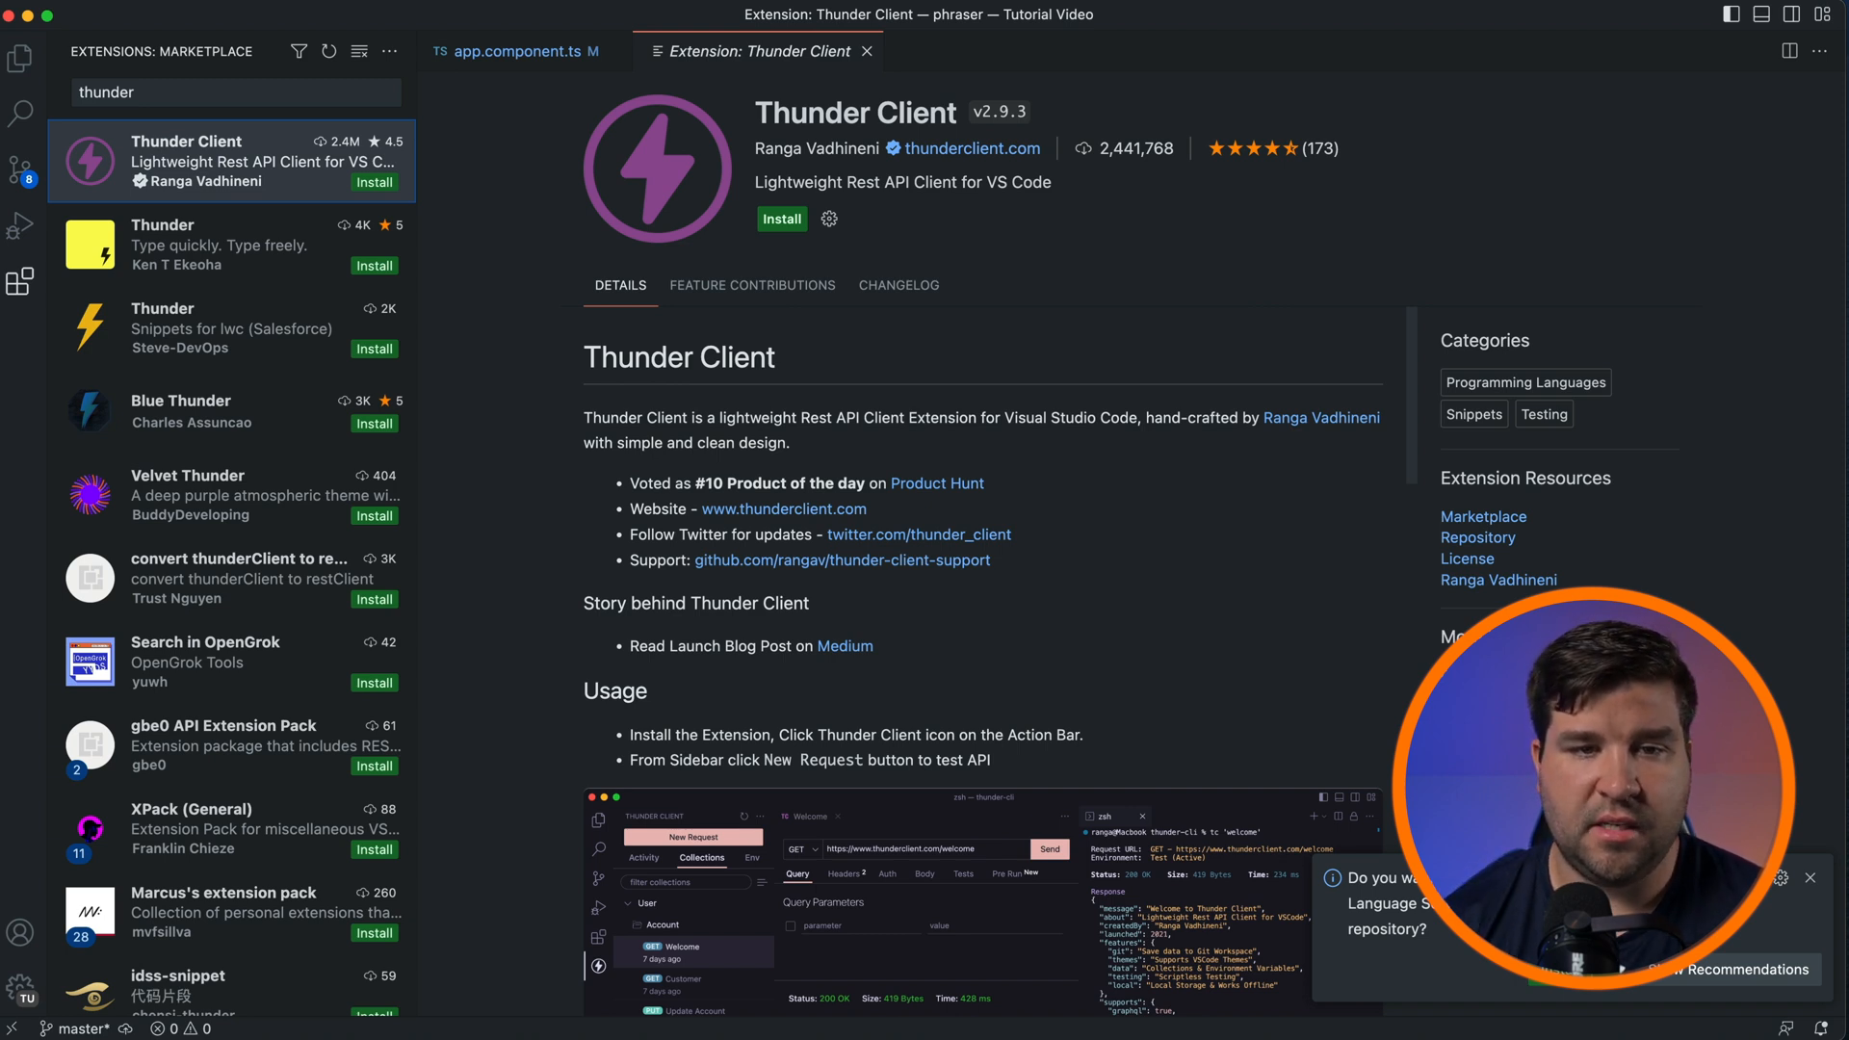
pyautogui.moveTo(865, 242)
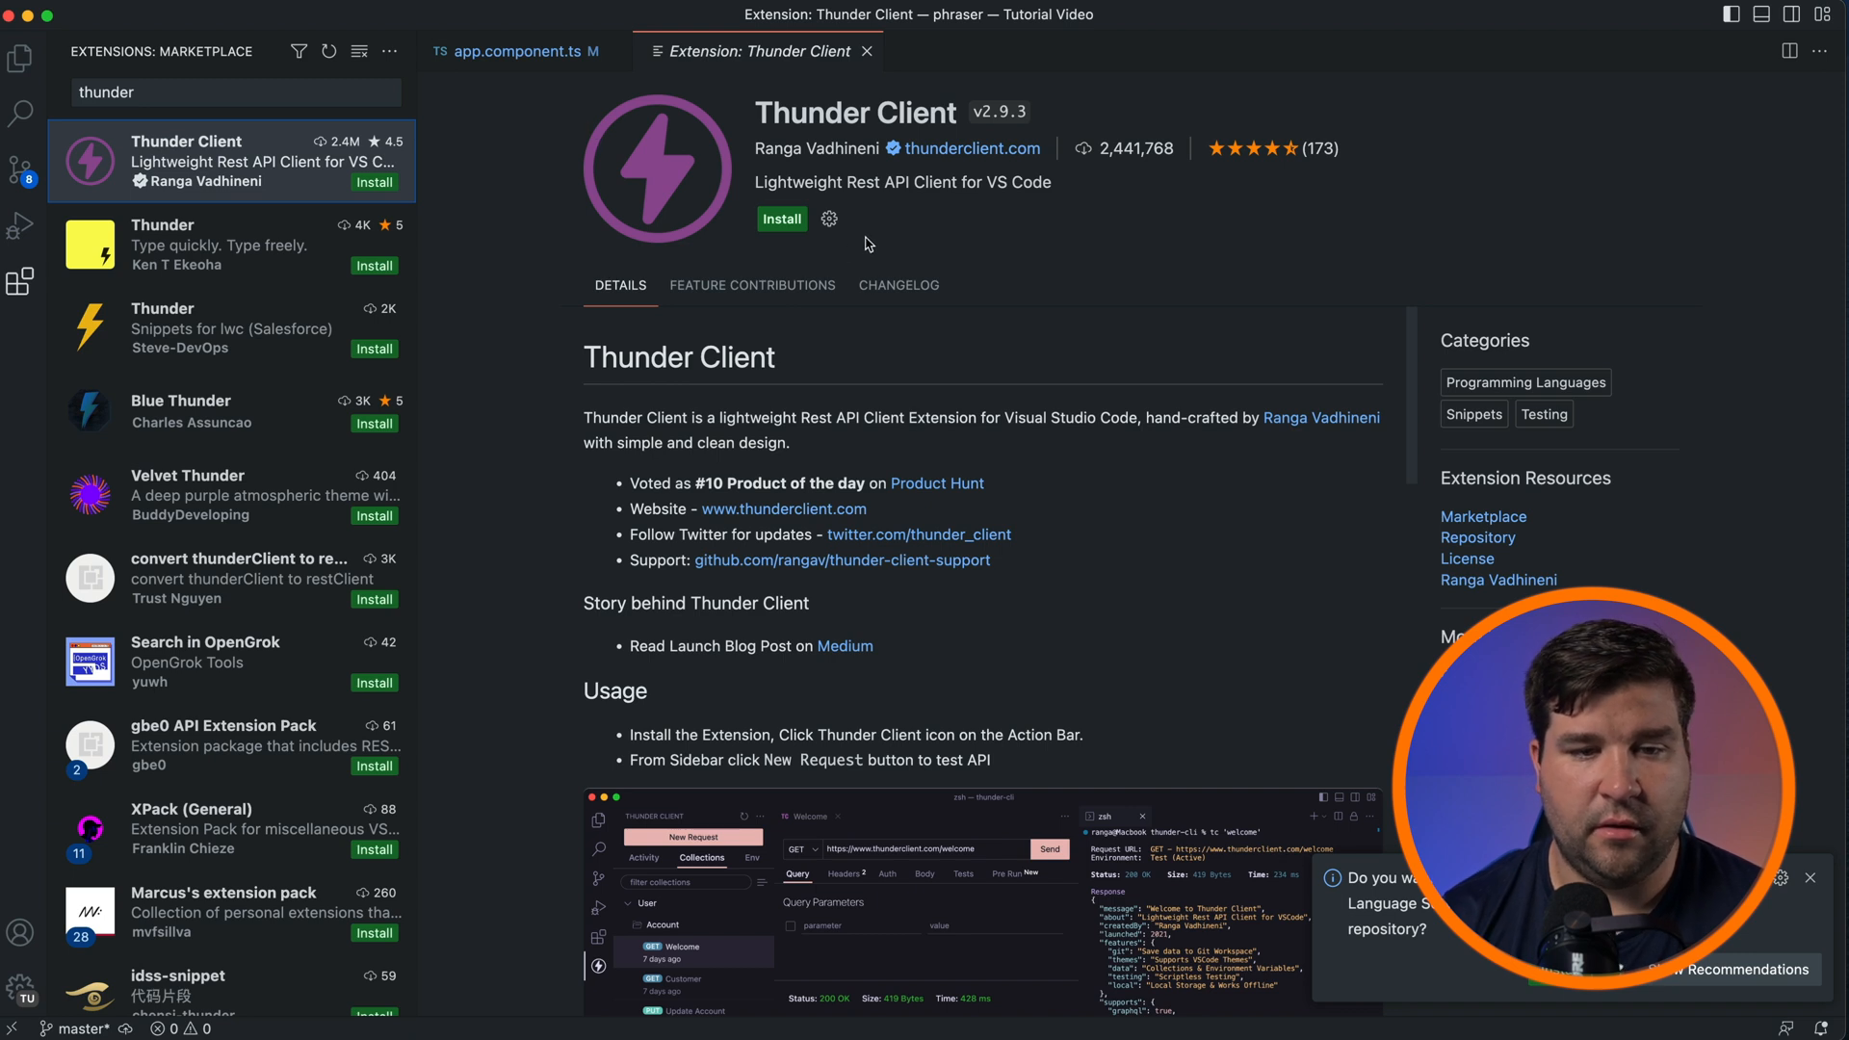
# - Install Thunder Client and send a GET request to the welcome page, getting 200 OK
pyautogui.click(780, 219)
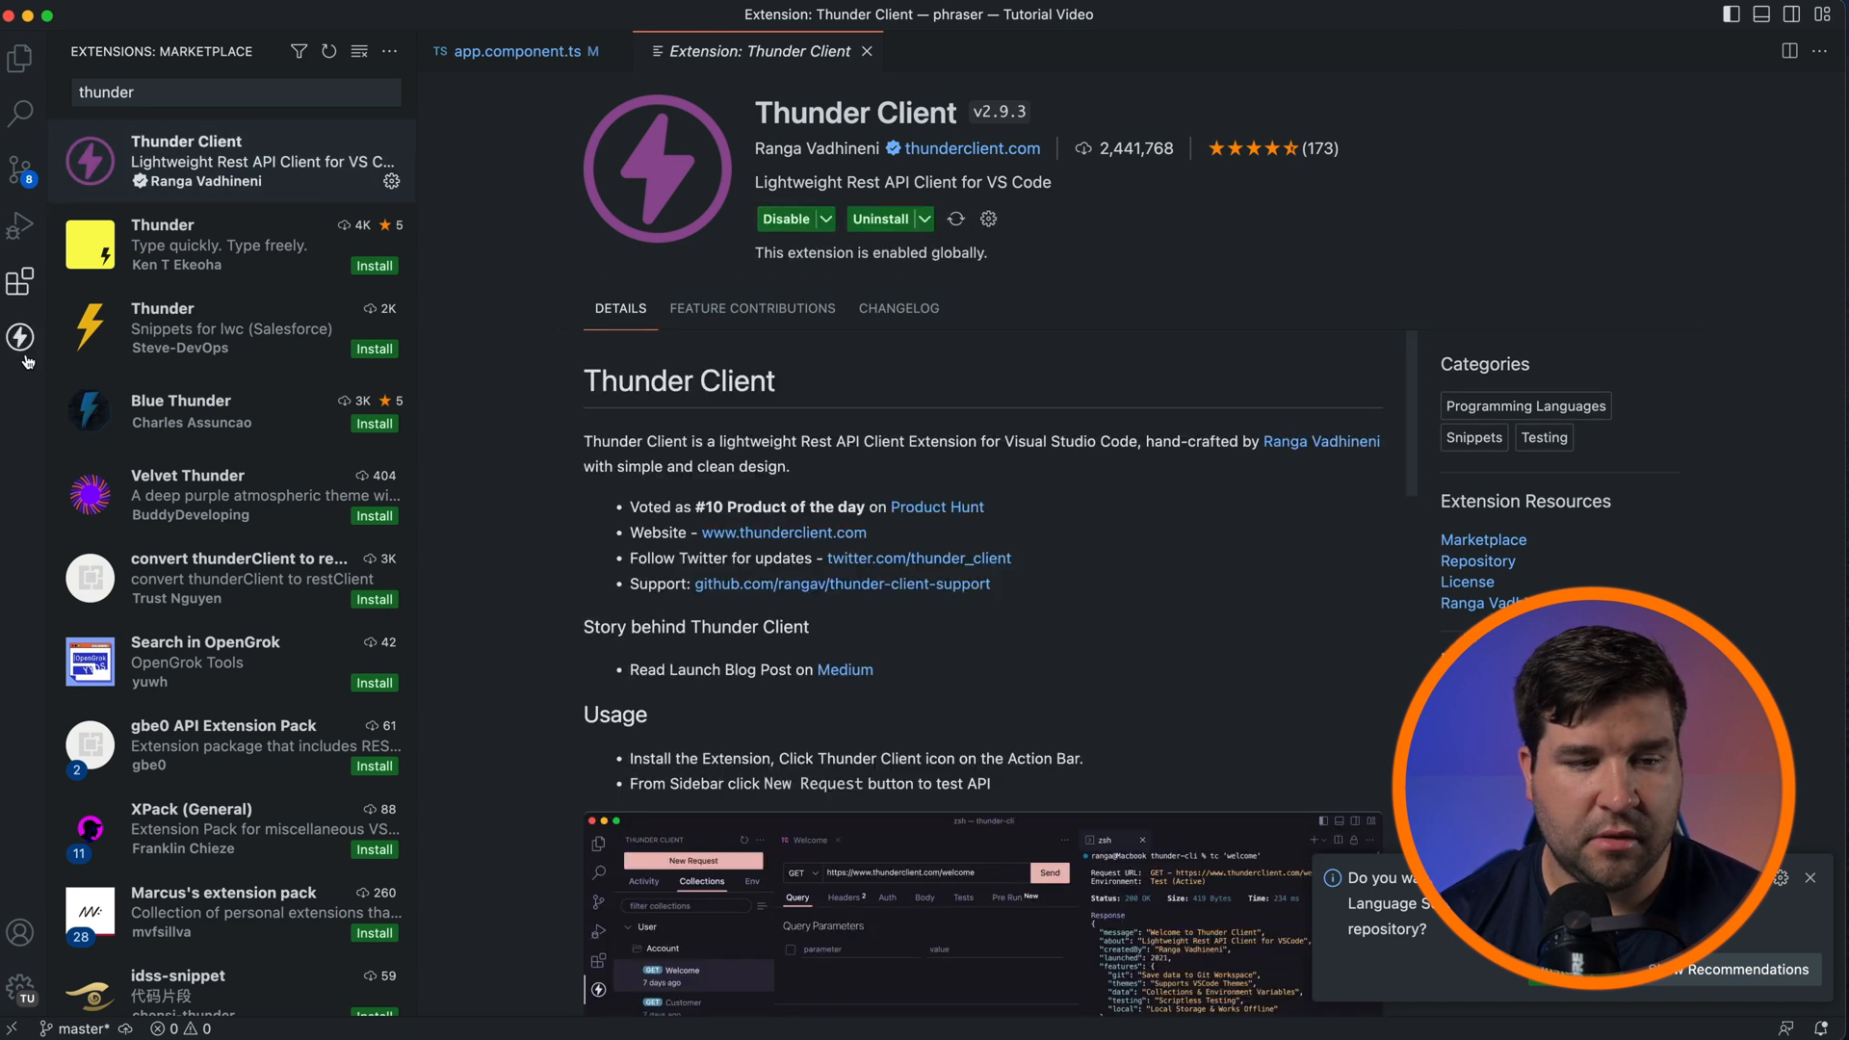
pyautogui.moveTo(21, 338)
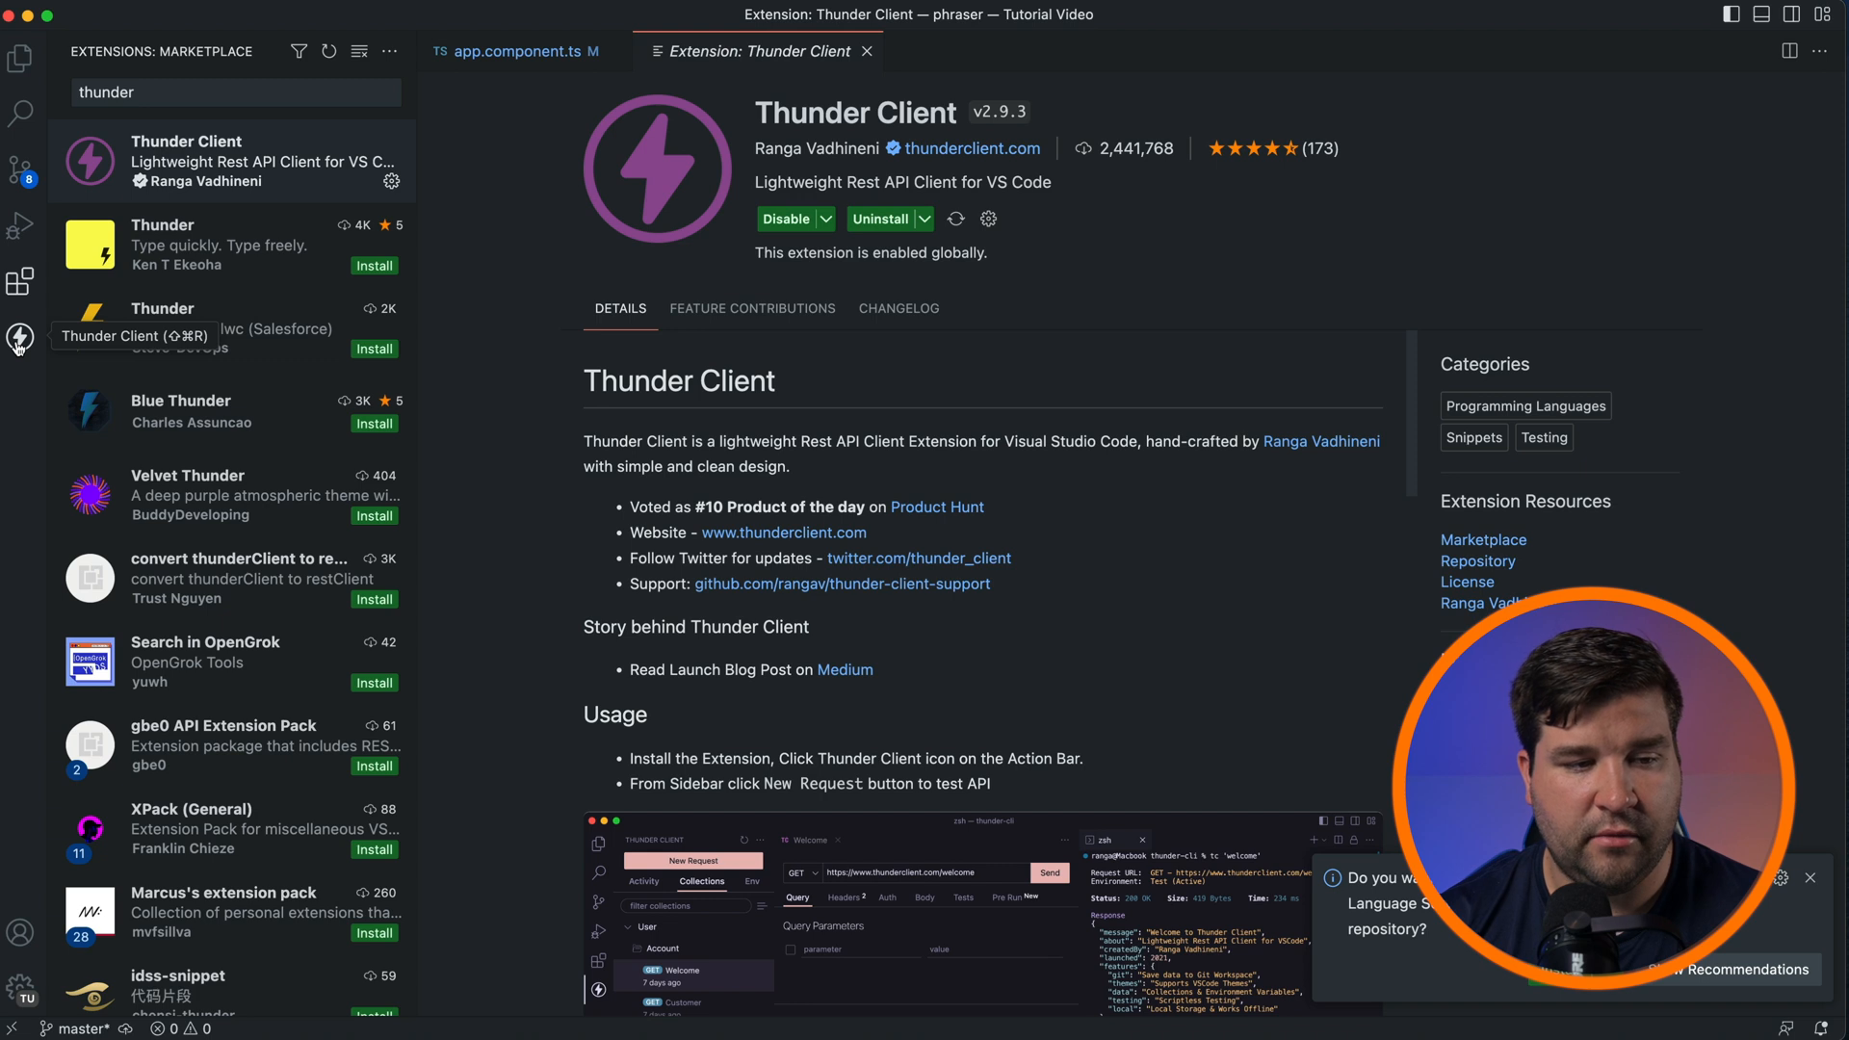
pyautogui.click(21, 338)
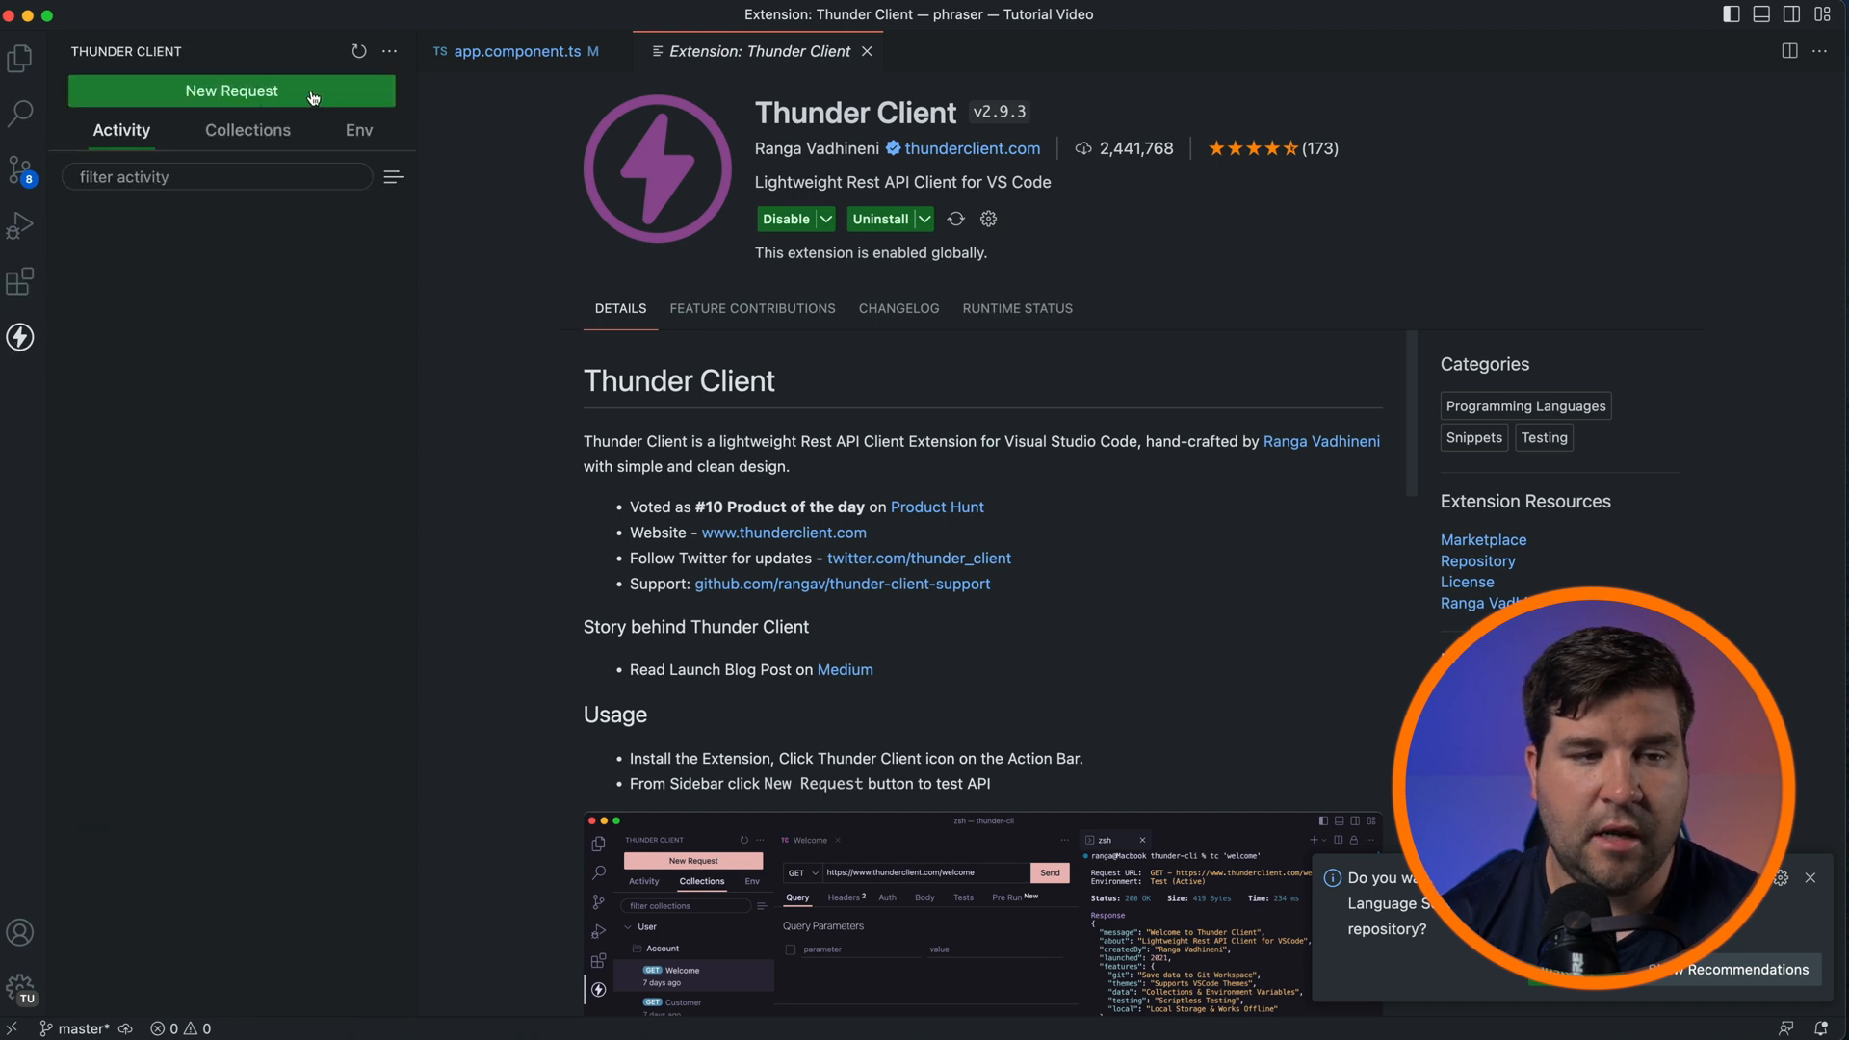
pyautogui.click(231, 91)
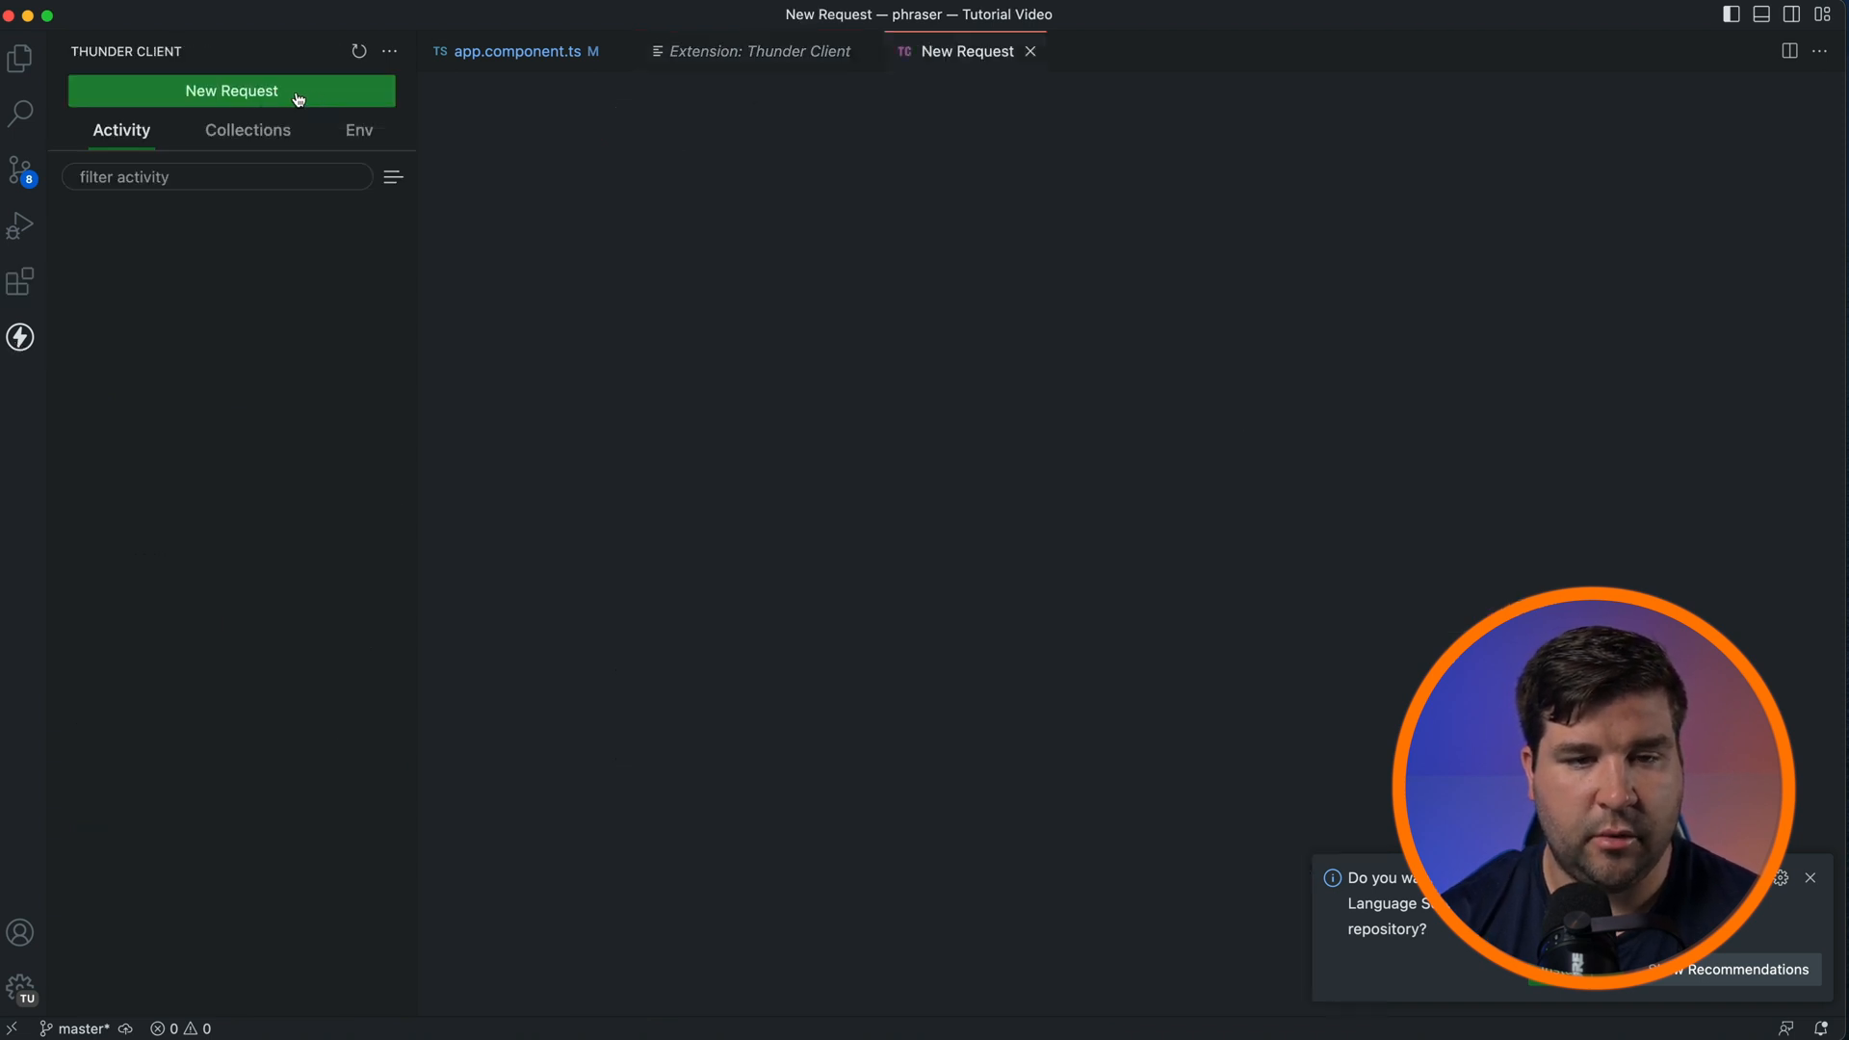
pyautogui.click(231, 90)
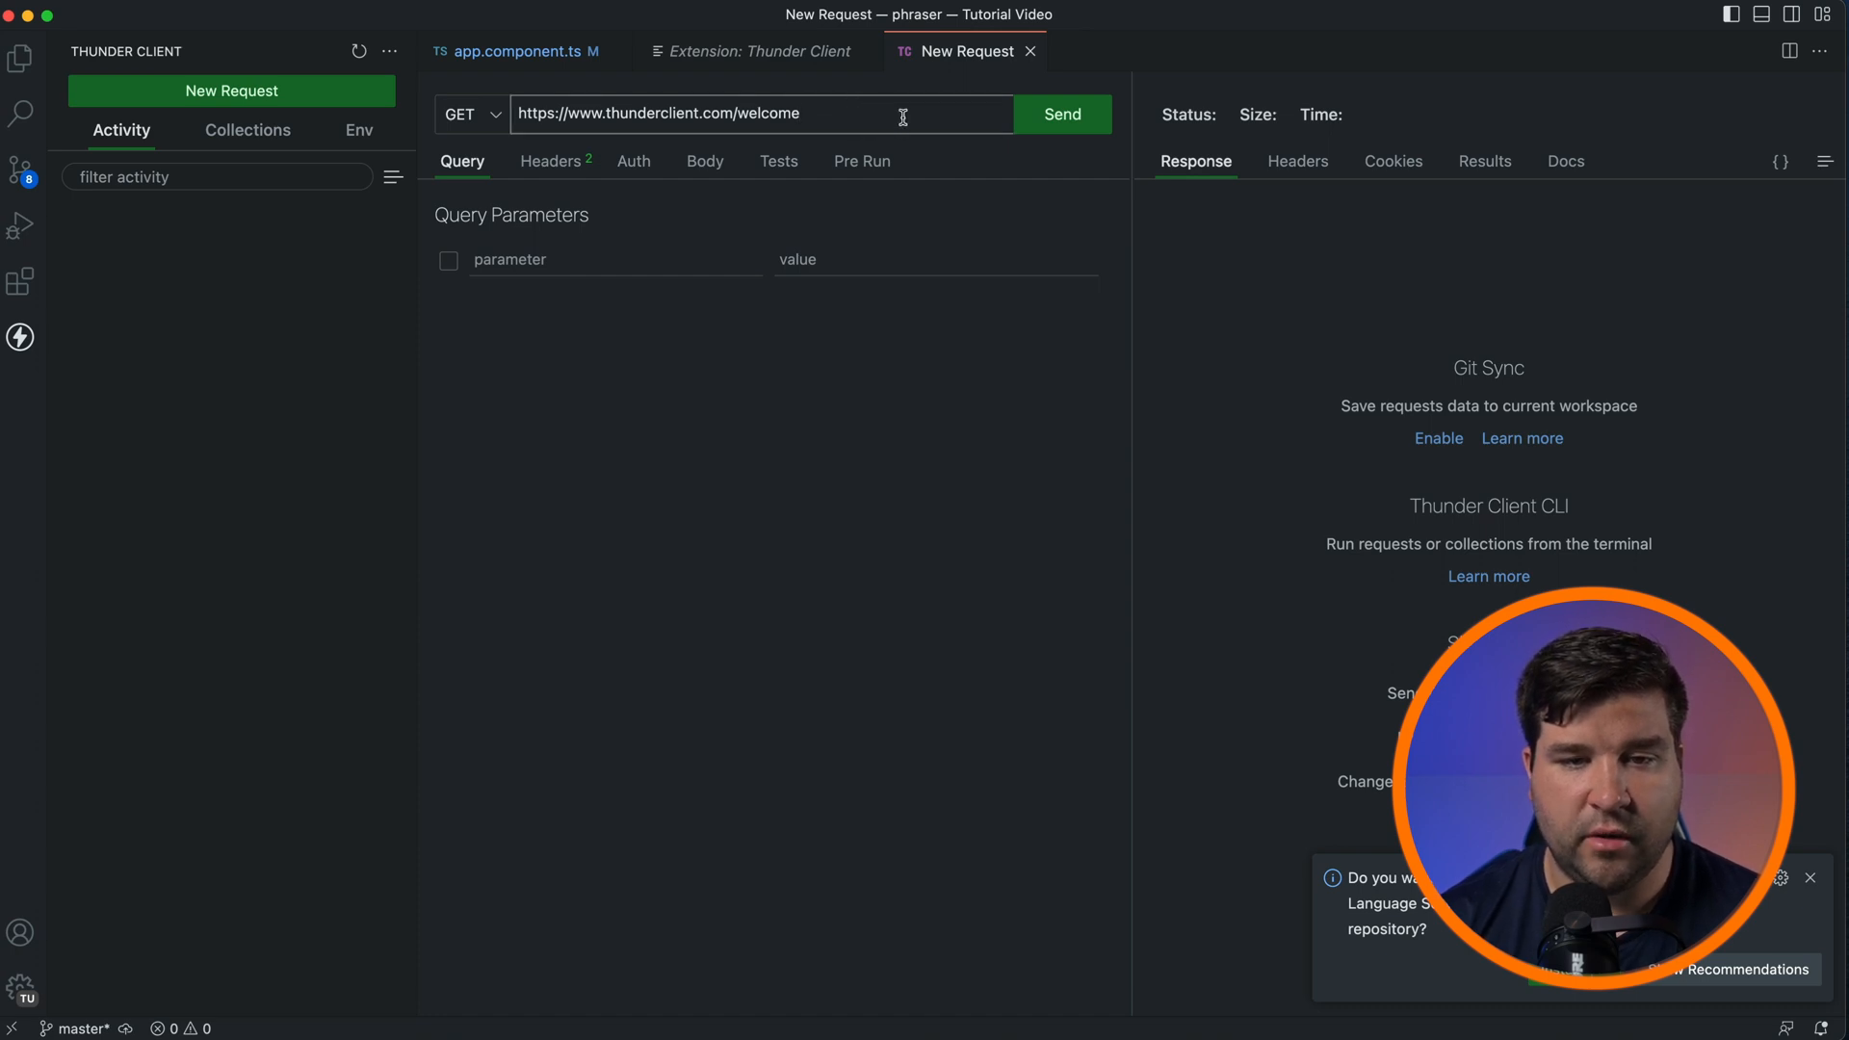
pyautogui.click(1059, 115)
pyautogui.write('https://api.chucknorris.io/jokes/random')
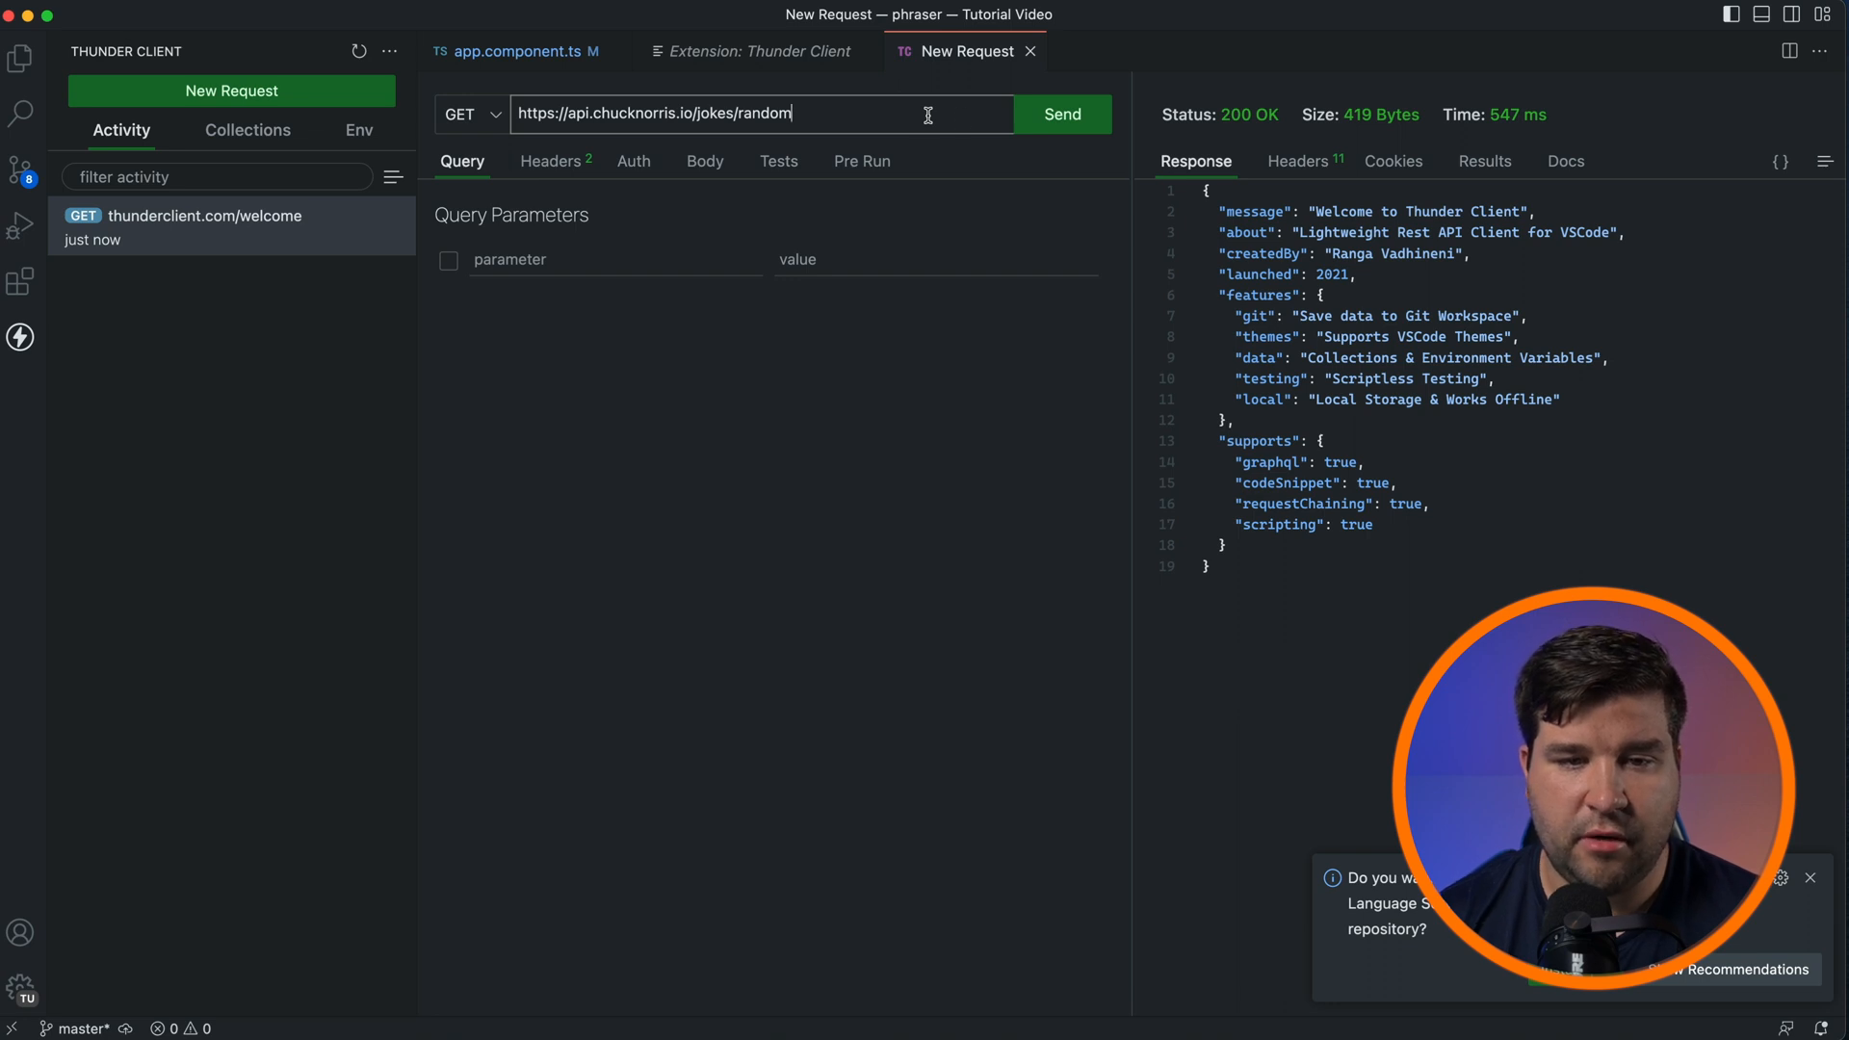
# - Send the Chuck Norris random-joke GET request, keep GET as method, and view the Body tab
pyautogui.click(1059, 114)
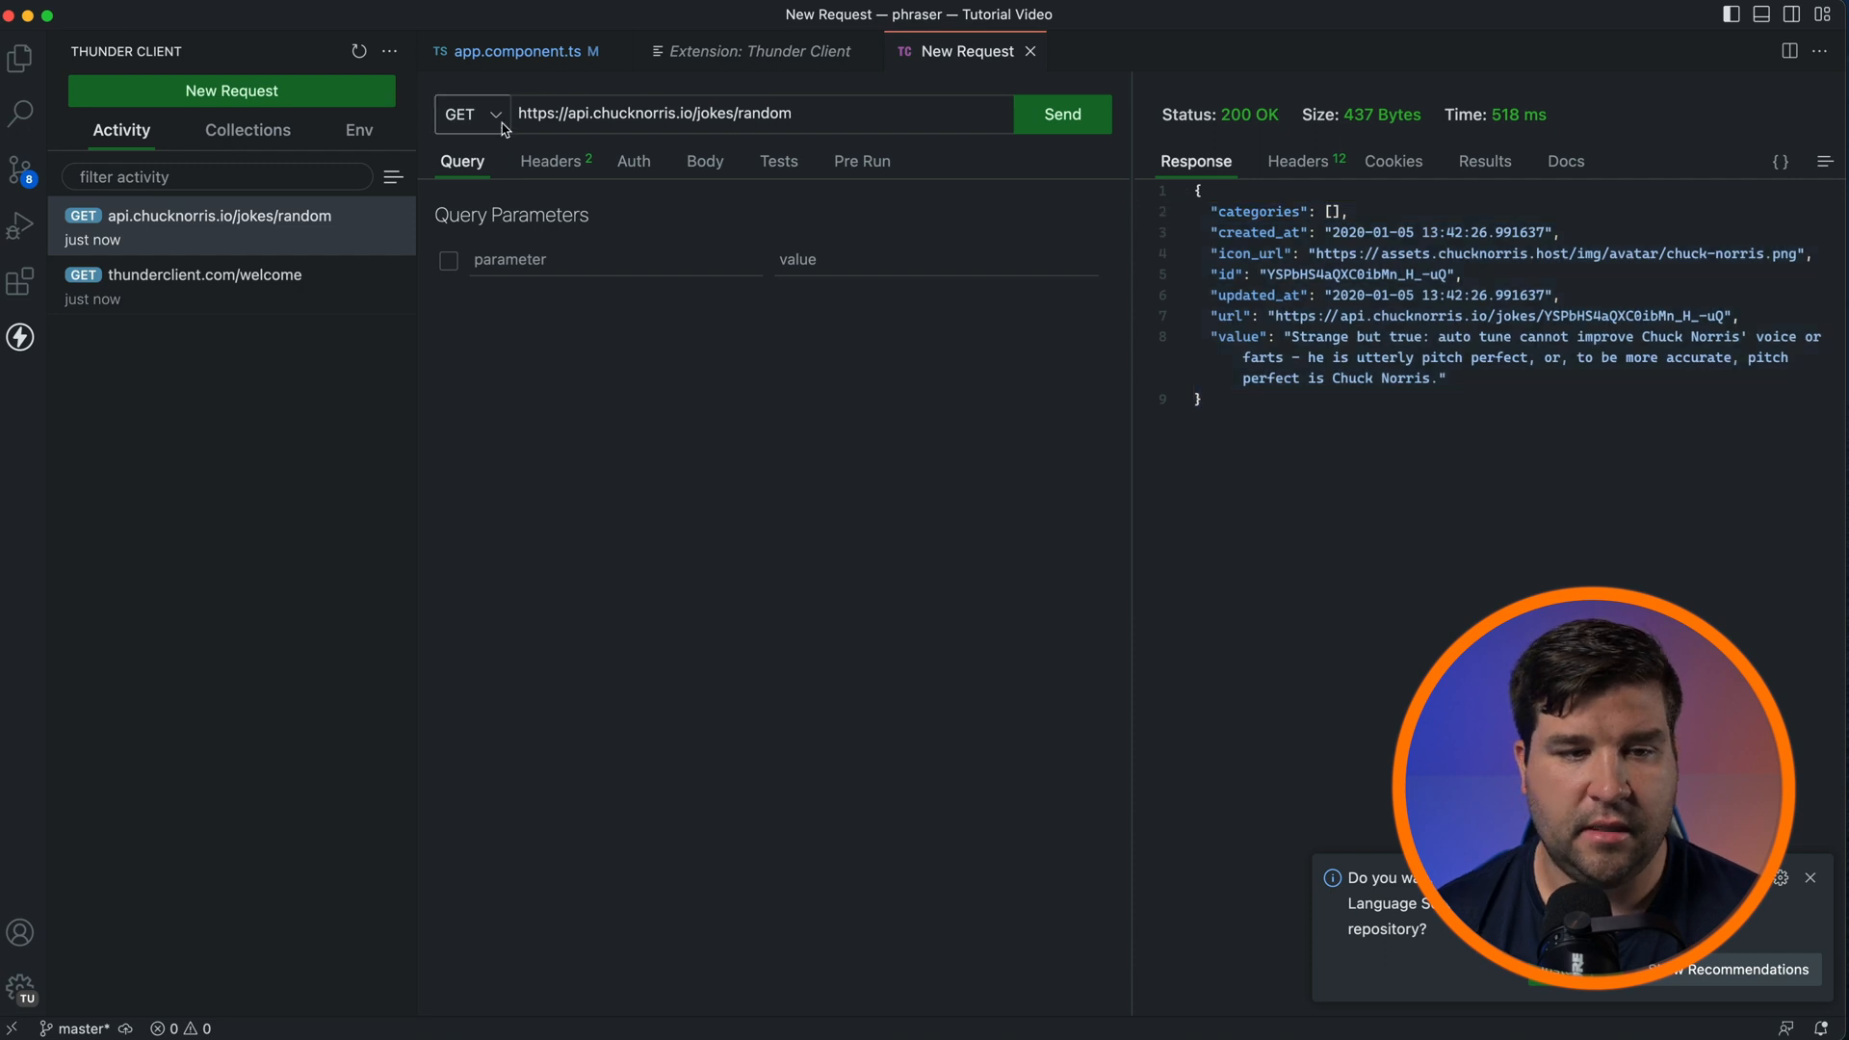
pyautogui.click(470, 113)
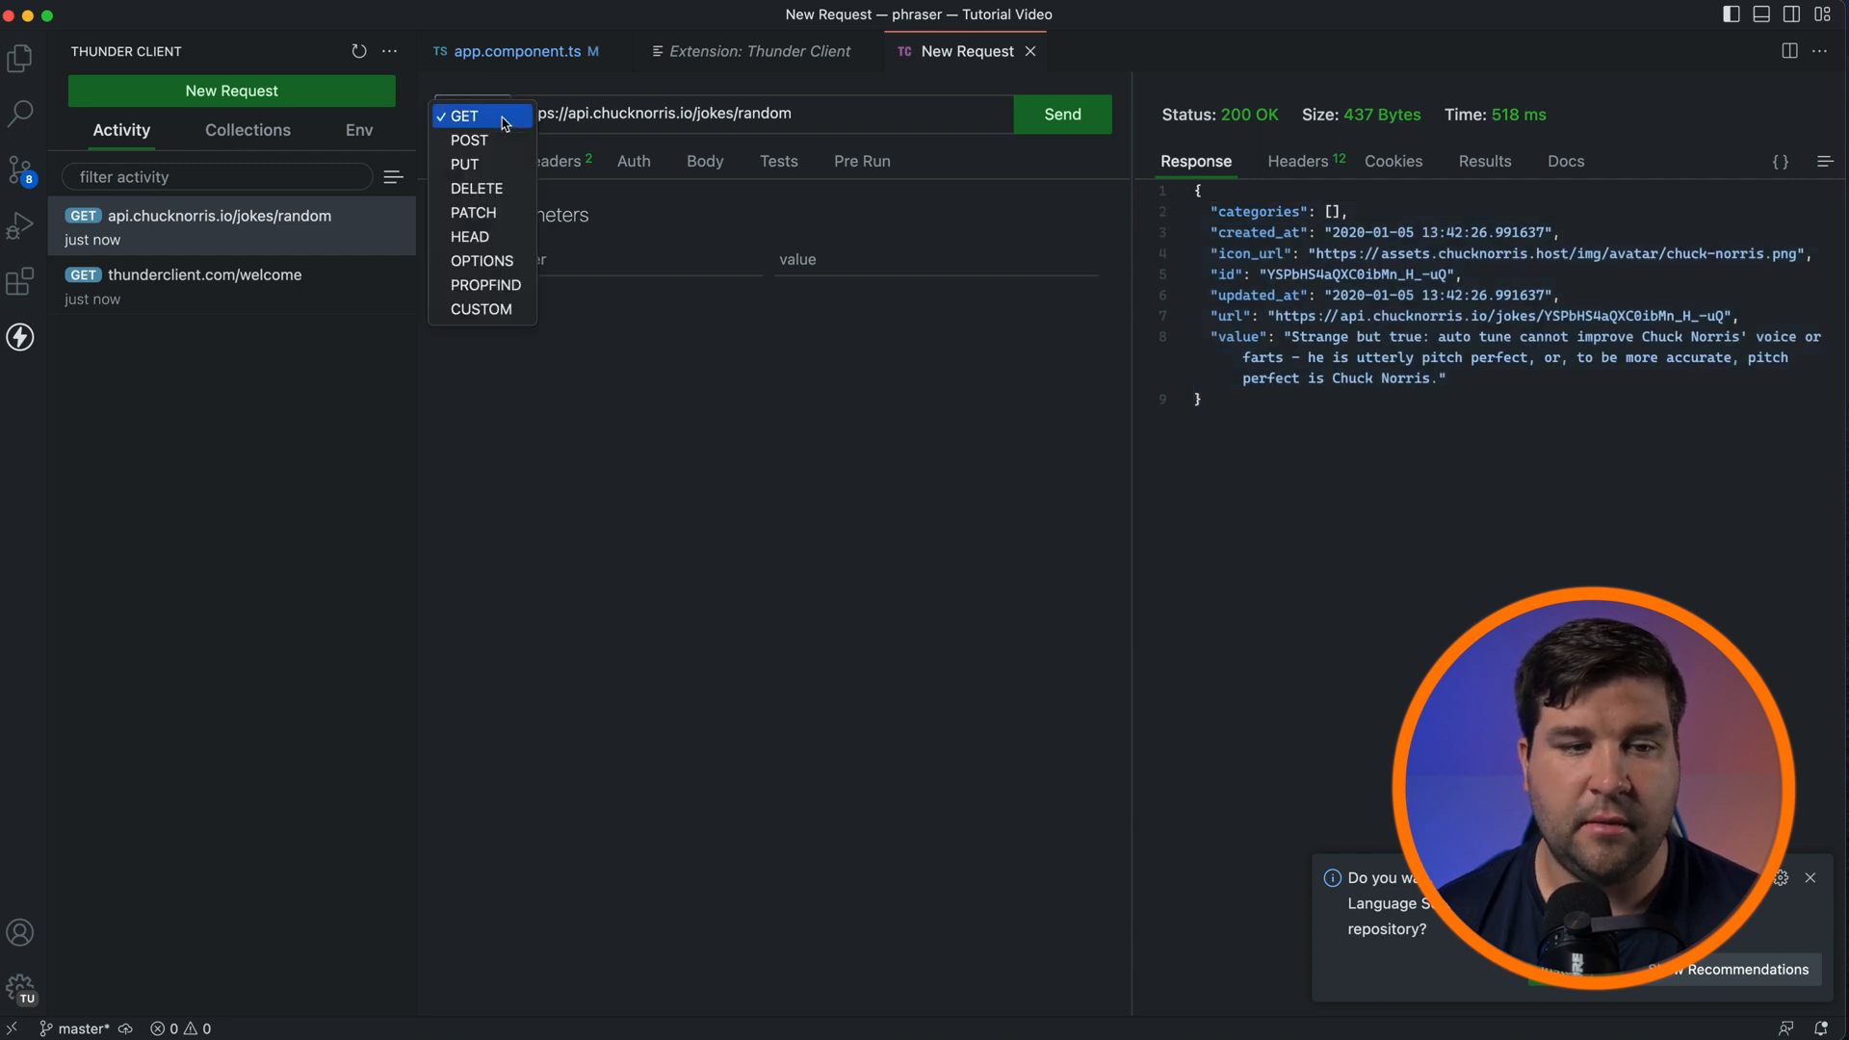
pyautogui.click(461, 115)
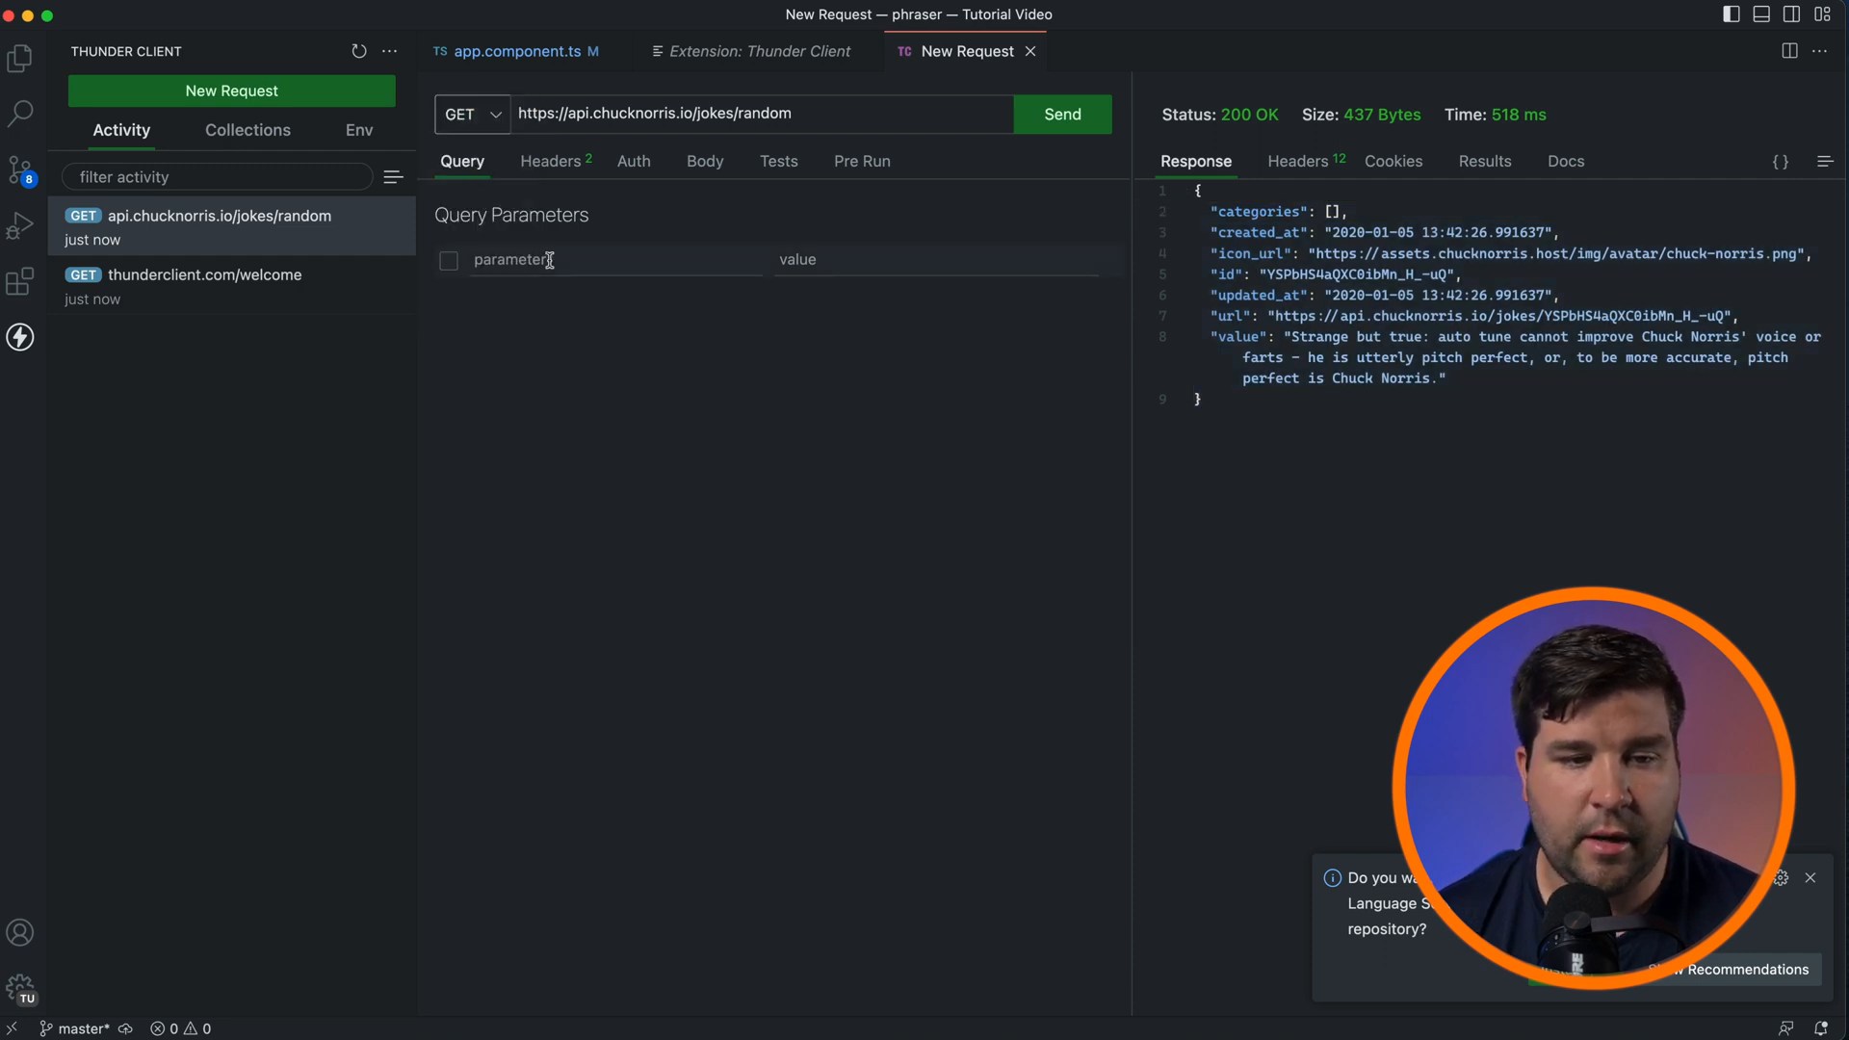
pyautogui.click(704, 161)
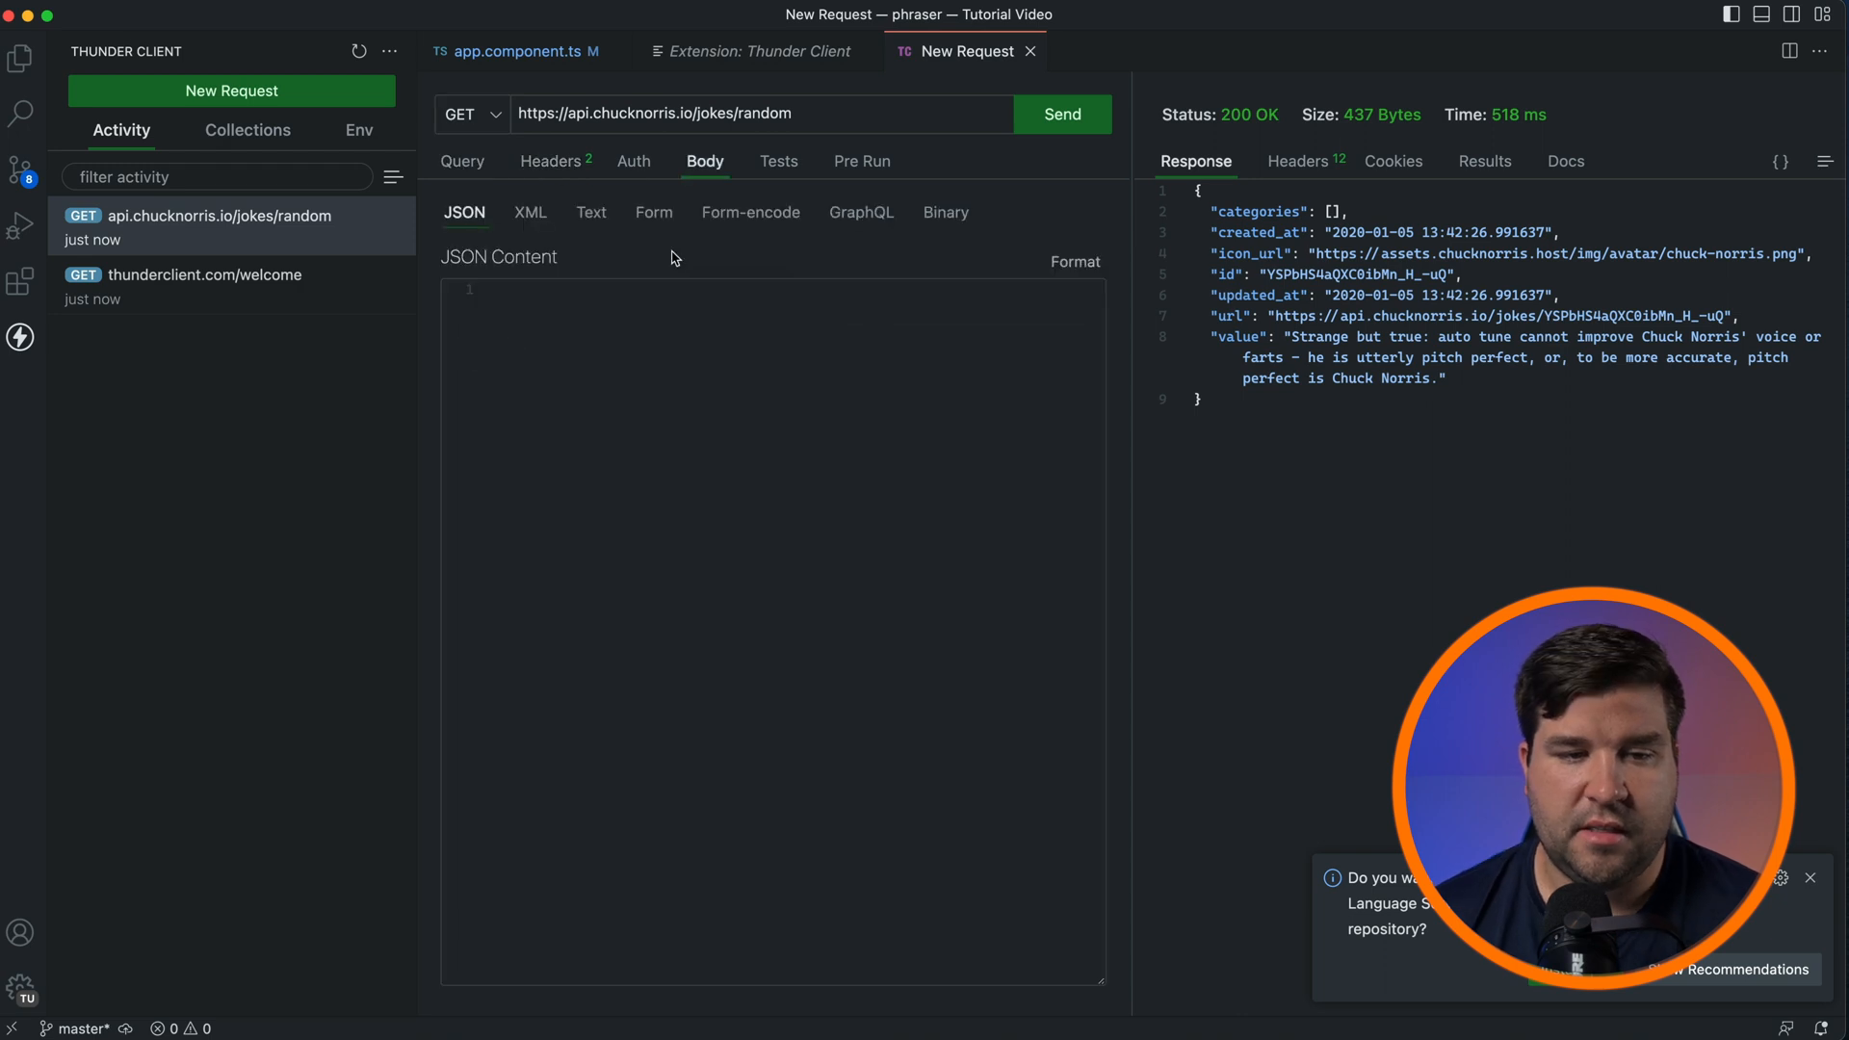
pyautogui.moveTo(844, 264)
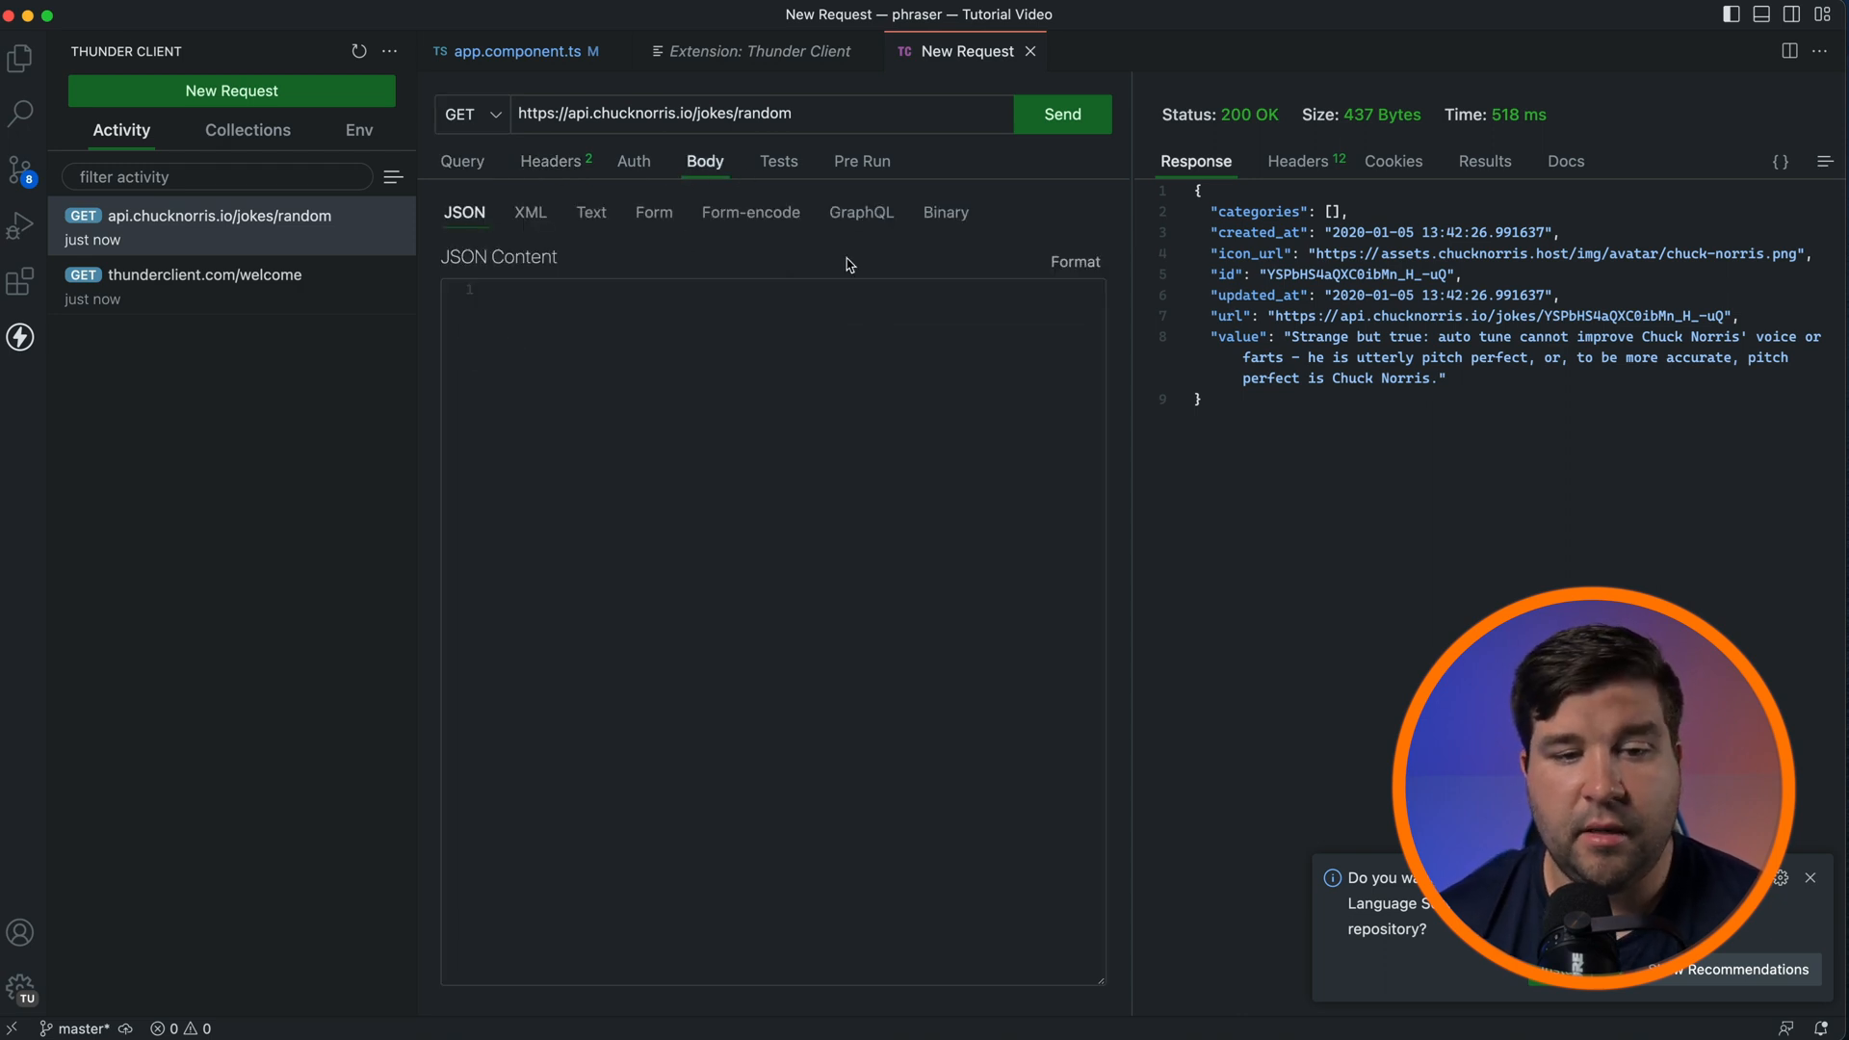
pyautogui.moveTo(1421, 22)
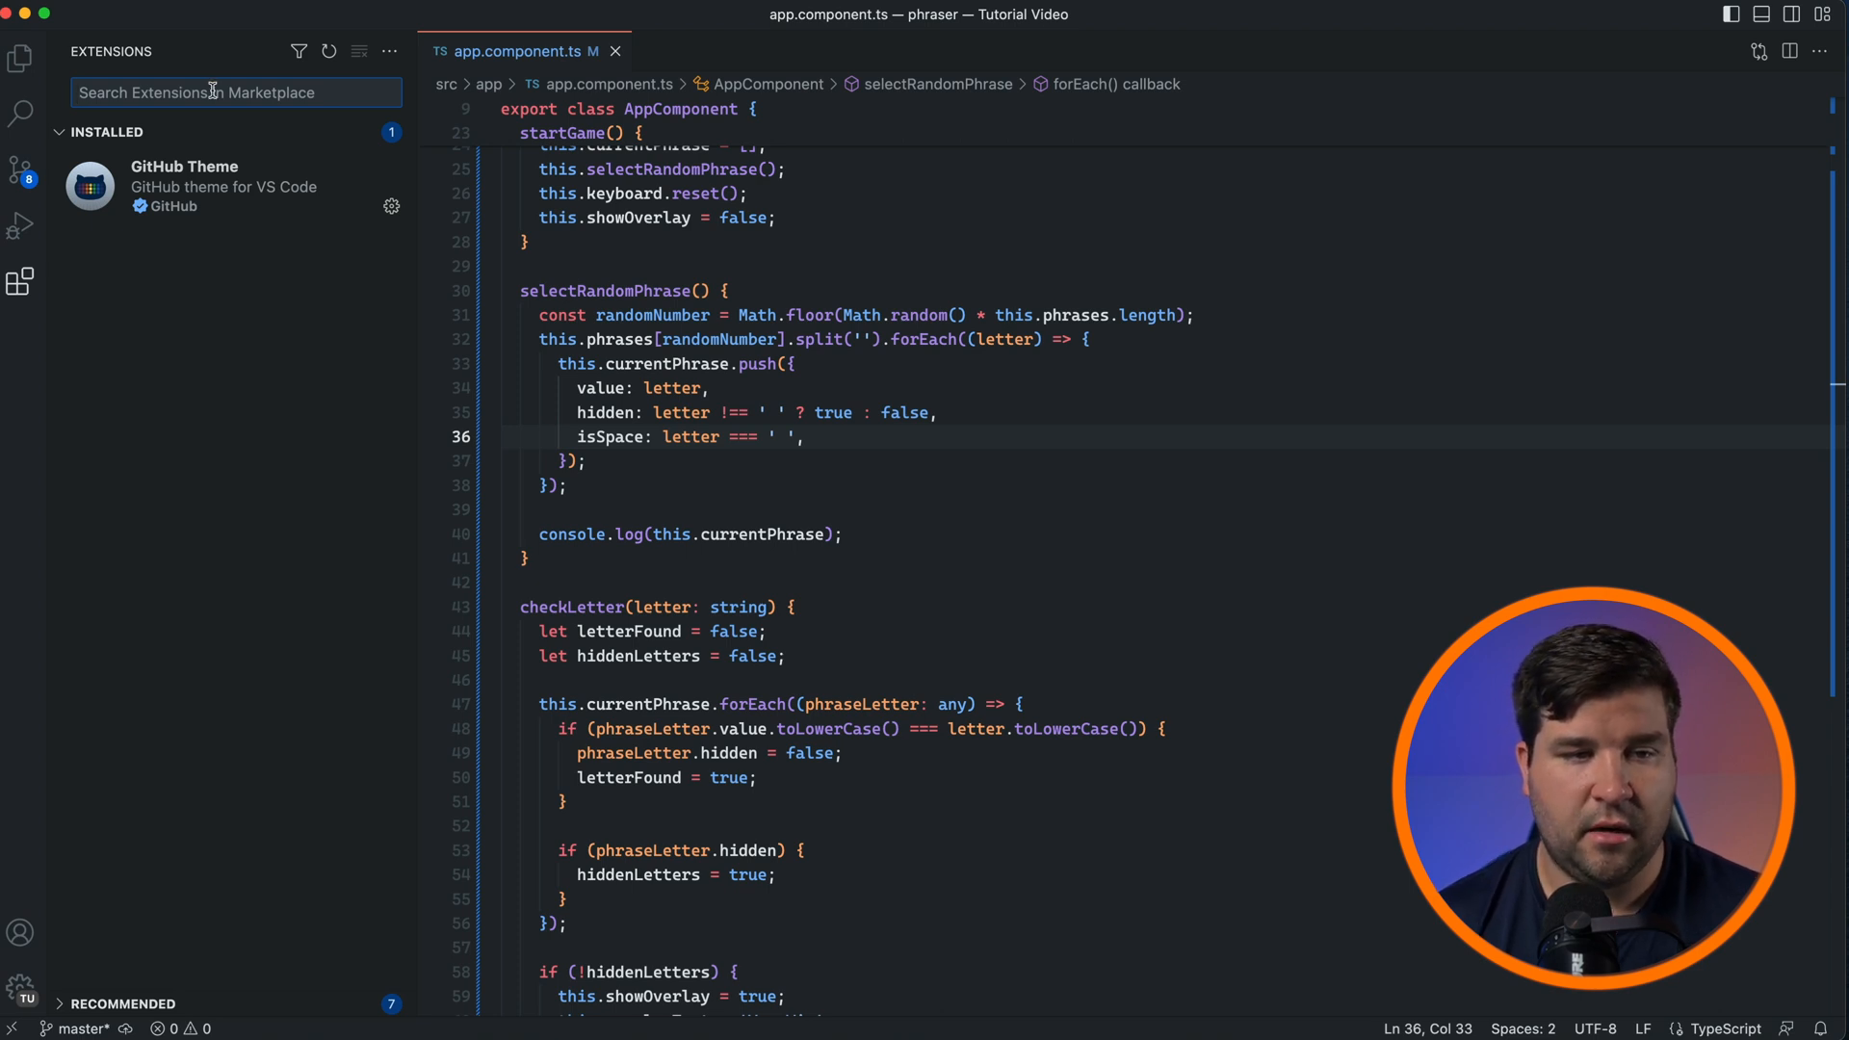
# - Install Auto Rename Tag and change keyboard.component.html's outer div to section
pyautogui.write('au')
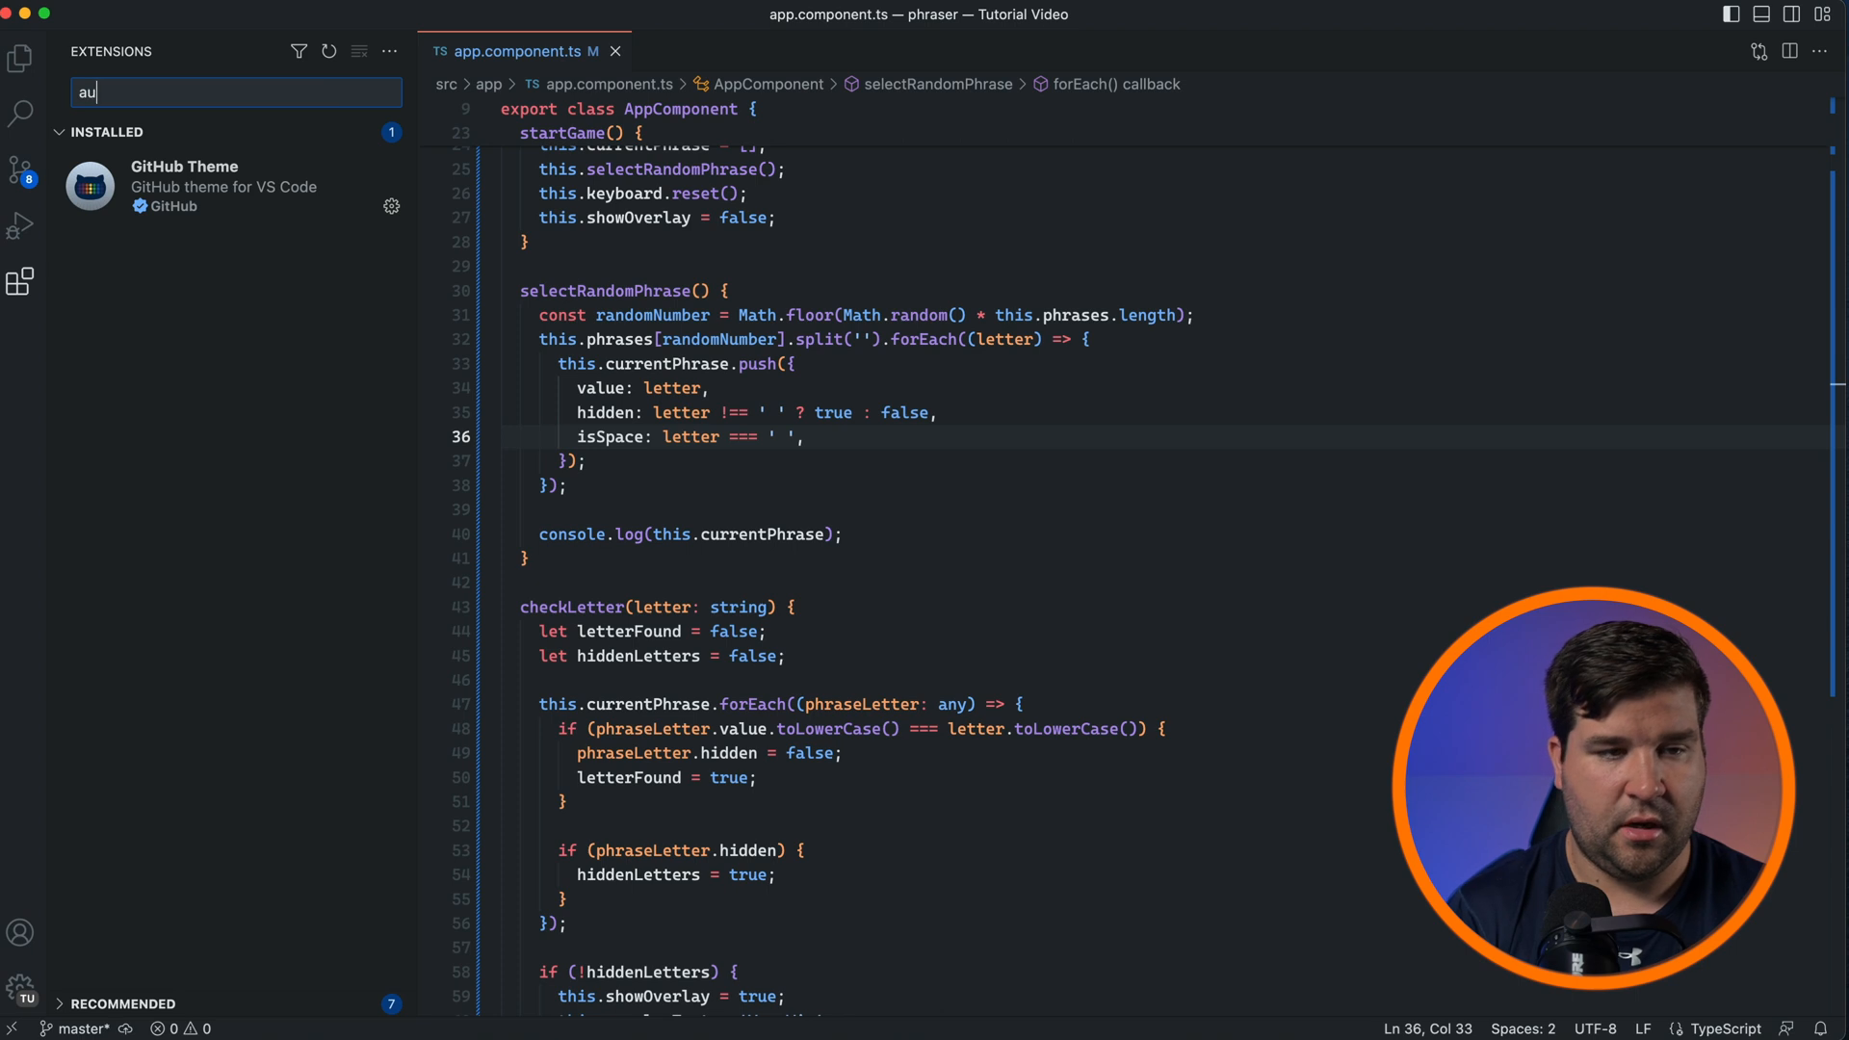
pyautogui.click(211, 161)
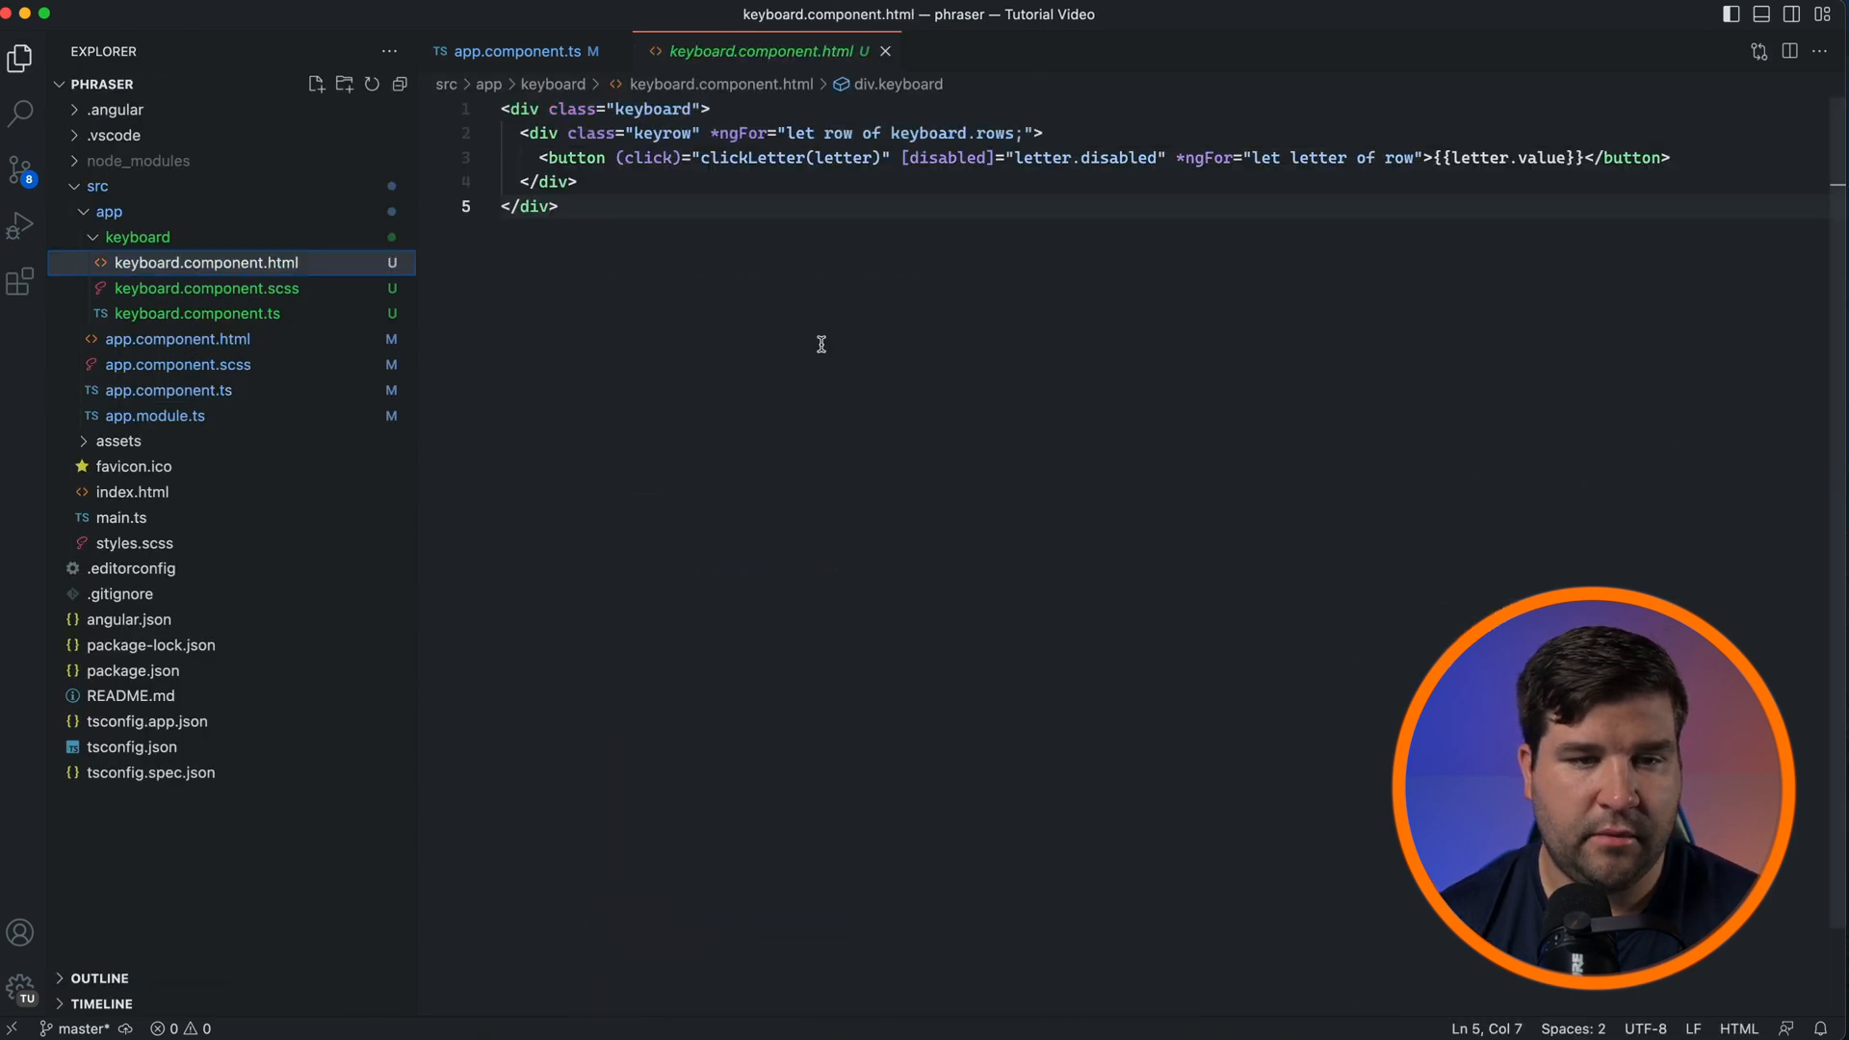
pyautogui.moveTo(520, 109)
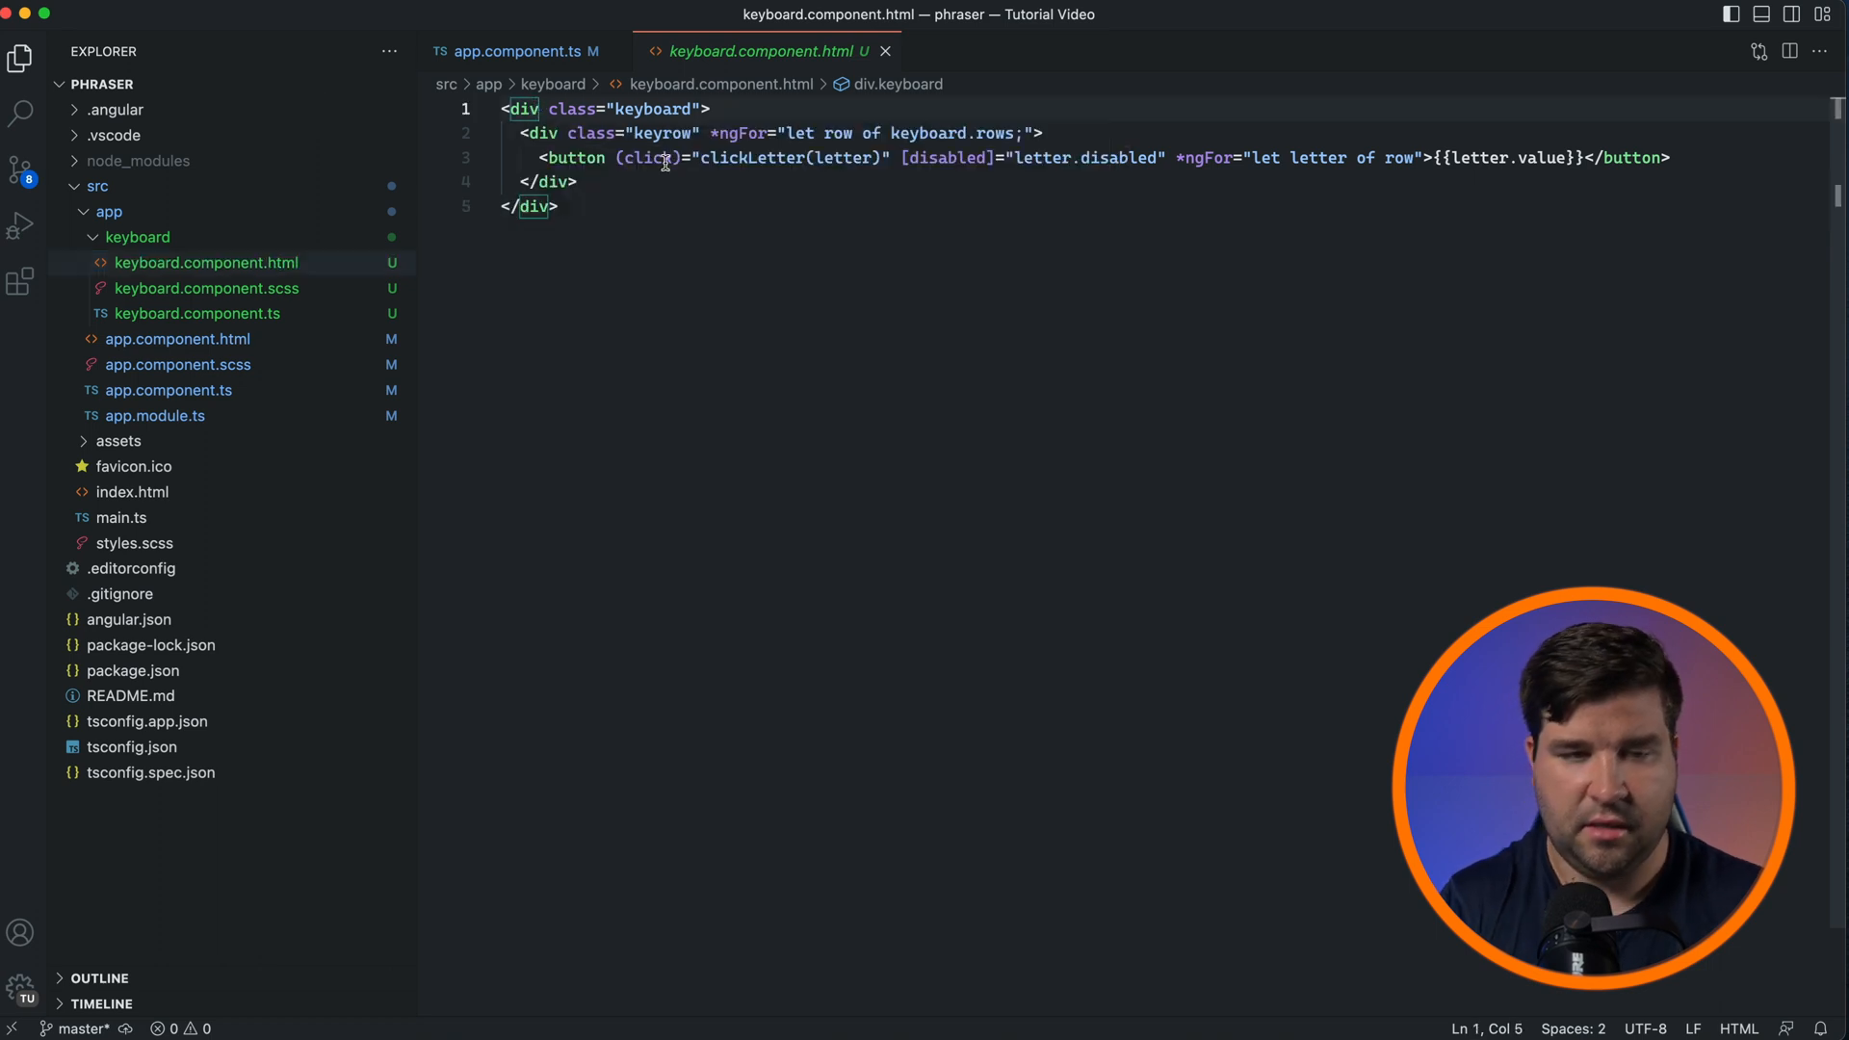
pyautogui.write('section')
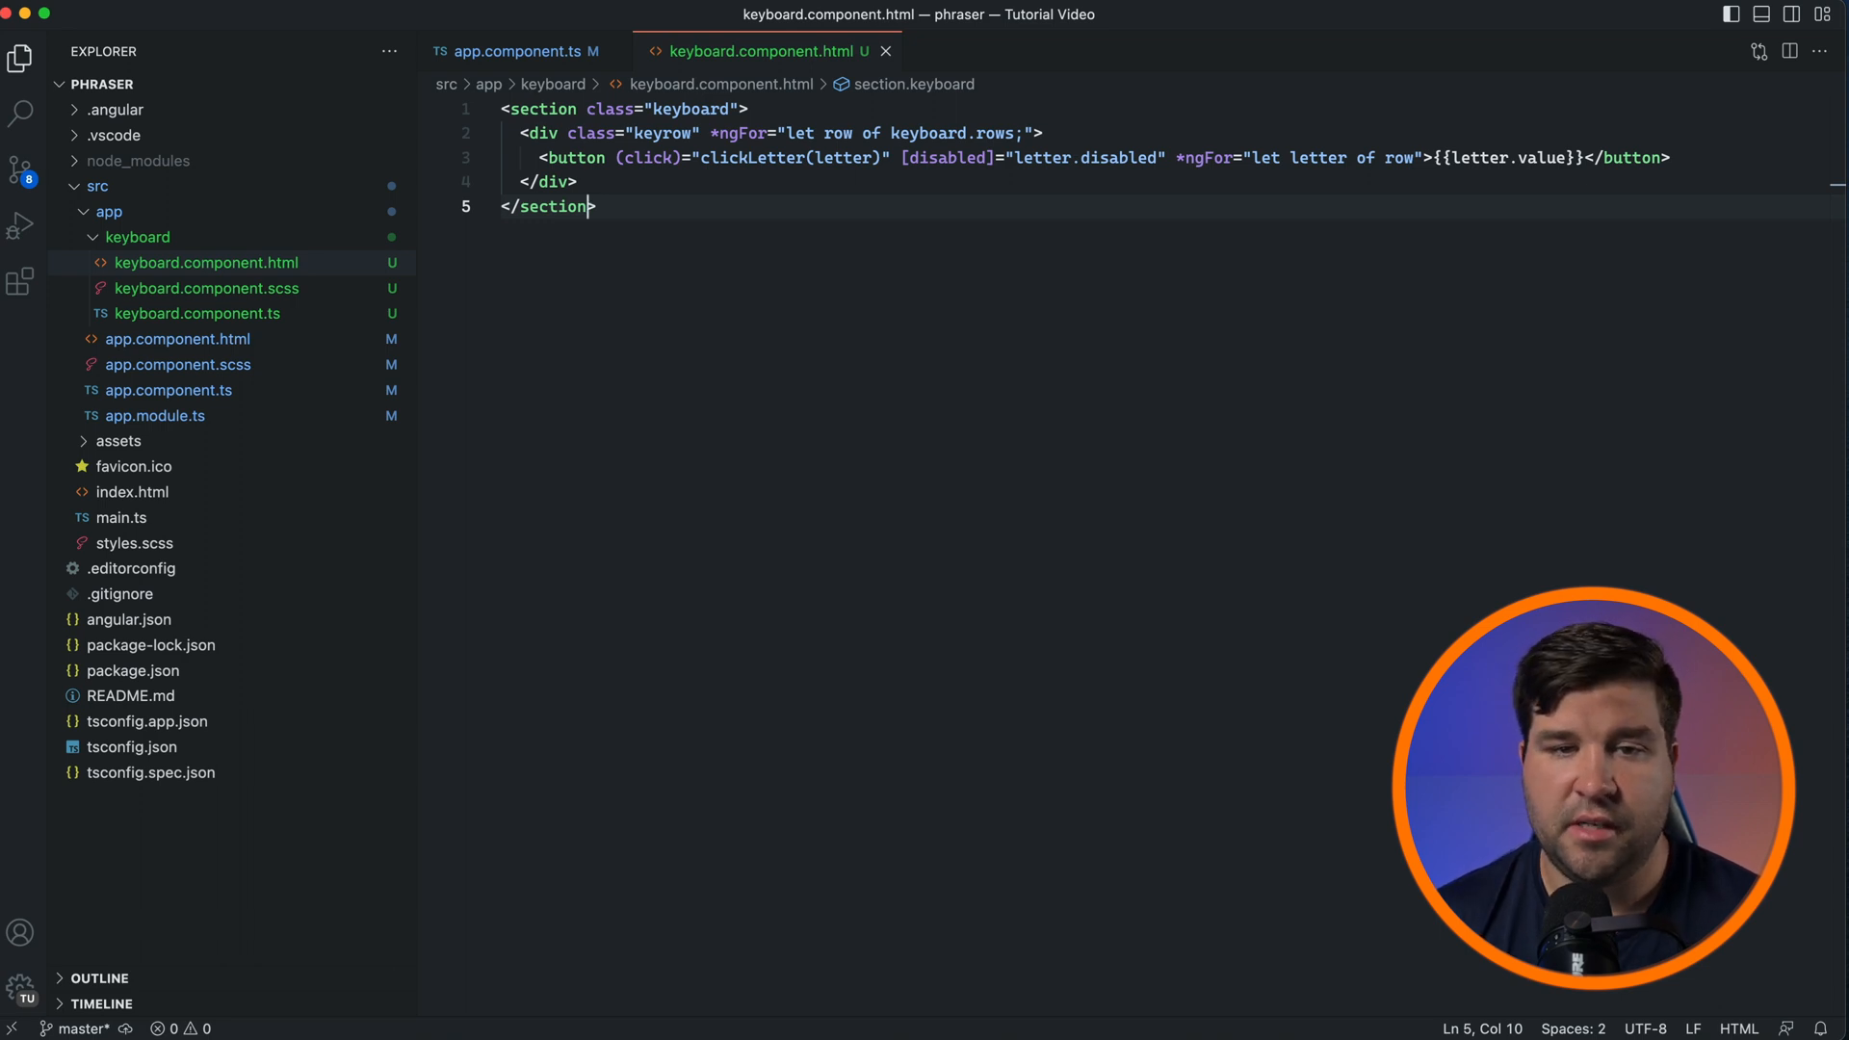
# - Find CSS Peek by Pranay Prakash in the marketplace and install it
pyautogui.click(20, 280)
pyautogui.write('css peek')
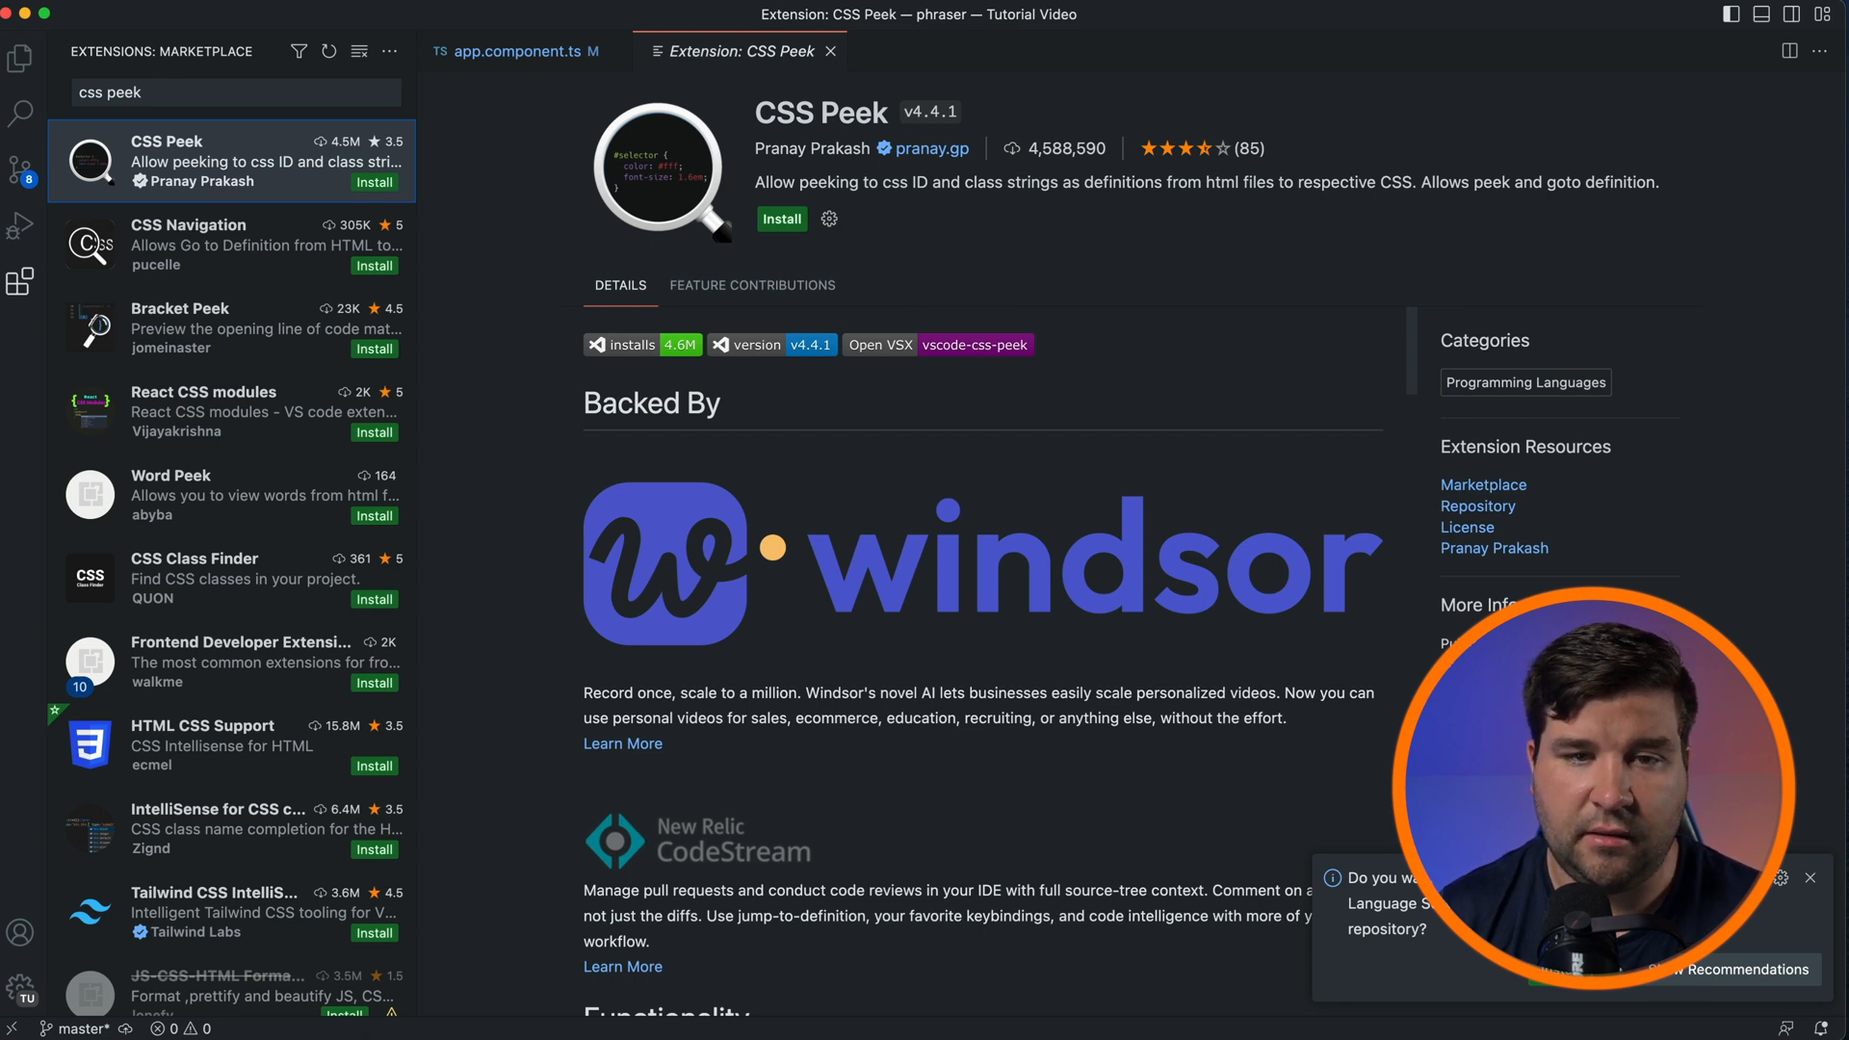
pyautogui.moveTo(345, 27)
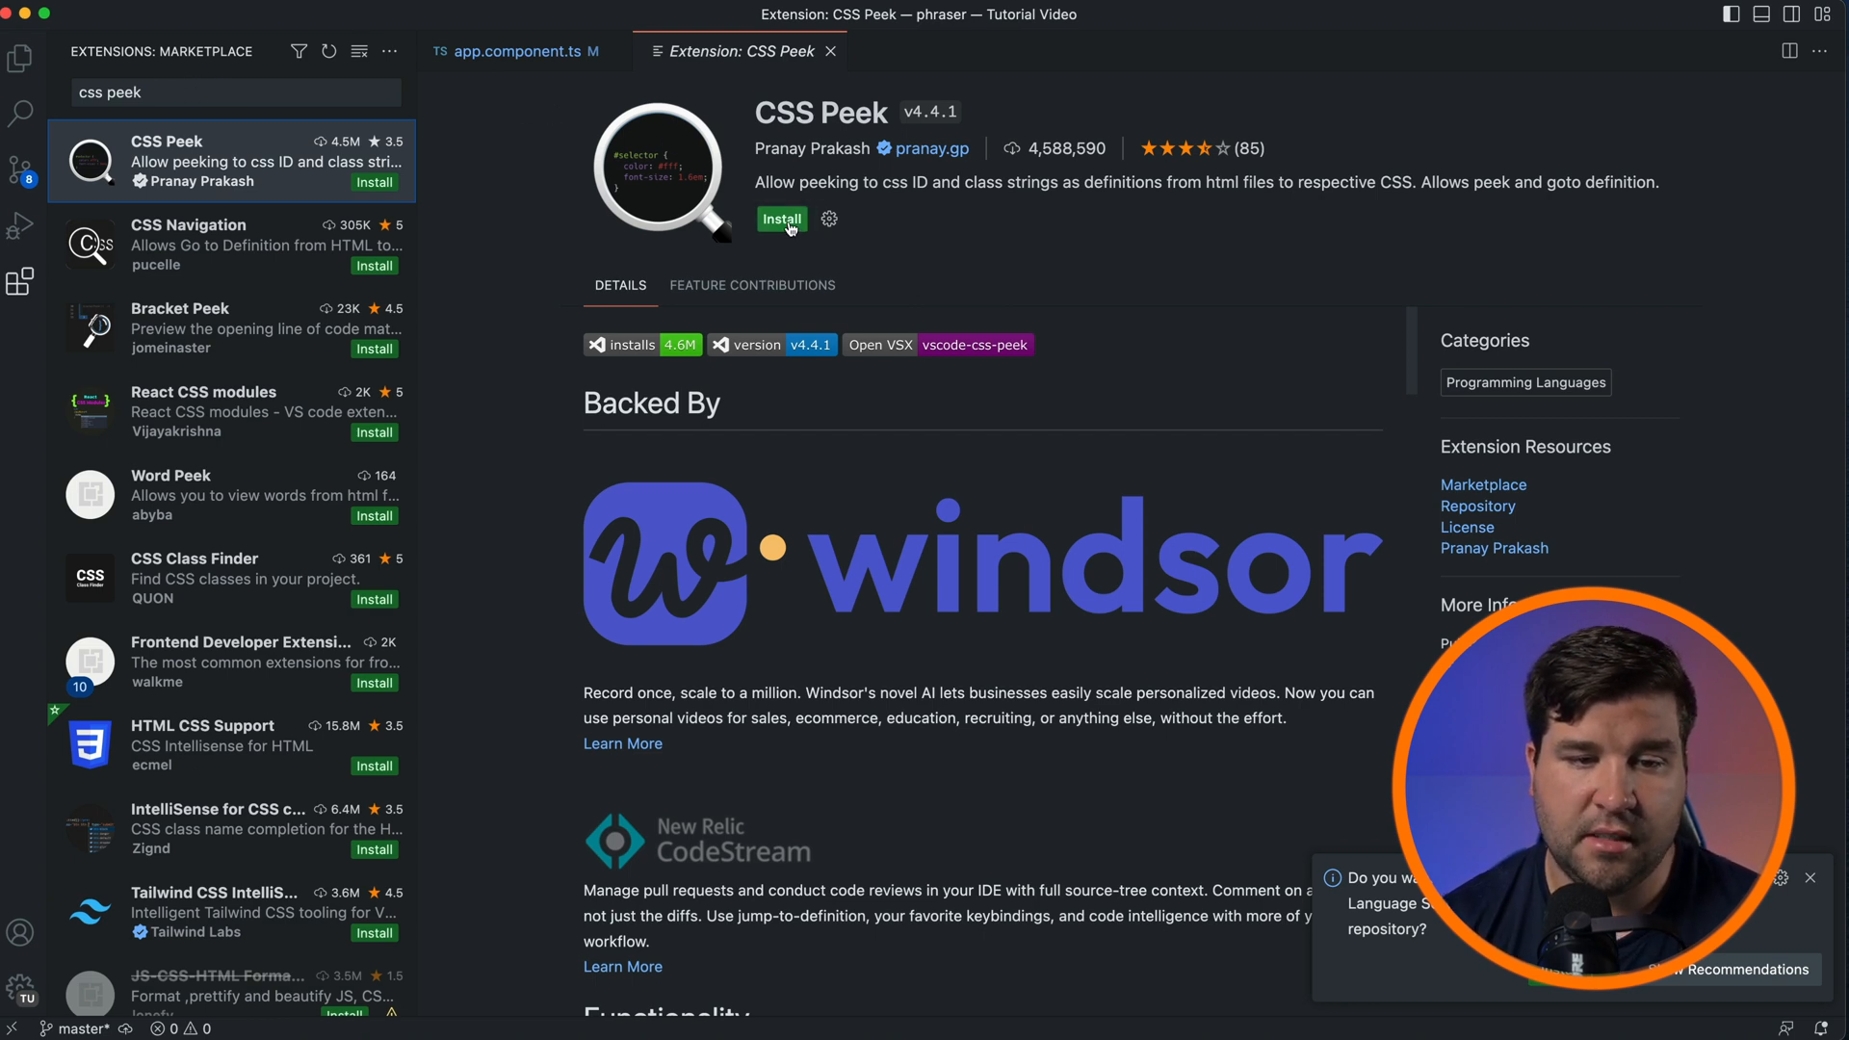
pyautogui.click(781, 219)
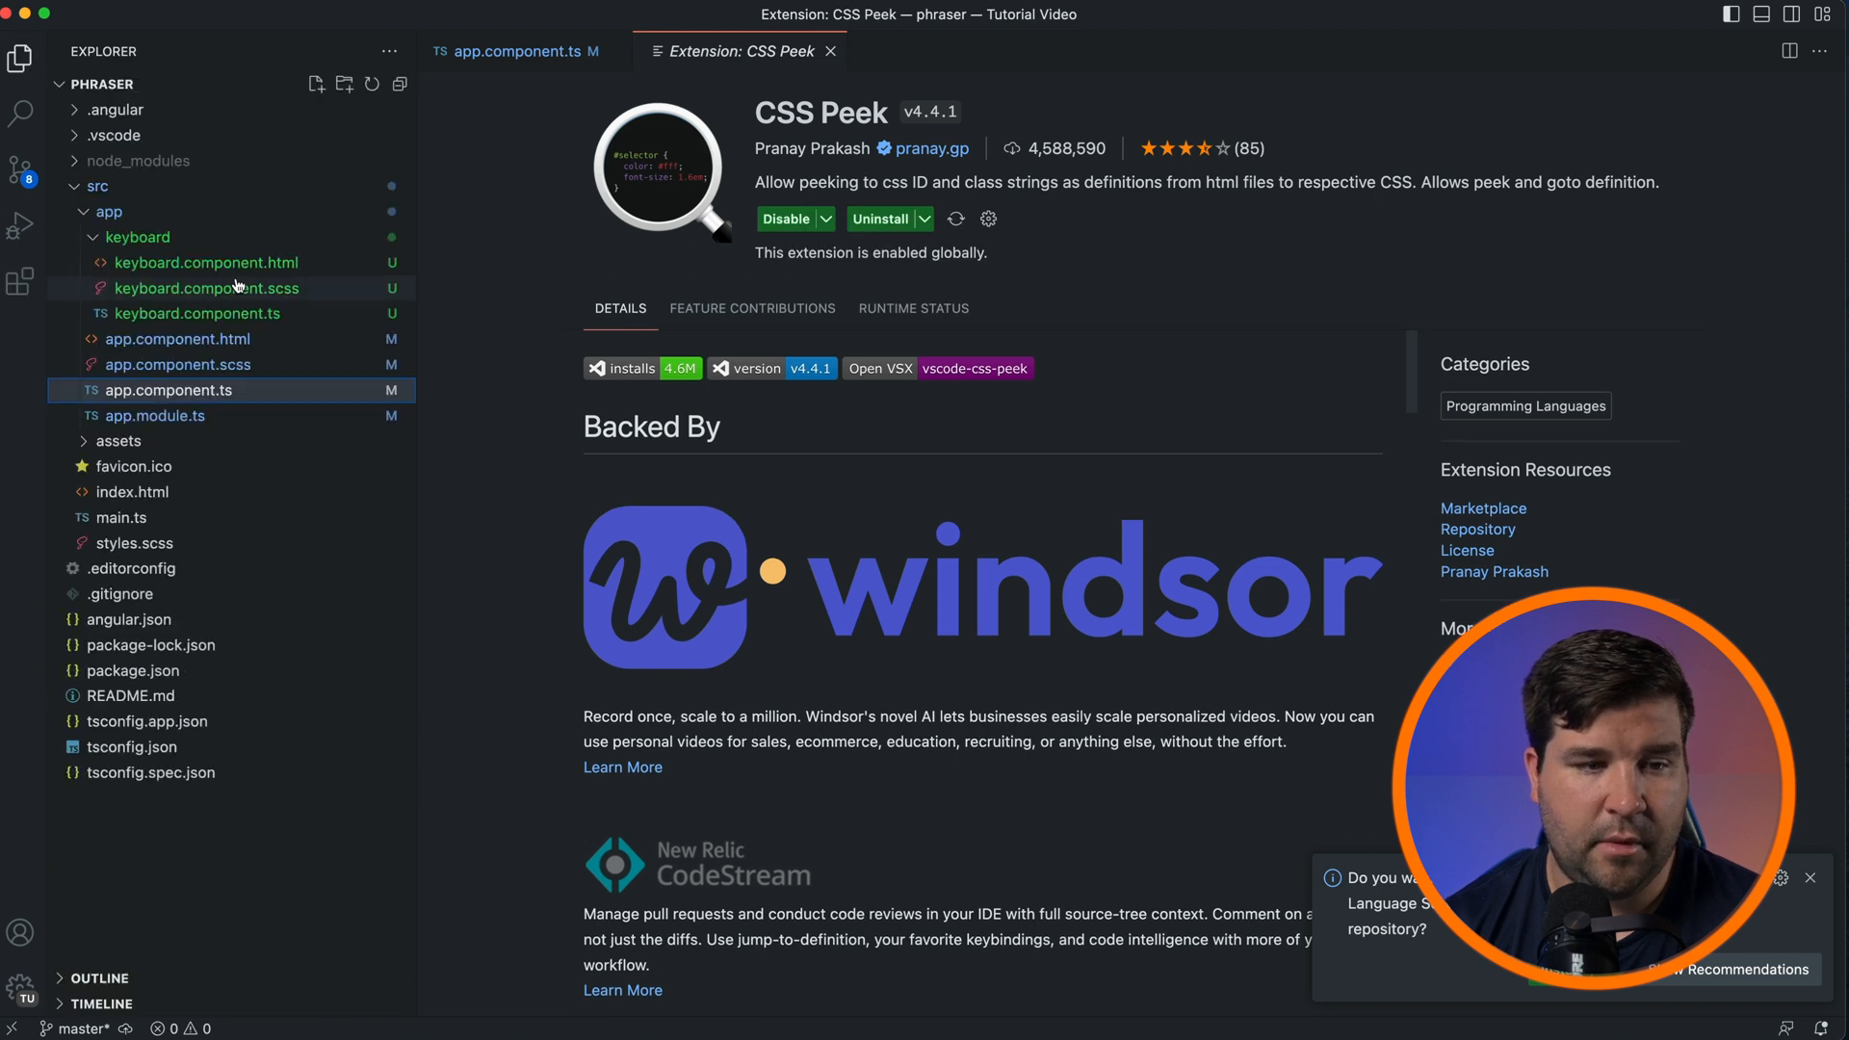
# - Go from the keyboard class to its .keyboard SCSS rule via Cmd-click and Go to Definition
pyautogui.click(206, 262)
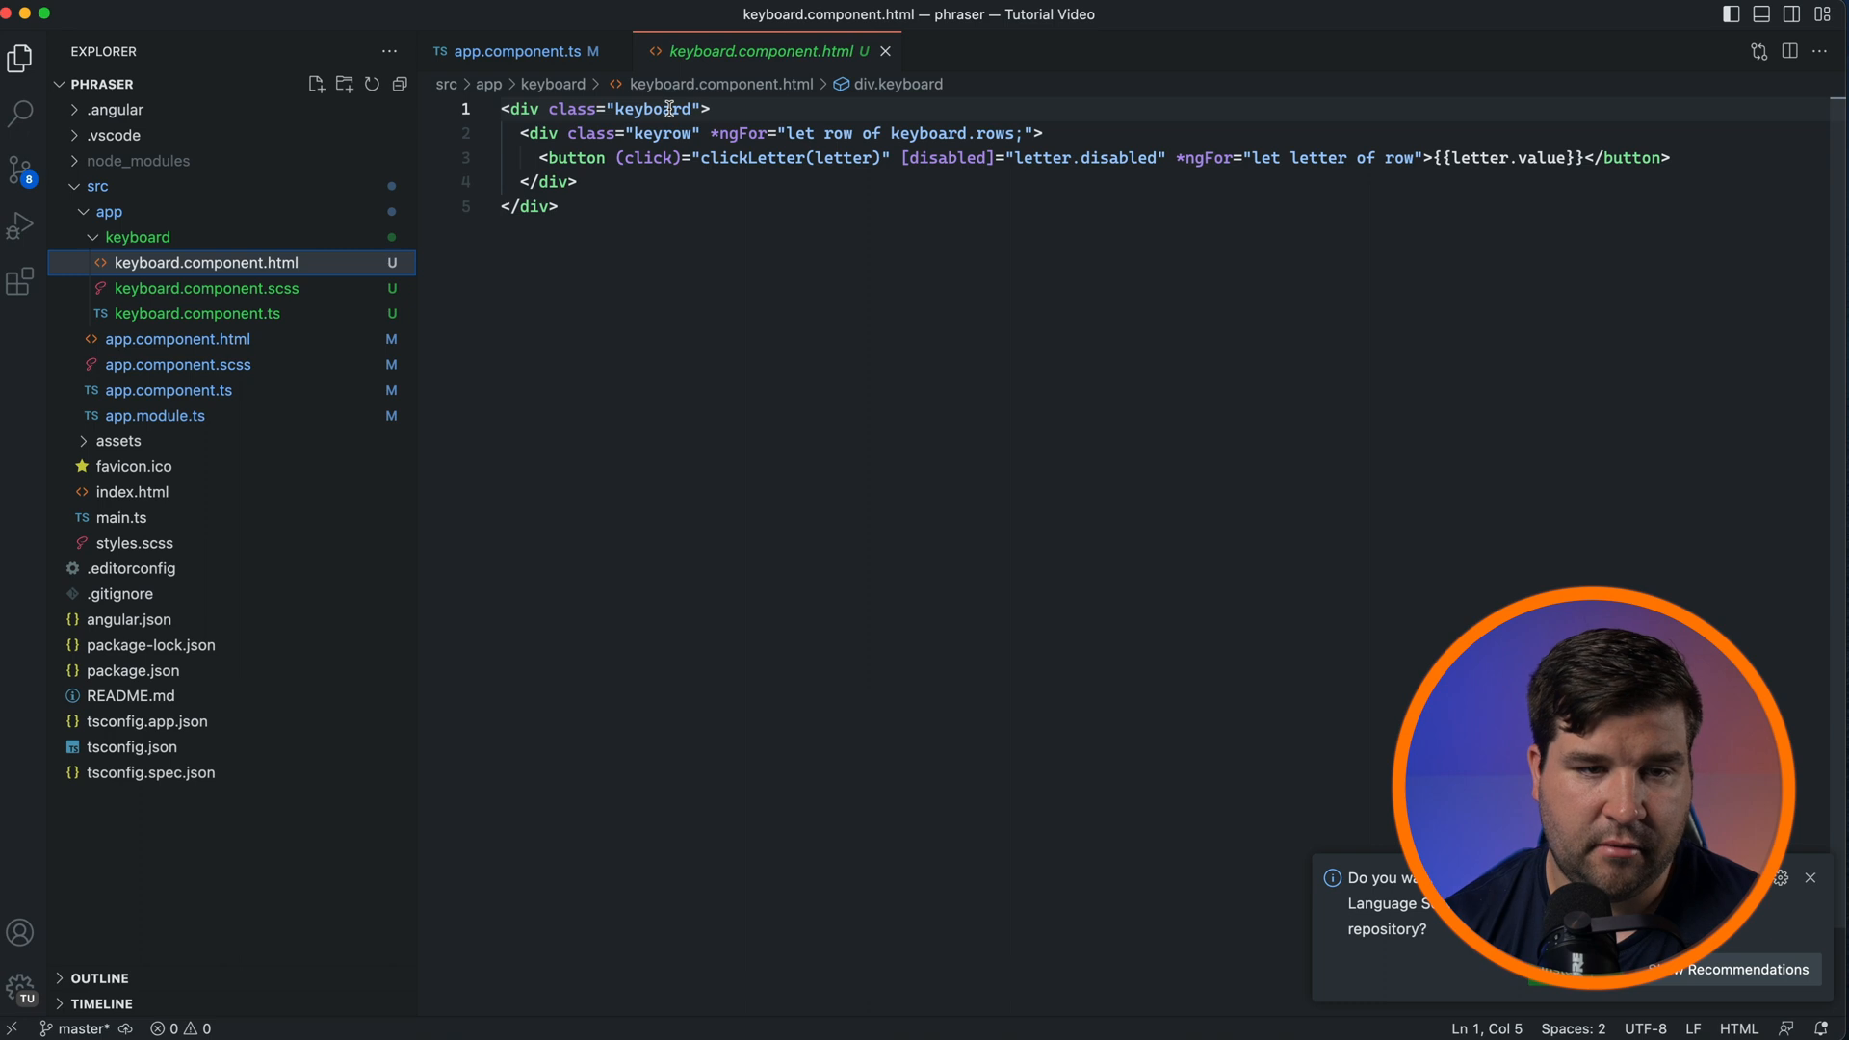
pyautogui.moveTo(651, 109)
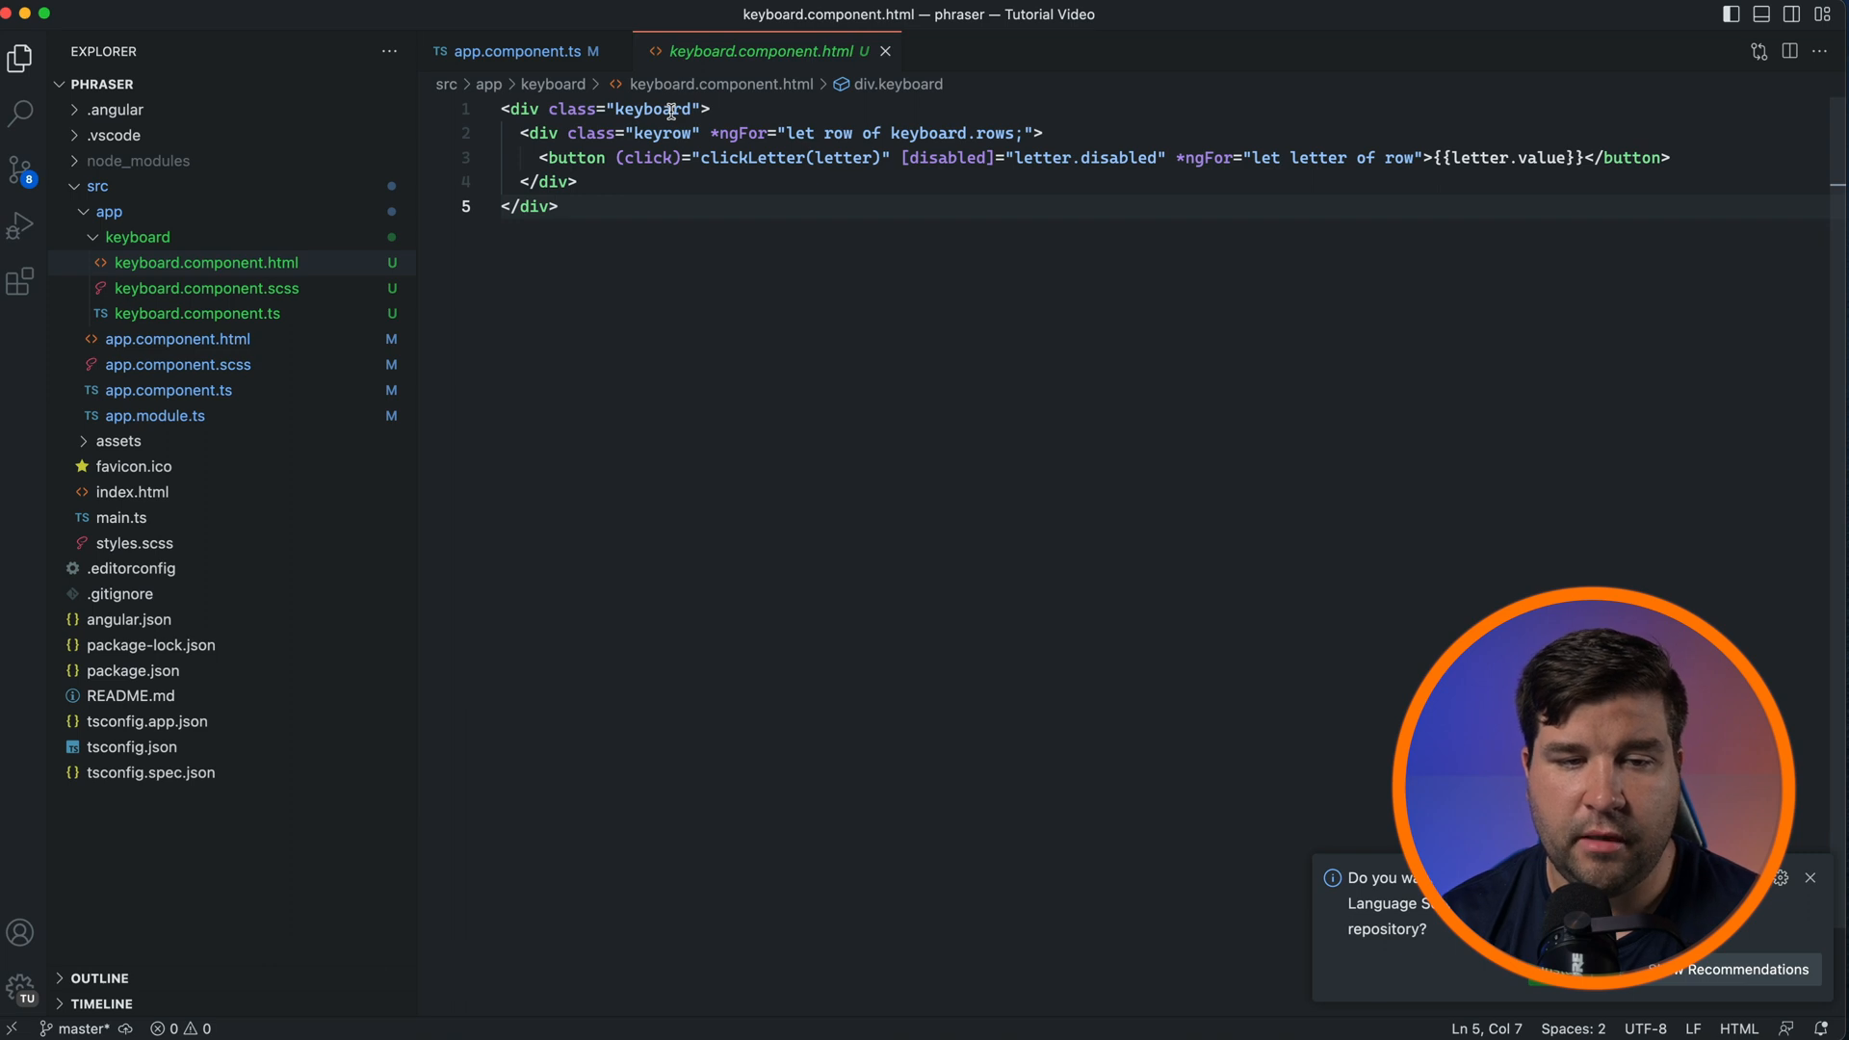
pyautogui.click(206, 288)
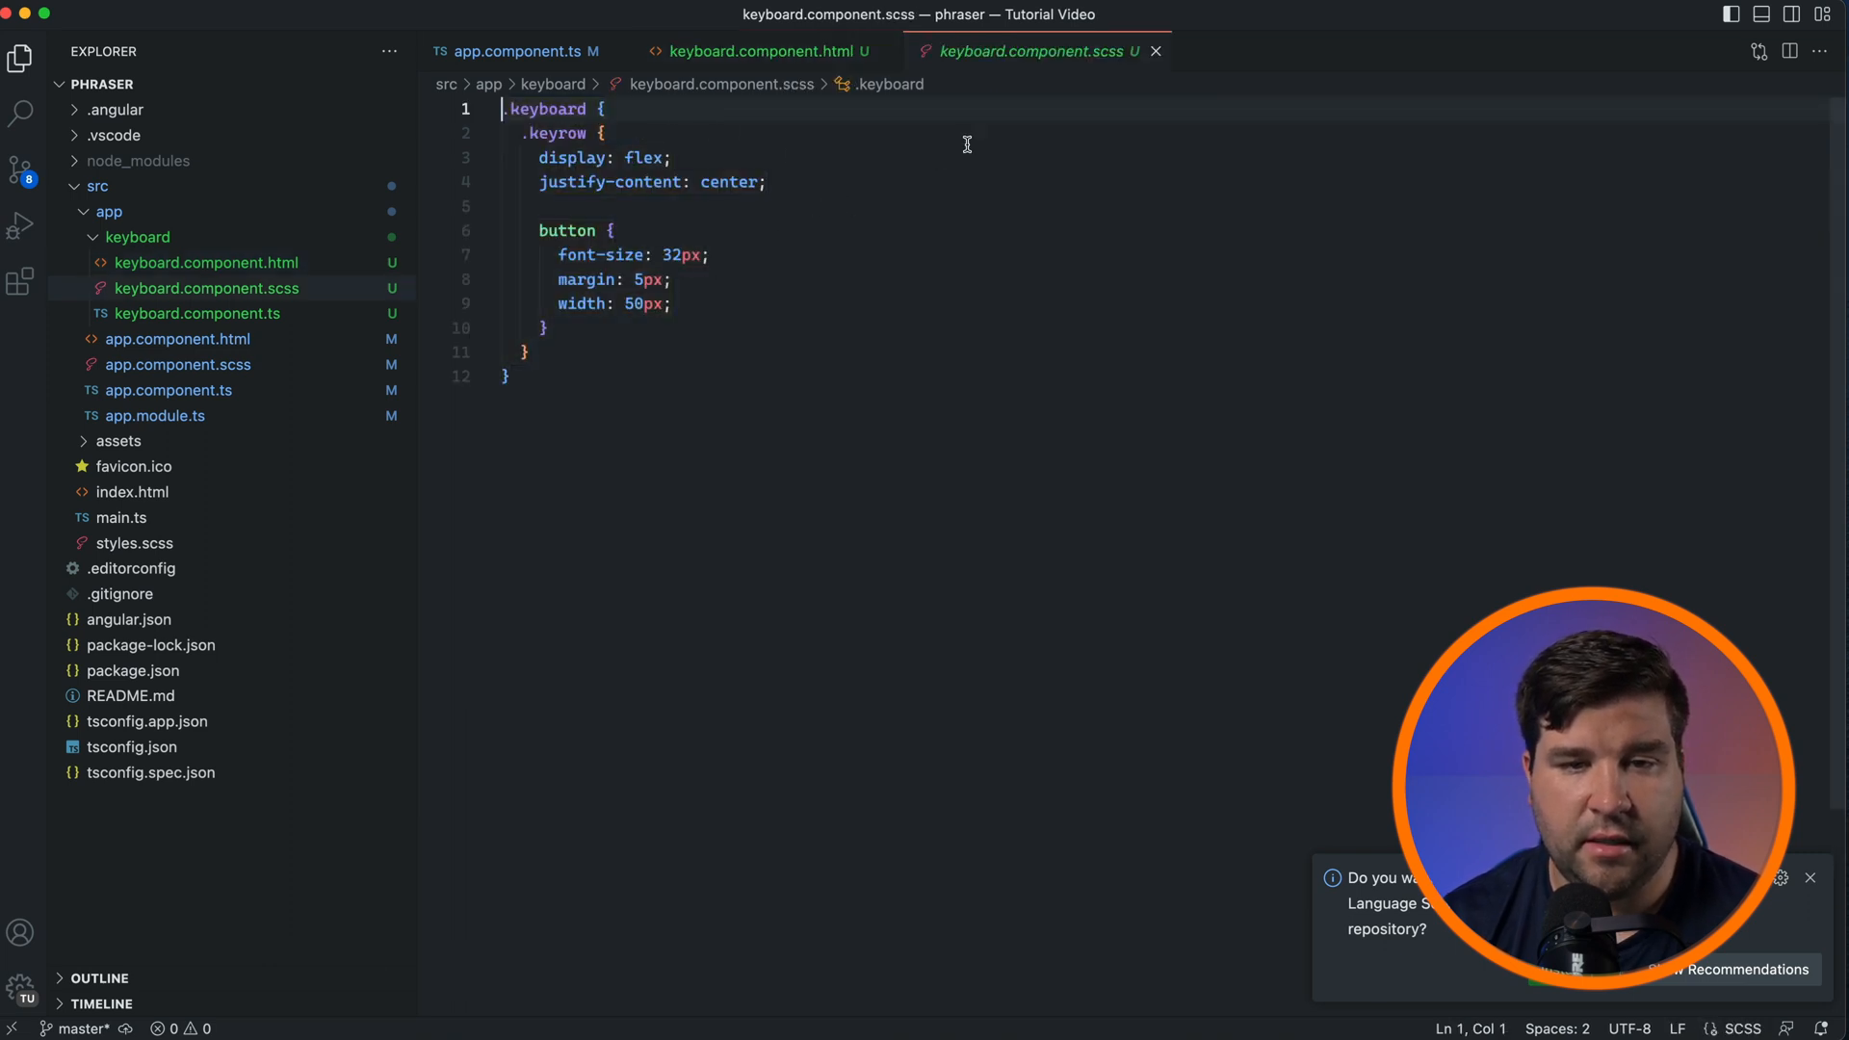
pyautogui.click(764, 52)
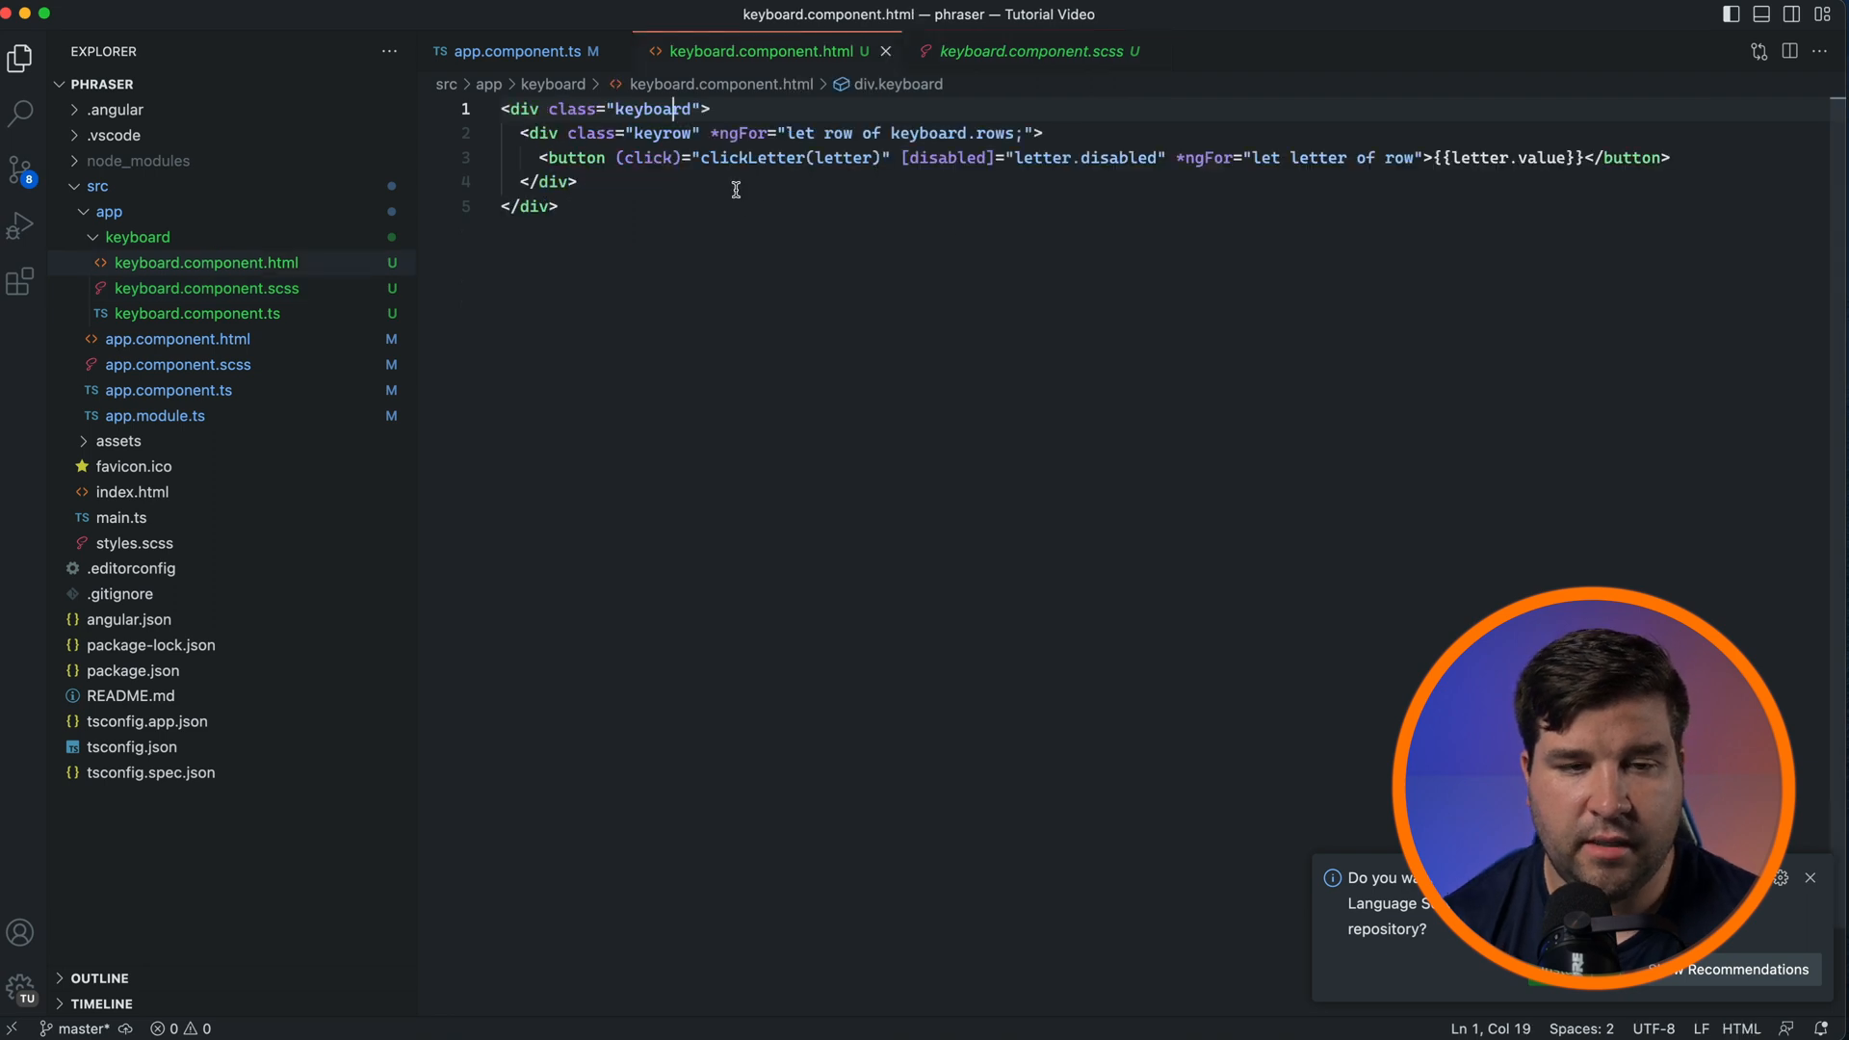
pyautogui.rightClick(672, 109)
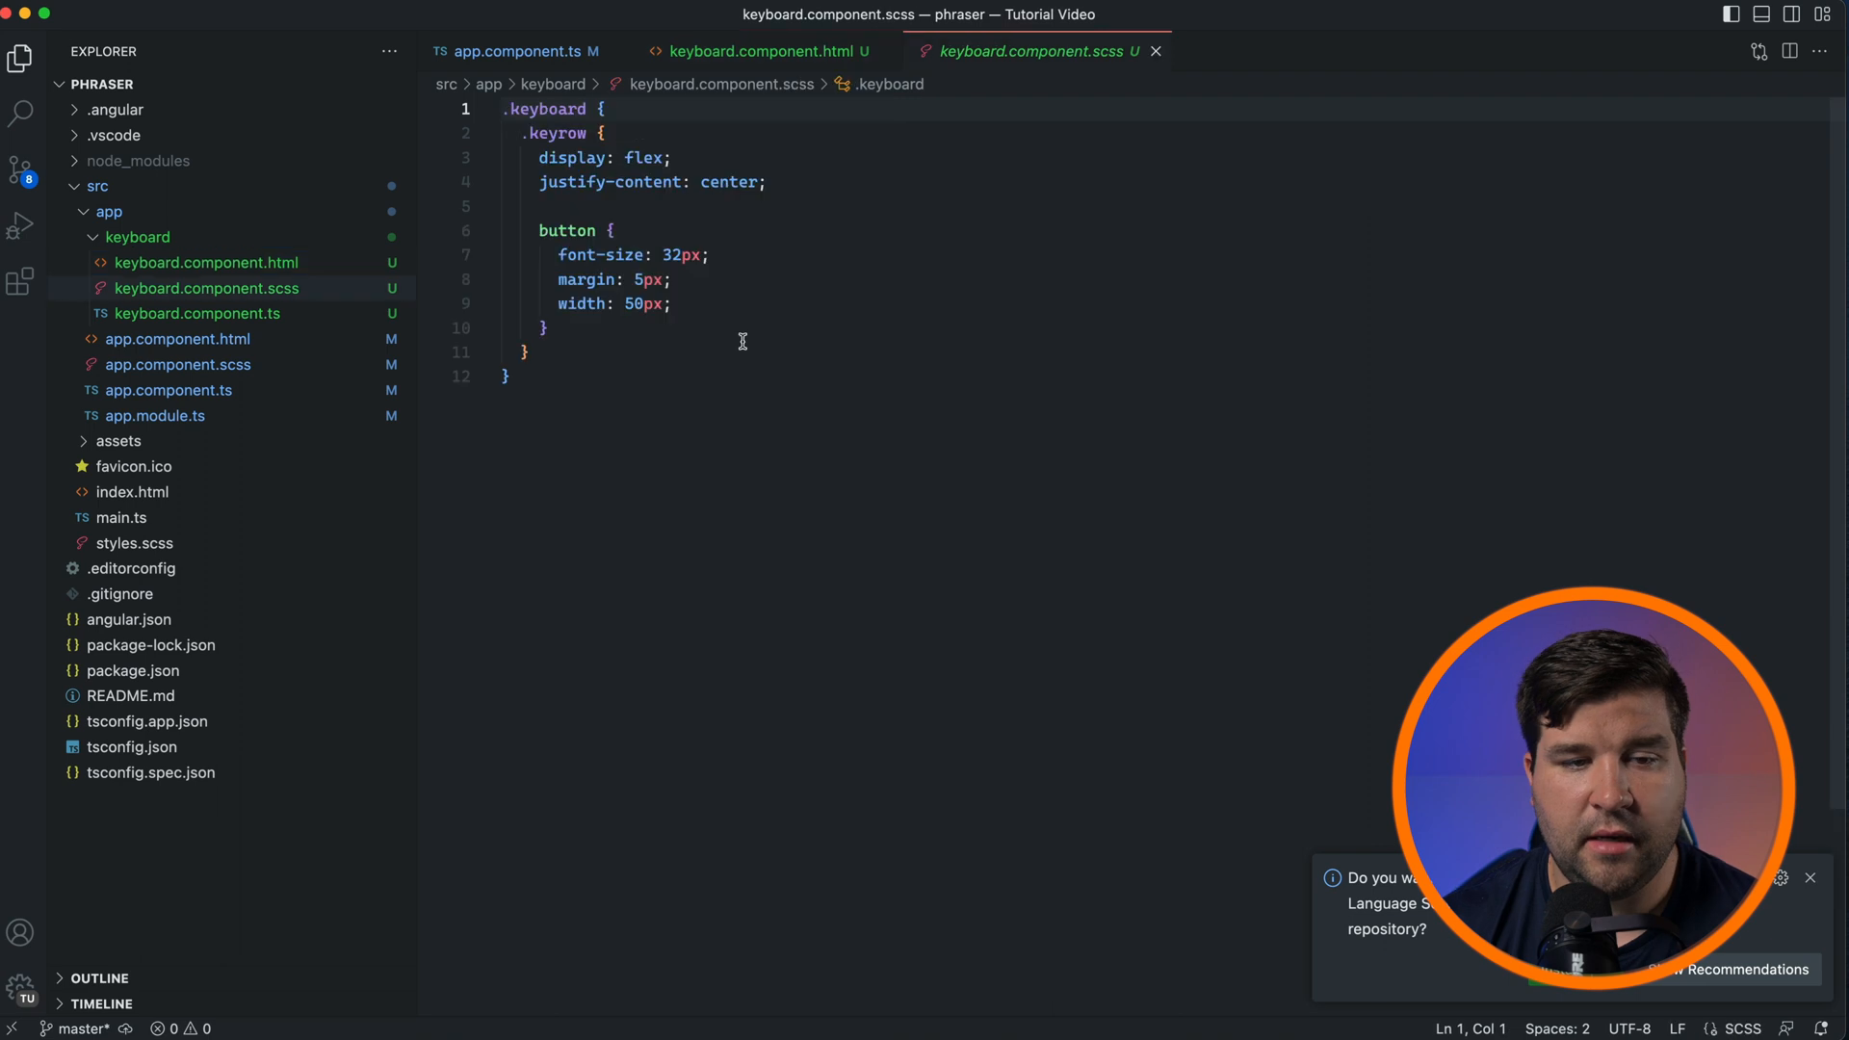
pyautogui.click(20, 281)
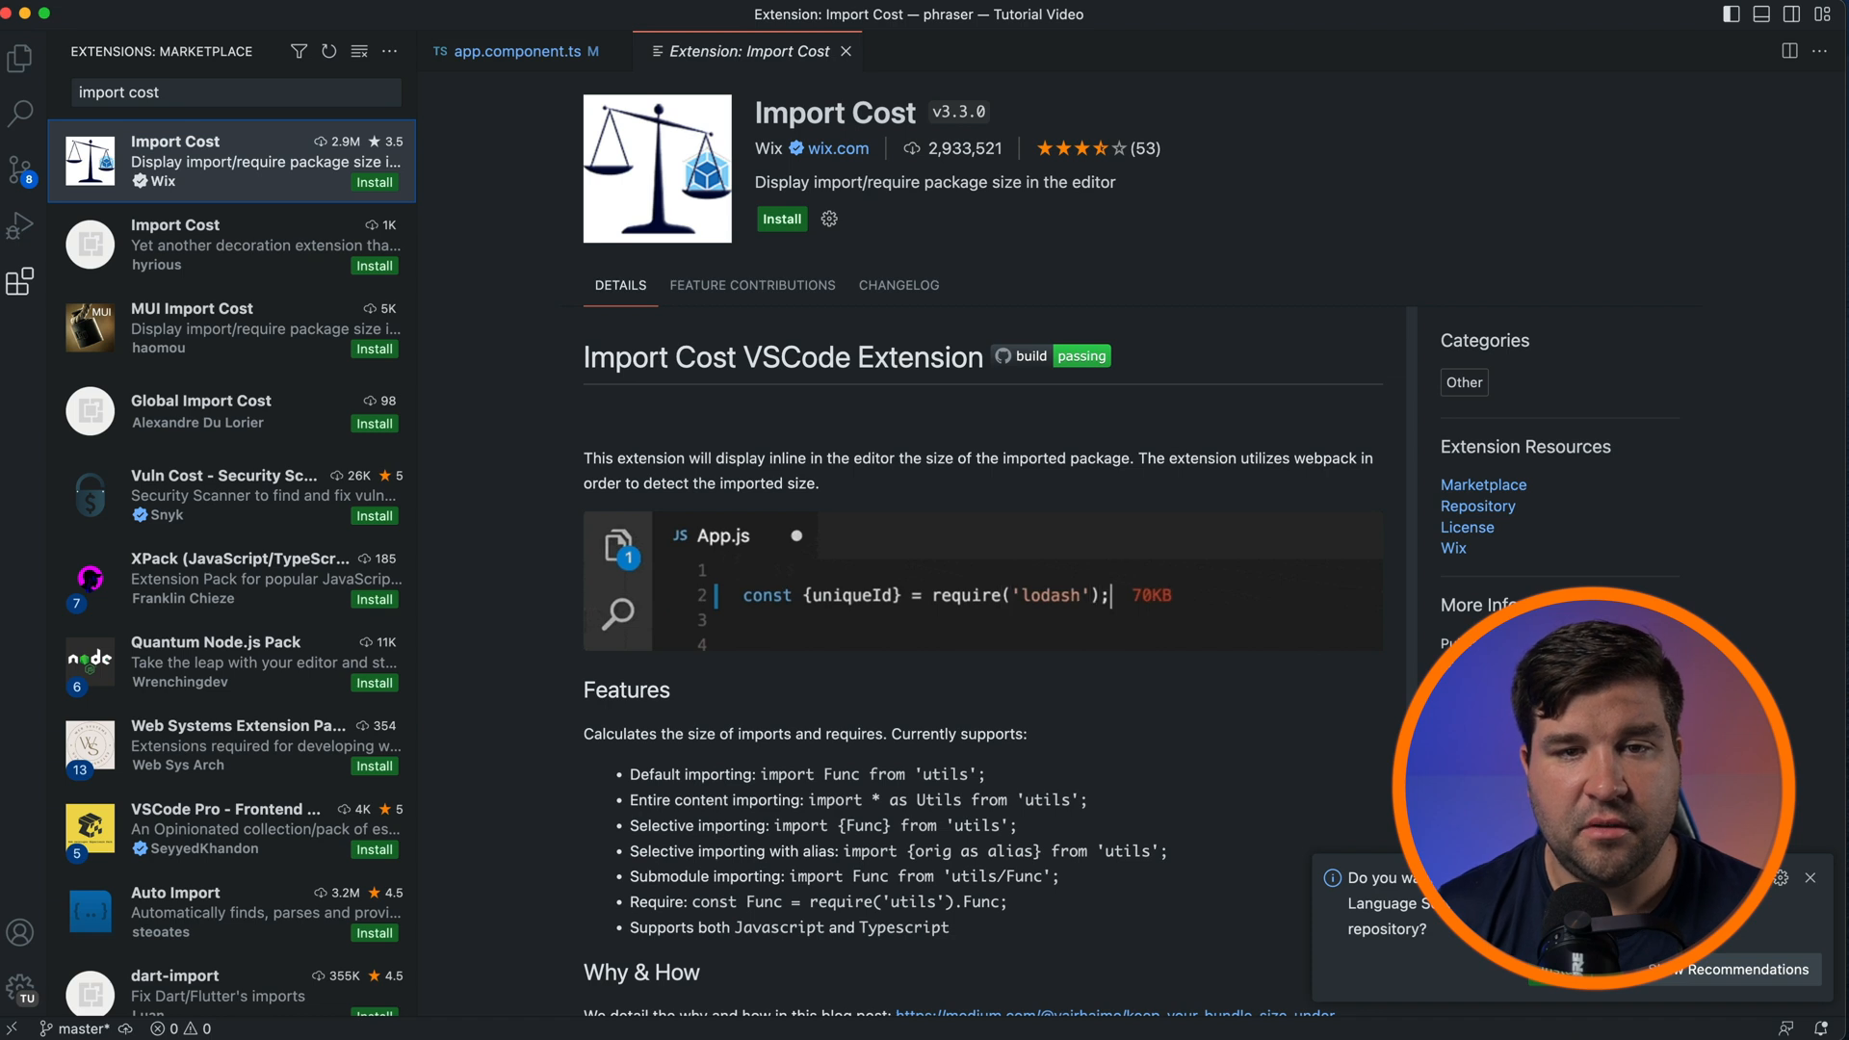
# - Install Wix Import Cost, showing 317k (91.1k gzipped) beside the Angular core import
pyautogui.write('//hmmm')
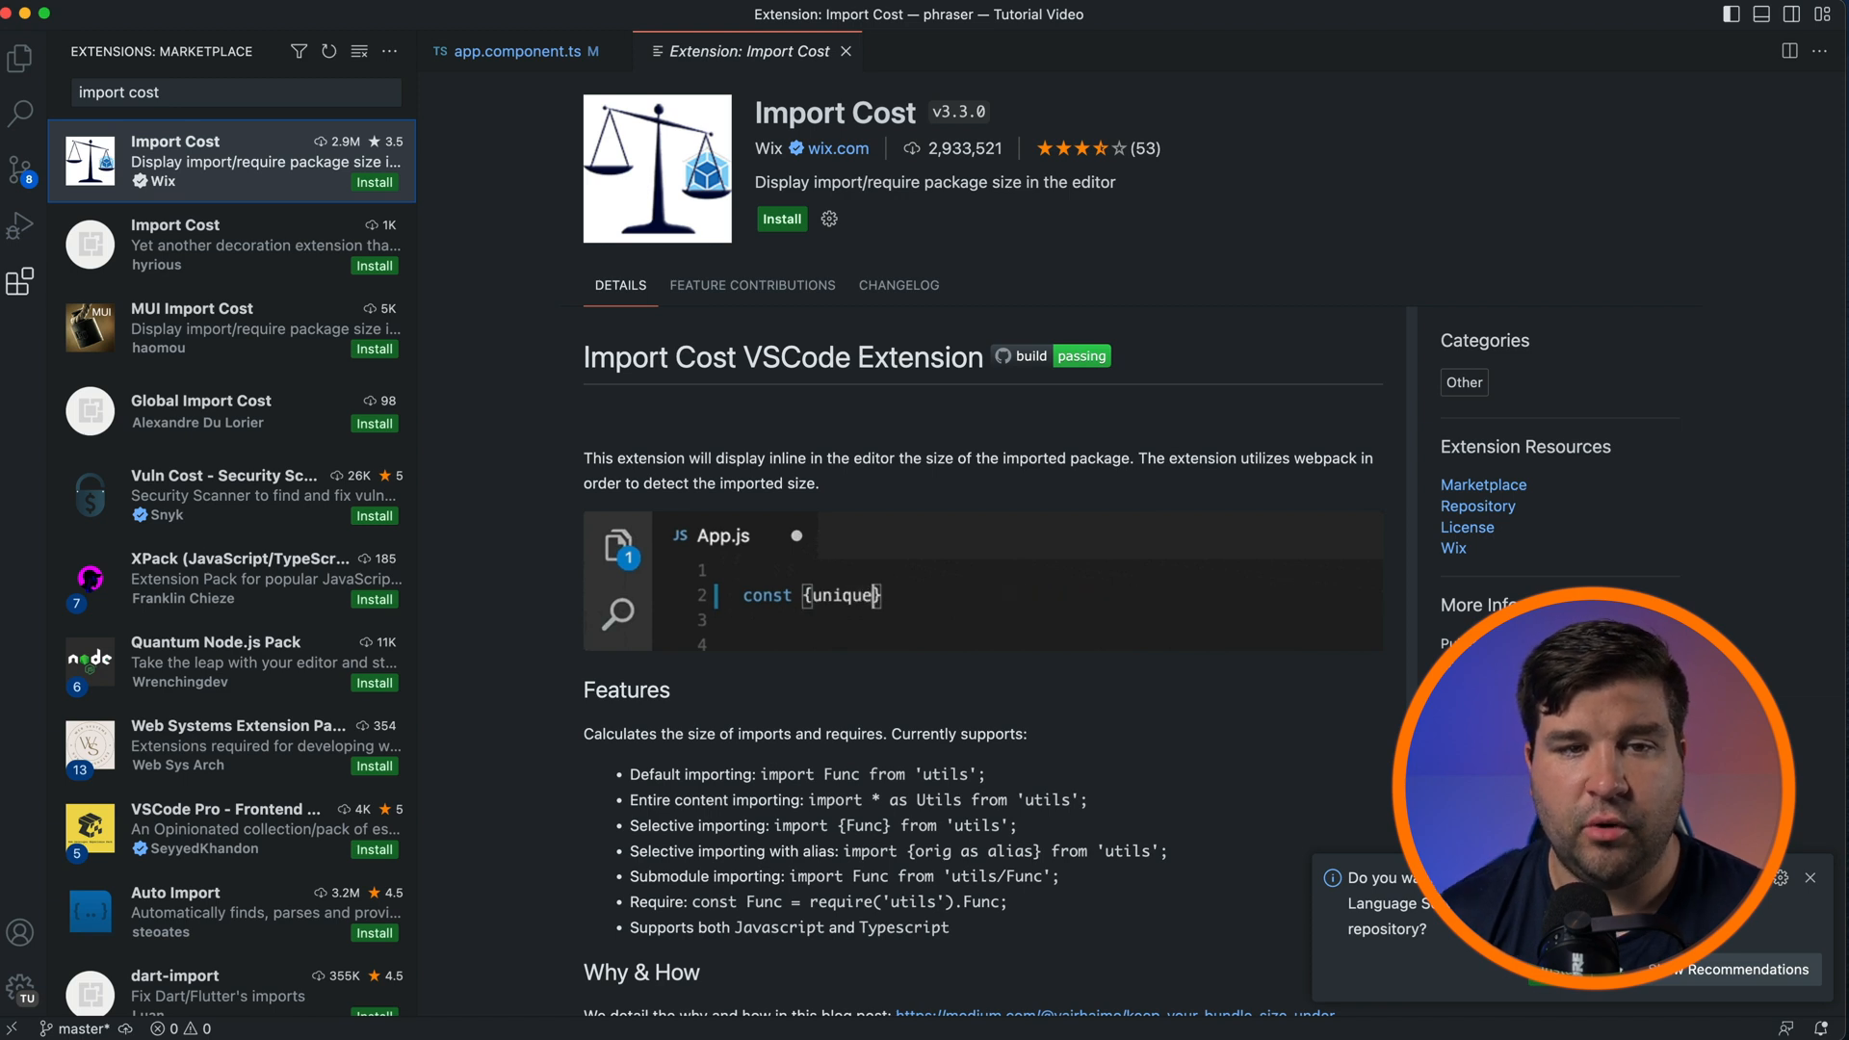
pyautogui.write('Id} =')
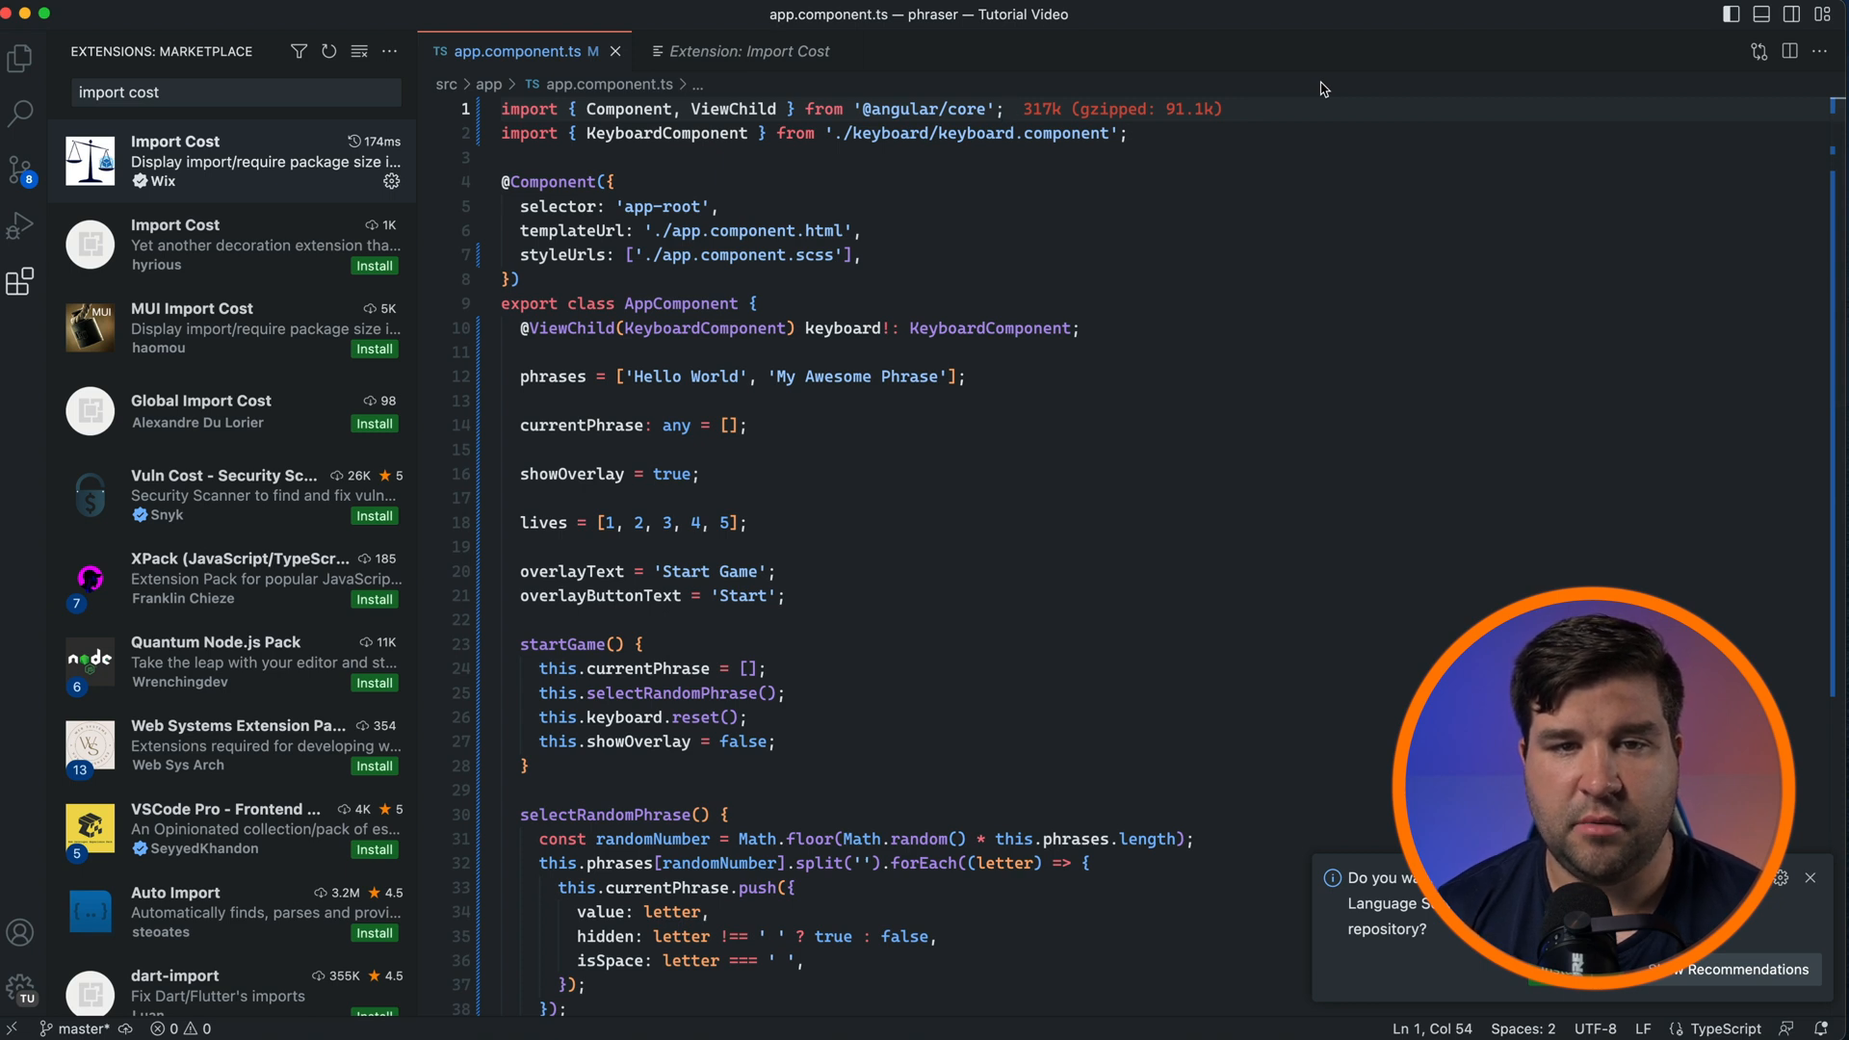
pyautogui.moveTo(1312, 90)
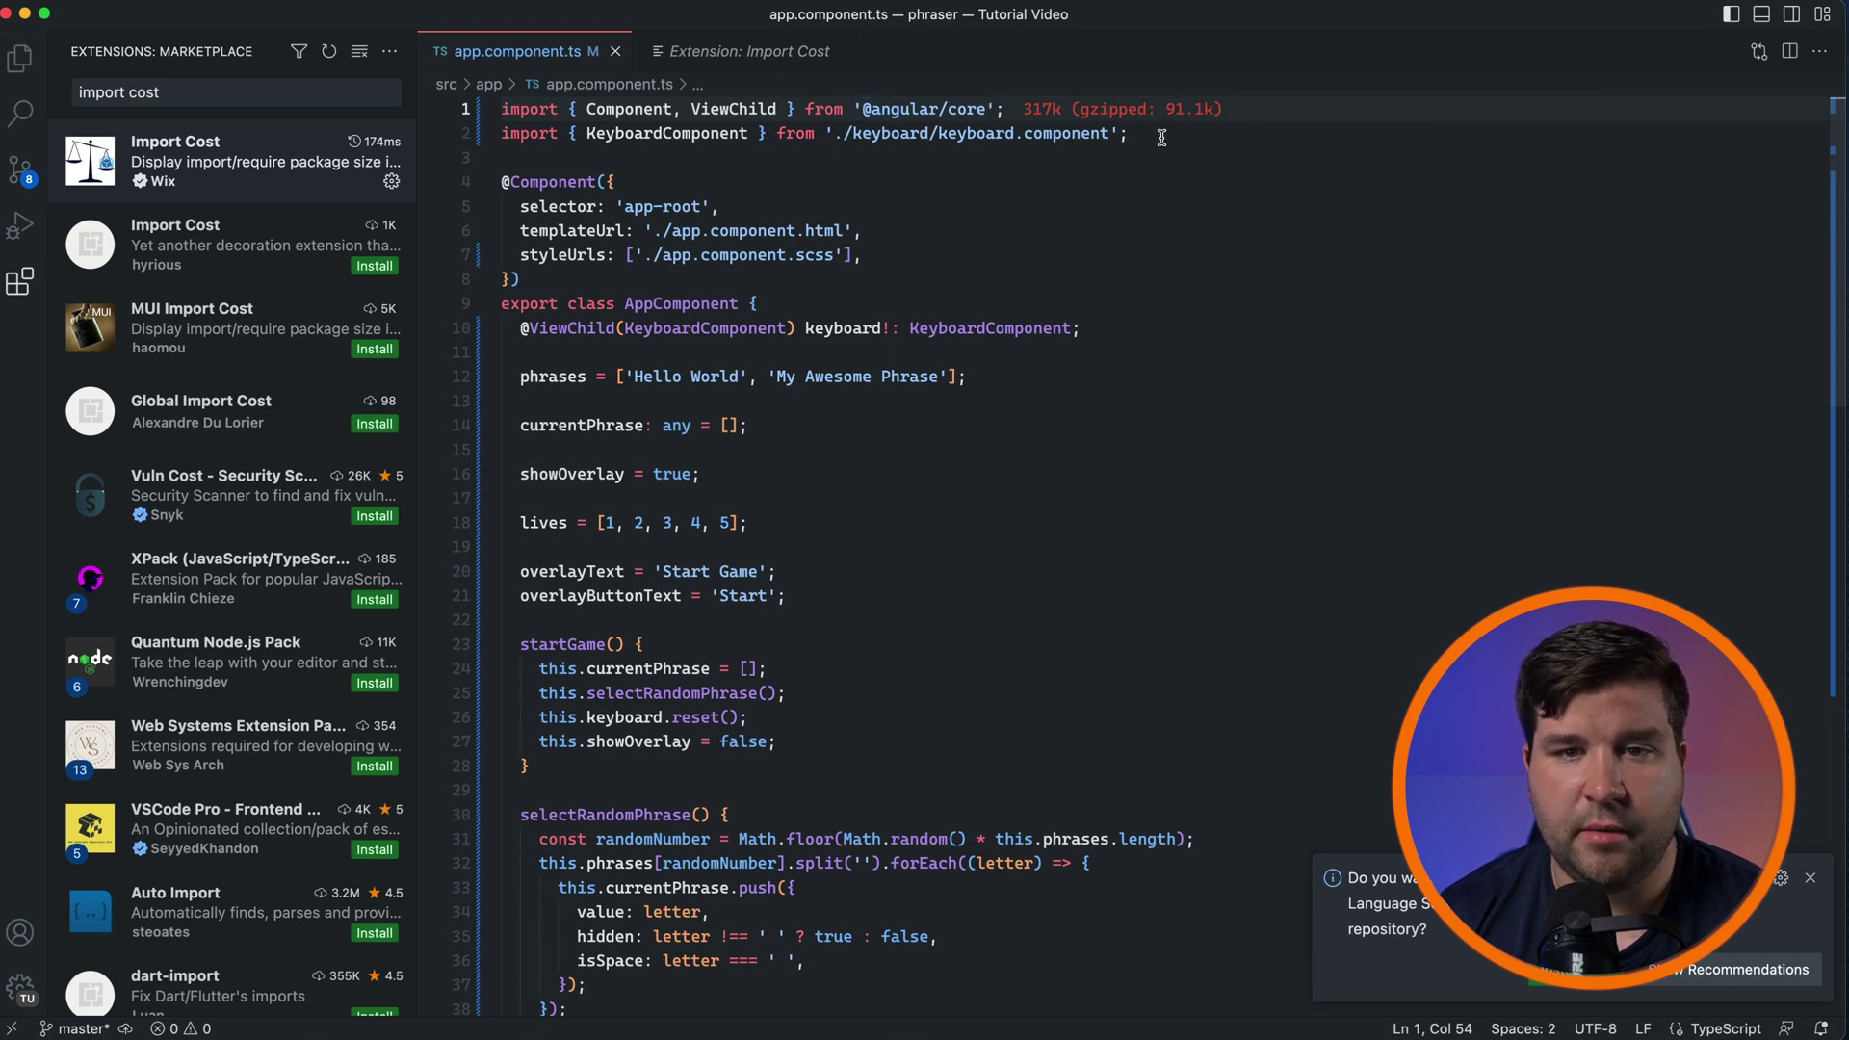
# - Check app.component.ts for an Import Cost size on the KeyboardComponent import
pyautogui.click(1003, 109)
pyautogui.write('version lens')
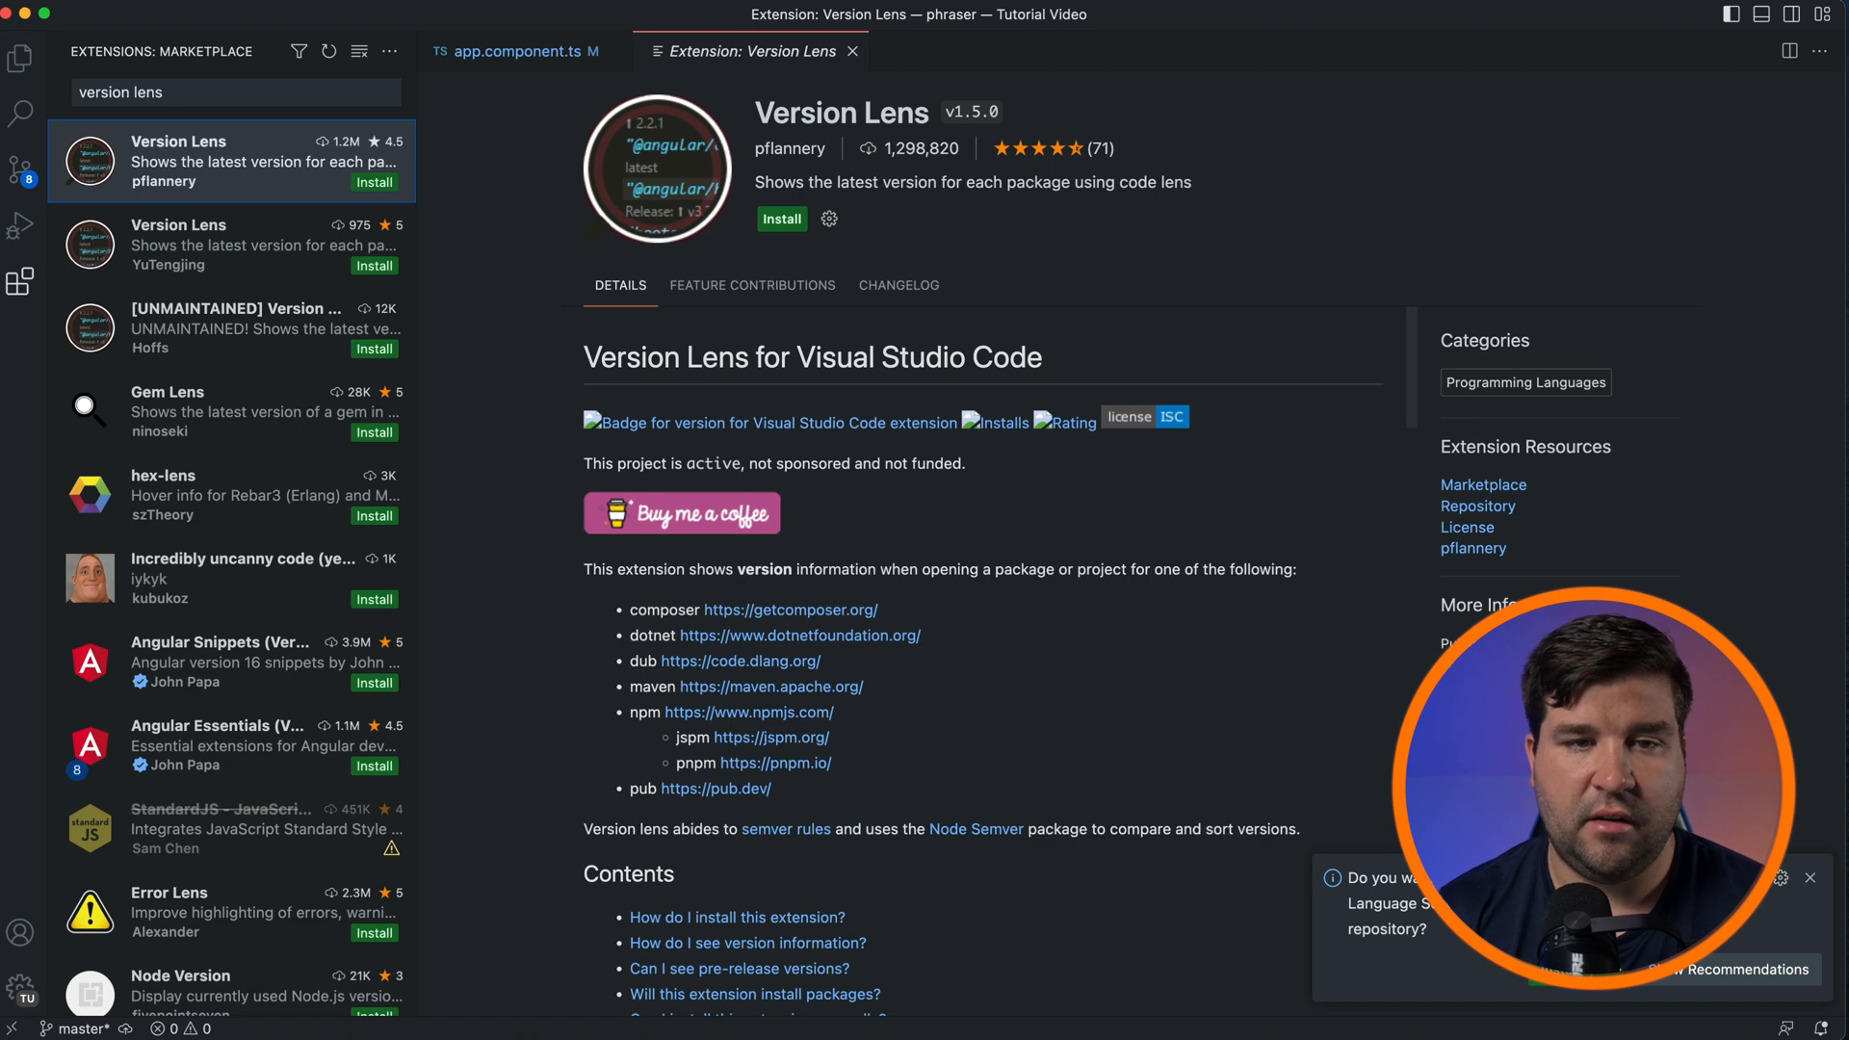
pyautogui.moveTo(241, 125)
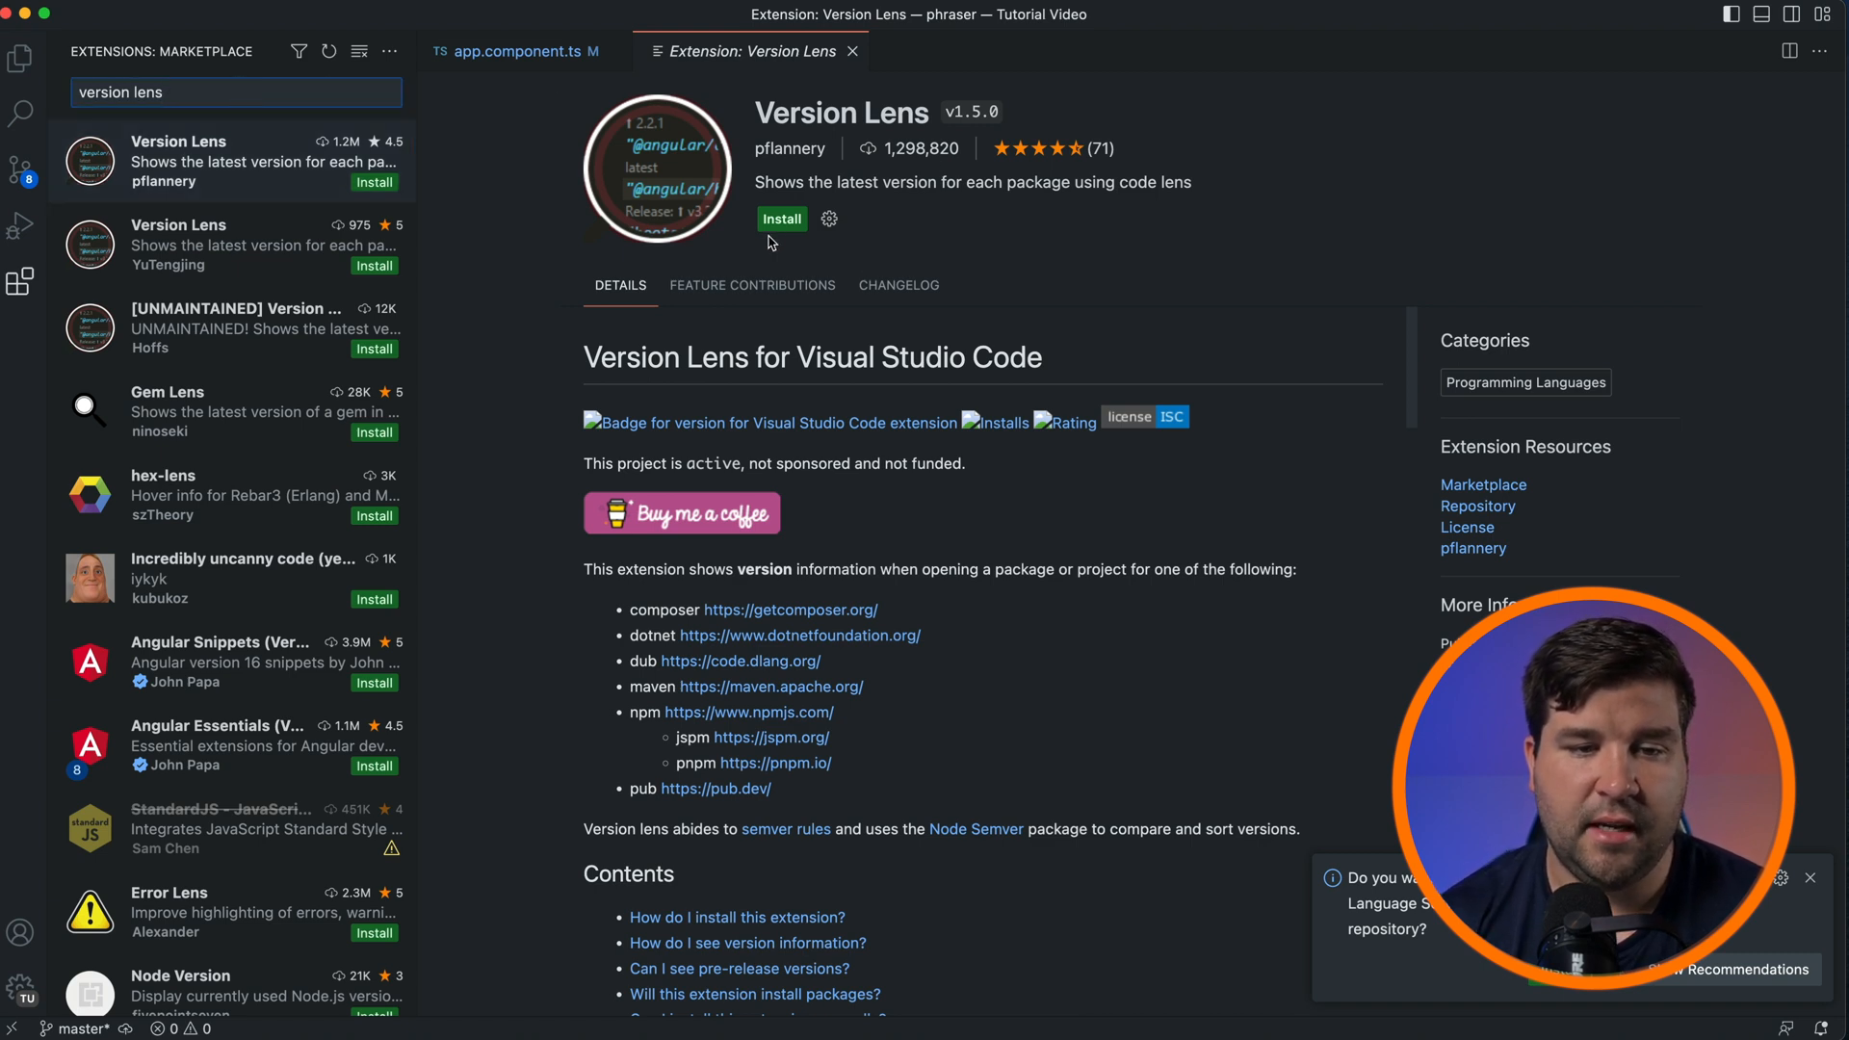
# - Install the Version Lens extension by pflannery from its marketplace page
pyautogui.click(780, 219)
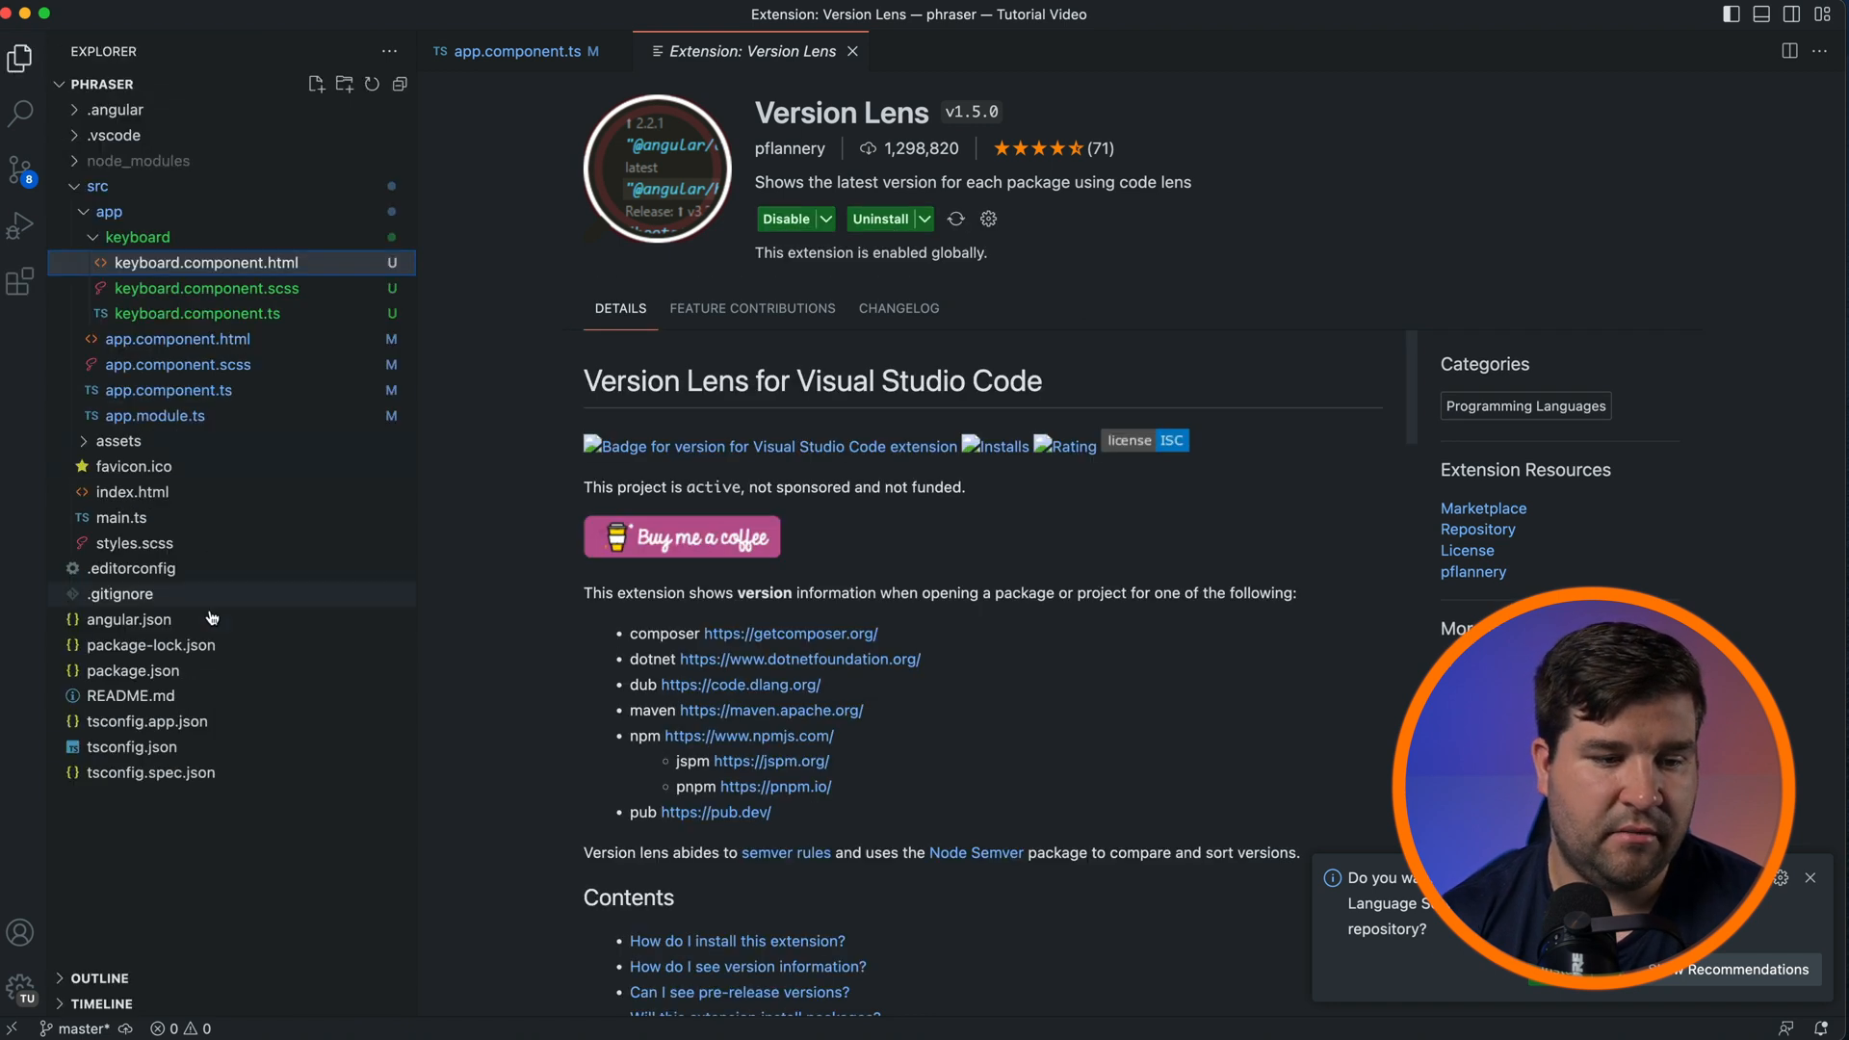
# - Show Version Lens versions in package.json, then close the file
pyautogui.click(132, 670)
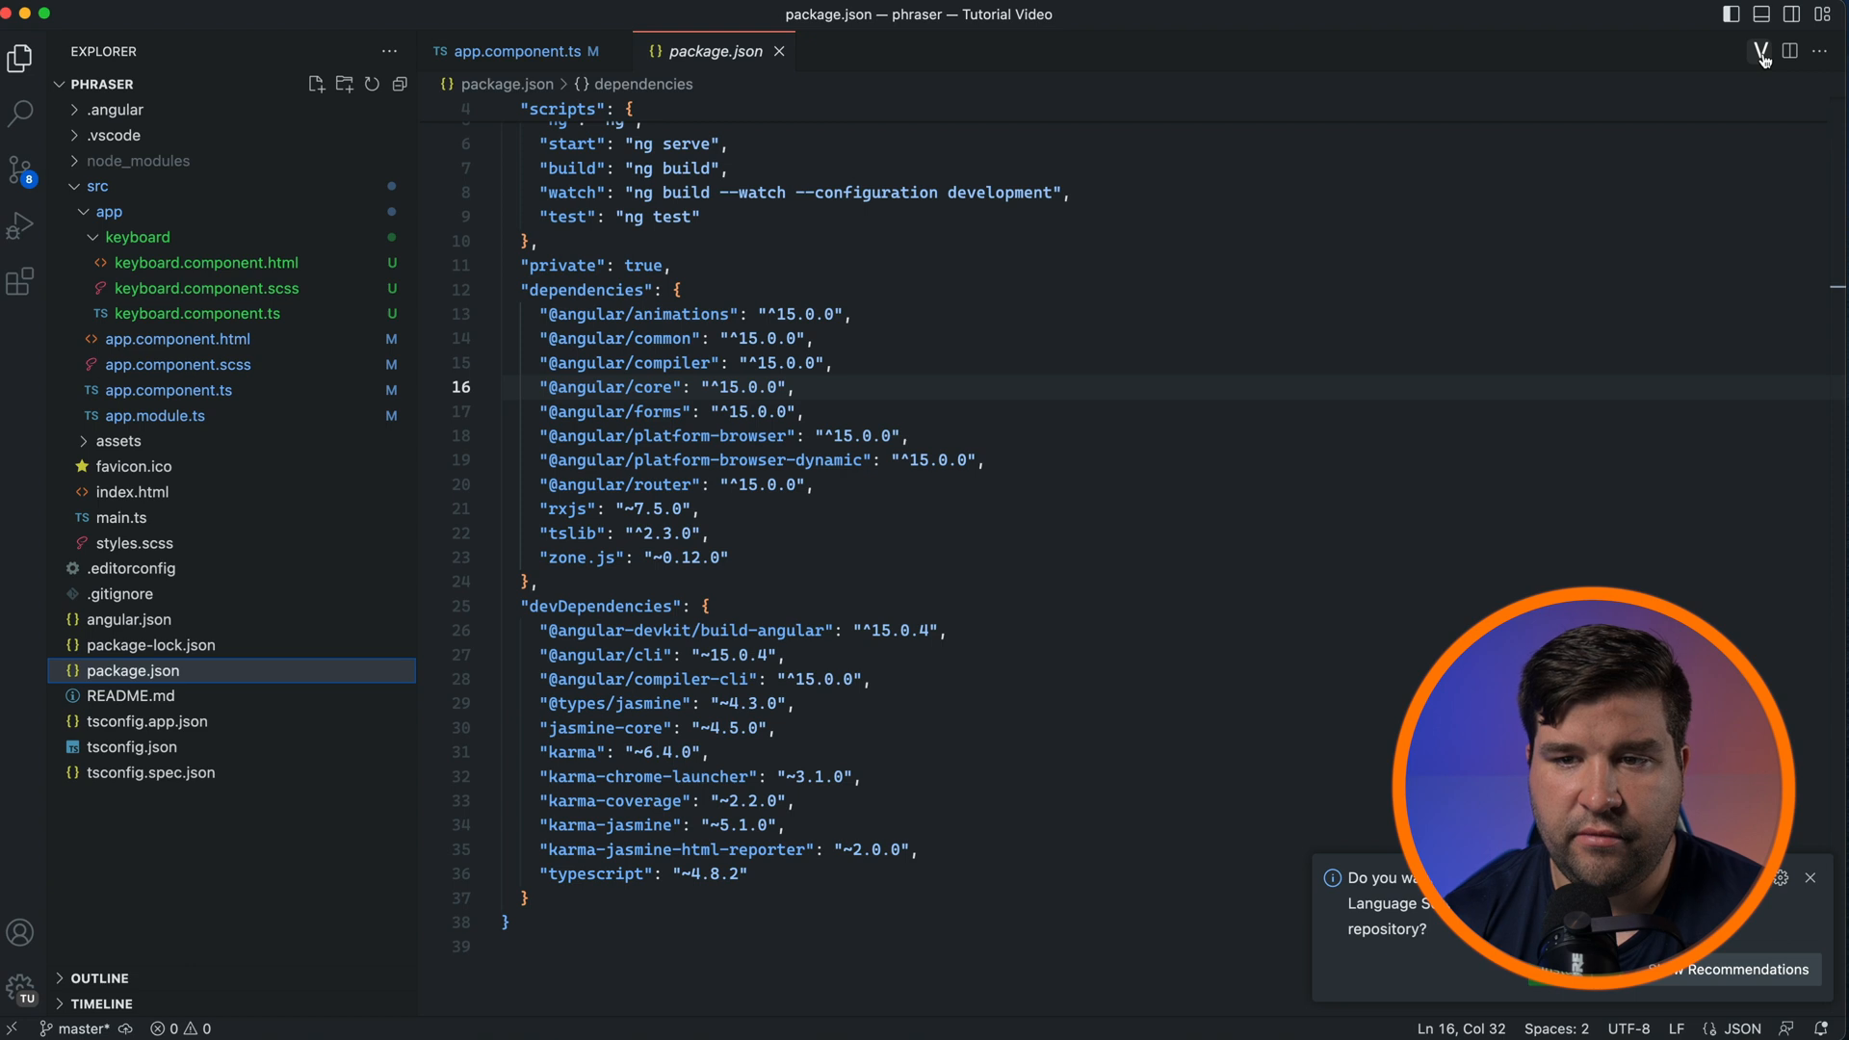
pyautogui.moveTo(1759, 51)
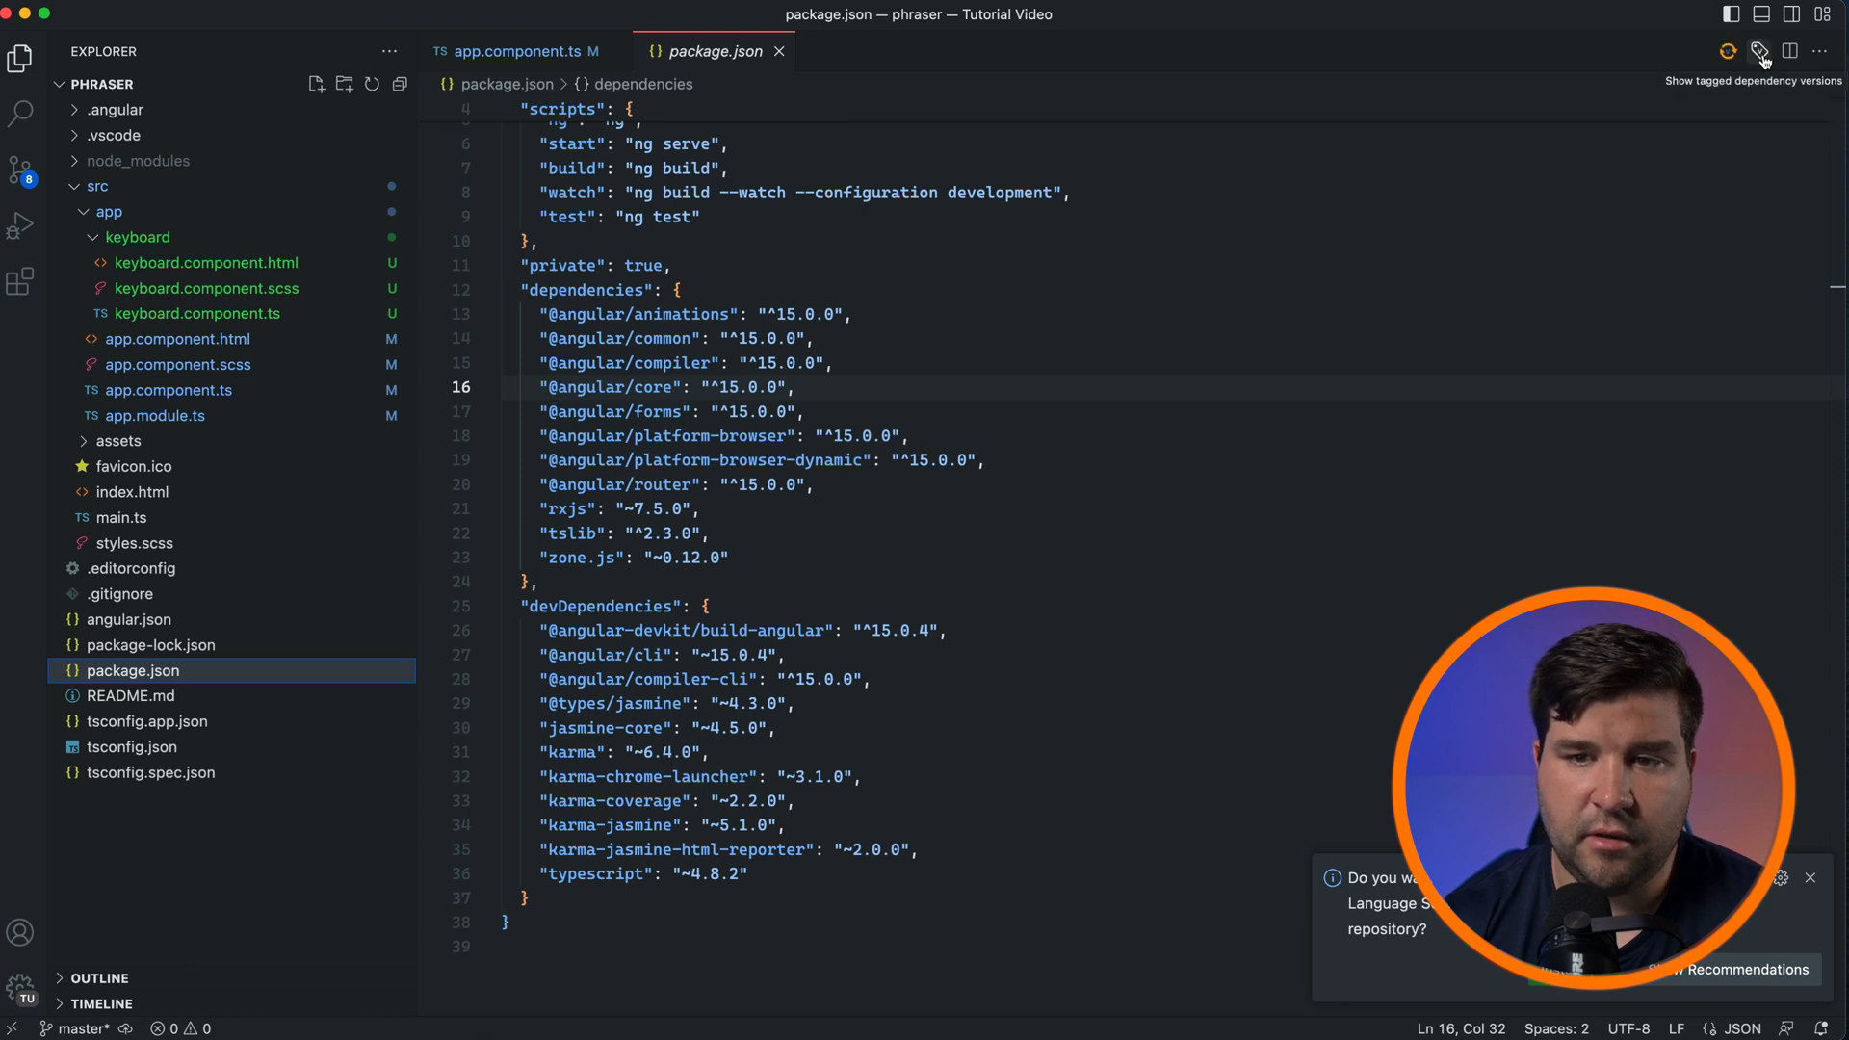
pyautogui.click(1759, 51)
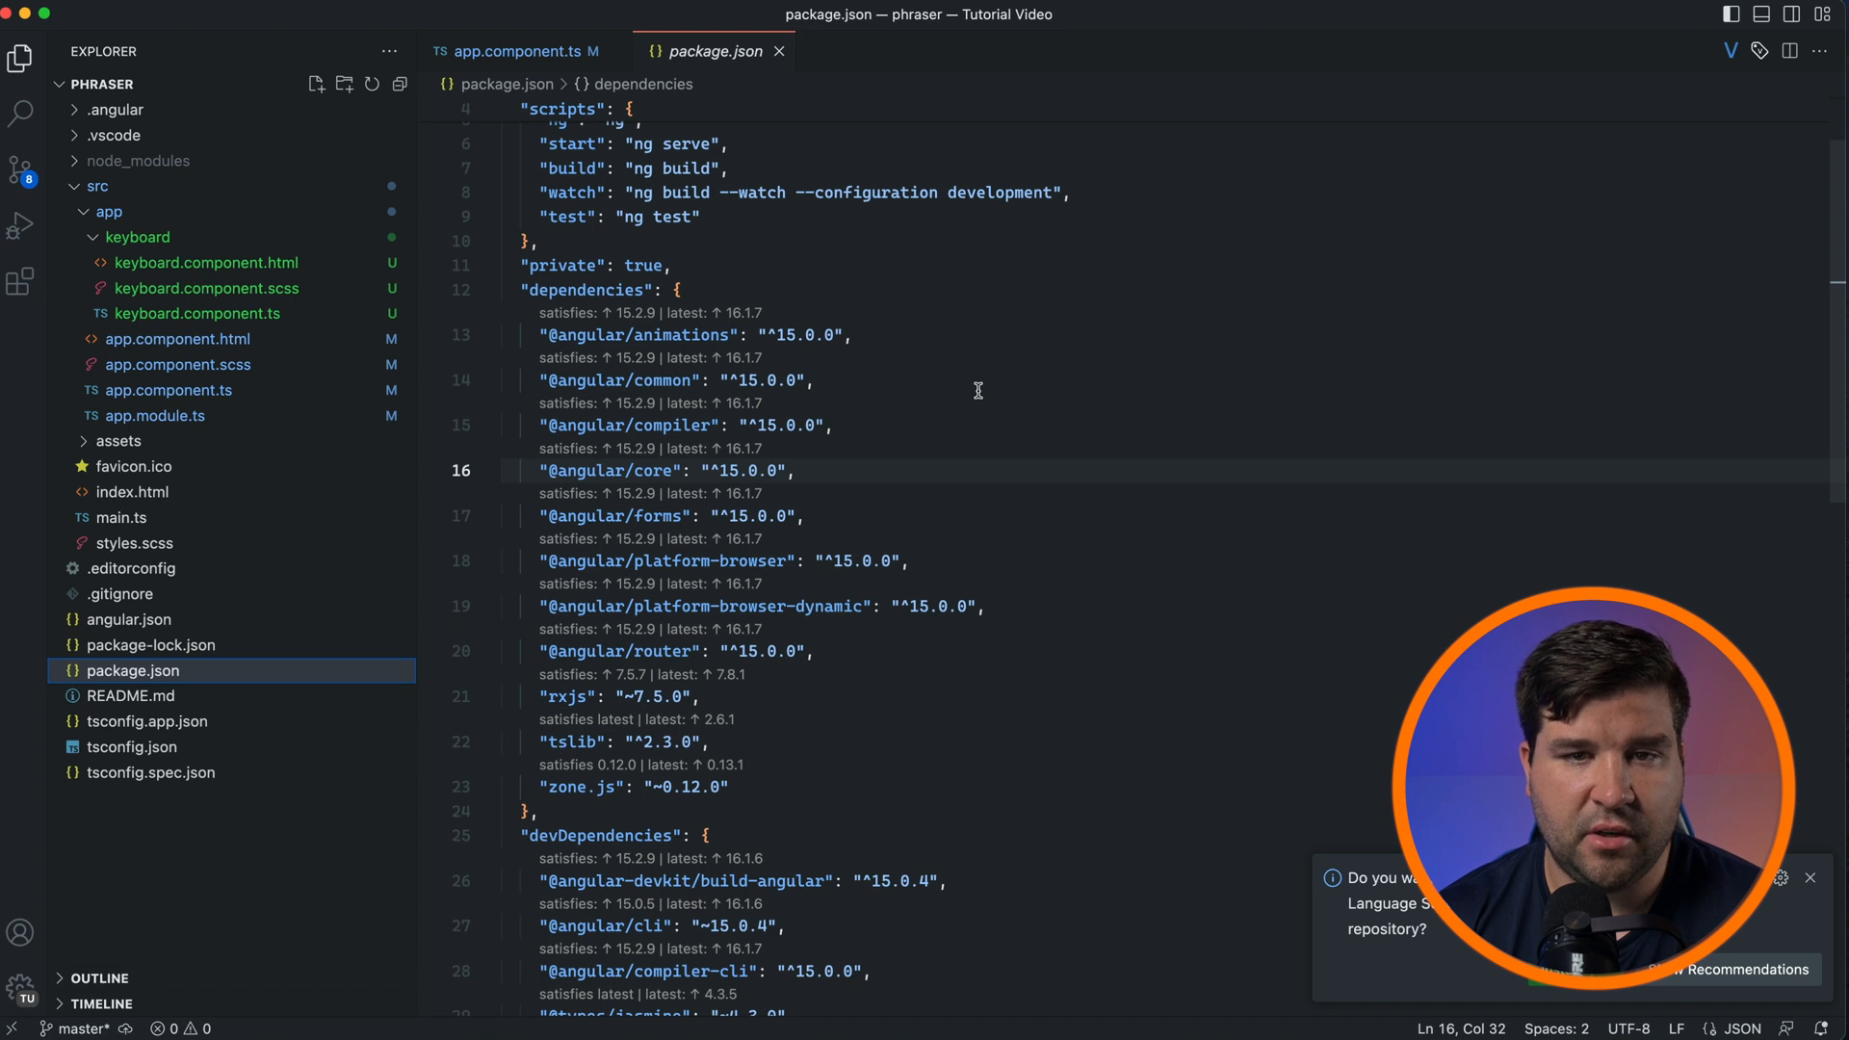
pyautogui.moveTo(1089, 390)
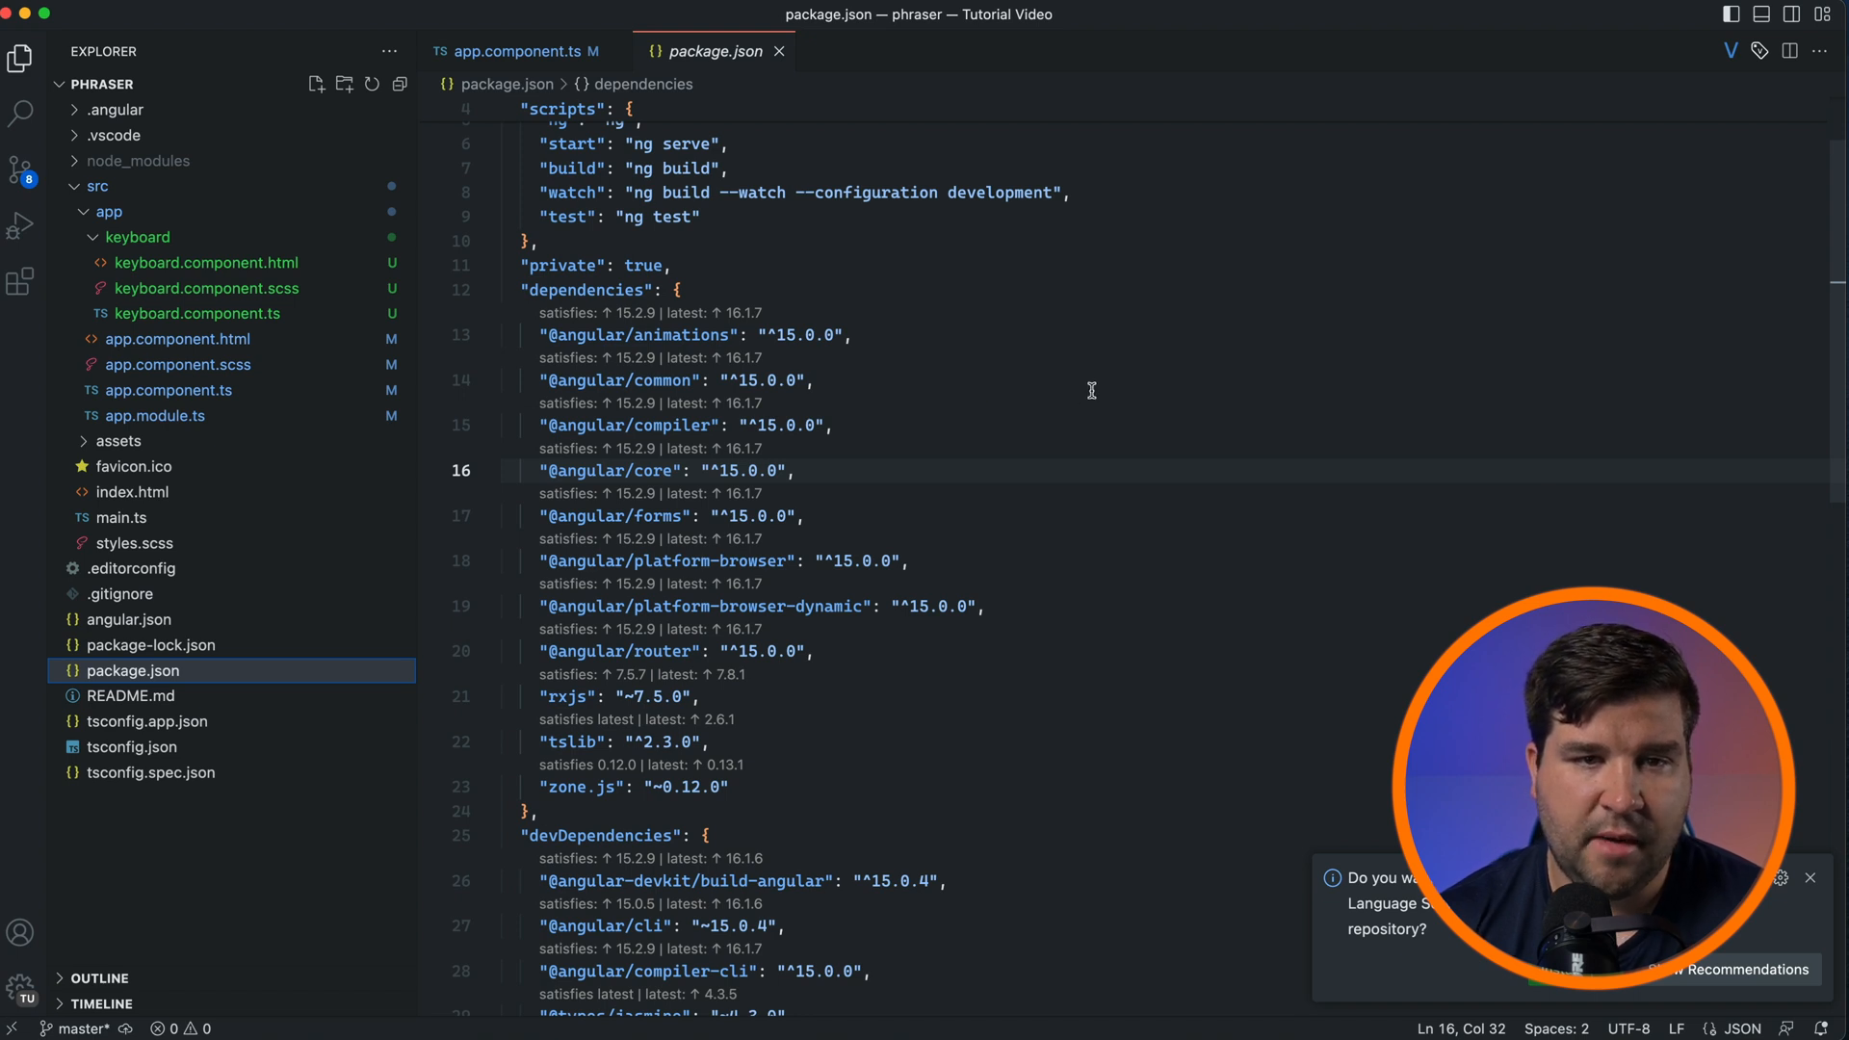
pyautogui.moveTo(695, 320)
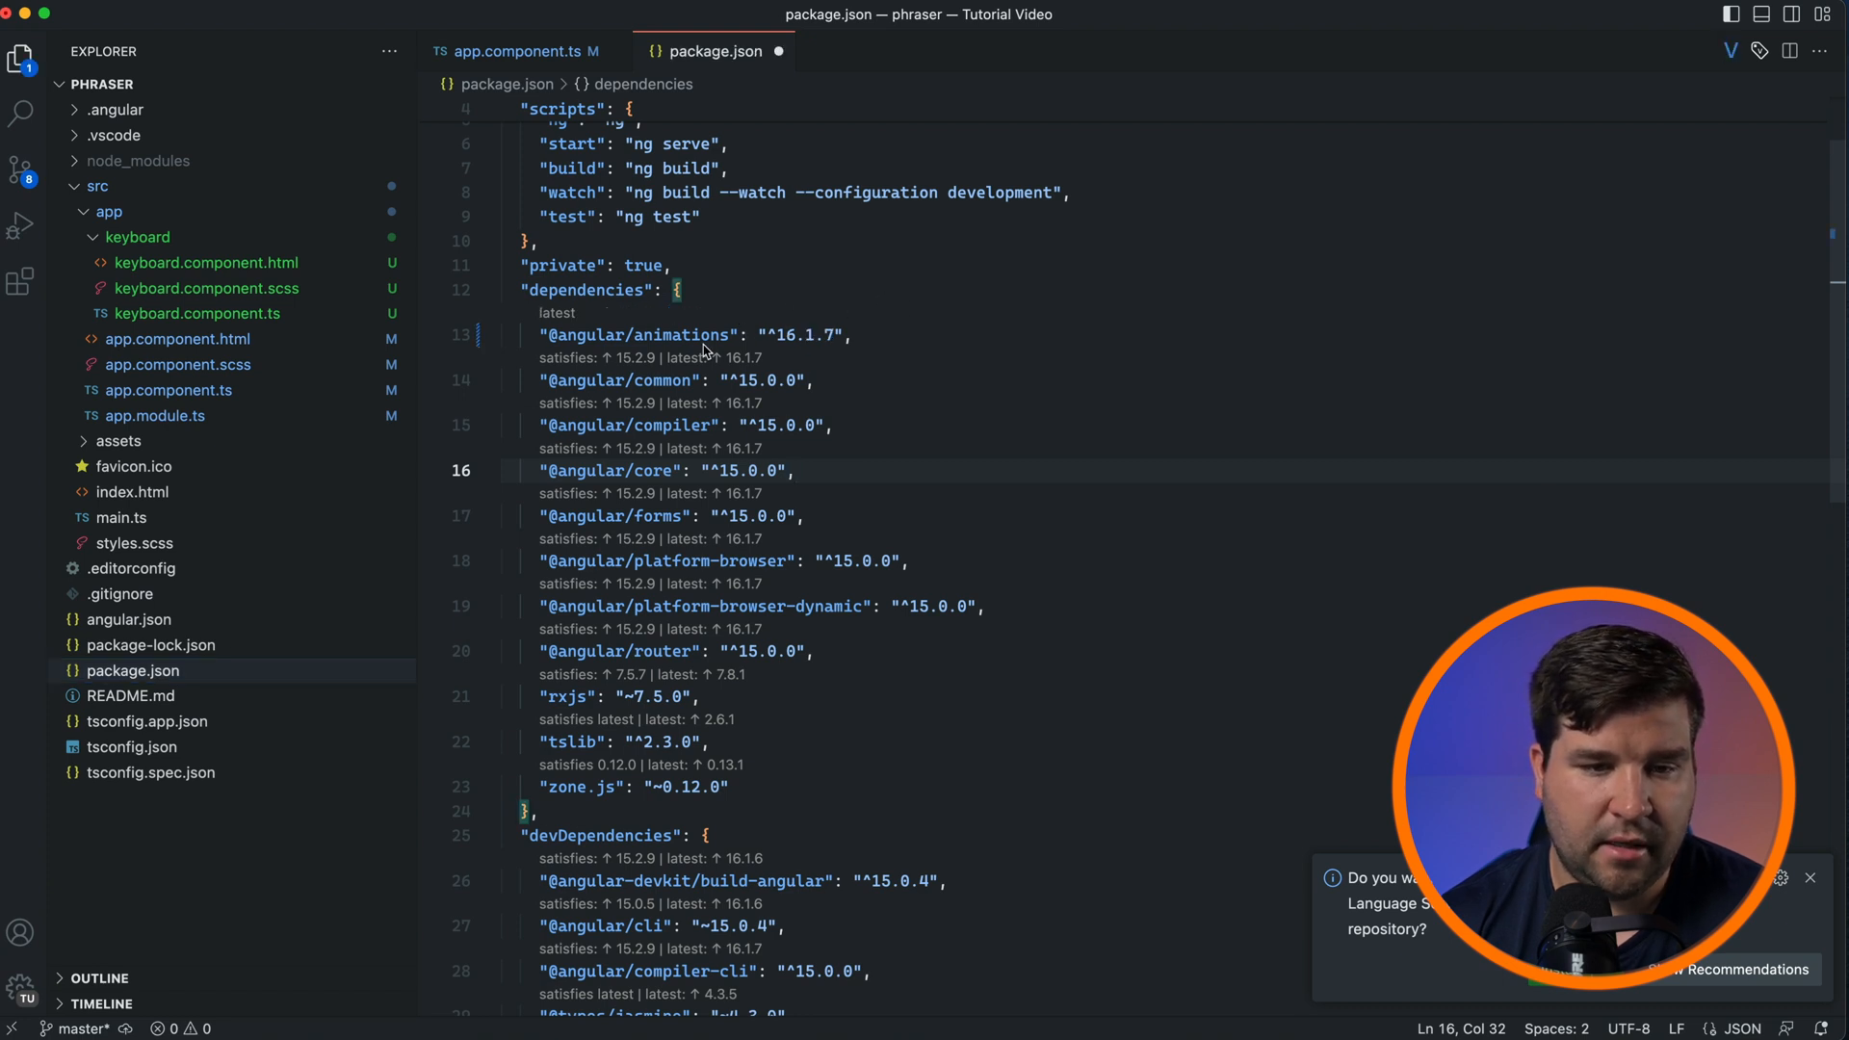
pyautogui.click(20, 280)
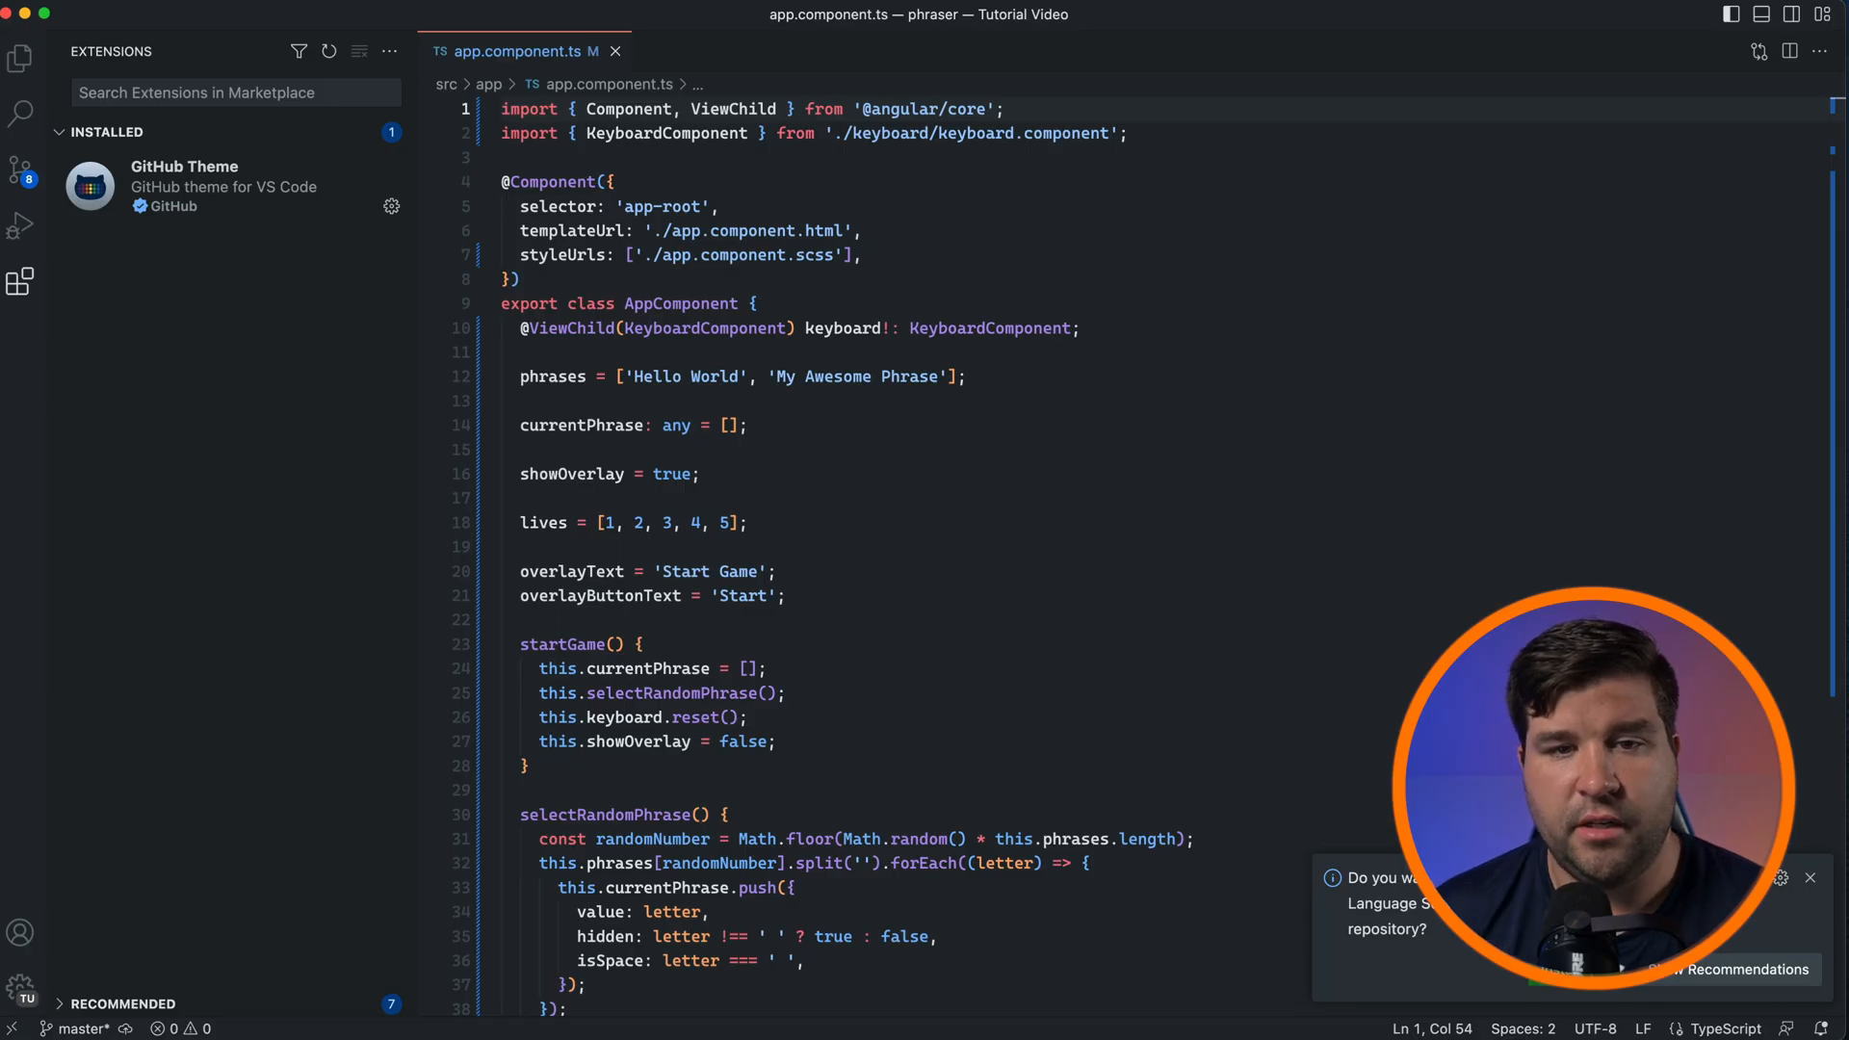
# - Search the marketplace for htmltagwrap and install it
pyautogui.click(1004, 109)
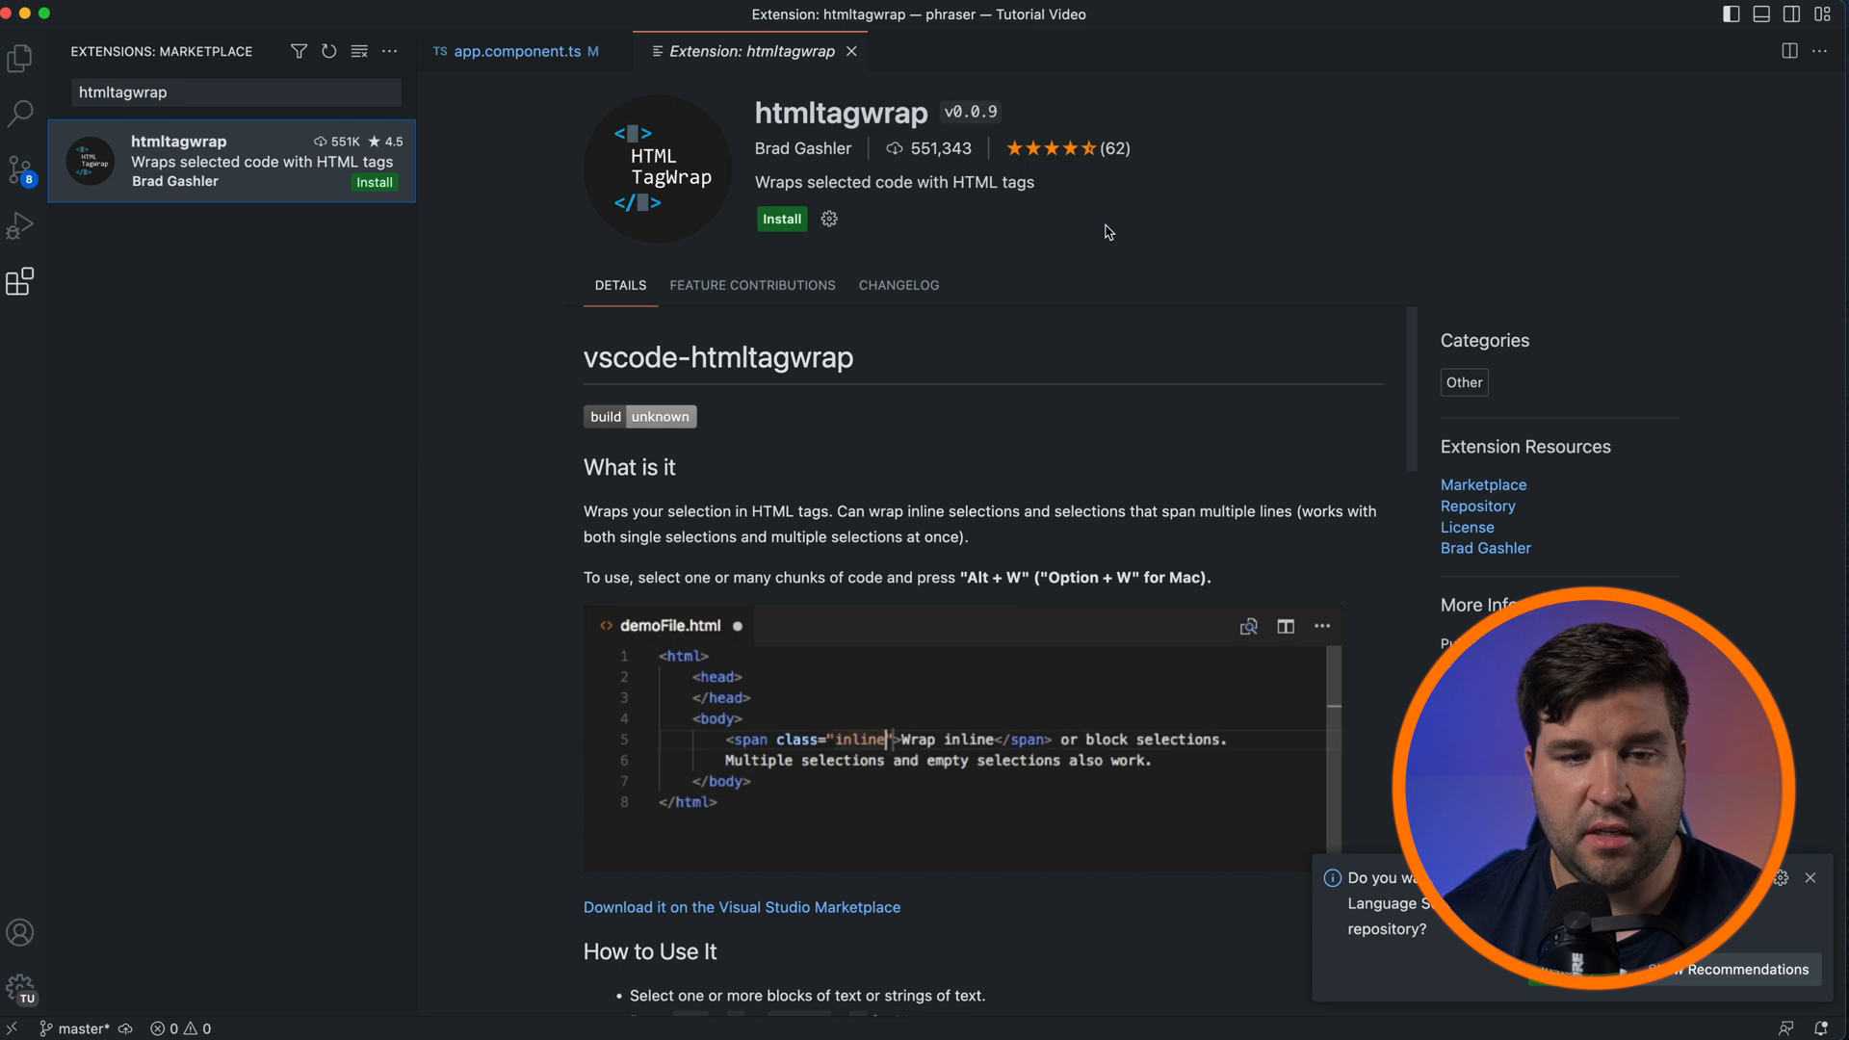
pyautogui.click(781, 219)
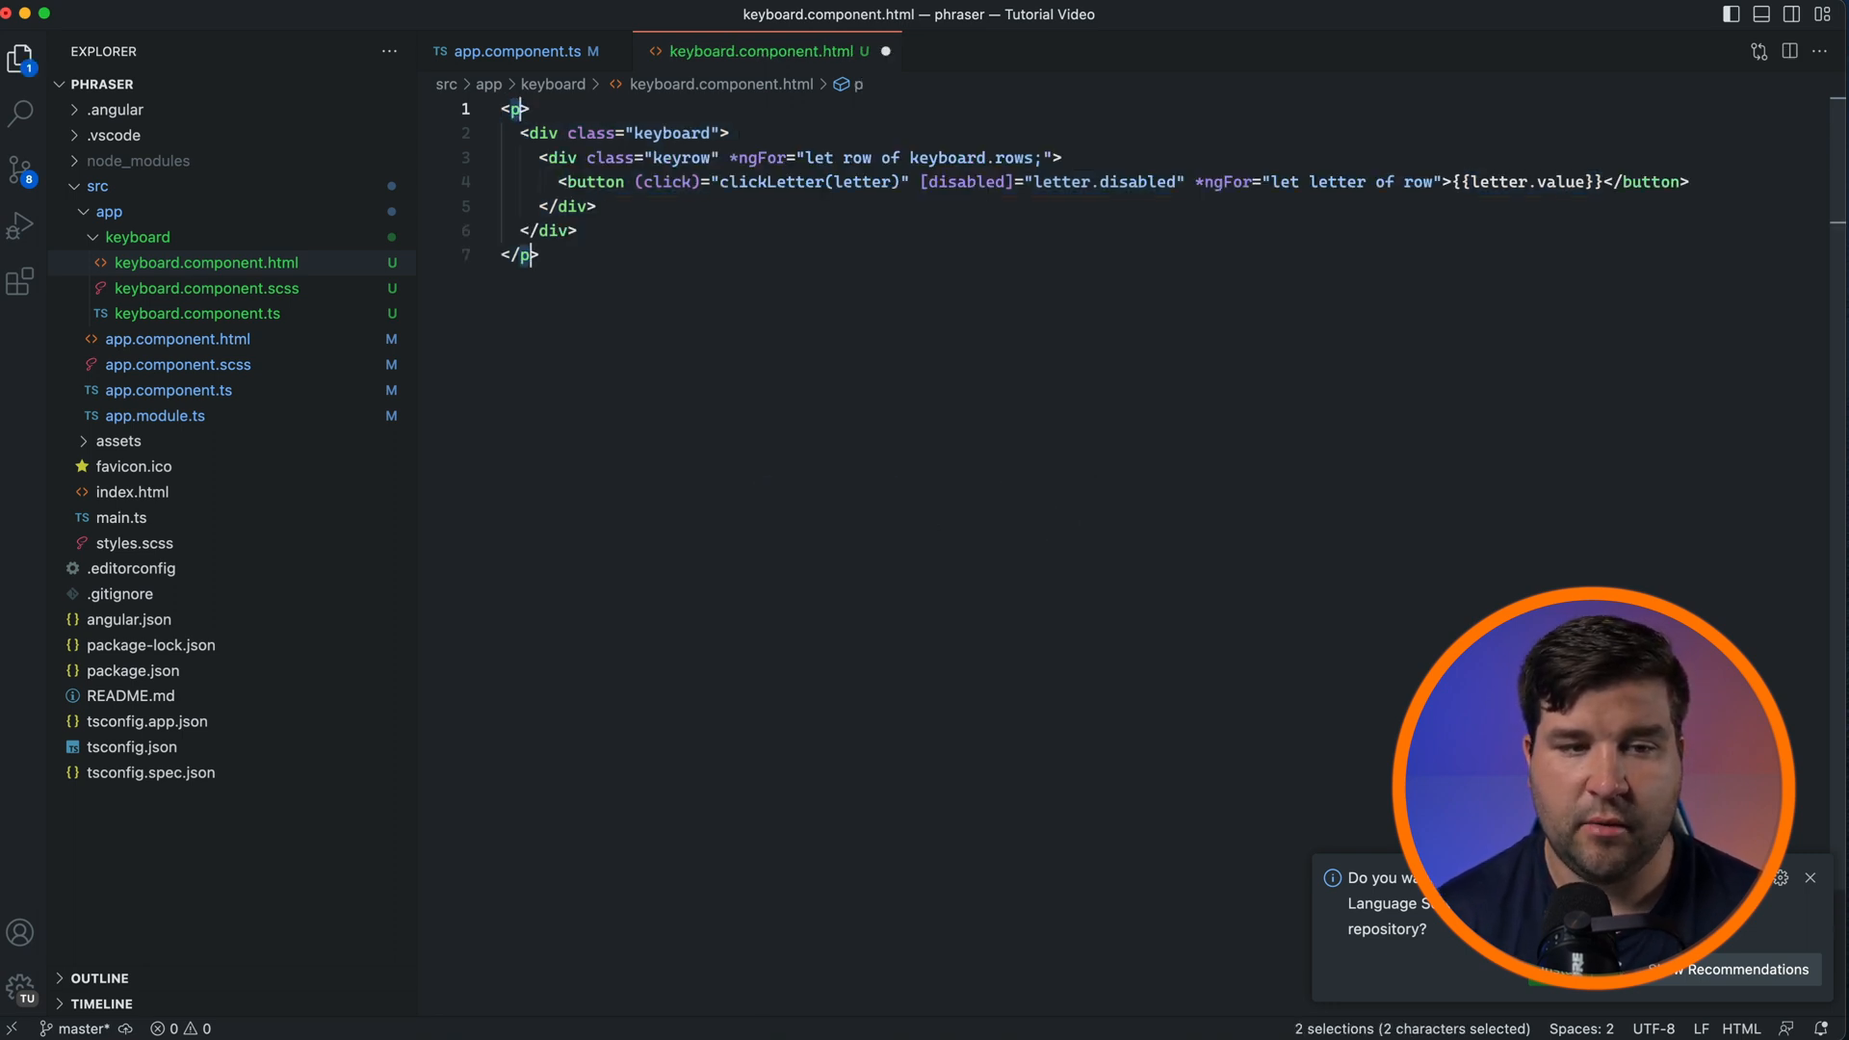
# - Rename the wrapping p tags in keyboard.component.html to section
pyautogui.write('section')
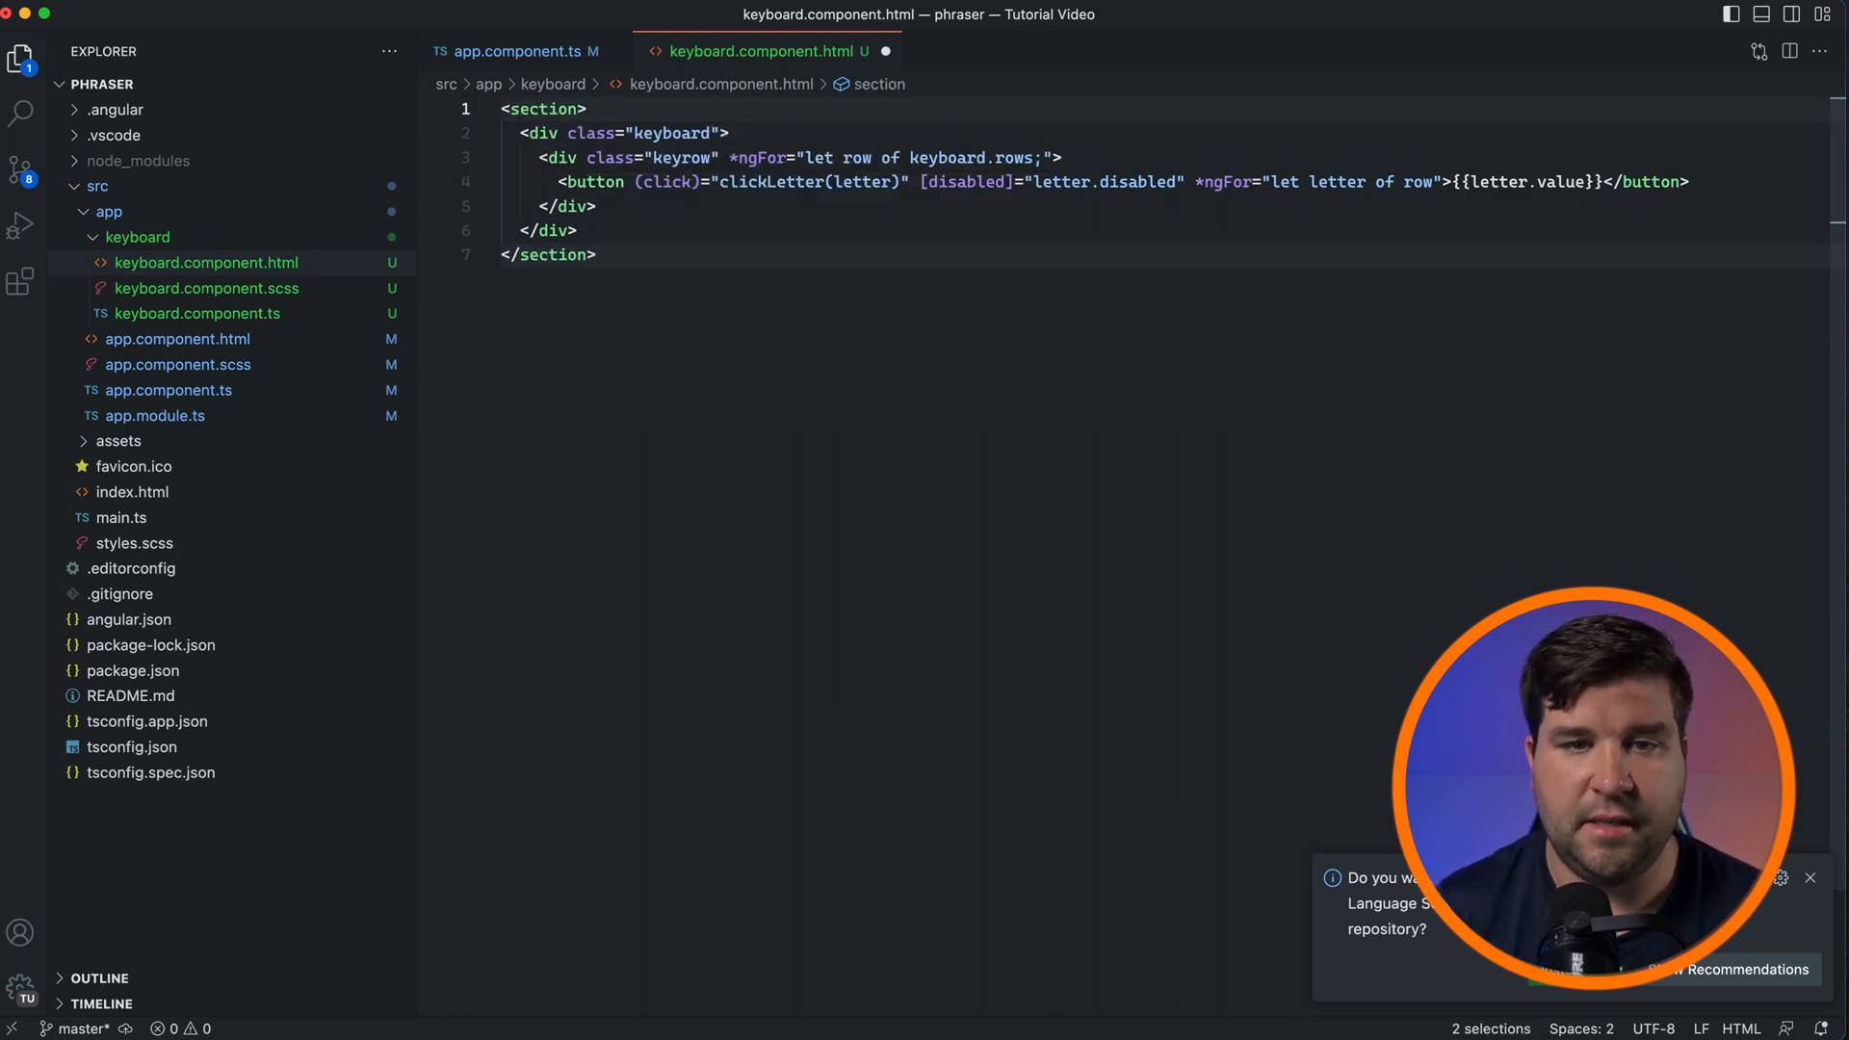
pyautogui.click(20, 280)
pyautogui.write('colorize')
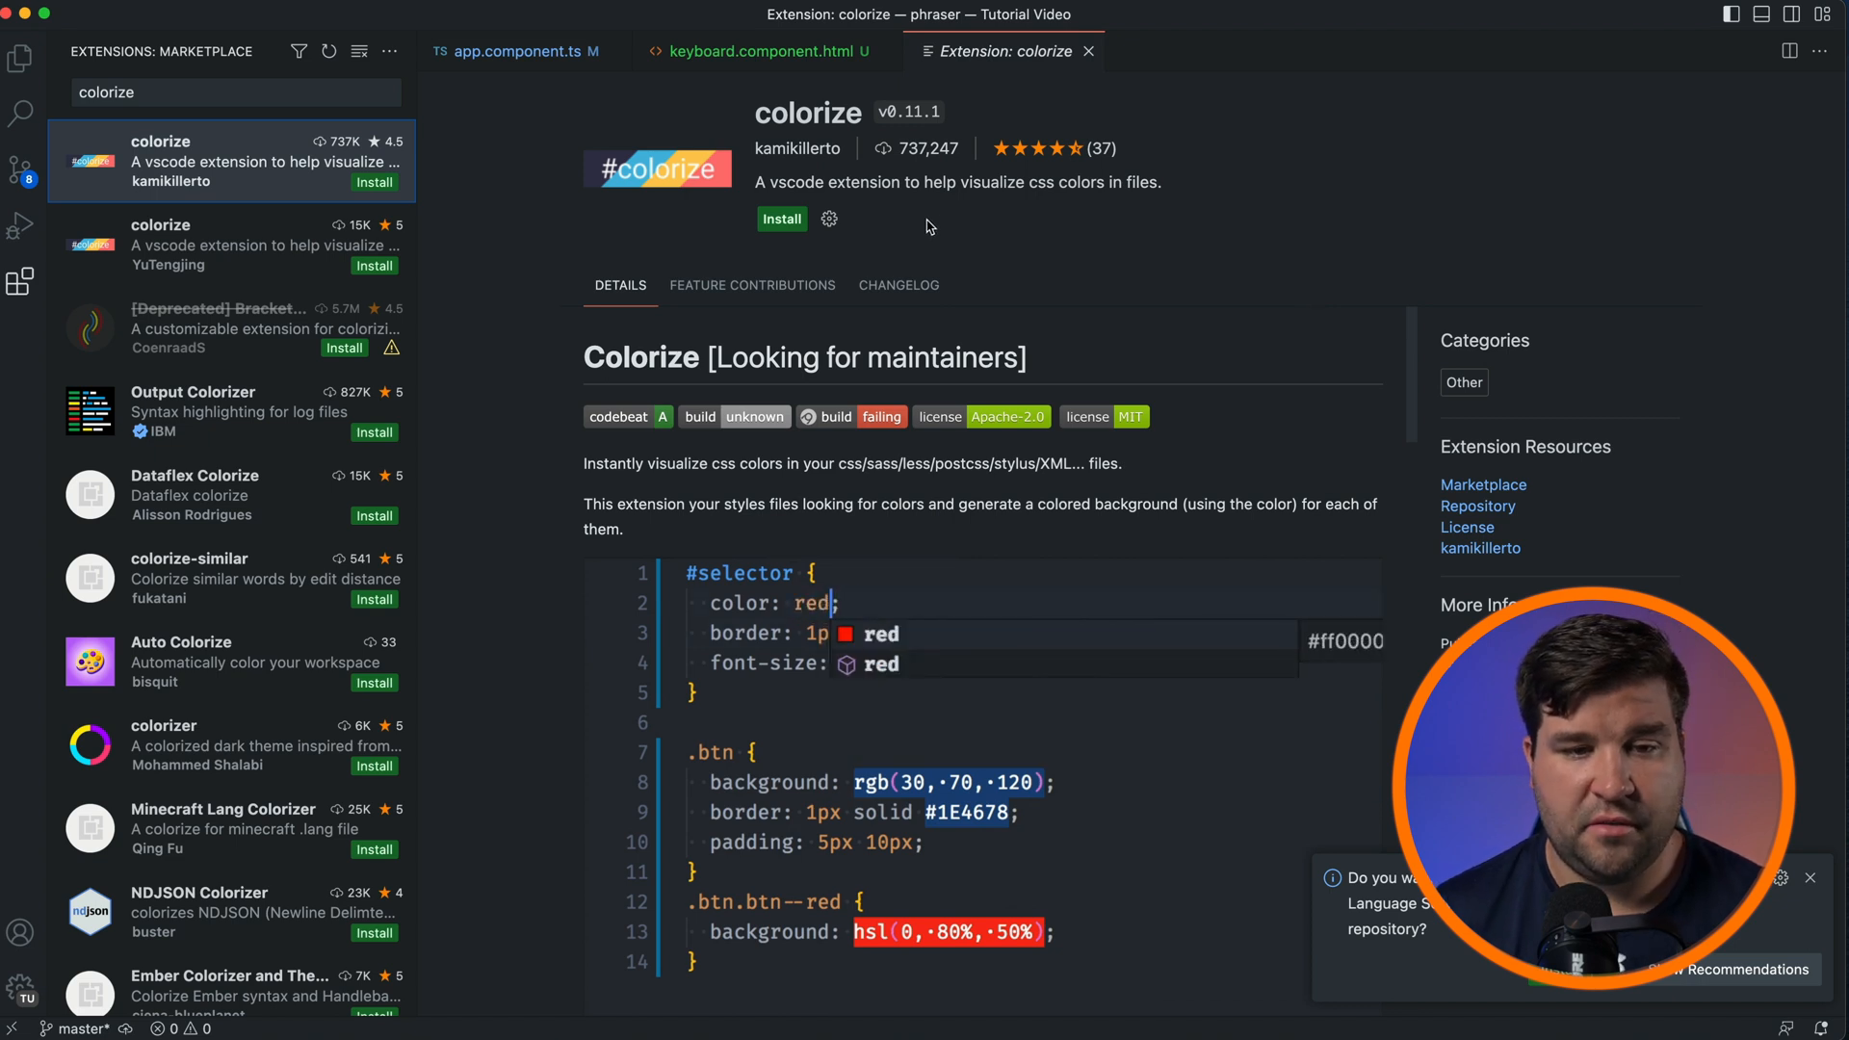
# - Install Colorize and view lightgreen, black and #fff swatches in app.component.scss
pyautogui.click(781, 218)
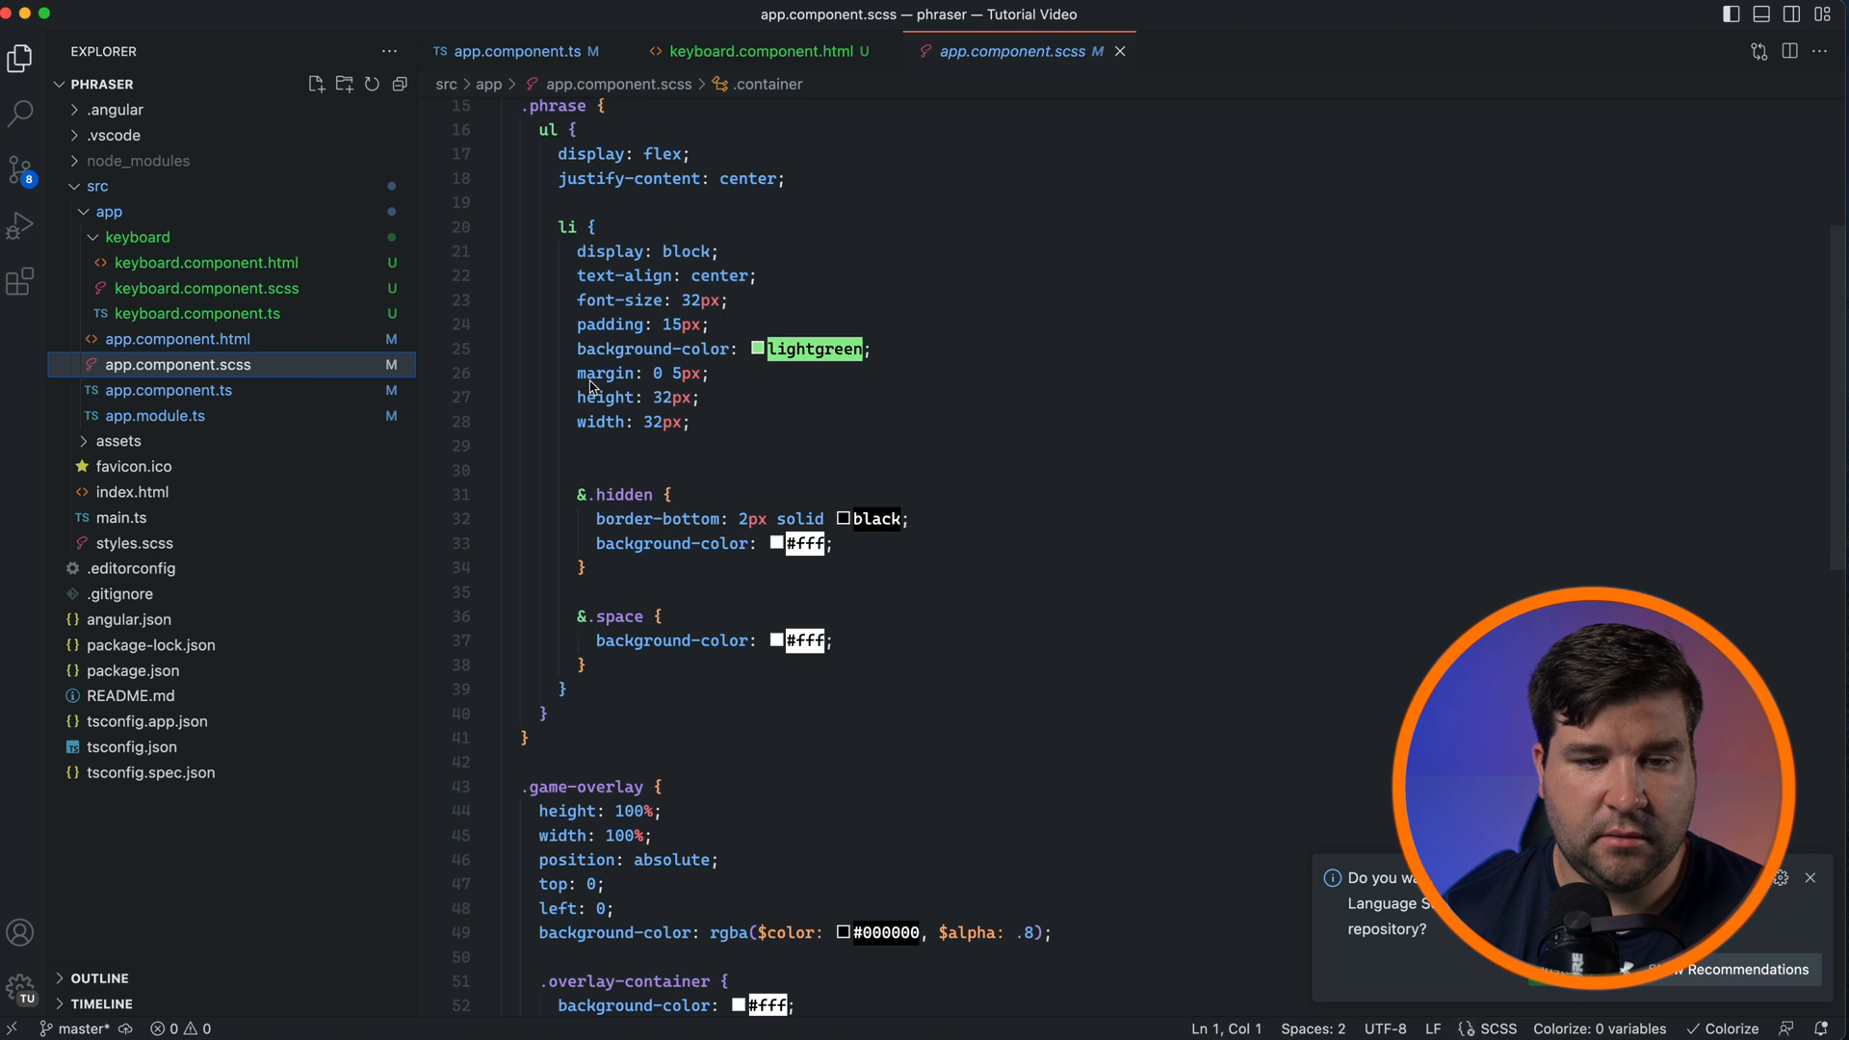
pyautogui.scroll(3)
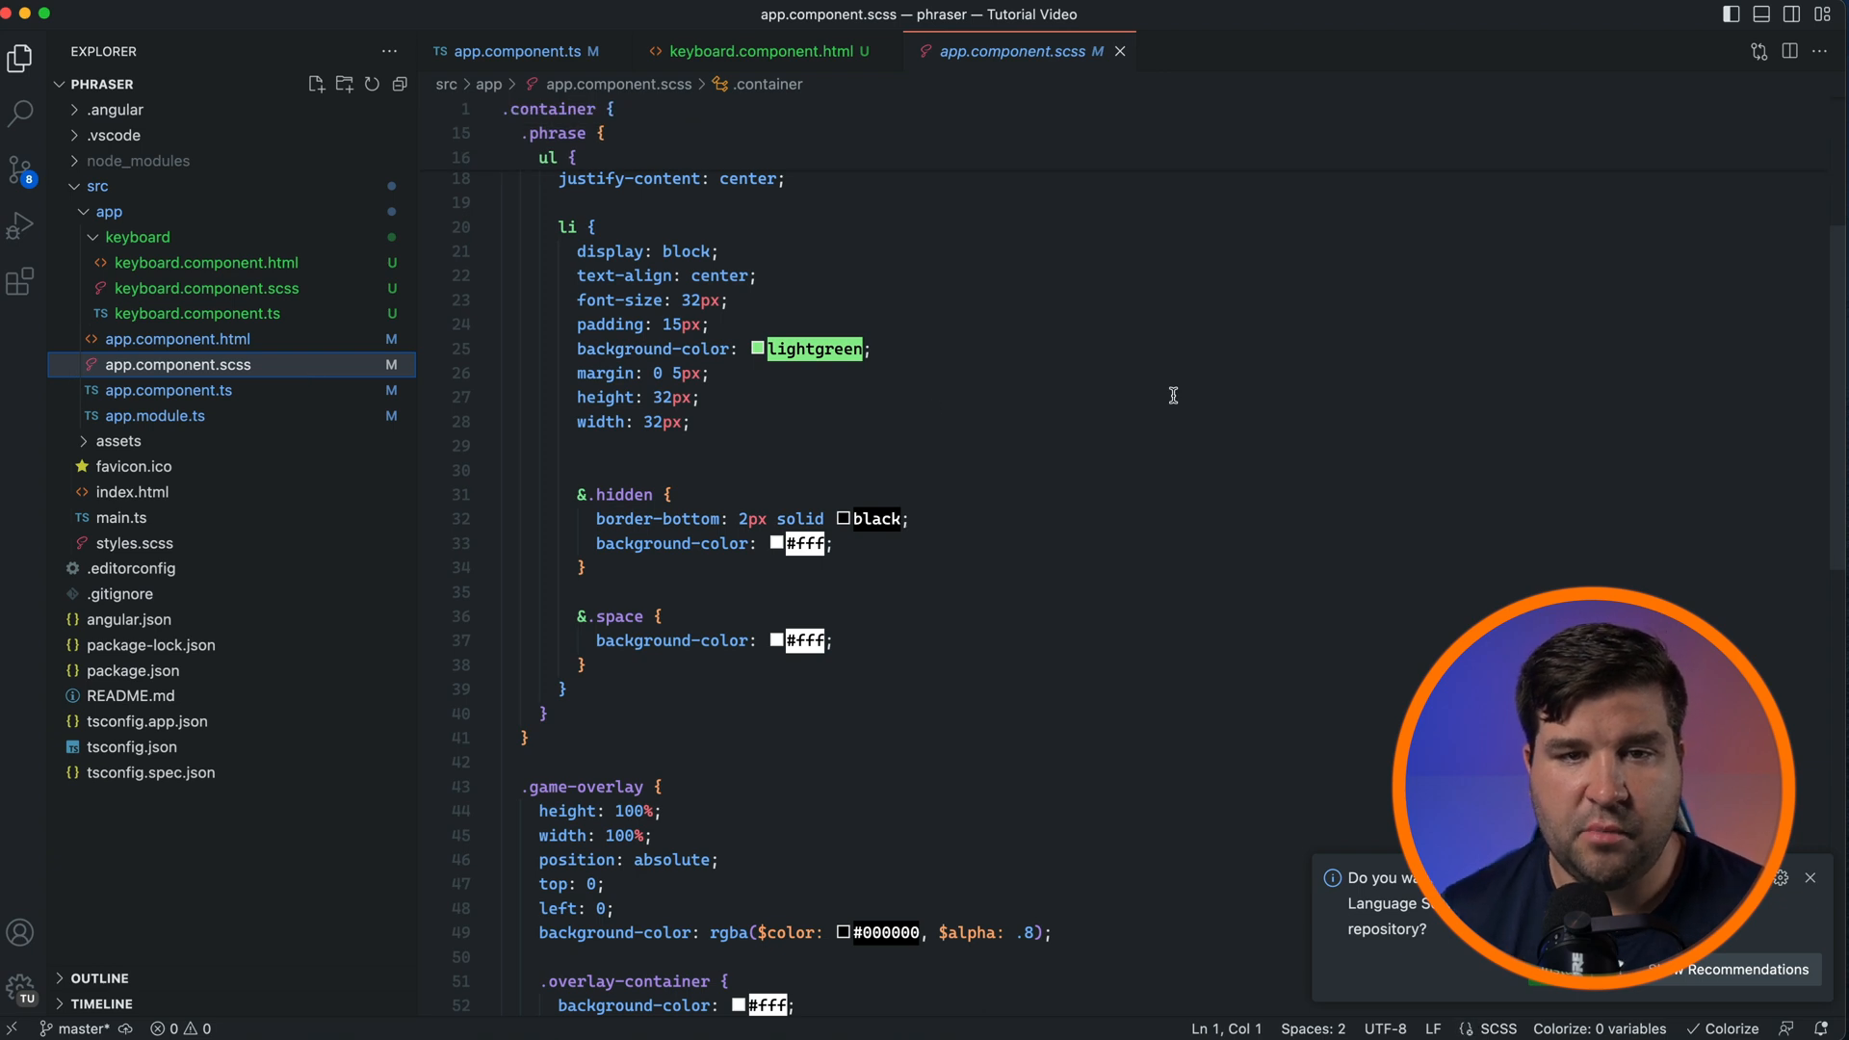